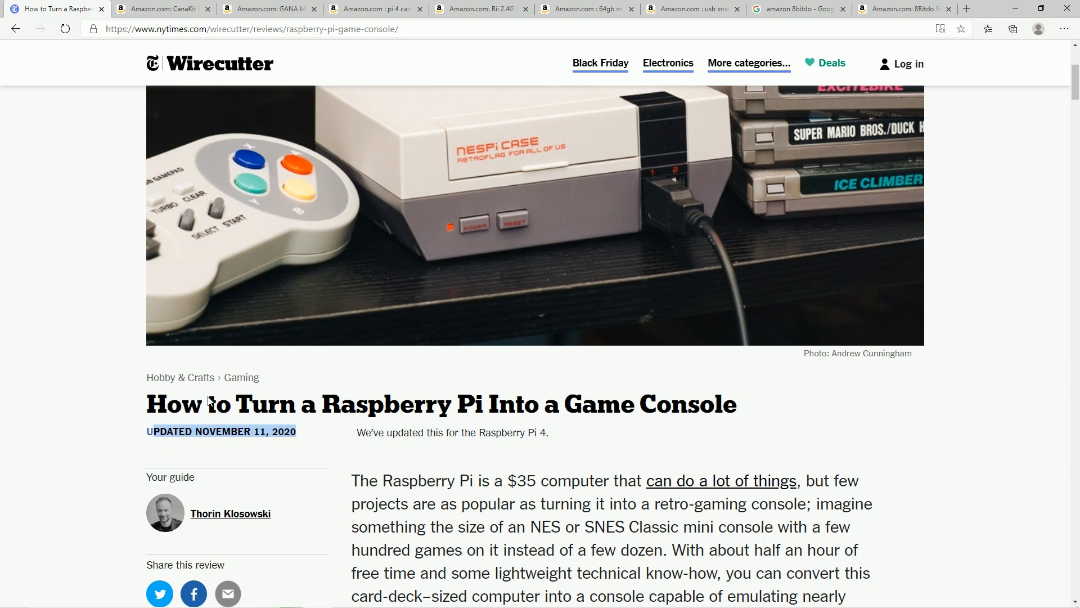
{"action": "mouse_move", "coordinate": [306, 53]}
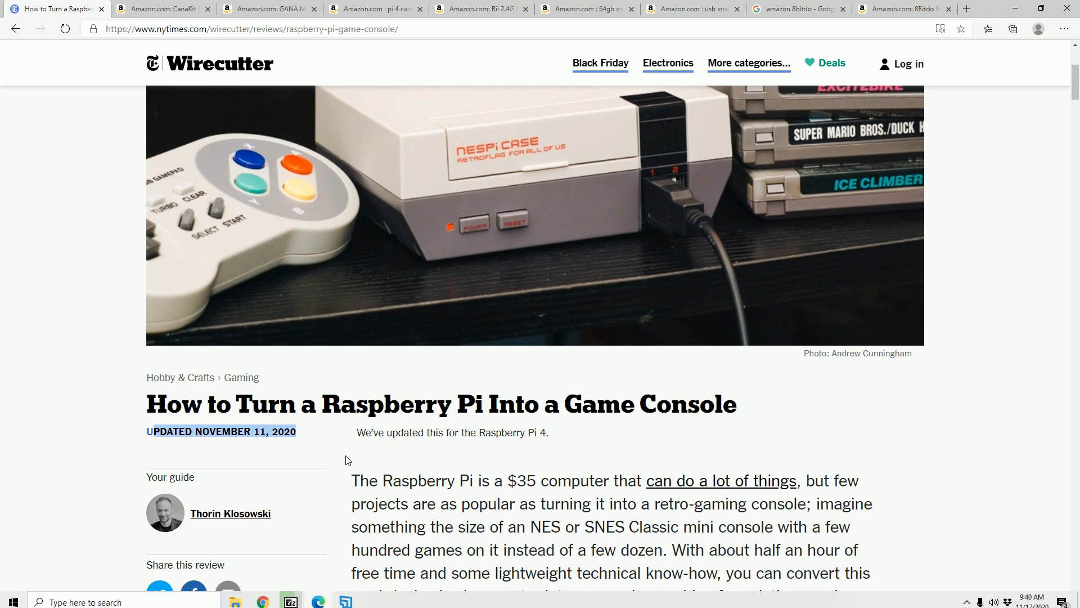
Step: Scroll past the newsletter box to the 'Our pick' Raspberry Pi 4 2GB card and its paragraph
{"action": "scroll", "scroll_direction": "down", "scroll_amount": 3}
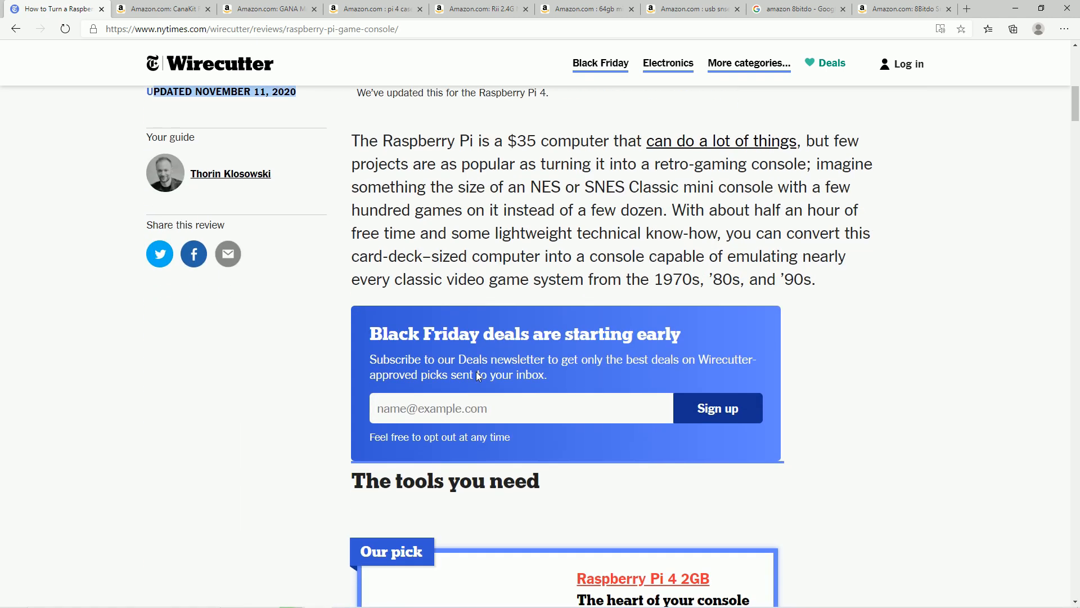
{"action": "scroll", "scroll_direction": "down", "scroll_amount": 3}
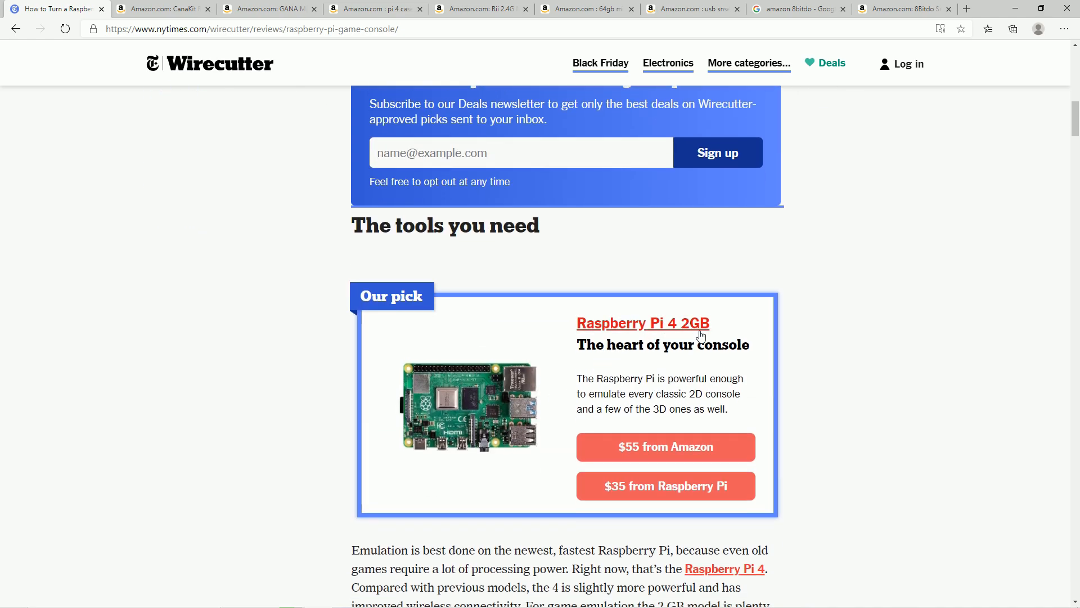
{"action": "mouse_move", "coordinate": [704, 336]}
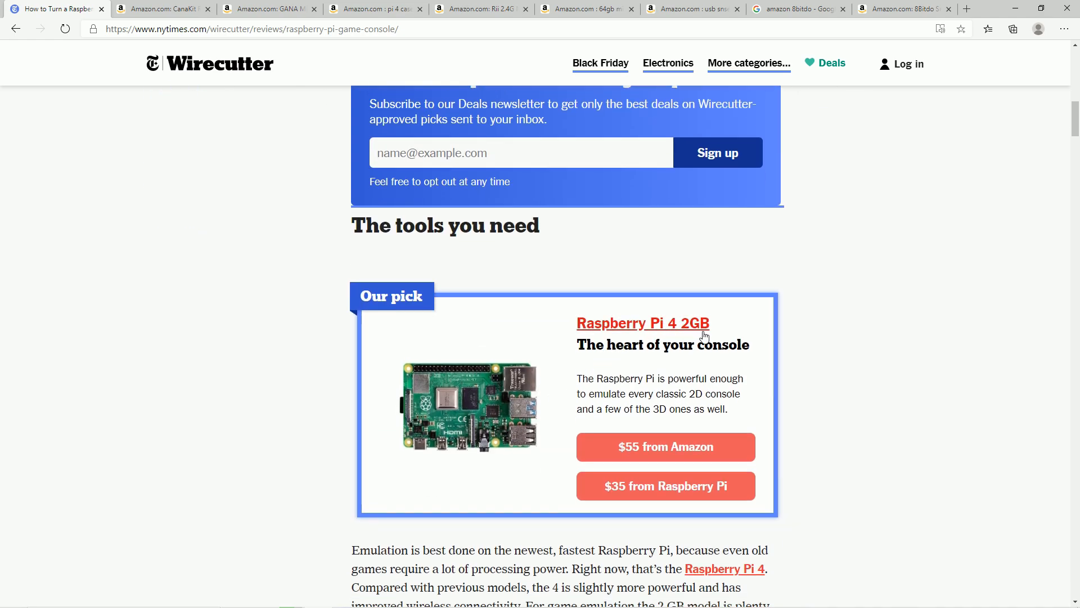
{"action": "scroll", "scroll_direction": "up", "scroll_amount": 3}
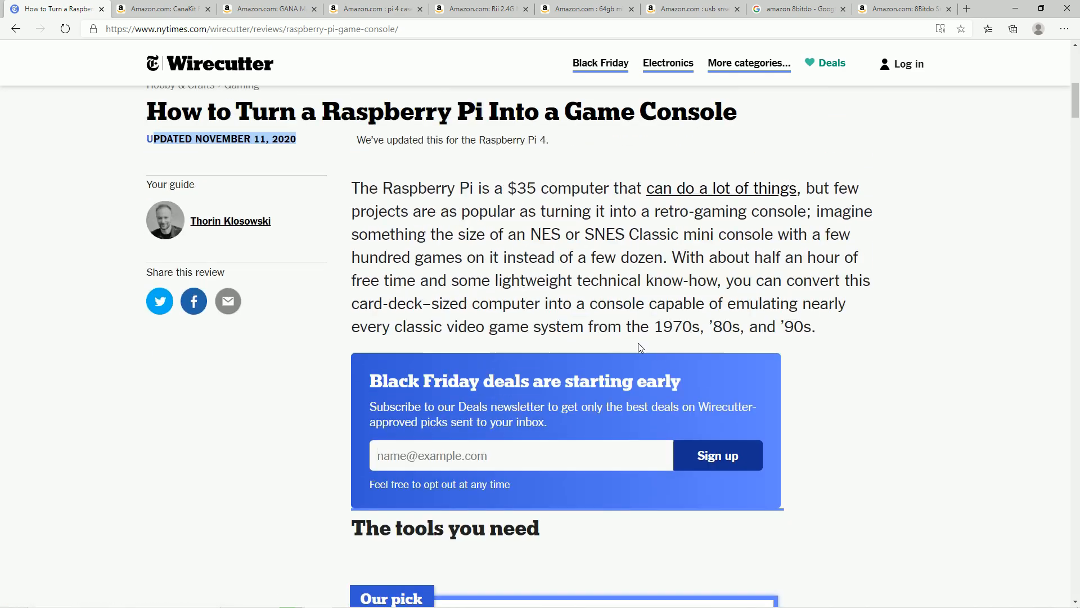
{"action": "scroll", "scroll_direction": "down", "scroll_amount": 3}
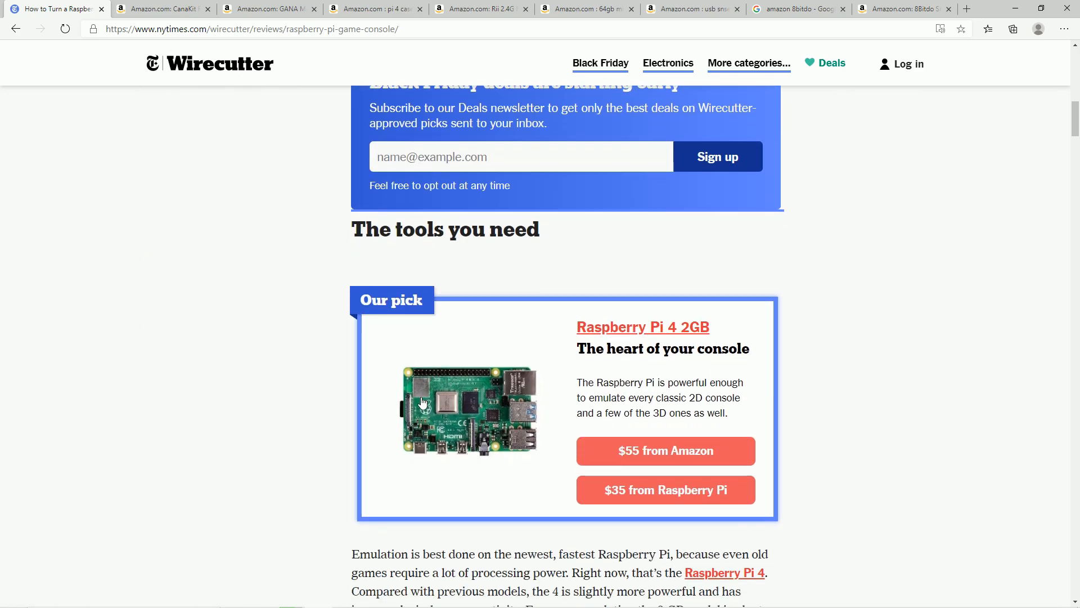
{"action": "scroll", "scroll_direction": "down", "scroll_amount": 3}
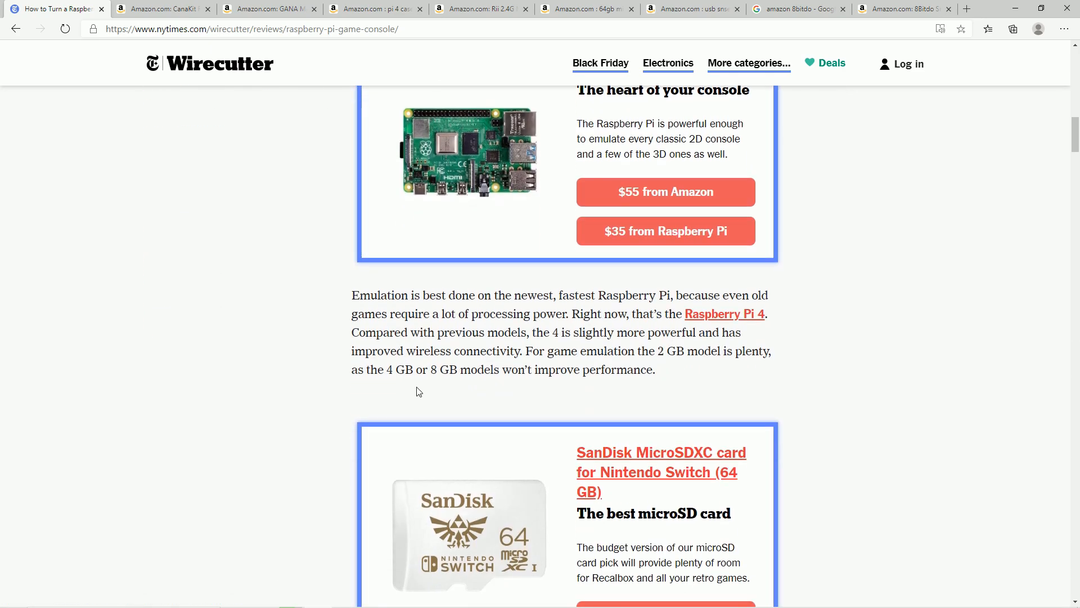
{"action": "mouse_move", "coordinate": [353, 261]}
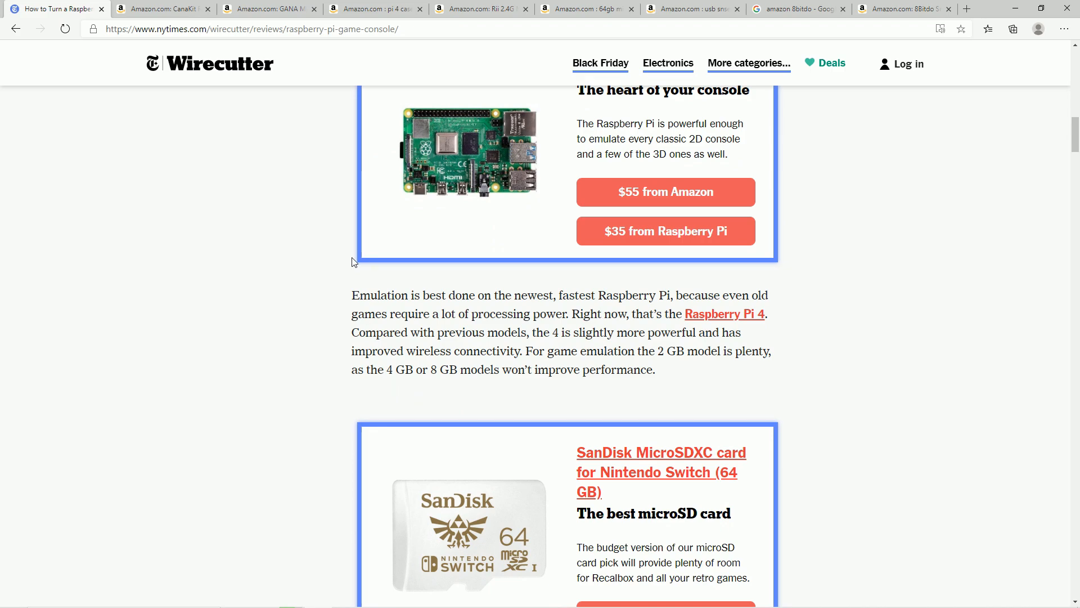
{"action": "mouse_move", "coordinate": [215, 383]}
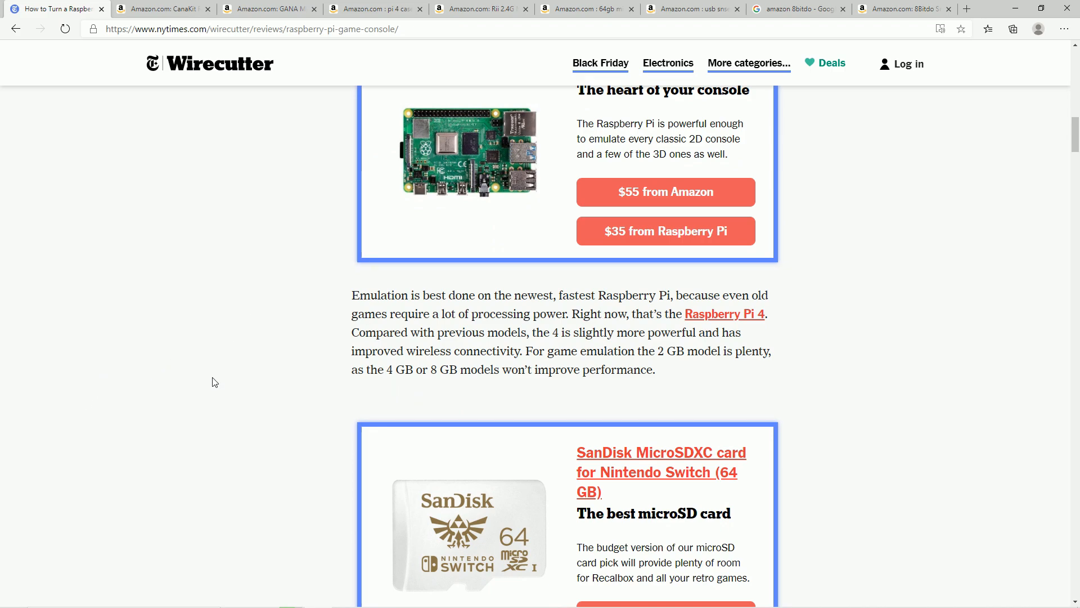
{"action": "mouse_move", "coordinate": [198, 379]}
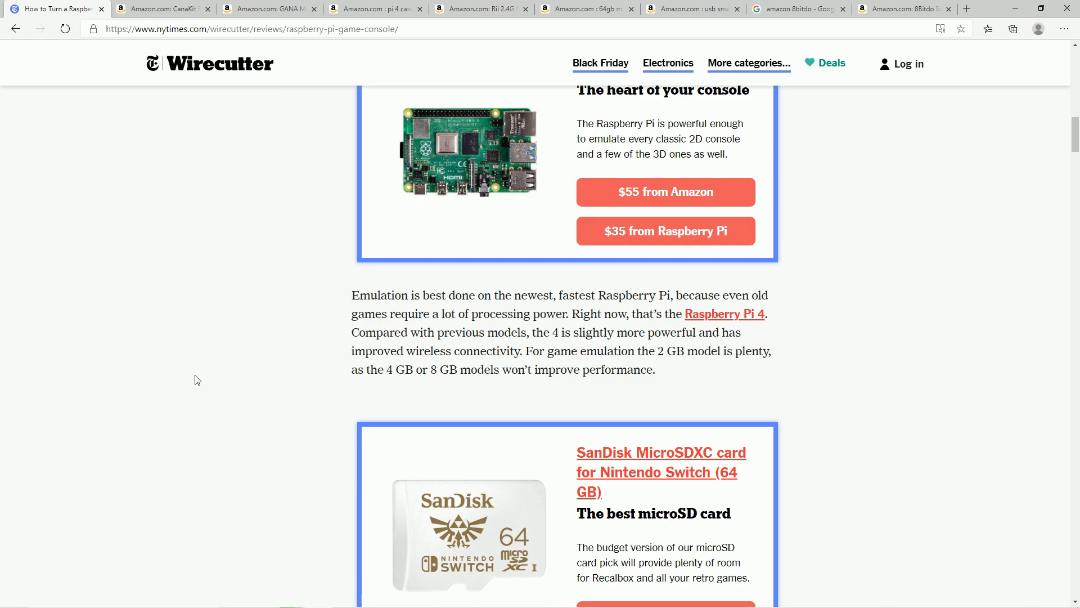
Step: Scroll back up to the article header, then down to the intro paragraph and newsletter box
{"action": "scroll", "scroll_direction": "up", "scroll_amount": 3}
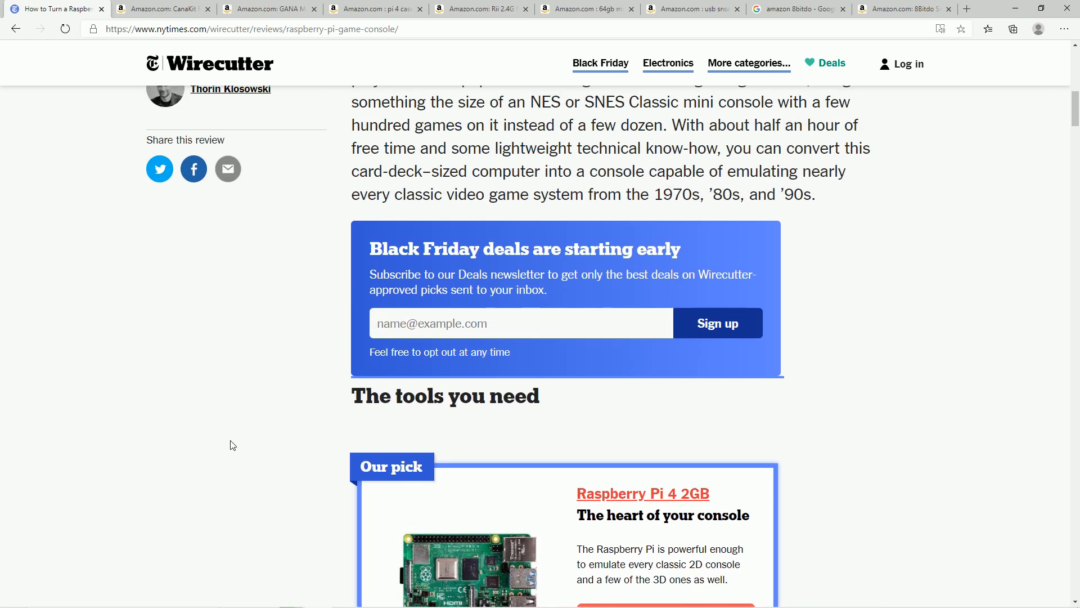
{"action": "mouse_move", "coordinate": [236, 446]}
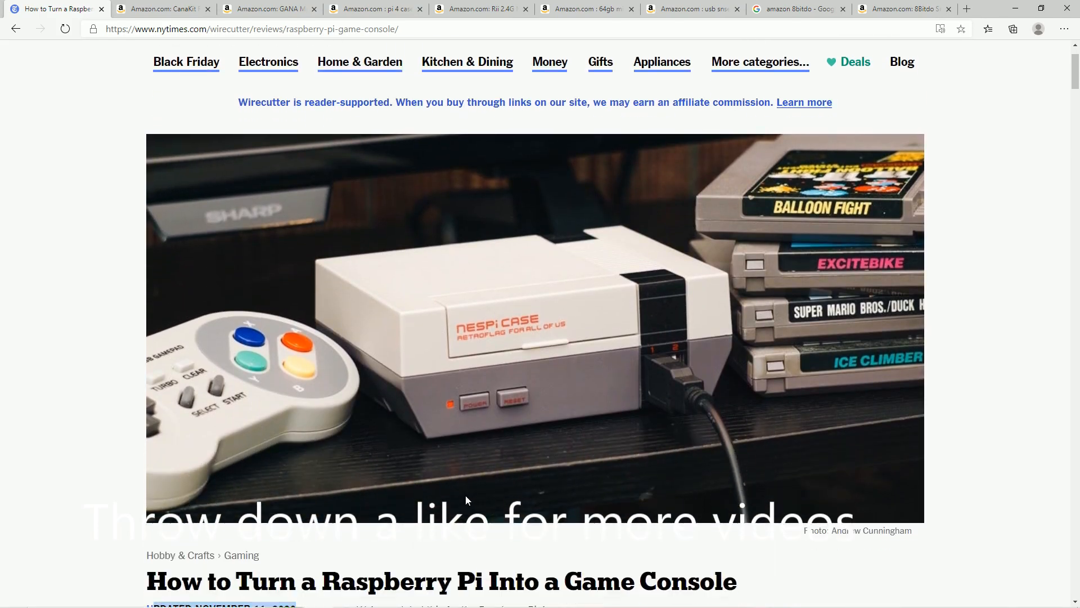
{"action": "scroll", "scroll_direction": "down", "scroll_amount": 3}
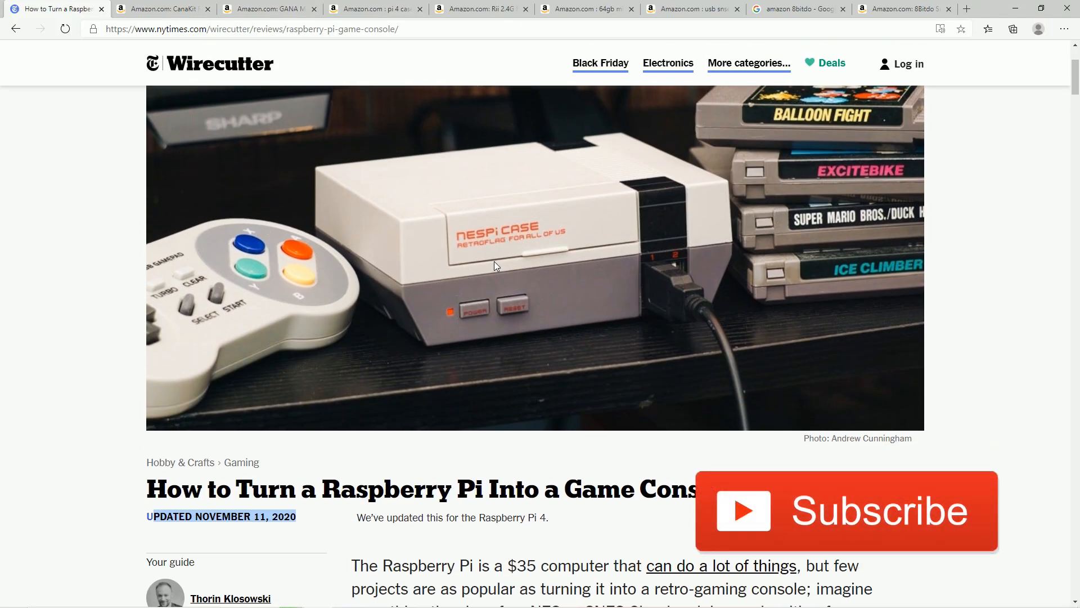
{"action": "mouse_move", "coordinate": [202, 304]}
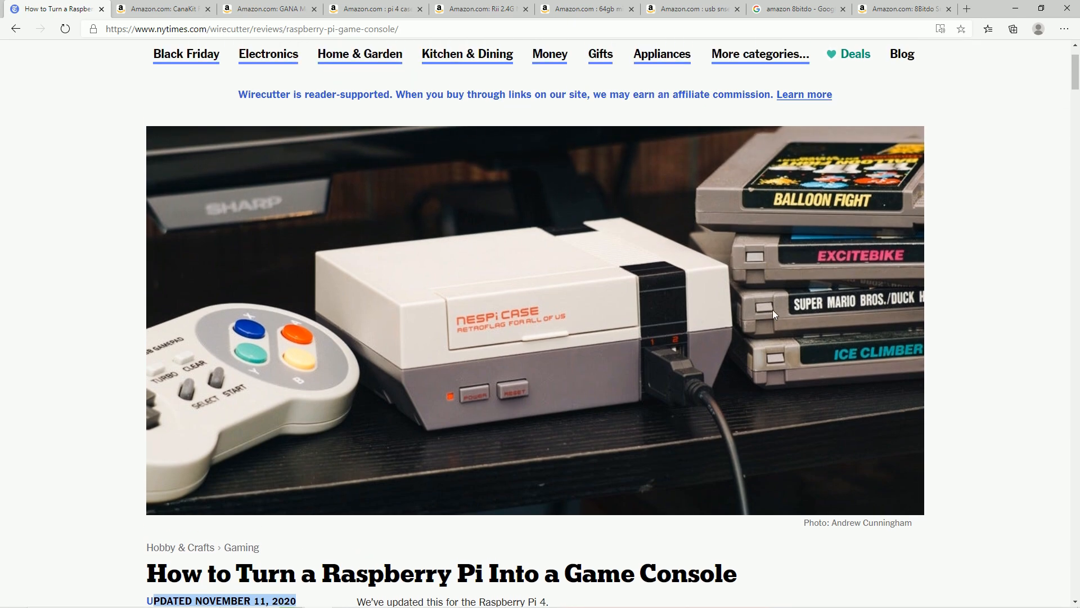
{"action": "mouse_move", "coordinate": [890, 141]}
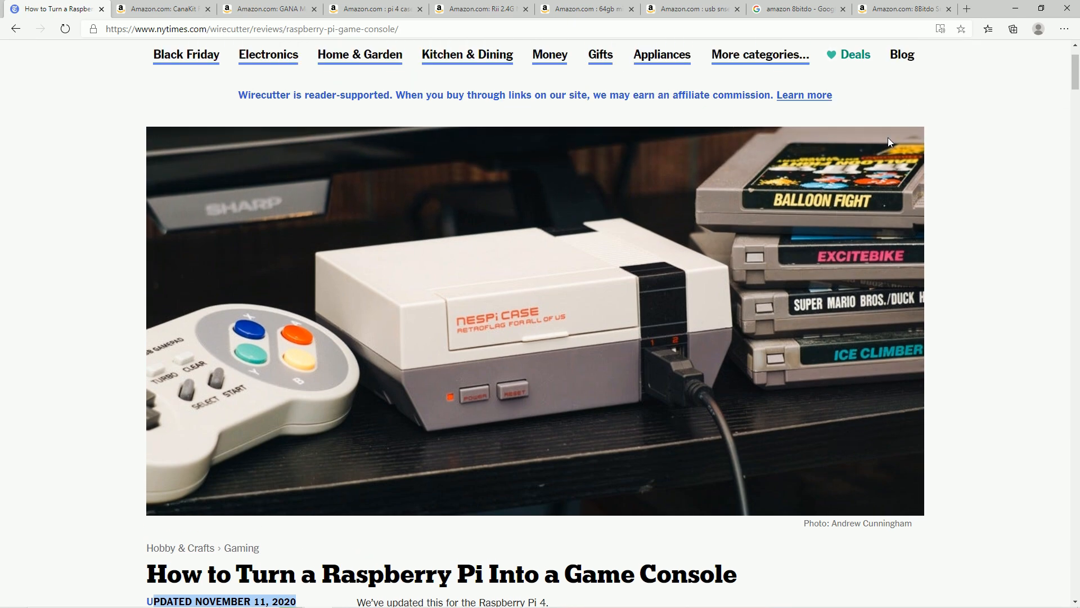
{"action": "mouse_move", "coordinate": [439, 353]}
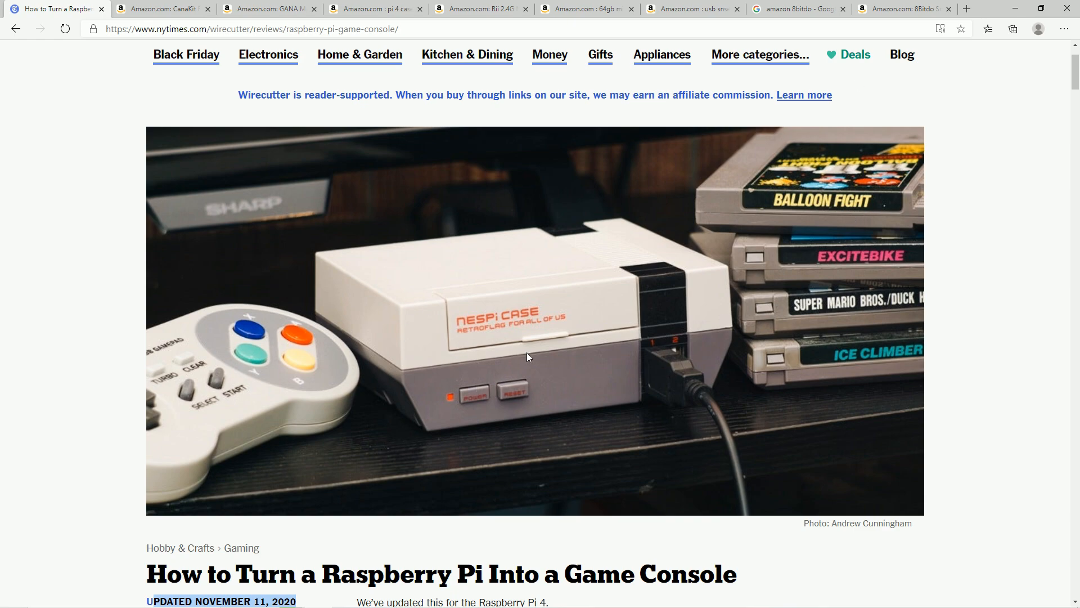
{"action": "scroll", "scroll_direction": "down", "scroll_amount": 3}
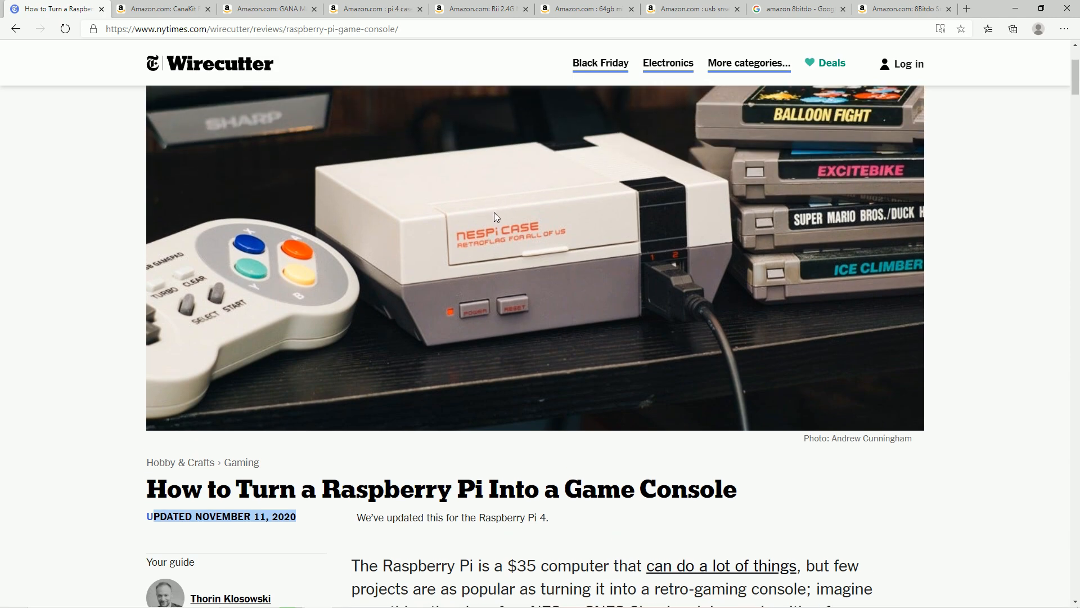
{"action": "scroll", "scroll_direction": "down", "scroll_amount": 3}
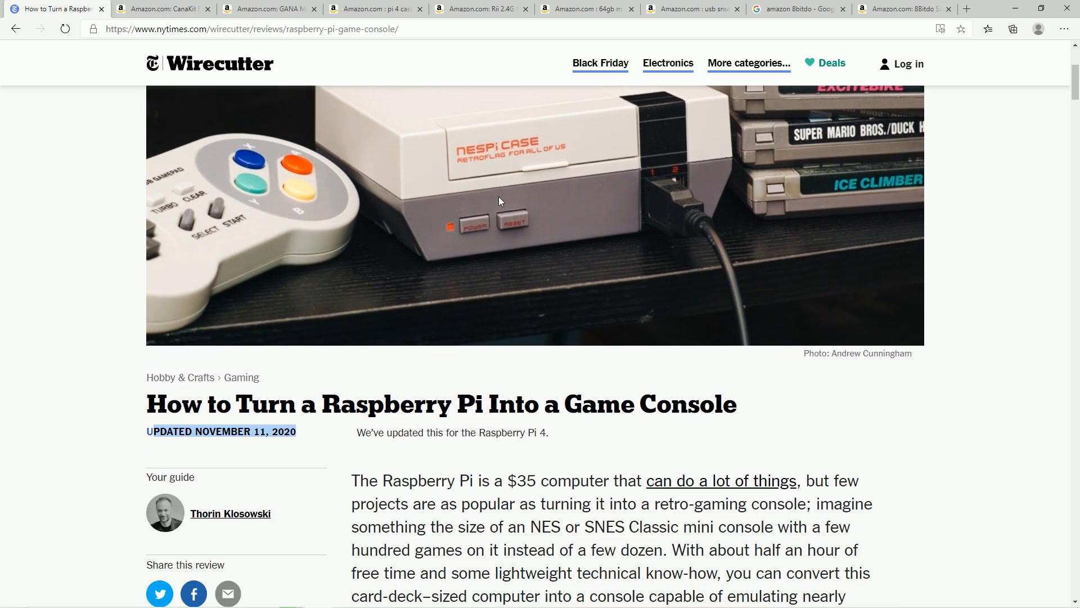
{"action": "mouse_move", "coordinate": [472, 200]}
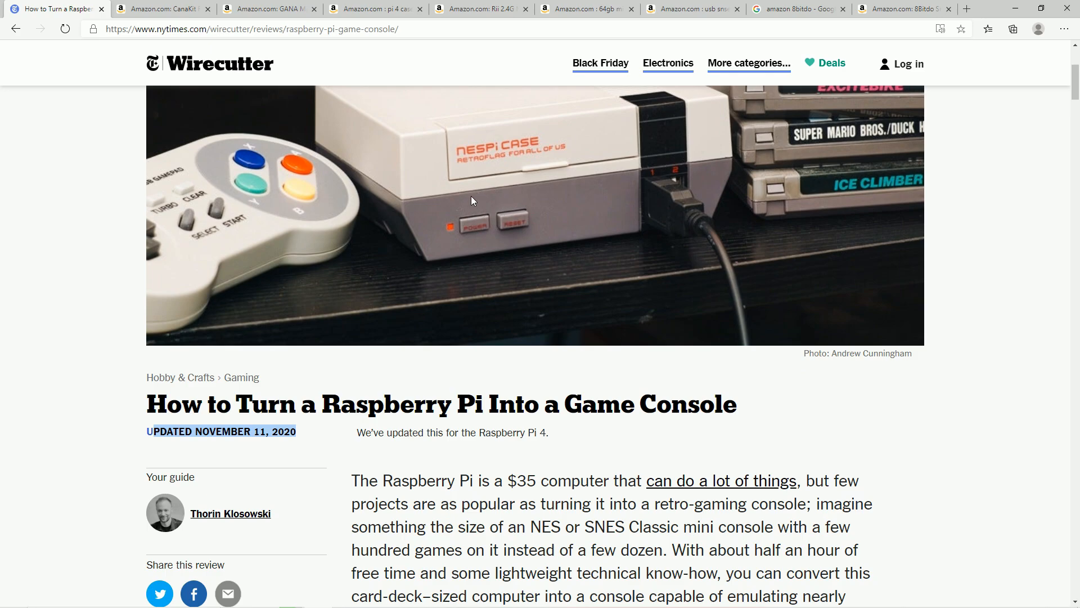
{"action": "scroll", "scroll_direction": "down", "scroll_amount": 3}
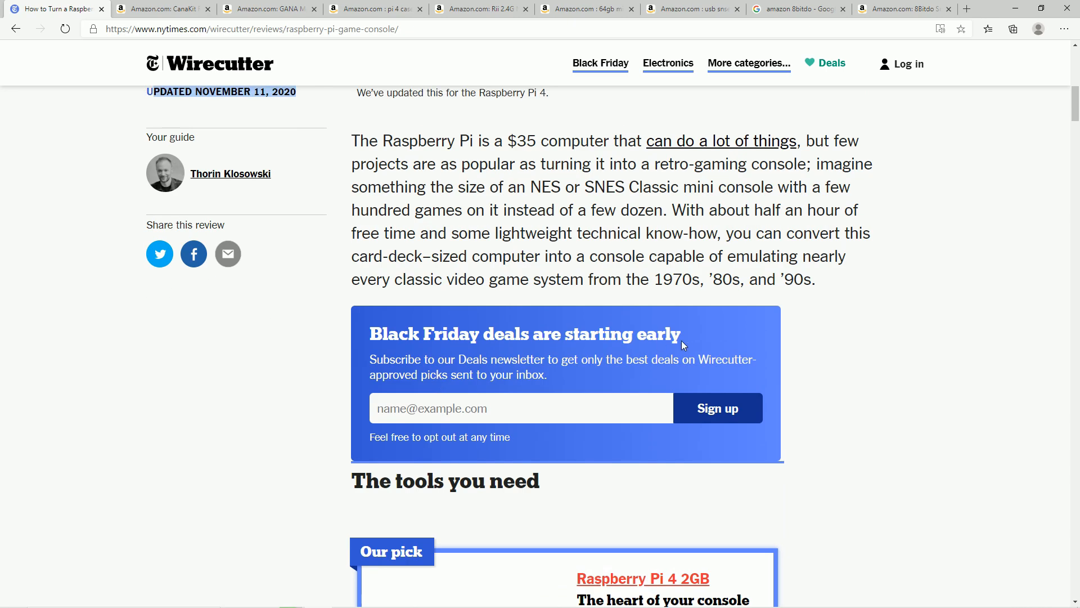
Step: Highlight the phrase about lightweight technical know-how and scroll around the Raspberry Pi 4 2GB pick
{"action": "left_click_drag", "start_coordinate": [419, 233], "coordinate": [746, 232]}
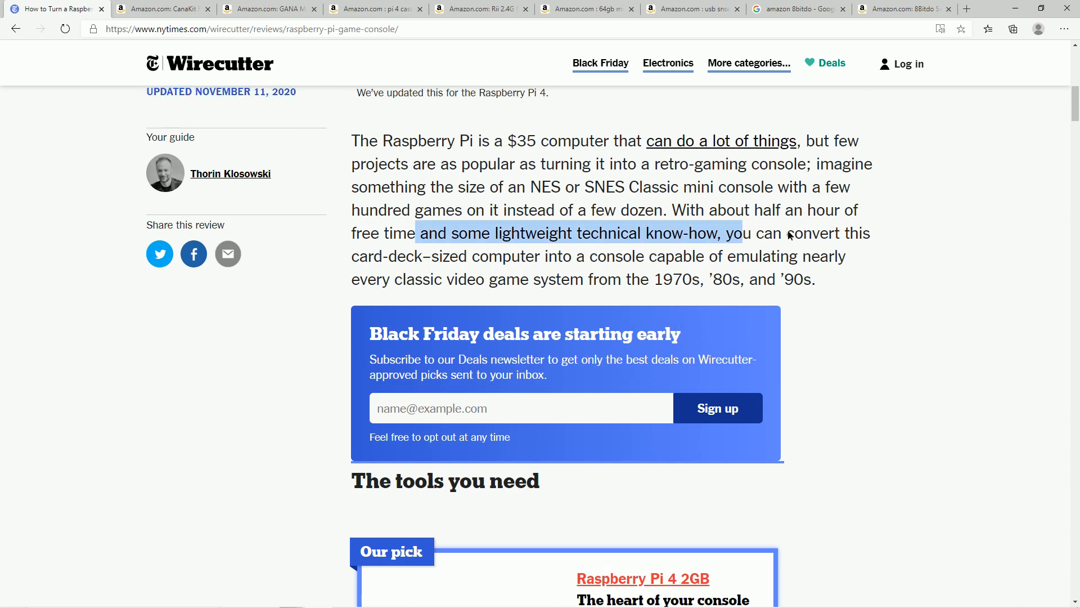
{"action": "scroll", "scroll_direction": "down", "scroll_amount": 3}
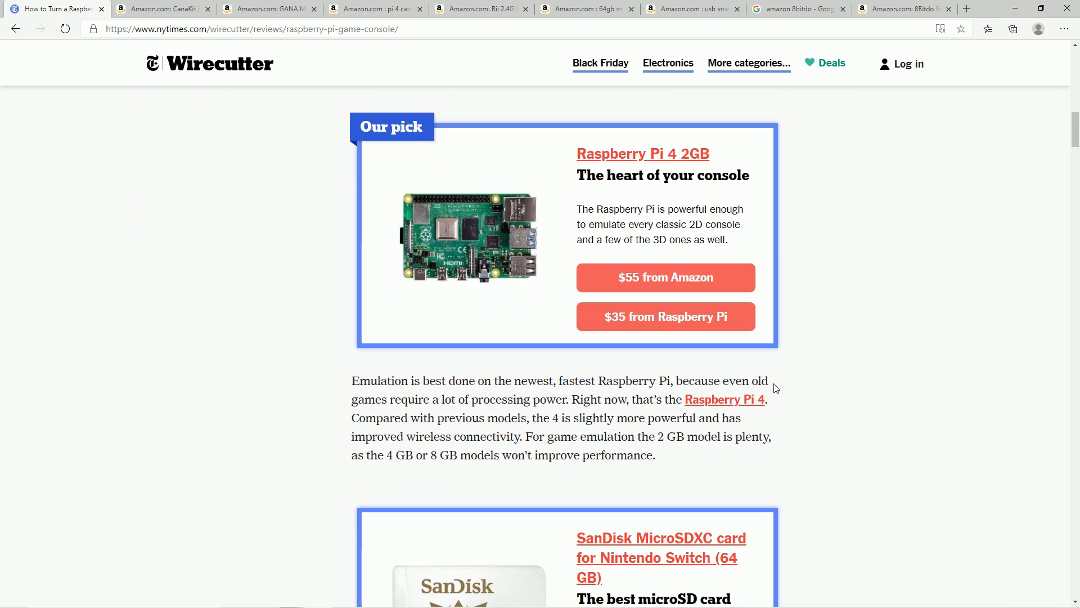
{"action": "mouse_move", "coordinate": [595, 192]}
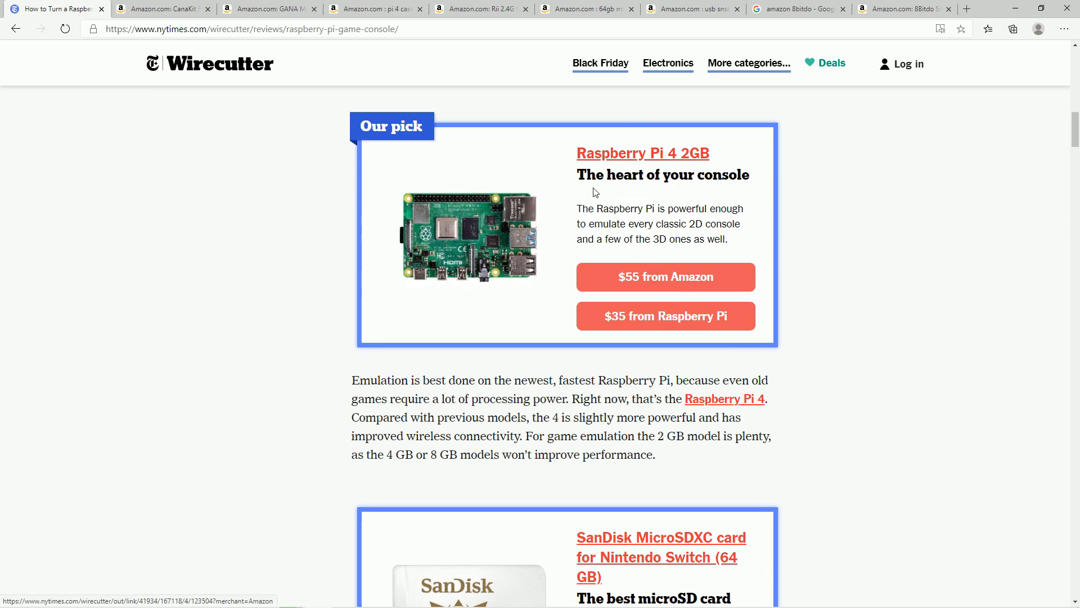
{"action": "scroll", "scroll_direction": "up", "scroll_amount": 3}
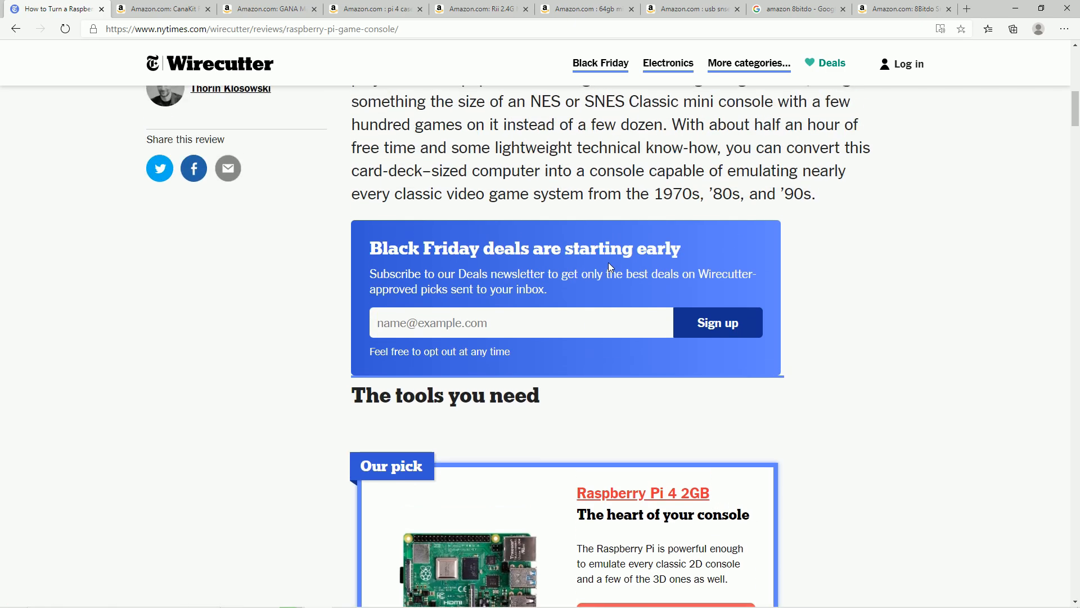
{"action": "scroll", "scroll_direction": "down", "scroll_amount": 3}
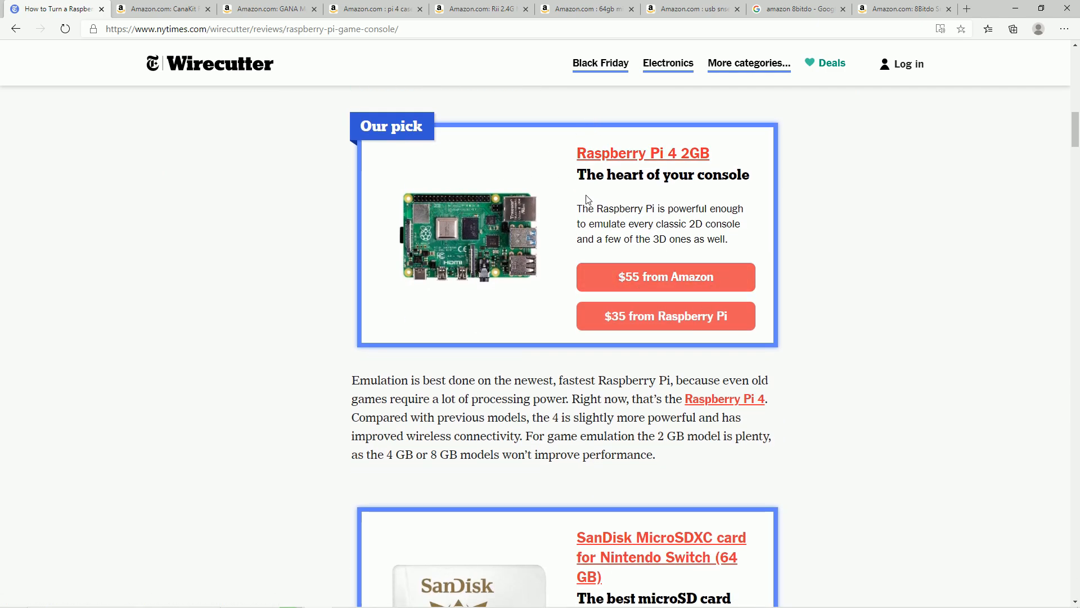
{"action": "mouse_move", "coordinate": [653, 164]}
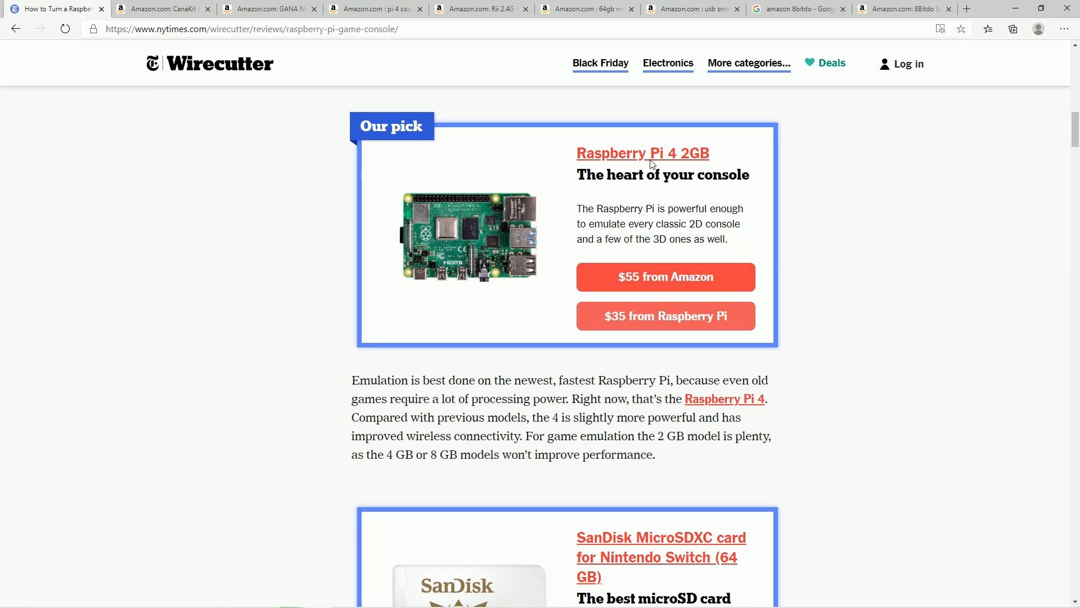
{"action": "mouse_move", "coordinate": [672, 274]}
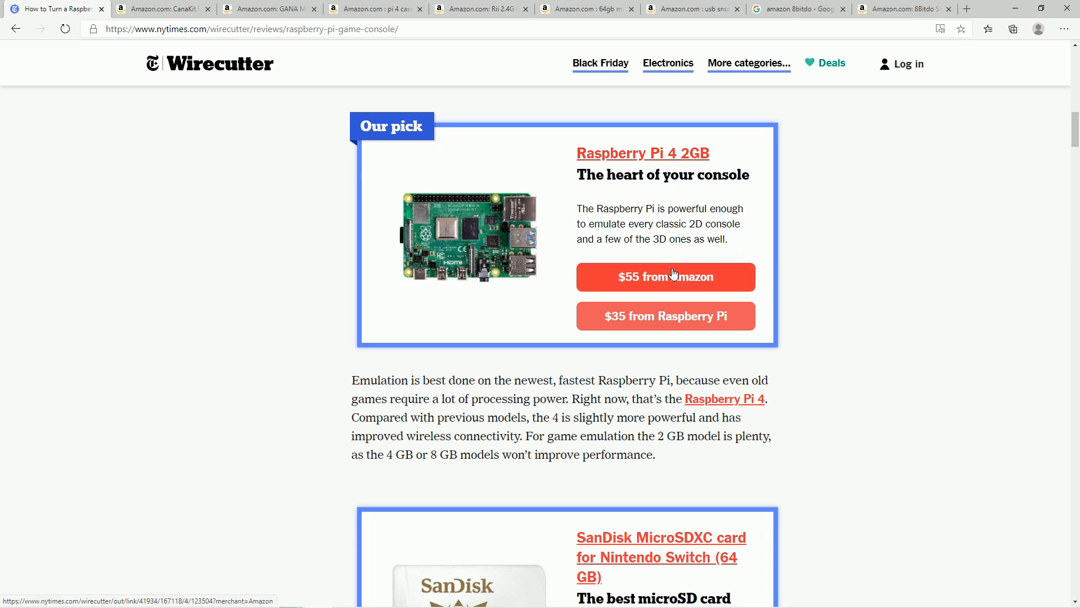
{"action": "mouse_move", "coordinate": [737, 163]}
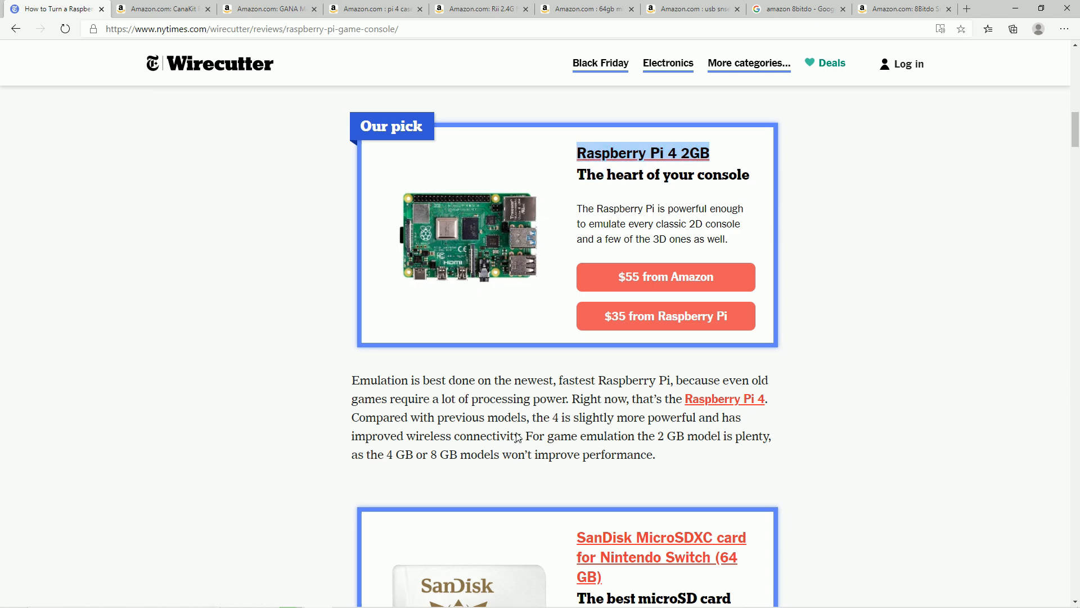
Step: Highlight the sentence saying the 2 GB model is plenty and move down to the SanDisk microSD pick
{"action": "left_click_drag", "start_coordinate": [523, 435], "coordinate": [655, 454]}
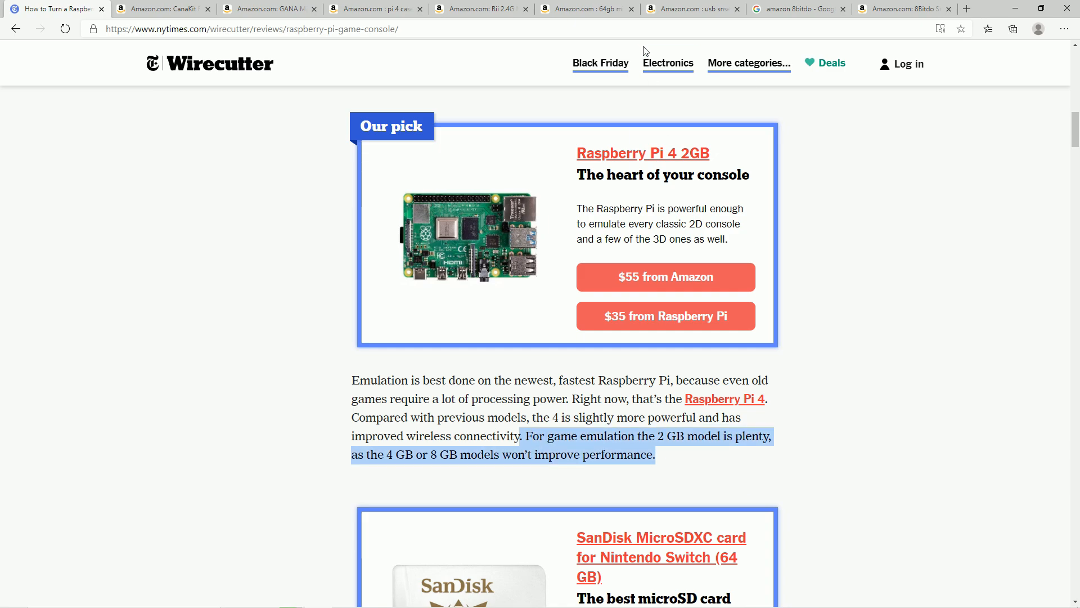
{"action": "mouse_move", "coordinate": [814, 218]}
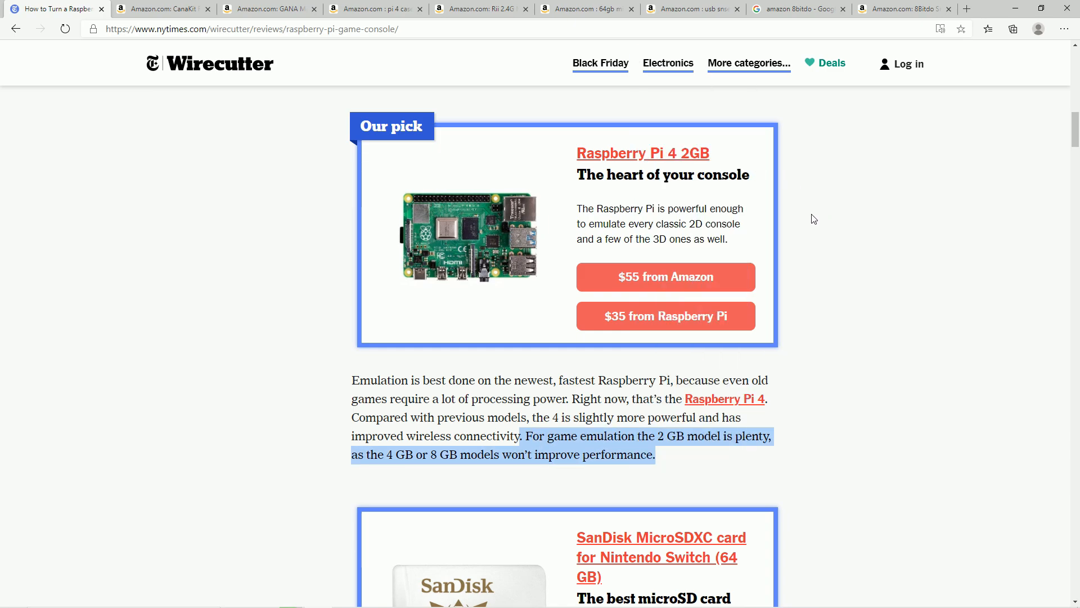
{"action": "mouse_move", "coordinate": [731, 190]}
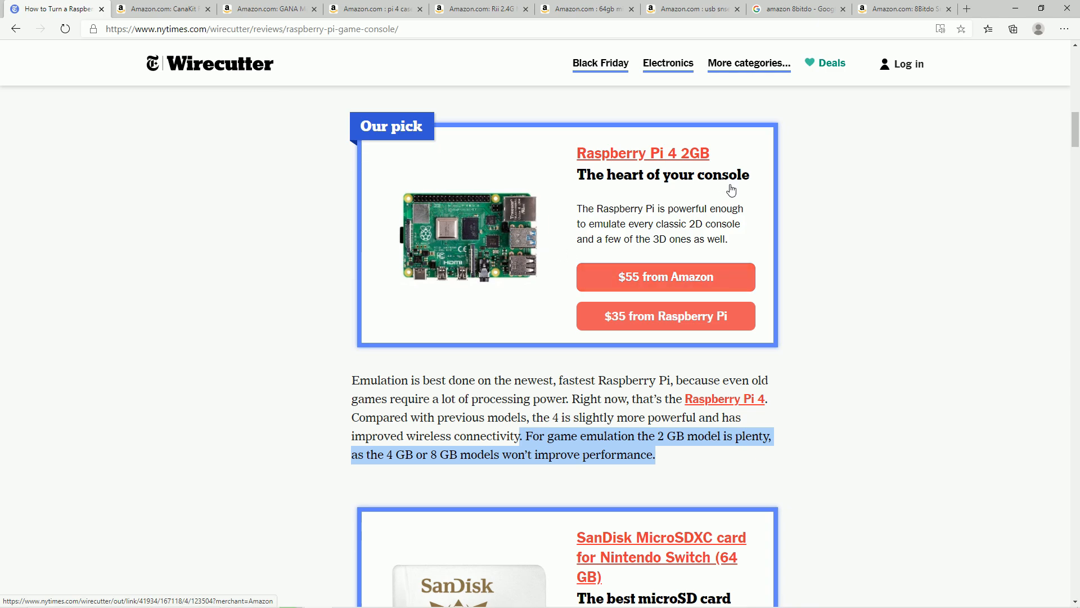
{"action": "mouse_move", "coordinate": [639, 263]}
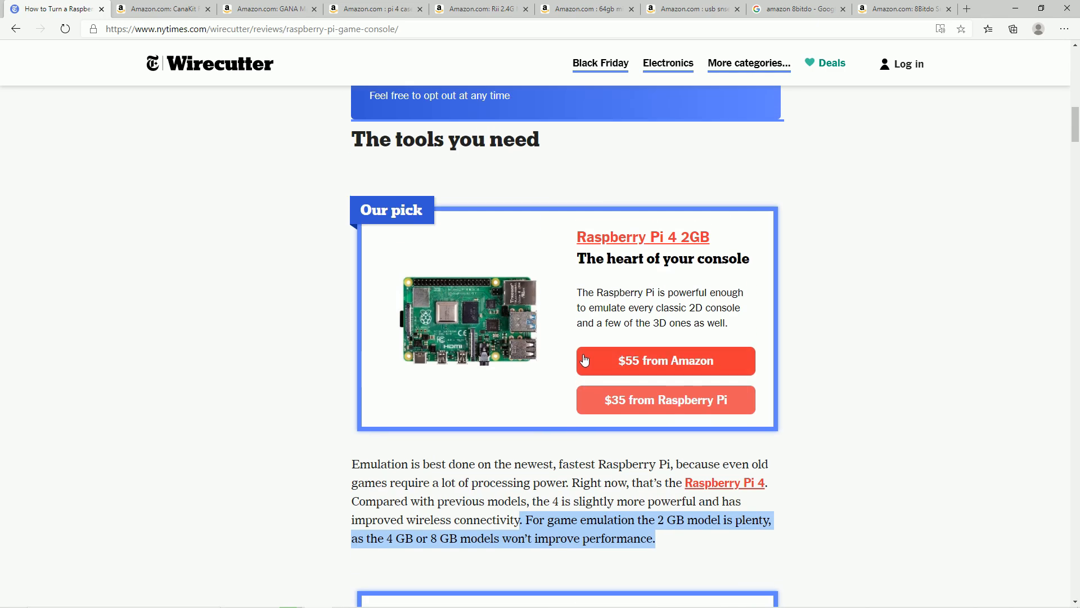
{"action": "mouse_move", "coordinate": [781, 315]}
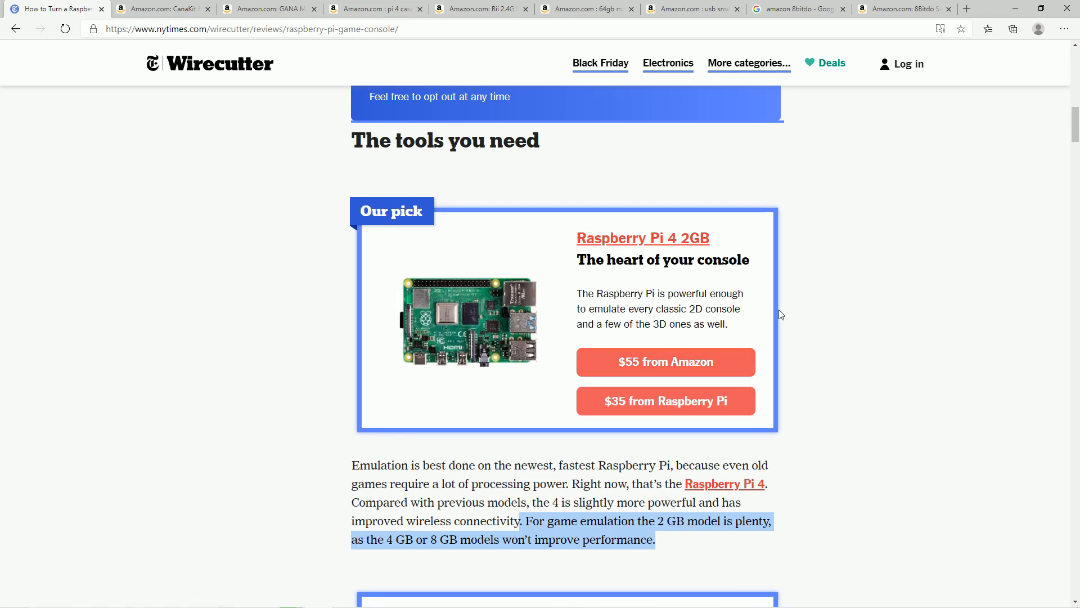
{"action": "mouse_move", "coordinate": [660, 351]}
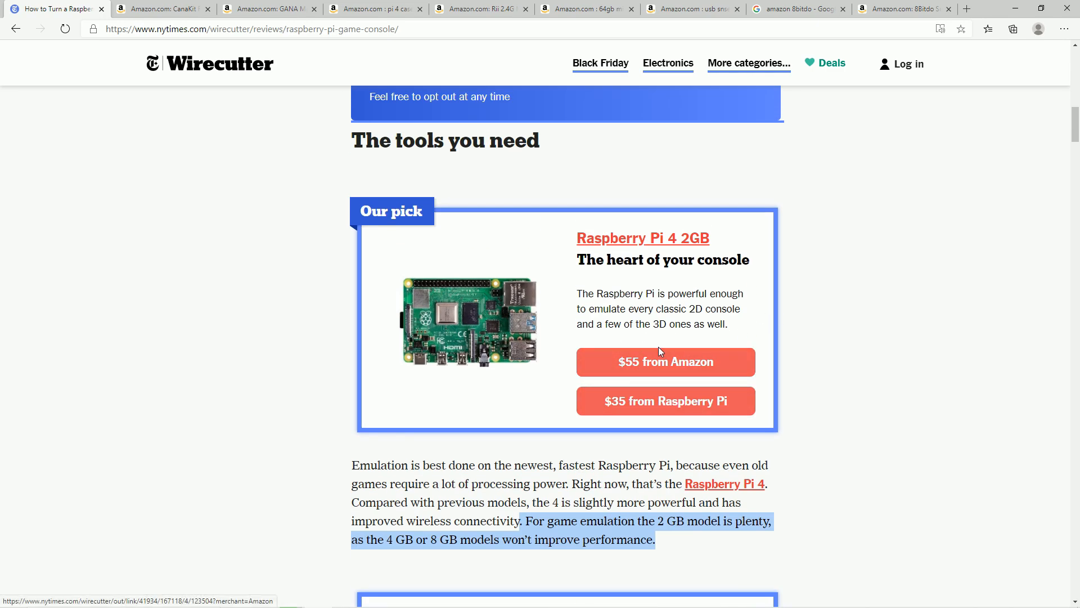
{"action": "mouse_move", "coordinate": [589, 371]}
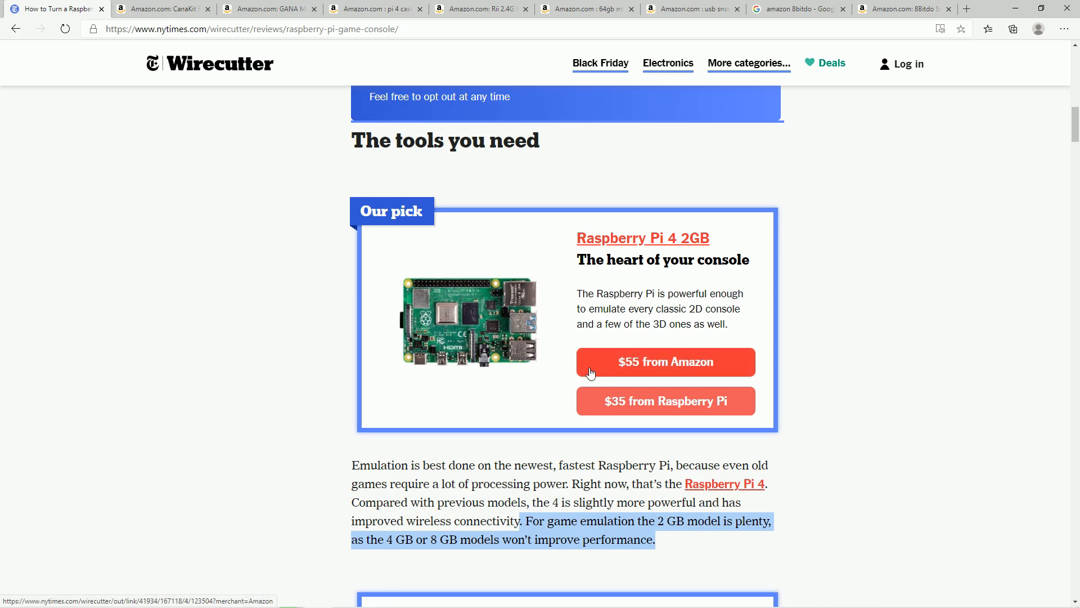
{"action": "scroll", "scroll_direction": "down", "scroll_amount": 3}
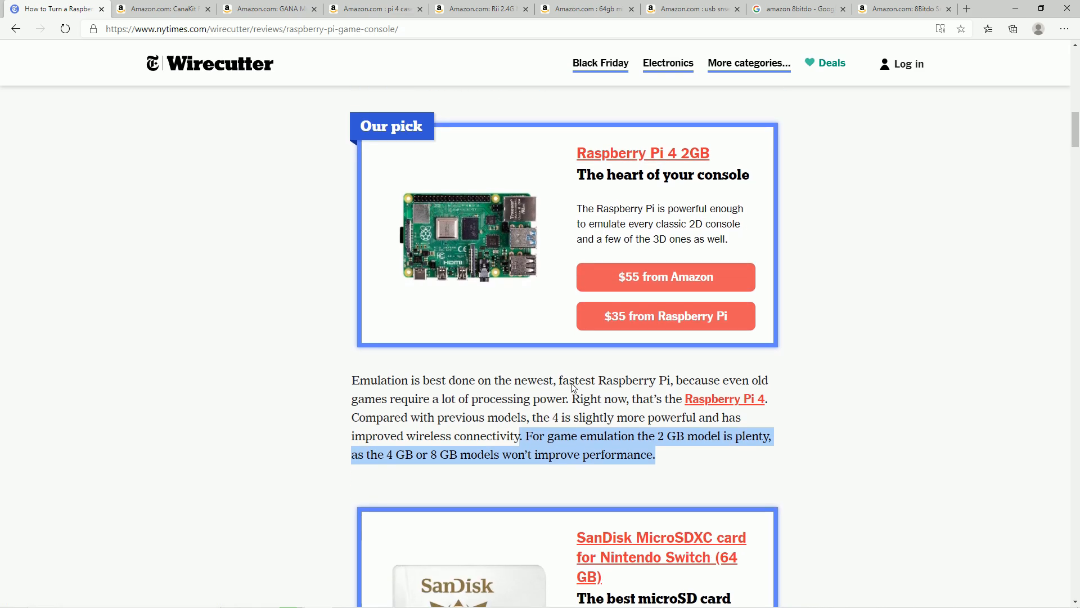
{"action": "scroll", "scroll_direction": "down", "scroll_amount": 3}
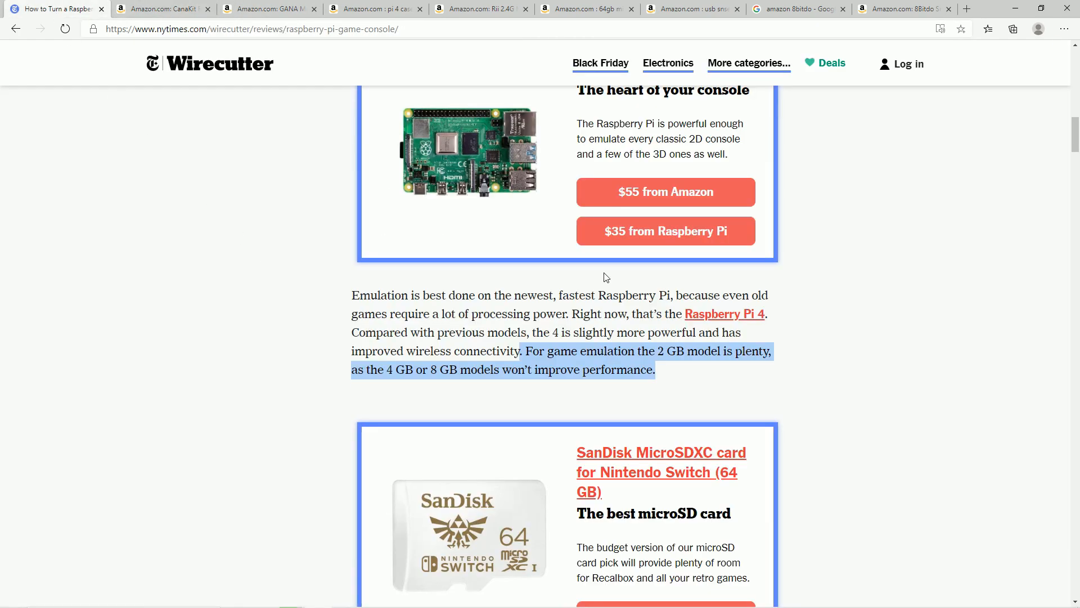
Step: Switch to the Amazon CanaKit Raspberry Pi 4 kit listing and view its Frequently bought together bundle
{"action": "left_click", "coordinate": [169, 10]}
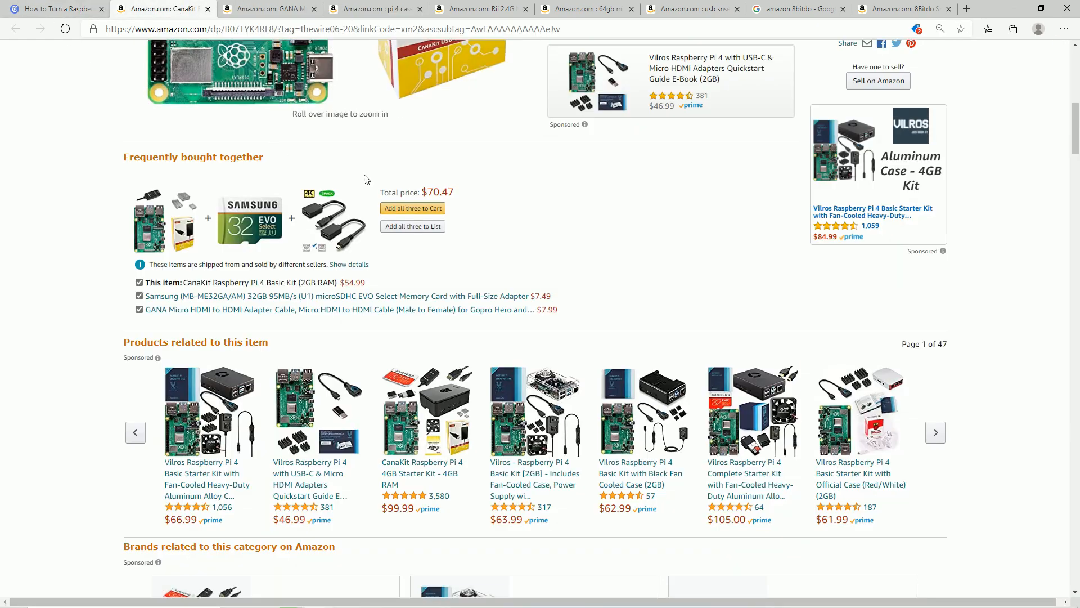
{"action": "scroll", "scroll_direction": "up", "scroll_amount": 3}
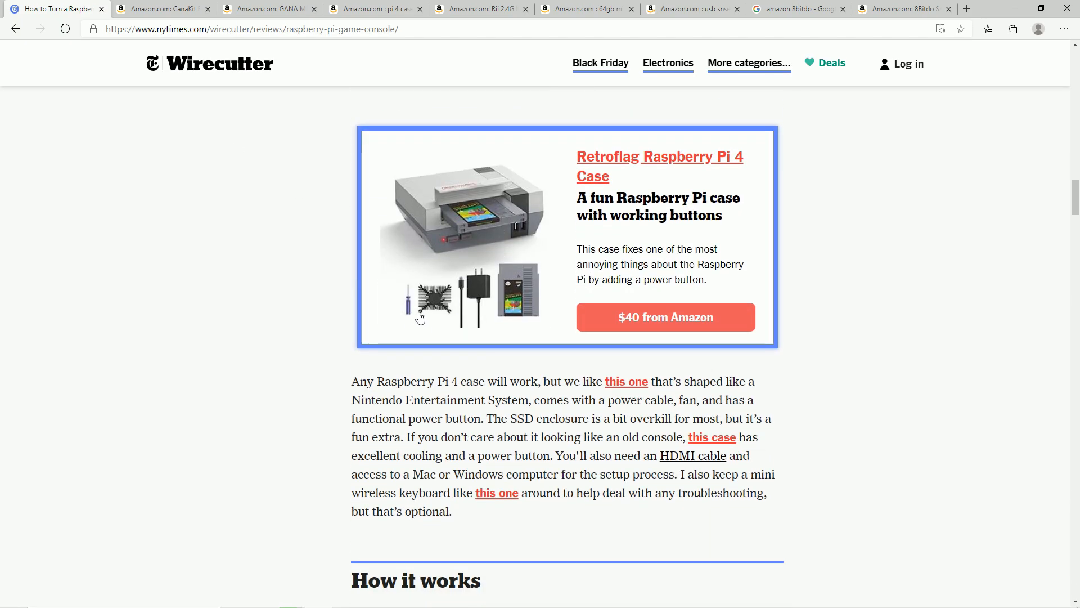
{"action": "left_click", "coordinate": [166, 10]}
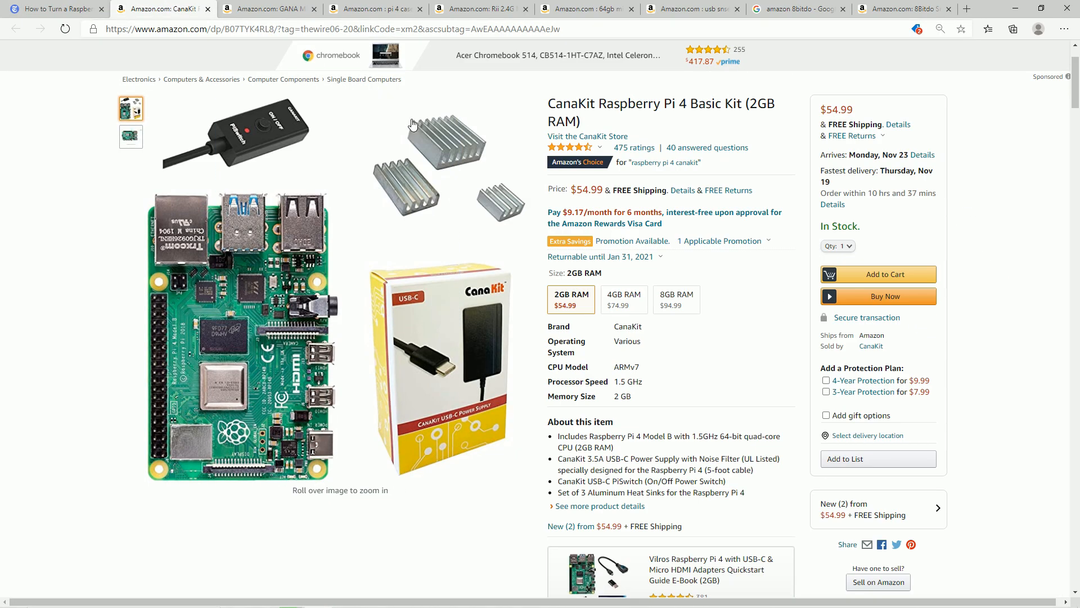
{"action": "scroll", "scroll_direction": "down", "scroll_amount": 3}
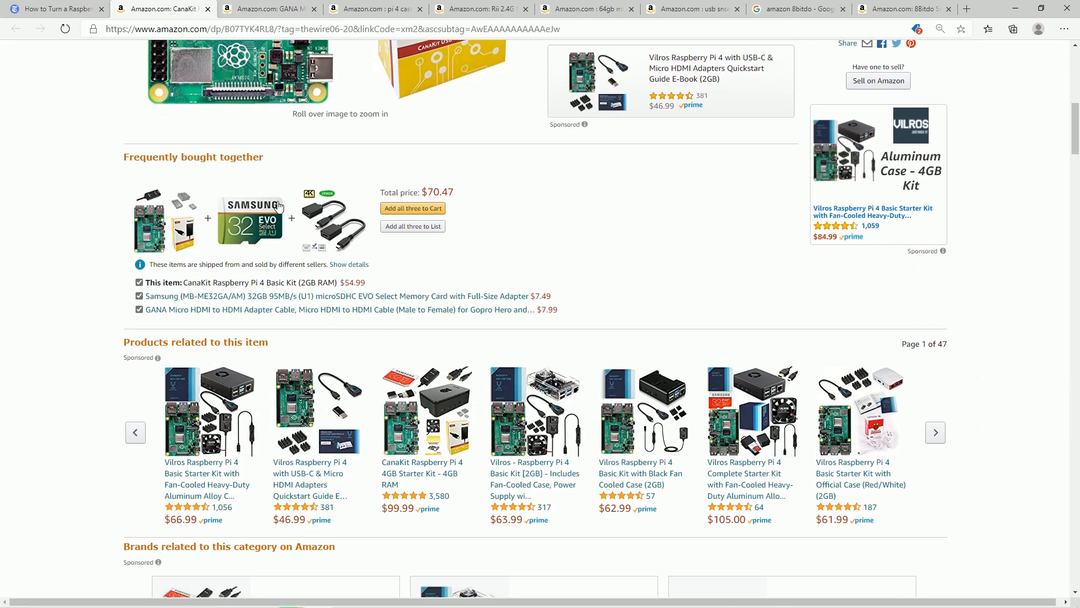
Step: Switch to the Amazon GANA Micro HDMI to HDMI adapter listing at $7.99
{"action": "left_click", "coordinate": [268, 9]}
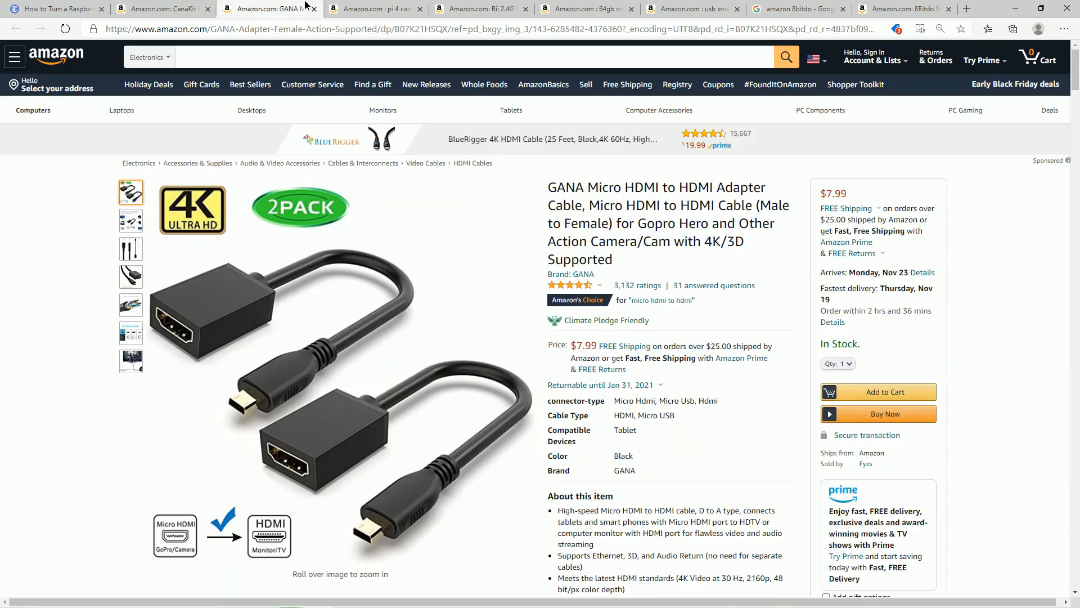
{"action": "mouse_move", "coordinate": [254, 362]}
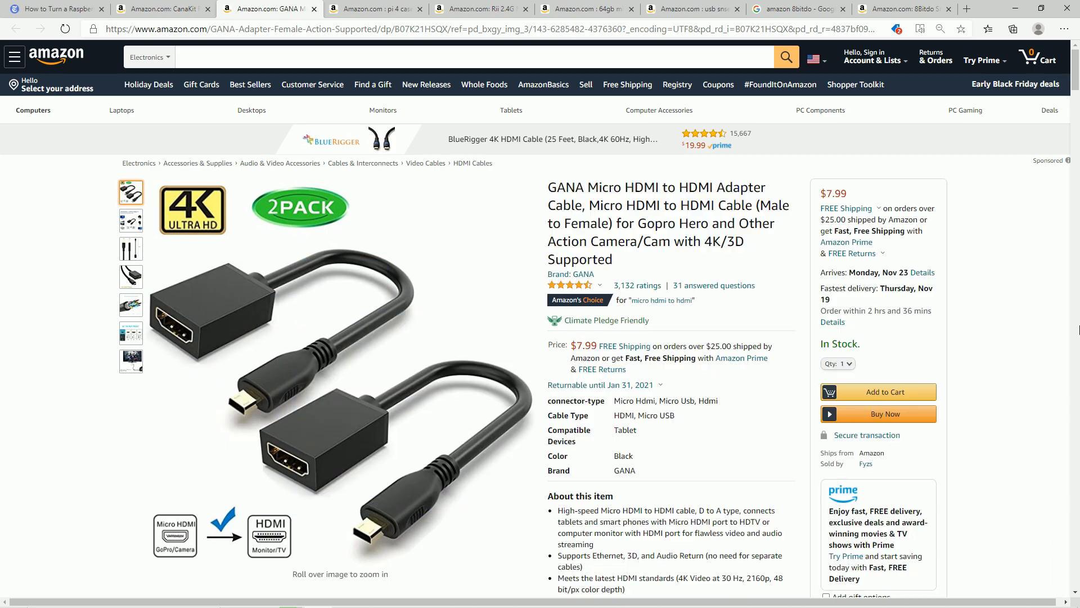
{"action": "mouse_move", "coordinate": [703, 450]}
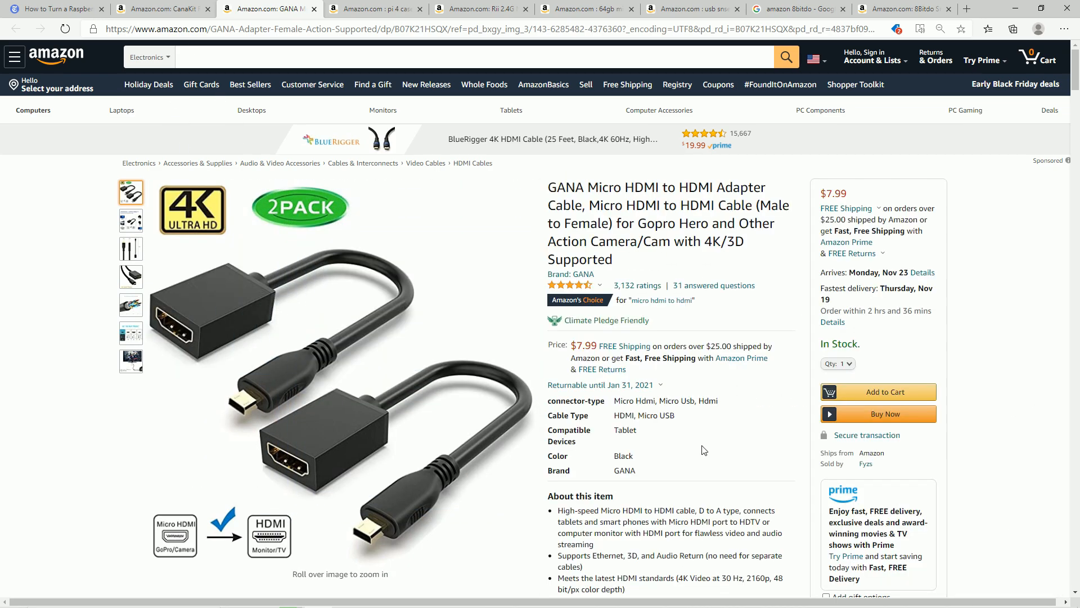
{"action": "mouse_move", "coordinate": [452, 379]}
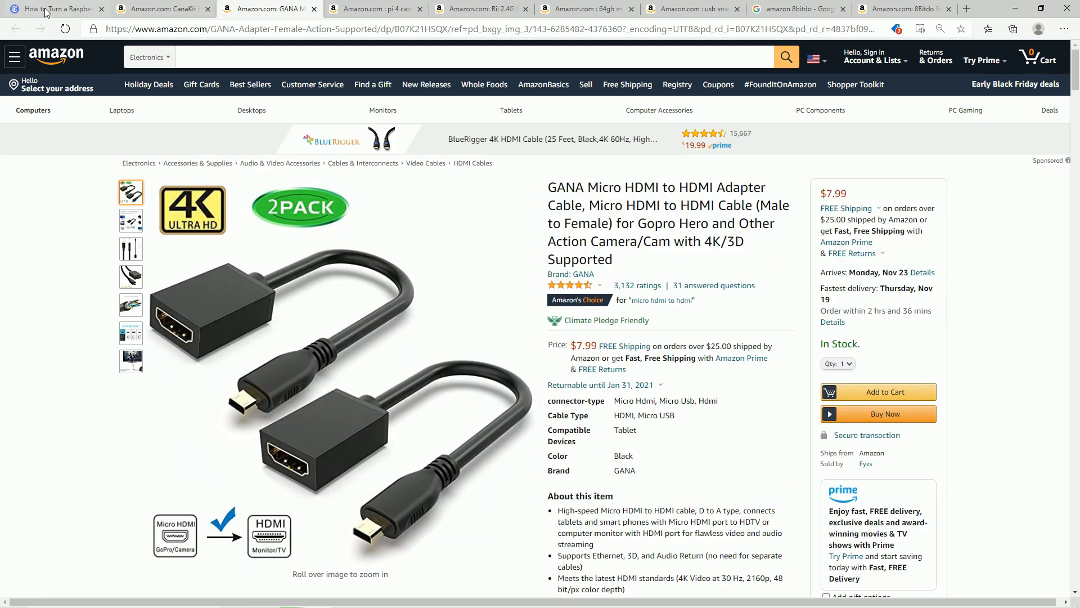
Step: Return to the Wirecutter article, scroll to the SanDisk 64GB microSD pick, and clear the text selection
{"action": "left_click", "coordinate": [56, 9]}
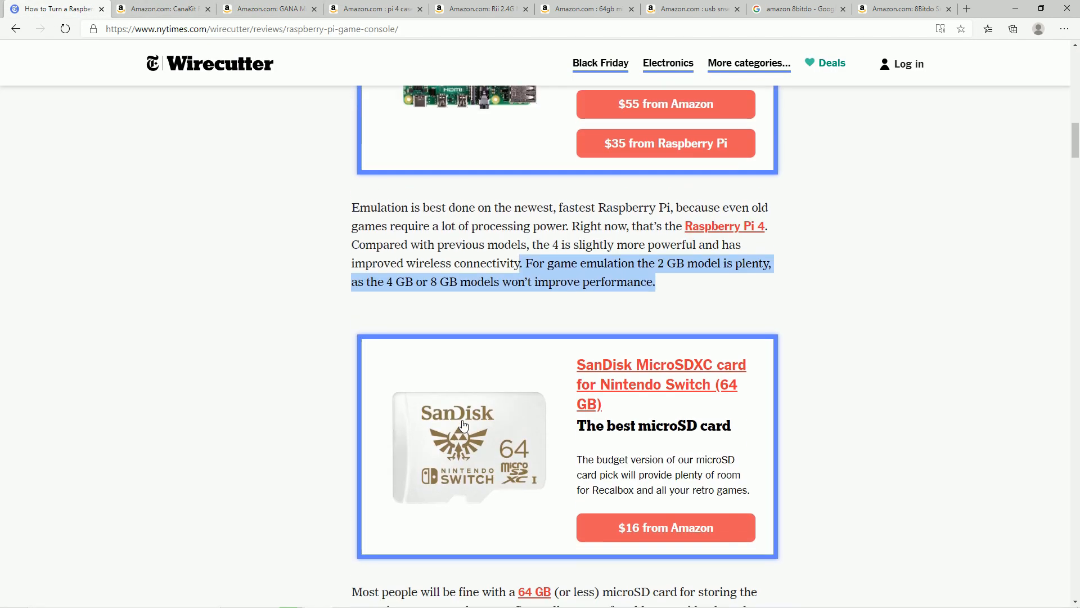
{"action": "scroll", "scroll_direction": "down", "scroll_amount": 3}
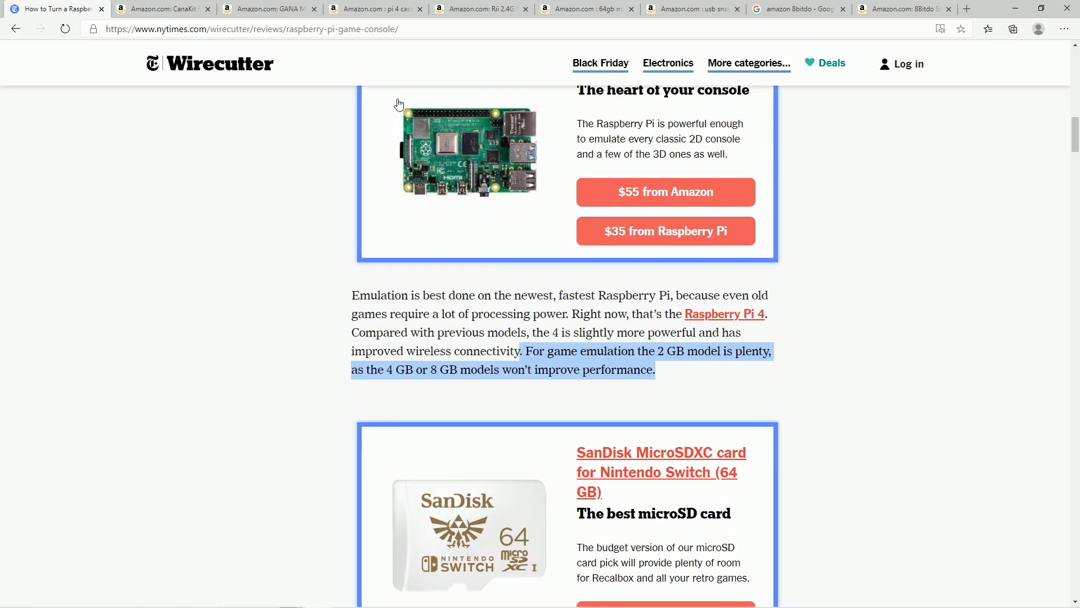
{"action": "scroll", "scroll_direction": "down", "scroll_amount": 3}
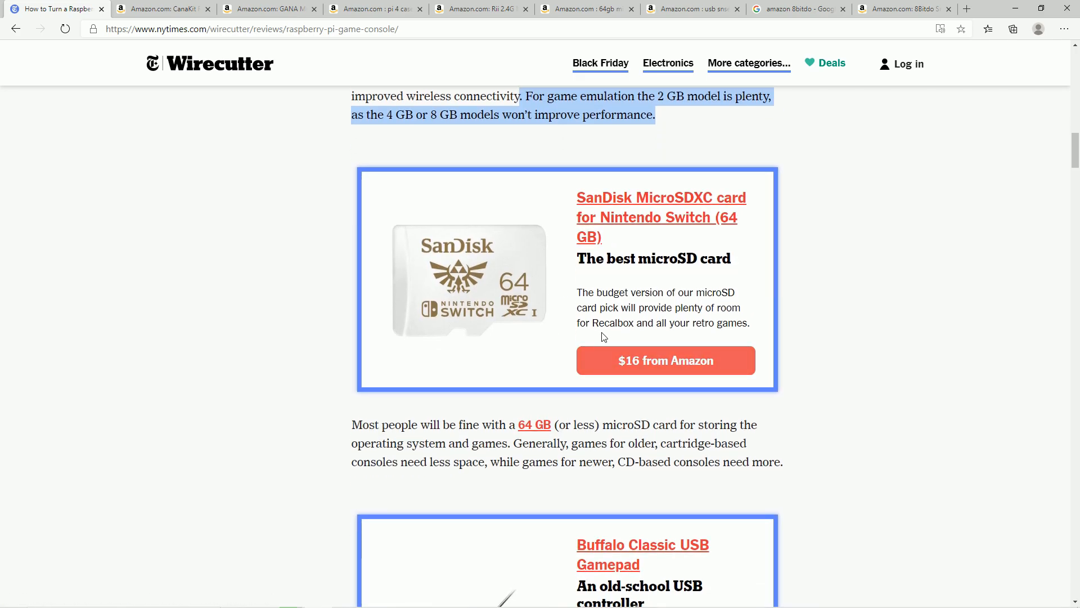
{"action": "mouse_move", "coordinate": [345, 236]}
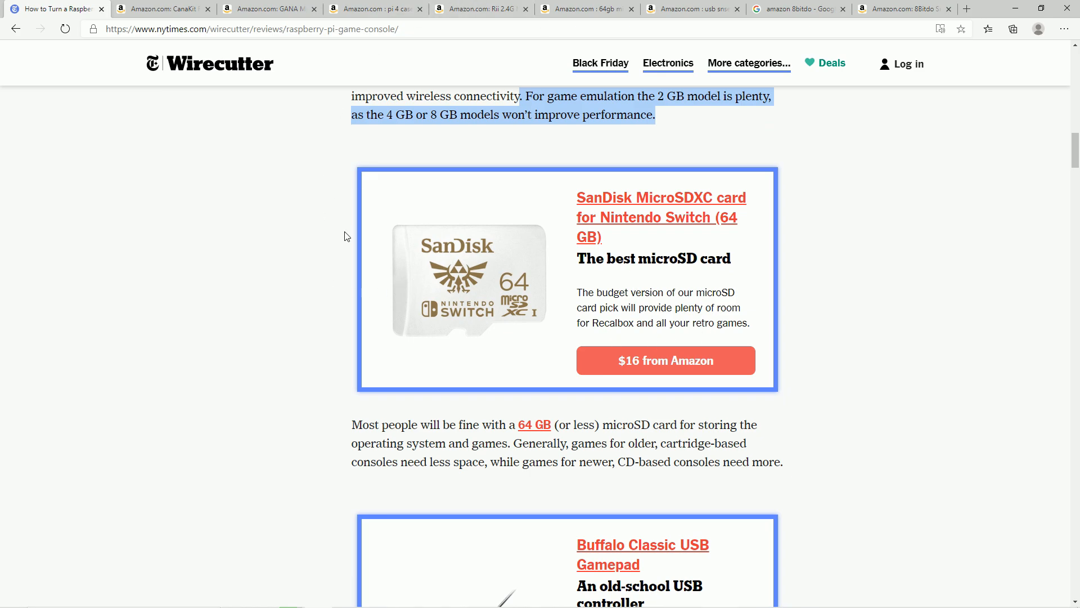
{"action": "scroll", "scroll_direction": "down", "scroll_amount": 3}
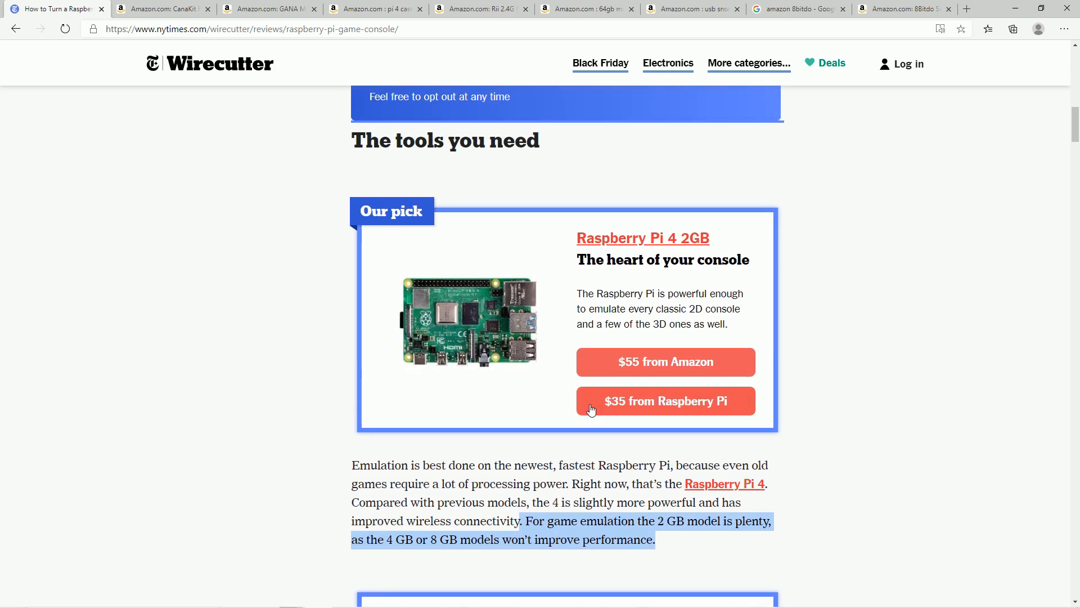
{"action": "scroll", "scroll_direction": "down", "scroll_amount": 3}
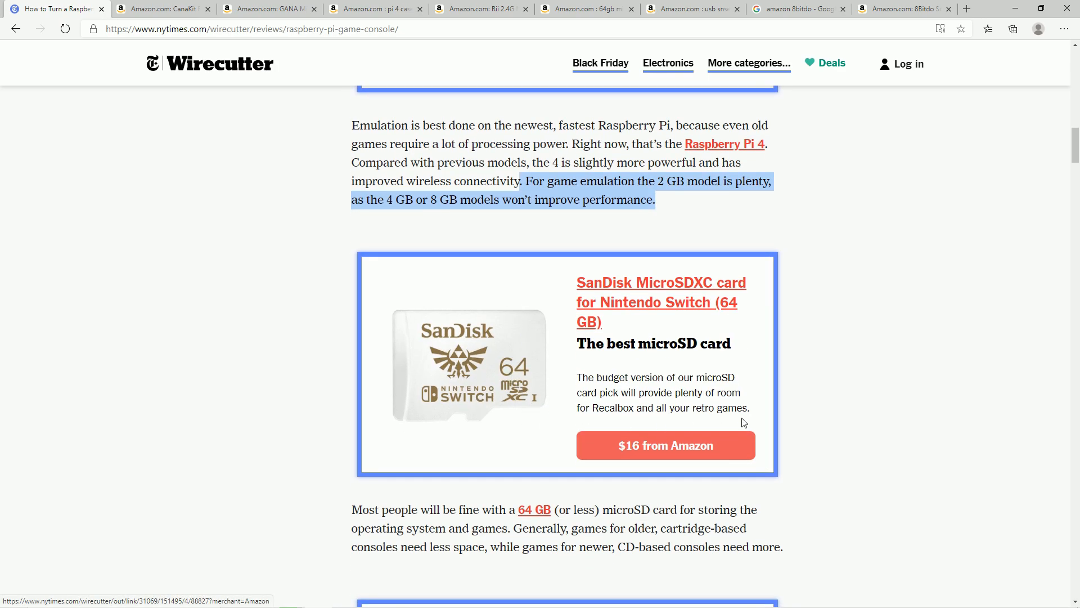
{"action": "mouse_move", "coordinate": [682, 544]}
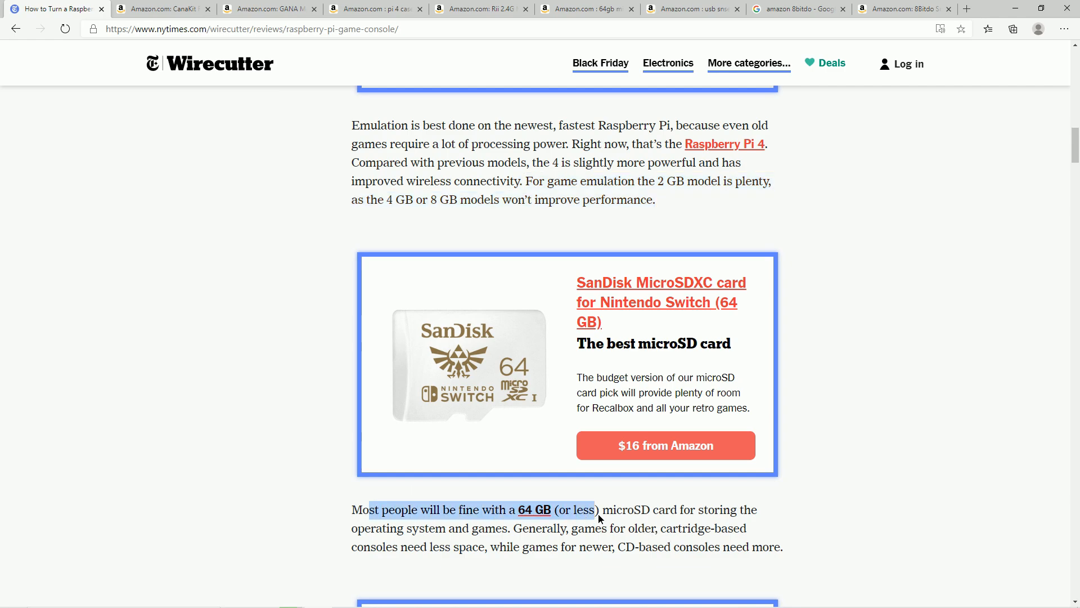
{"action": "left_click", "coordinate": [648, 365]}
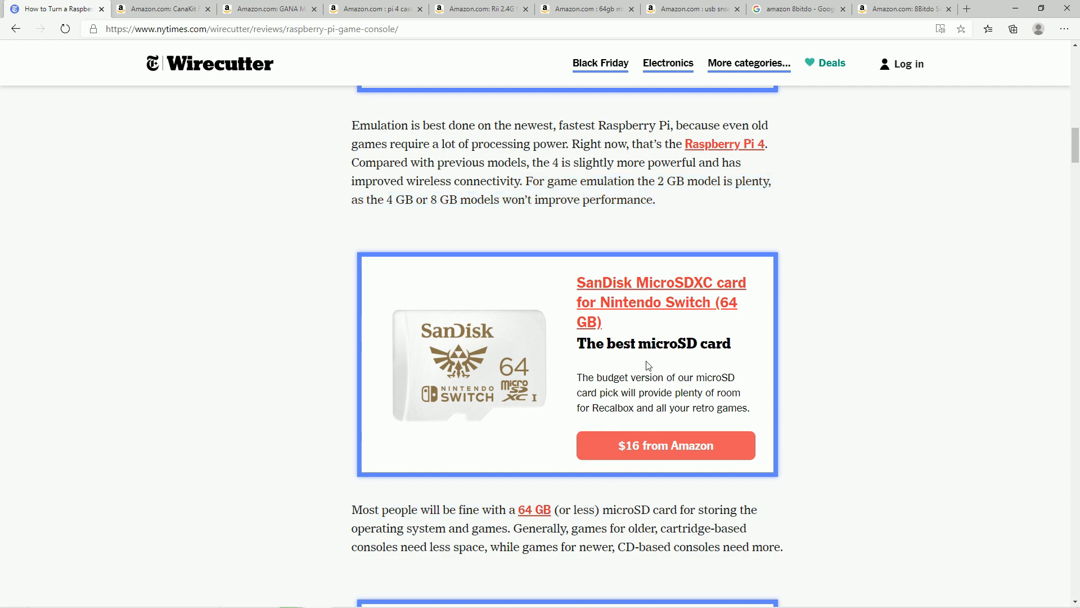
{"action": "mouse_move", "coordinate": [600, 525]}
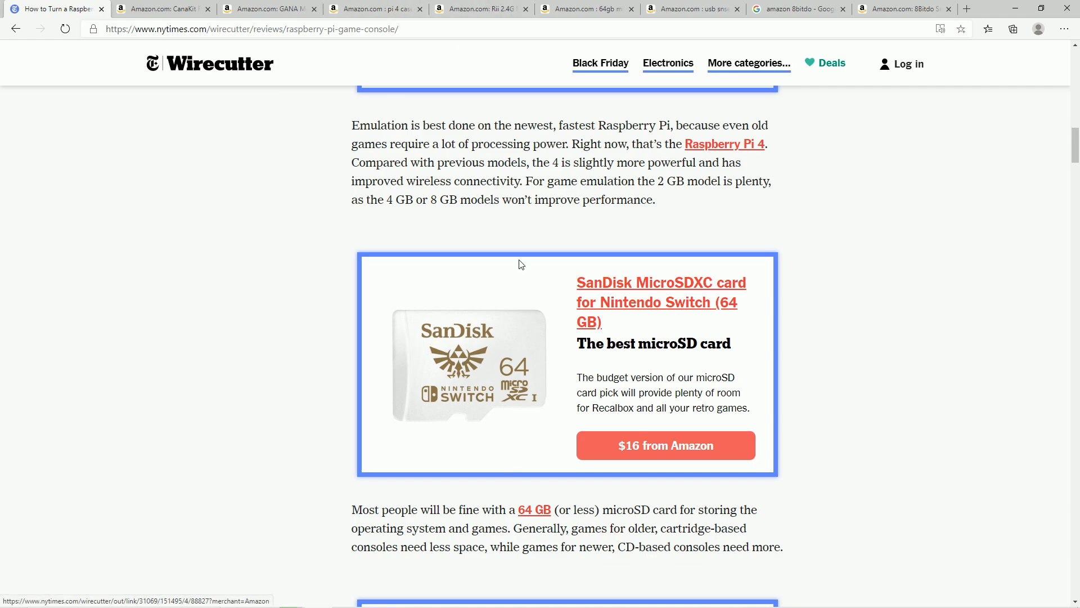
{"action": "mouse_move", "coordinate": [657, 307]}
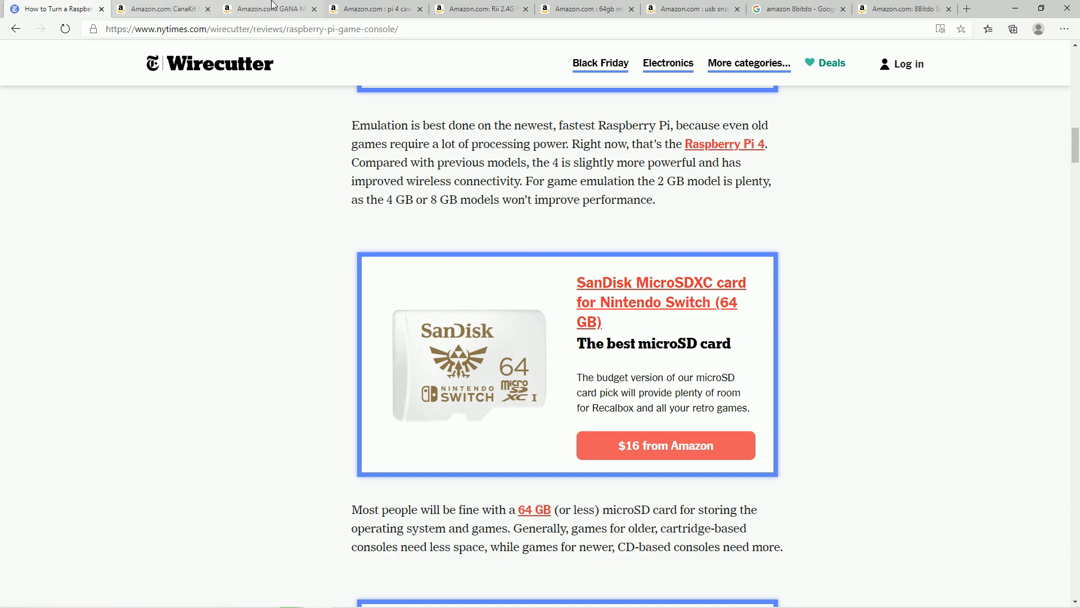
Step: Browse the Amazon '64gb micro sd card' results including SanDisk, PNY and Kootion cards
{"action": "left_click", "coordinate": [591, 9]}
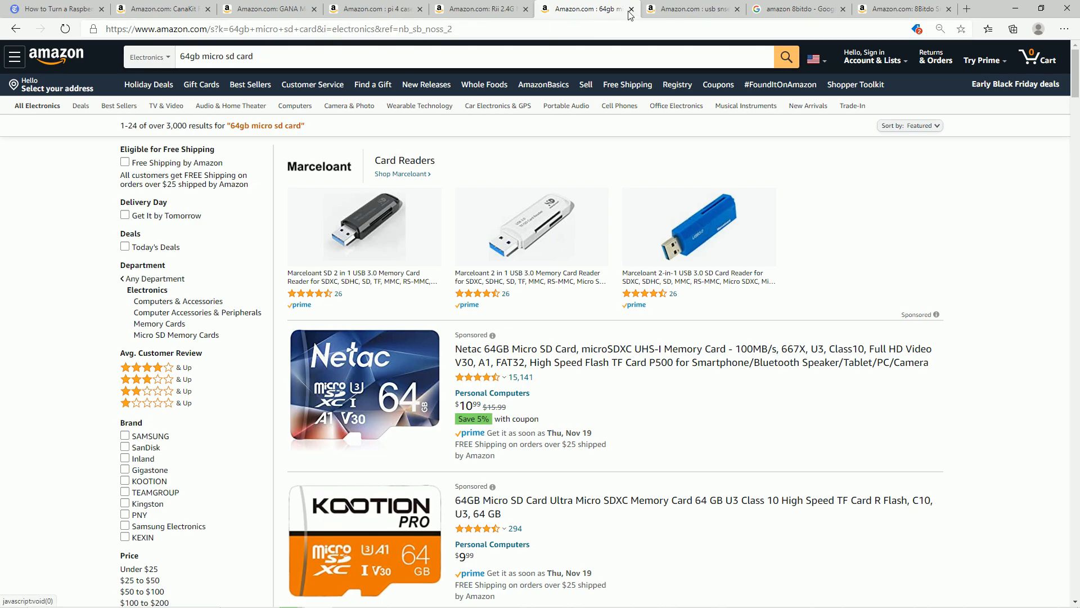
{"action": "scroll", "scroll_direction": "down", "scroll_amount": 3}
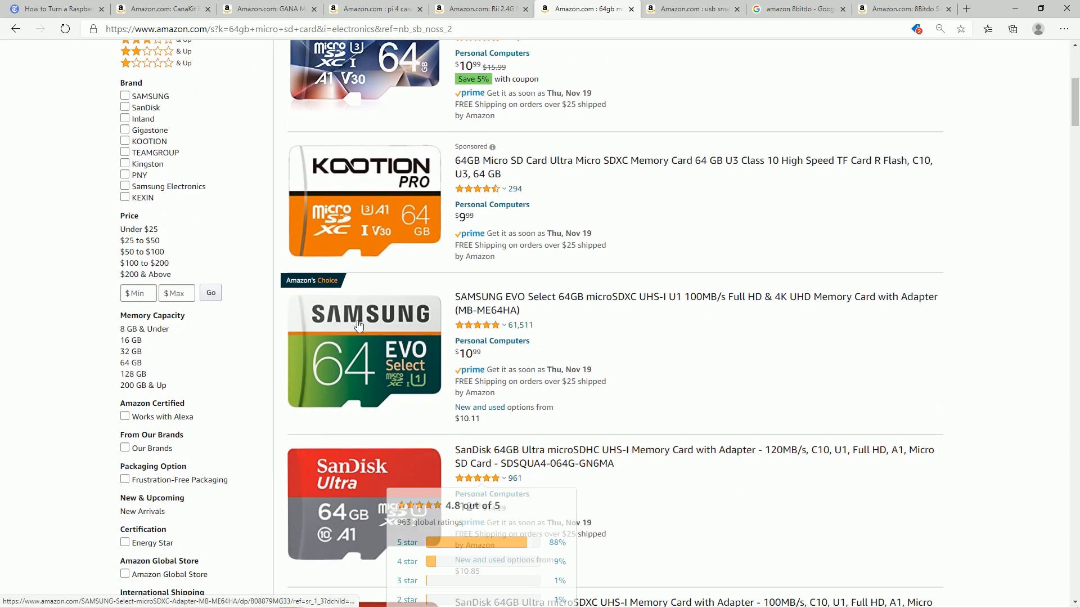
{"action": "scroll", "scroll_direction": "down", "scroll_amount": 3}
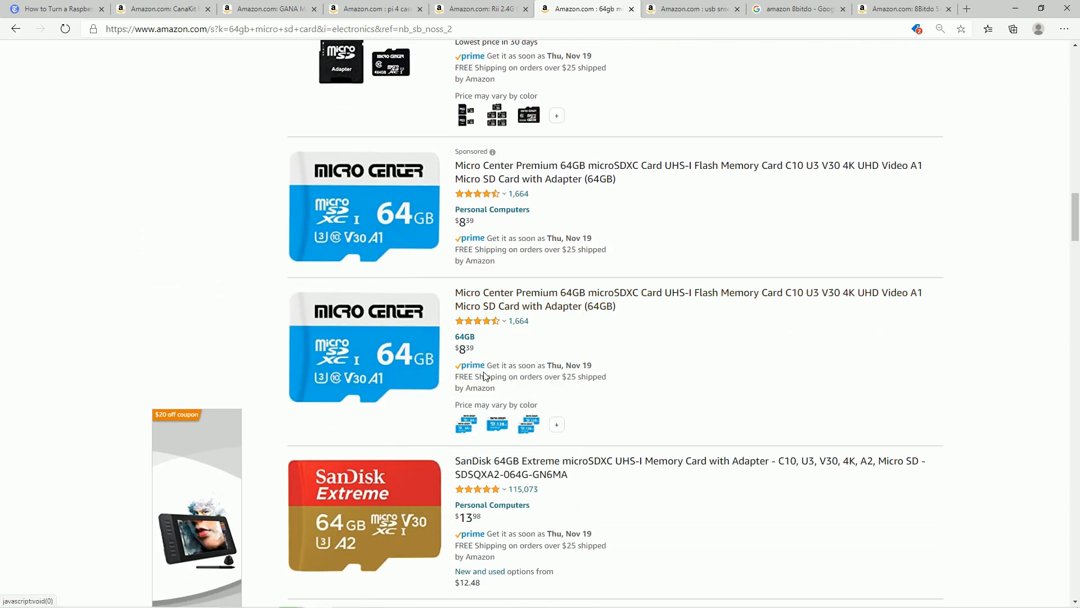
{"action": "scroll", "scroll_direction": "down", "scroll_amount": 3}
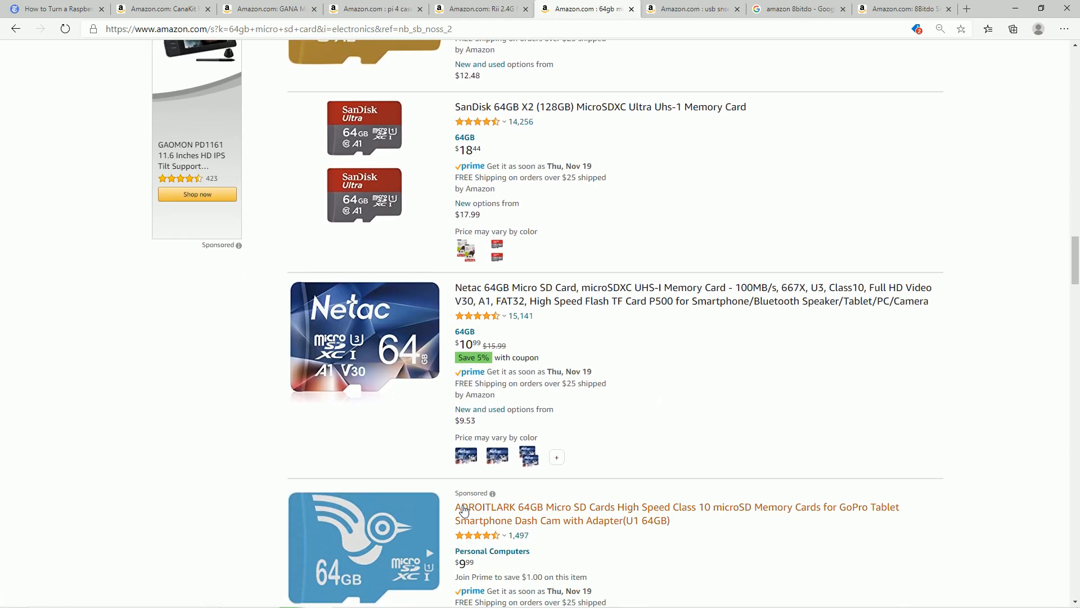
{"action": "scroll", "scroll_direction": "down", "scroll_amount": 3}
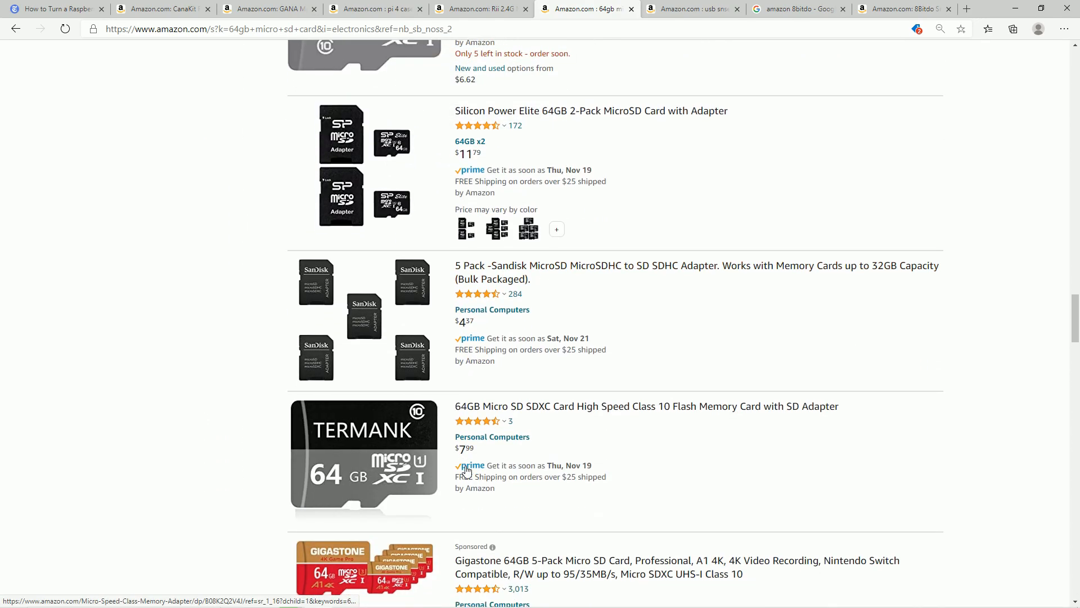
{"action": "scroll", "scroll_direction": "down", "scroll_amount": 3}
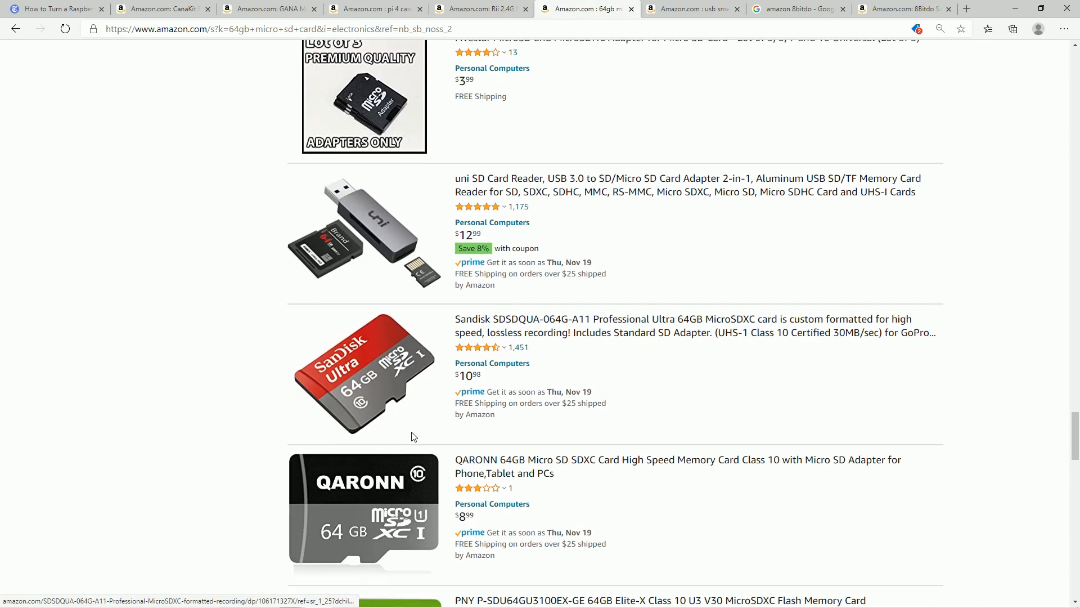
{"action": "scroll", "scroll_direction": "down", "scroll_amount": 3}
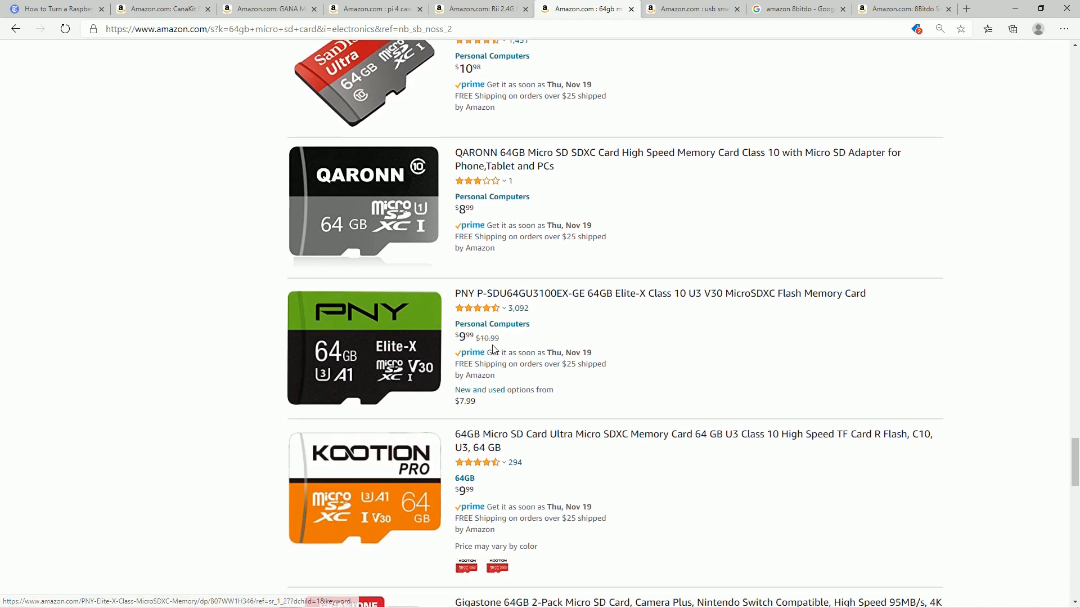
{"action": "mouse_move", "coordinate": [297, 483]}
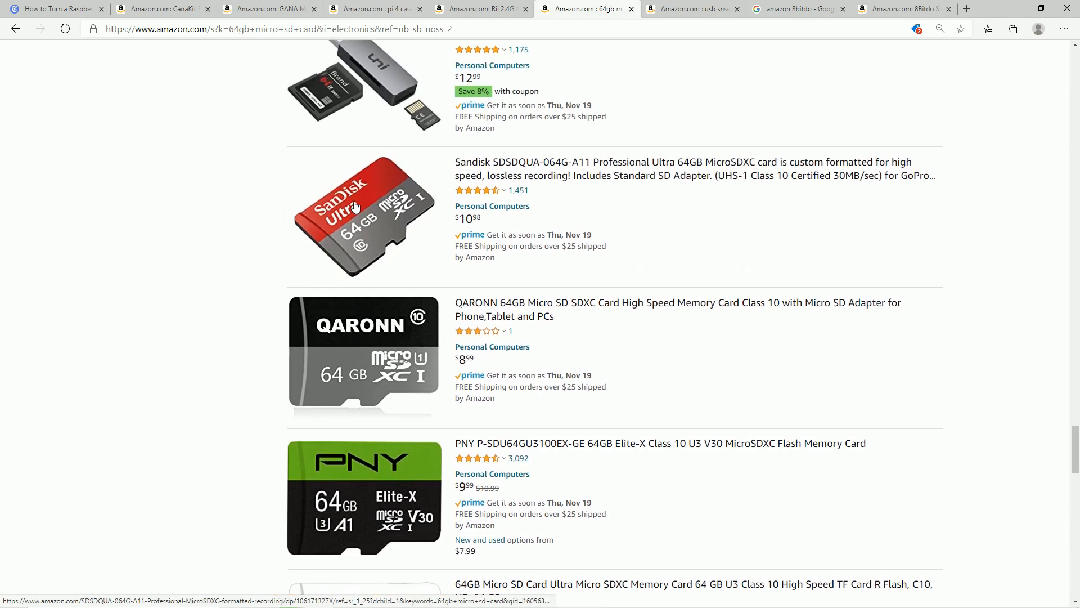
{"action": "scroll", "scroll_direction": "down", "scroll_amount": 3}
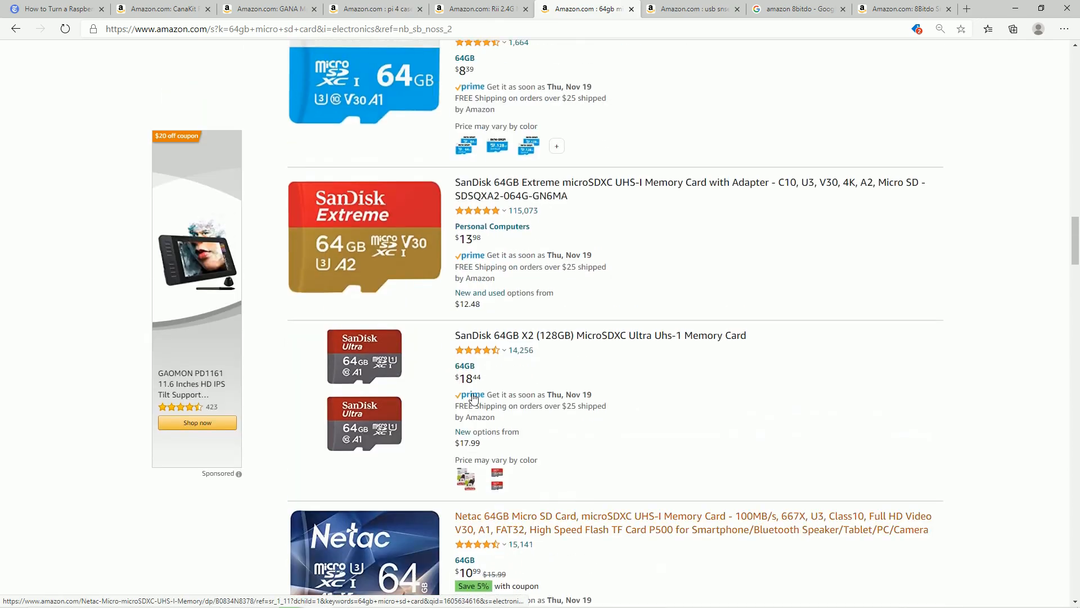
{"action": "scroll", "scroll_direction": "down", "scroll_amount": 3}
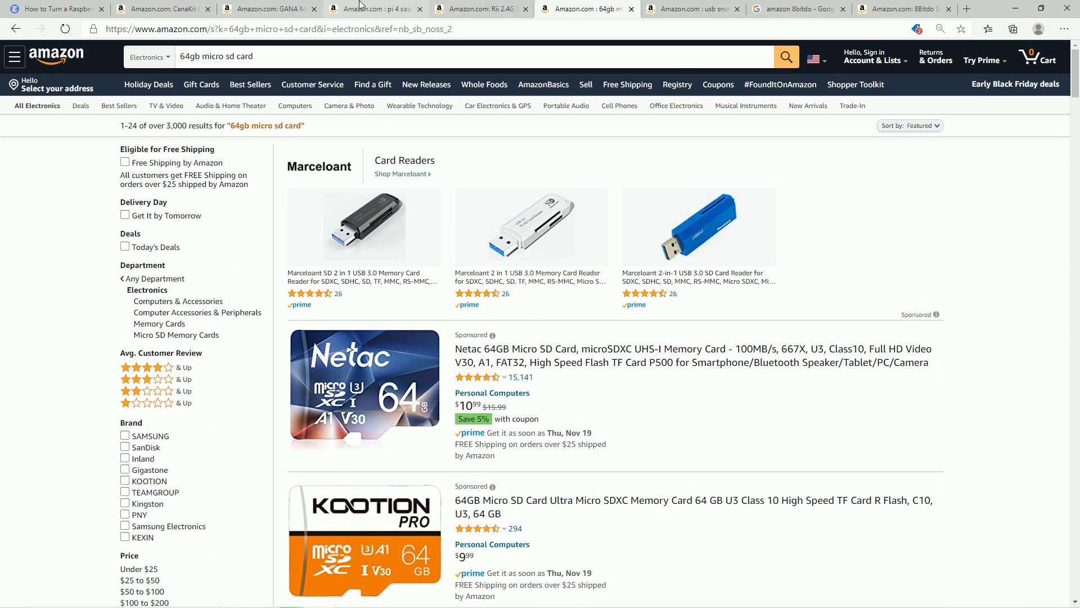
Step: Return to the Wirecutter article at the SanDisk MicroSDXC card recommendation box
{"action": "left_click", "coordinate": [54, 10]}
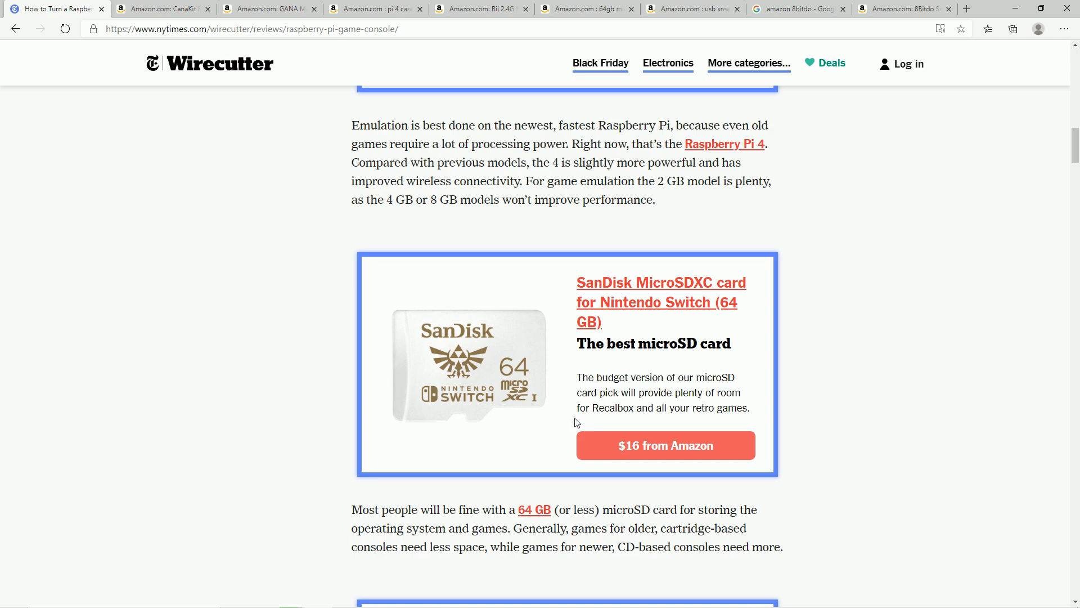
{"action": "mouse_move", "coordinate": [630, 331]}
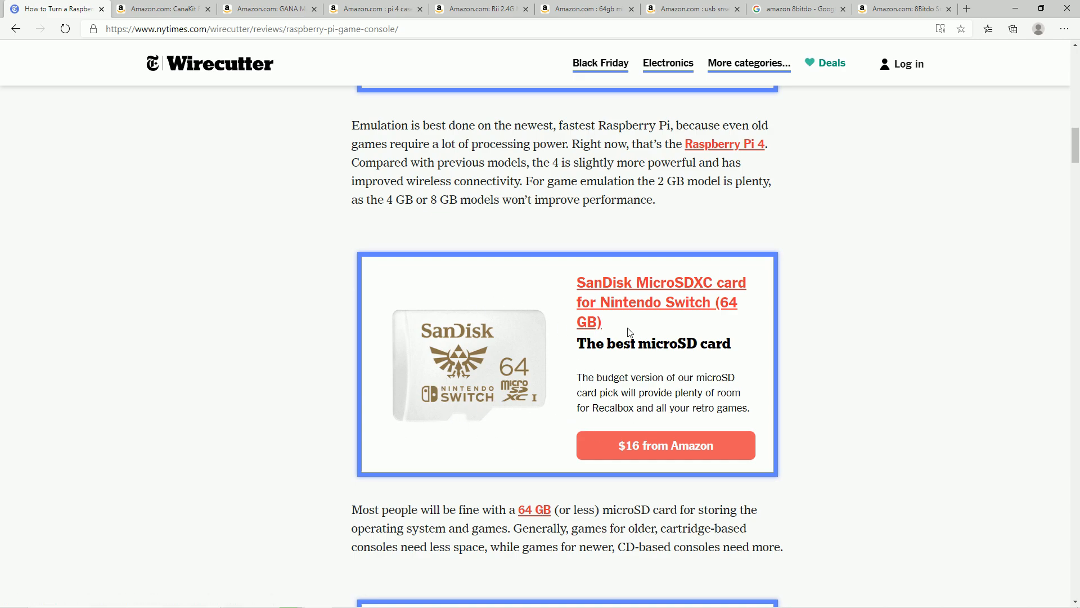
{"action": "mouse_move", "coordinate": [560, 365]}
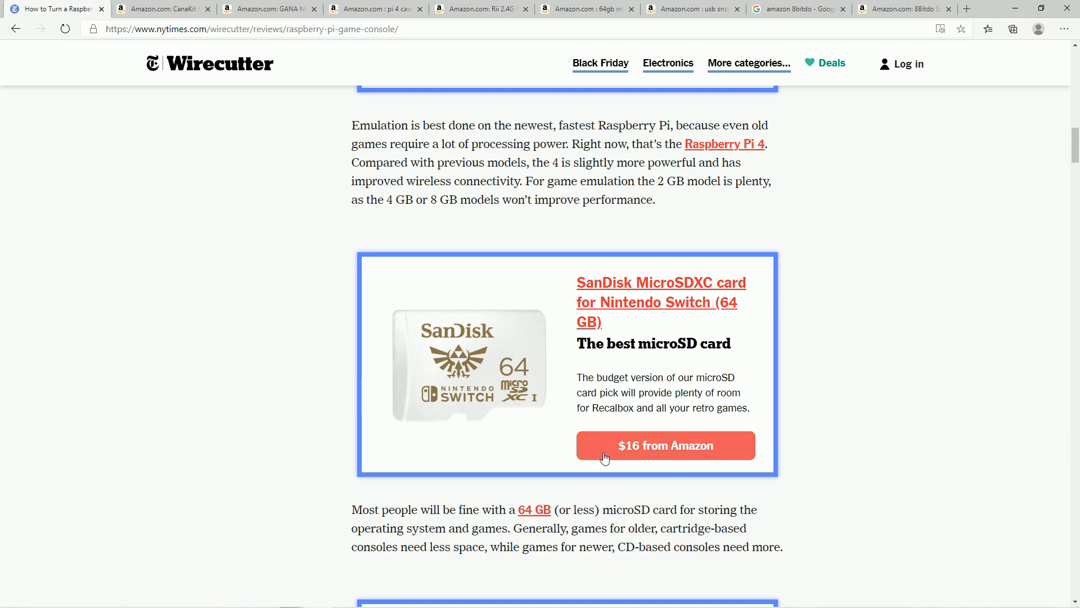
{"action": "scroll", "scroll_direction": "down", "scroll_amount": 3}
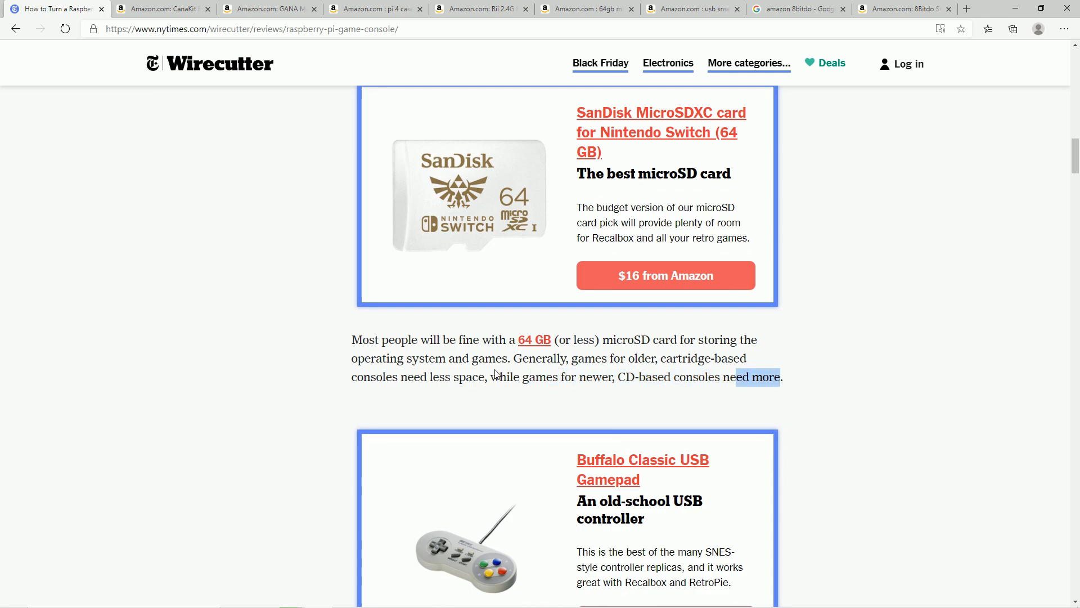
{"action": "mouse_move", "coordinate": [437, 347]}
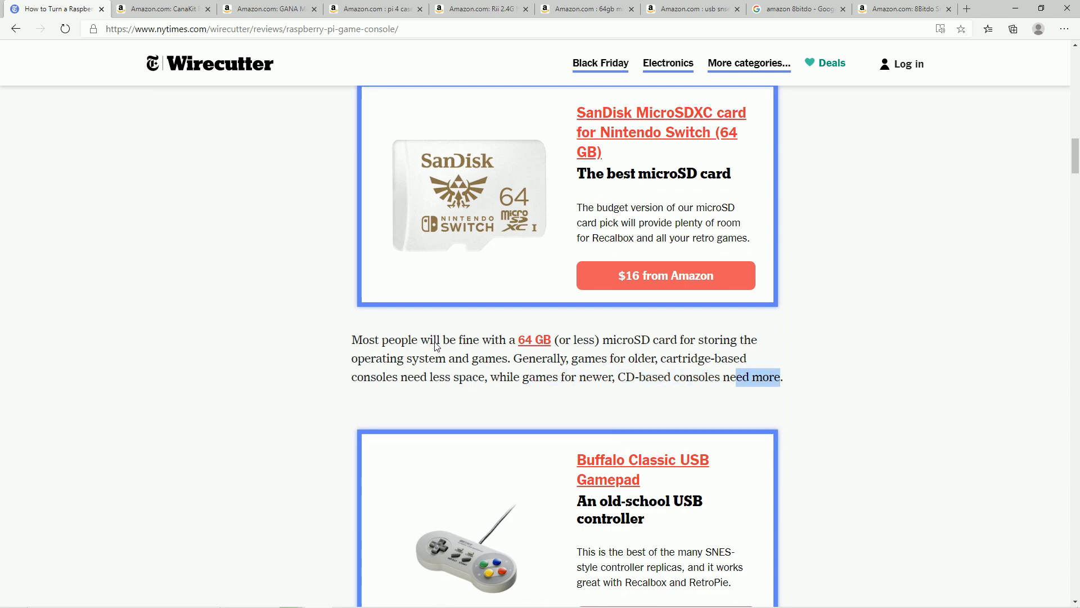
{"action": "mouse_move", "coordinate": [424, 359]}
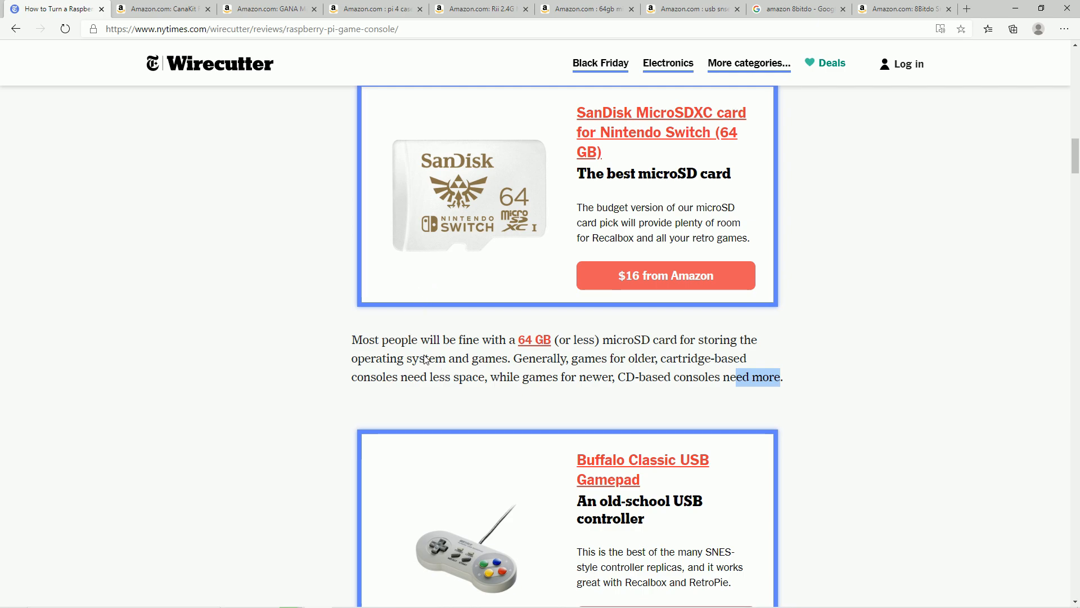
{"action": "mouse_move", "coordinate": [700, 398]}
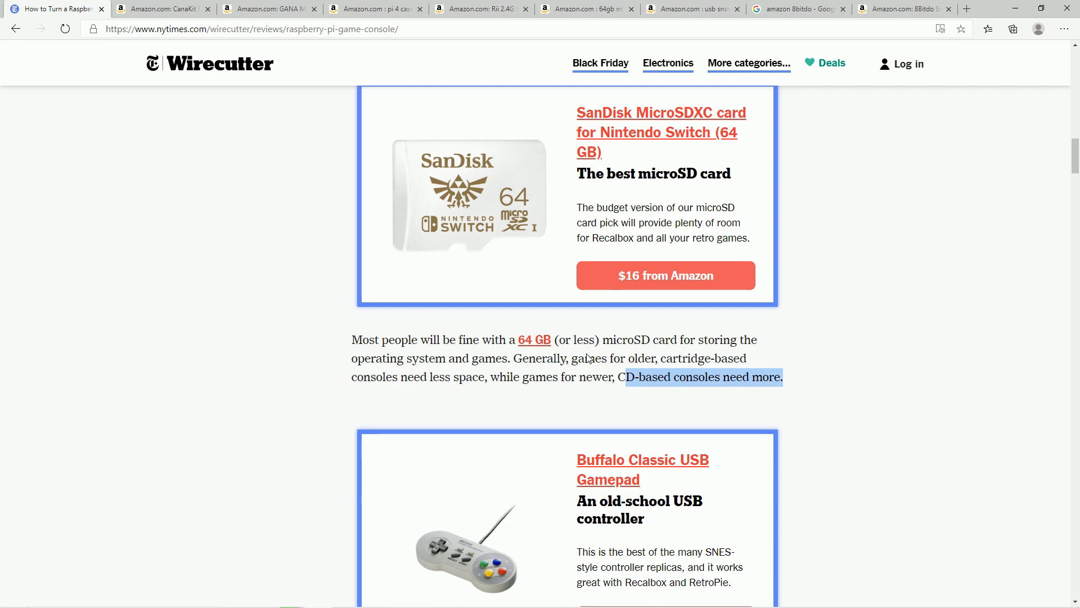
{"action": "mouse_move", "coordinate": [596, 338]}
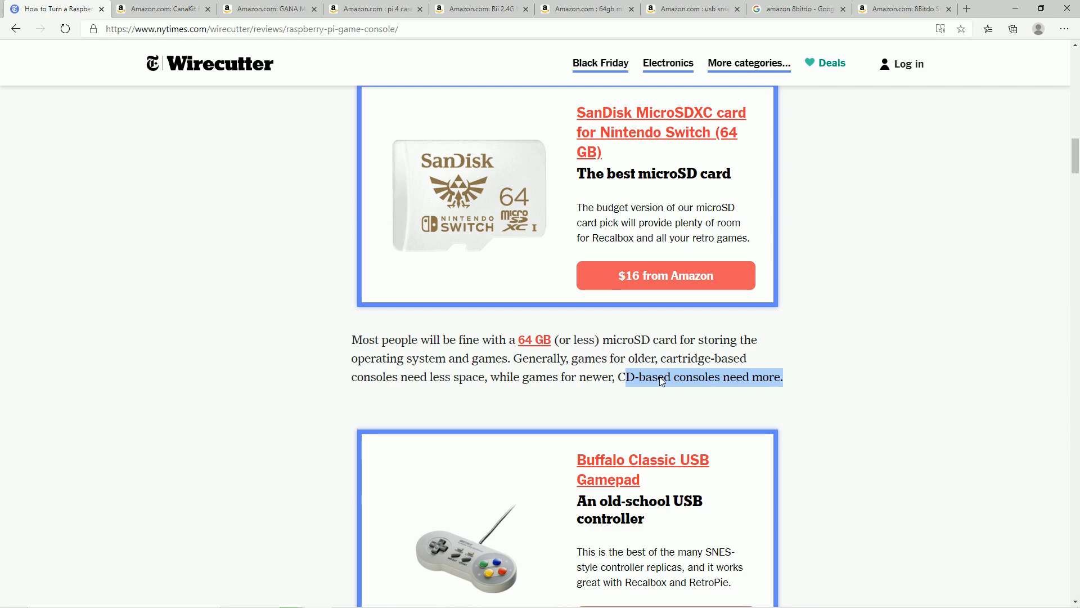
{"action": "mouse_move", "coordinate": [573, 425]}
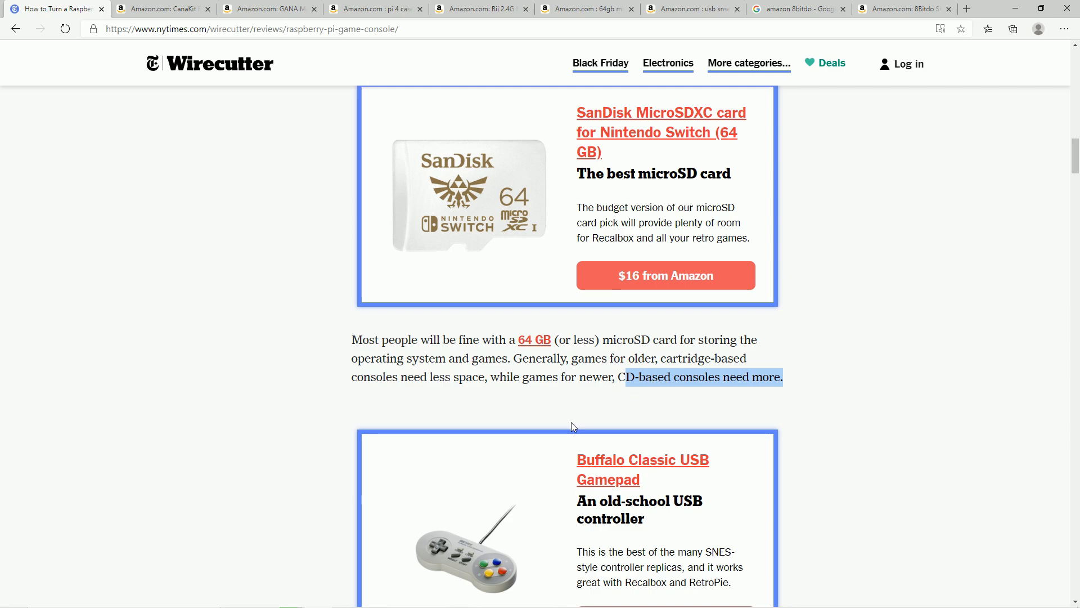
{"action": "mouse_move", "coordinate": [531, 309]}
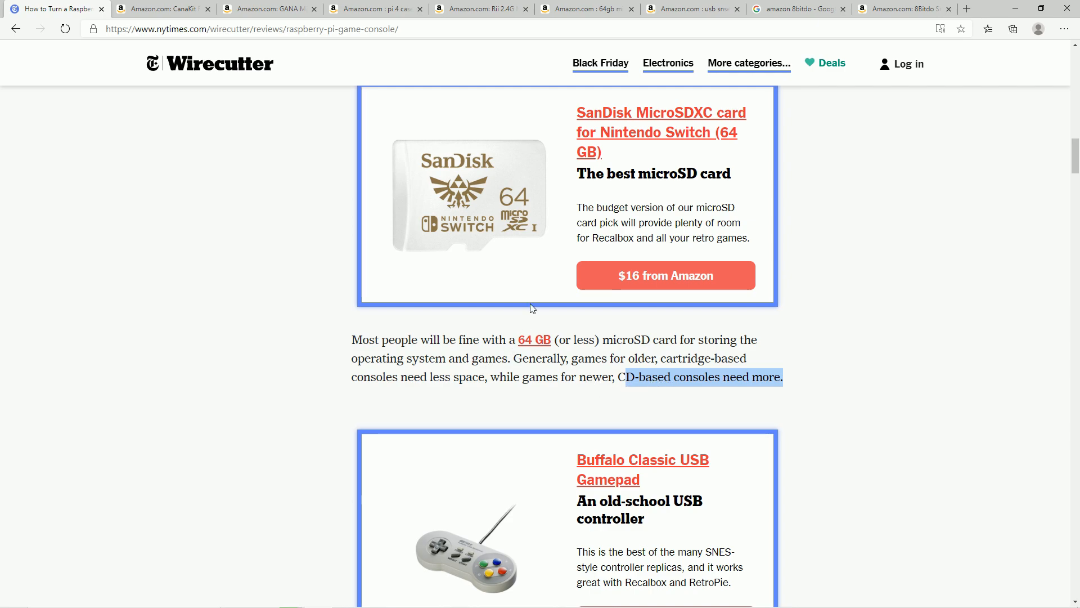
{"action": "mouse_move", "coordinate": [680, 432]}
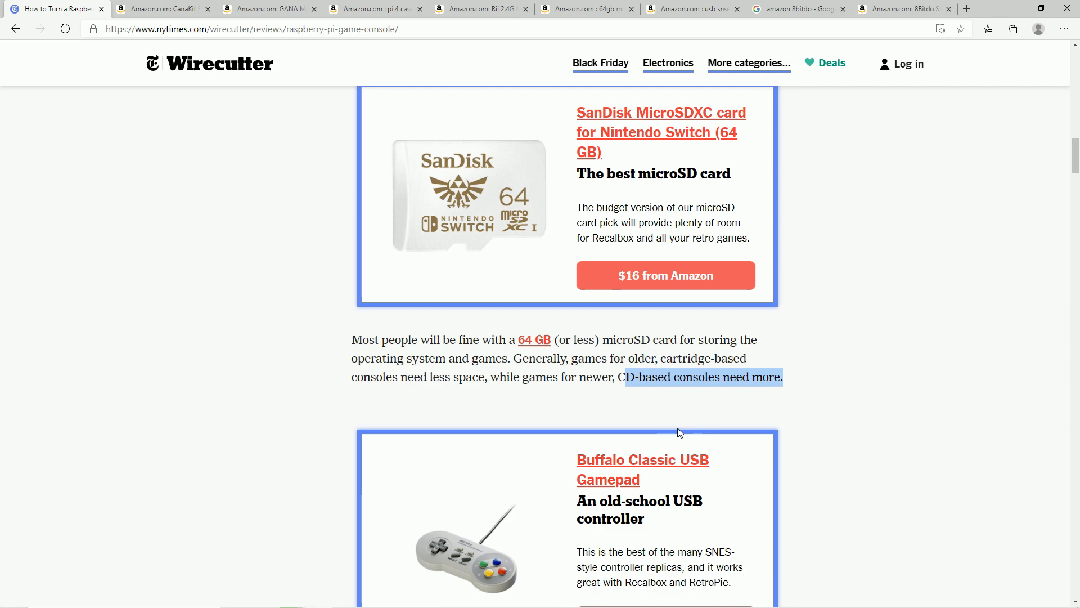
{"action": "mouse_move", "coordinate": [502, 274]}
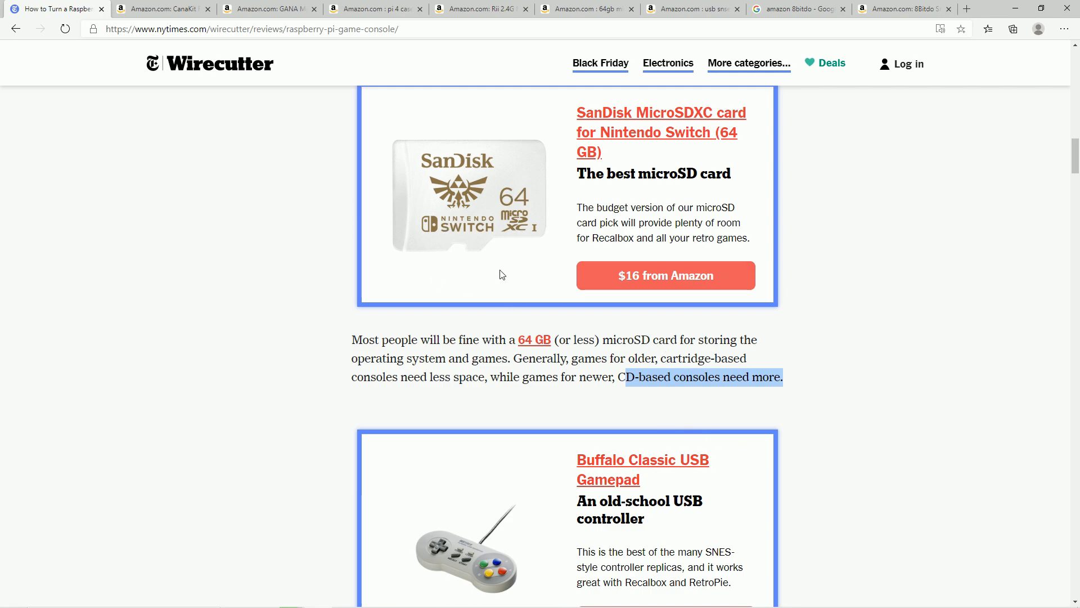
Step: Scroll down to the Buffalo Classic USB Gamepad pick at $43 and the controller paragraph
{"action": "scroll", "scroll_direction": "down", "scroll_amount": 3}
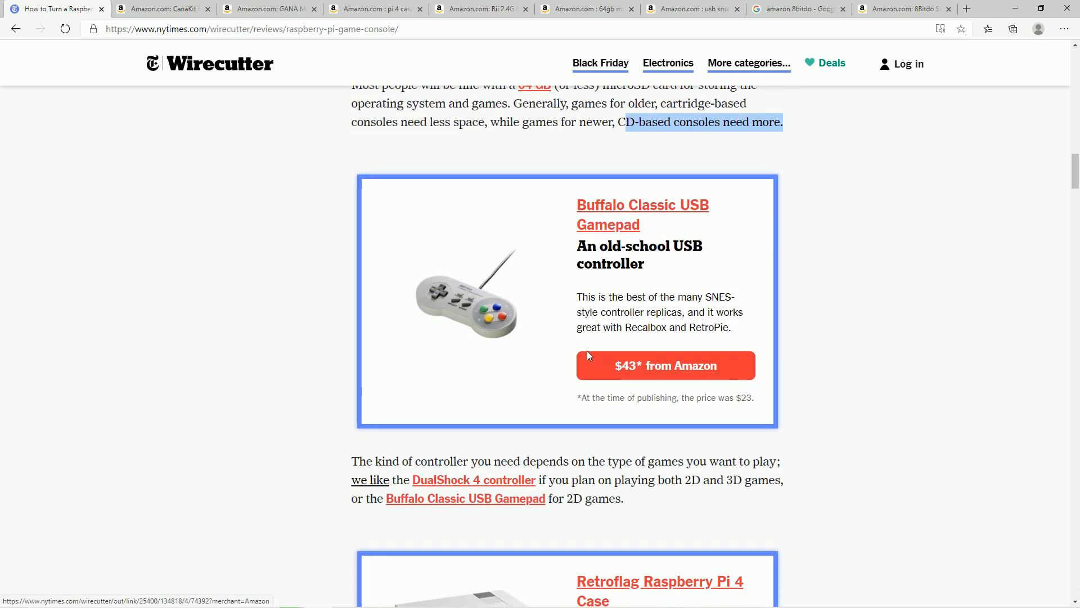
{"action": "scroll", "scroll_direction": "down", "scroll_amount": 3}
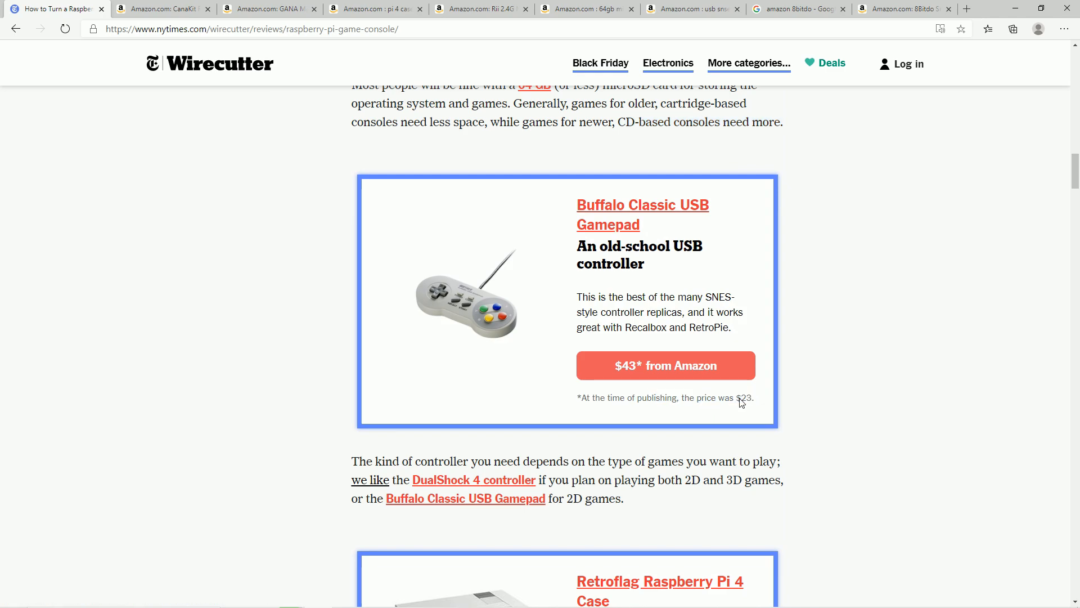
{"action": "mouse_move", "coordinate": [653, 368]}
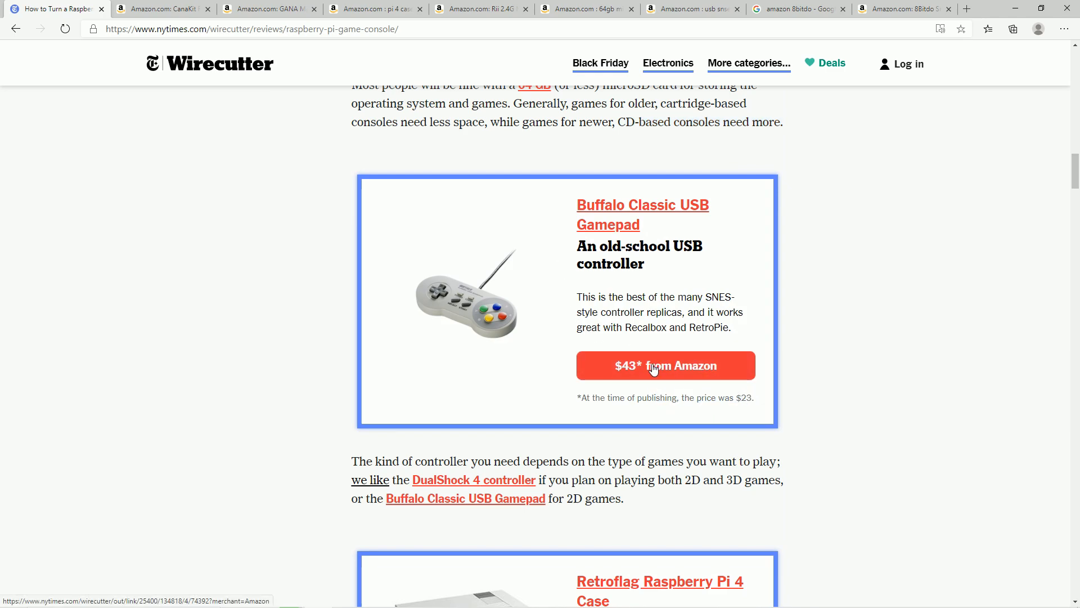
Step: Open the Buffalo iBuffalo Classic USB Gamepad Amazon listing at $42.80 via the '$43 from Amazon' button
{"action": "left_click", "coordinate": [665, 364]}
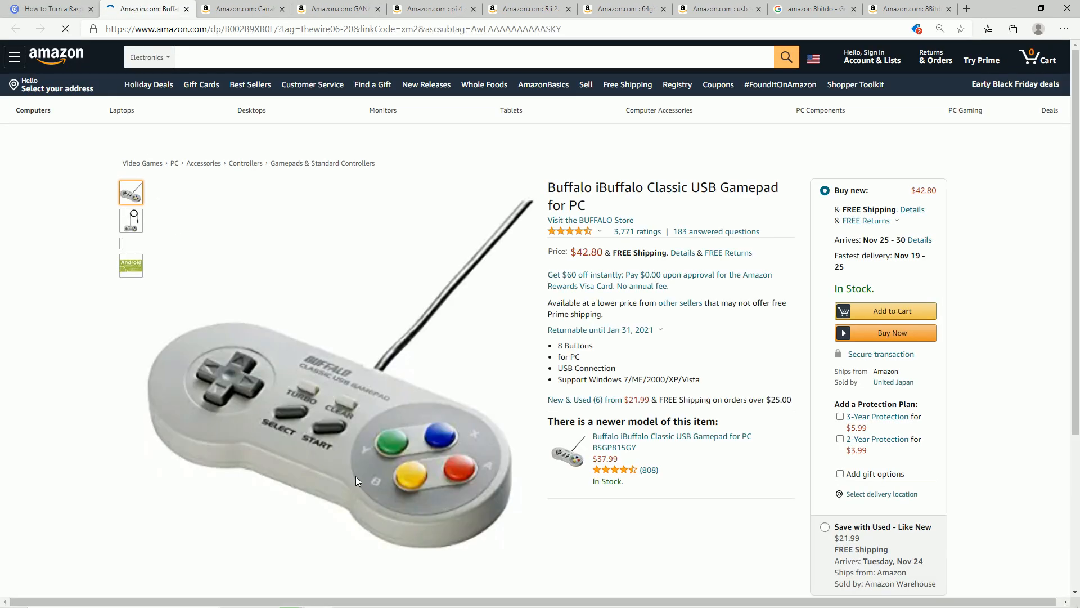
{"action": "mouse_move", "coordinate": [872, 56]}
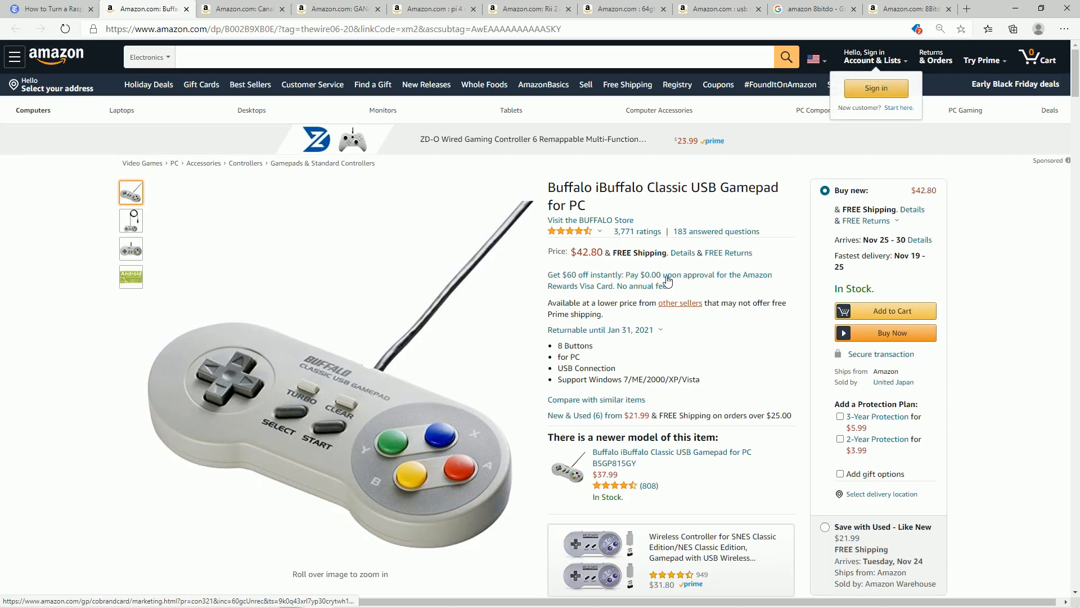
{"action": "scroll", "scroll_direction": "down", "scroll_amount": 3}
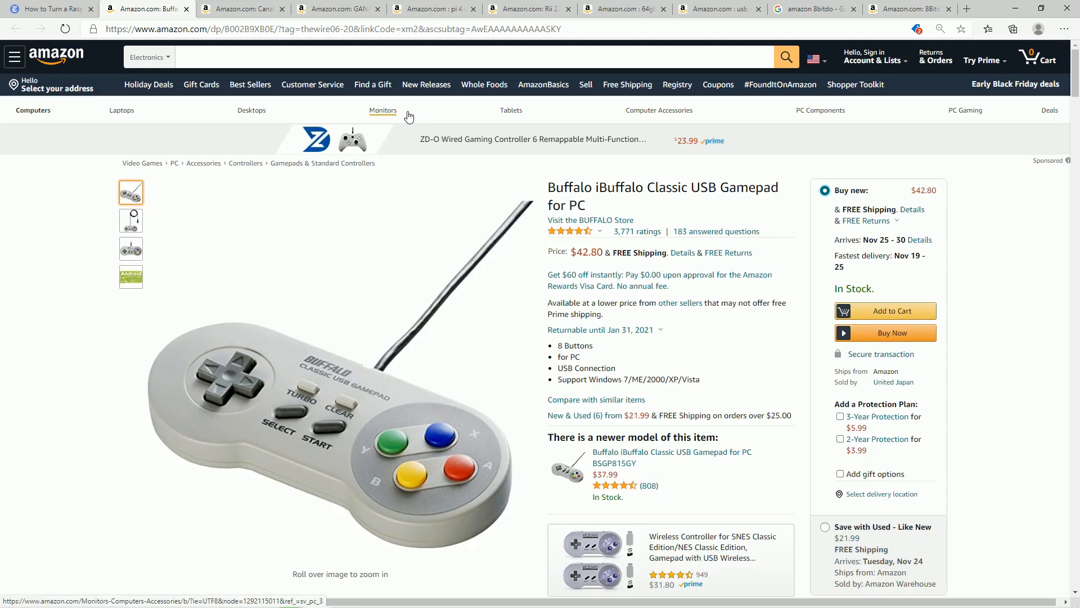
{"action": "mouse_move", "coordinate": [727, 5]}
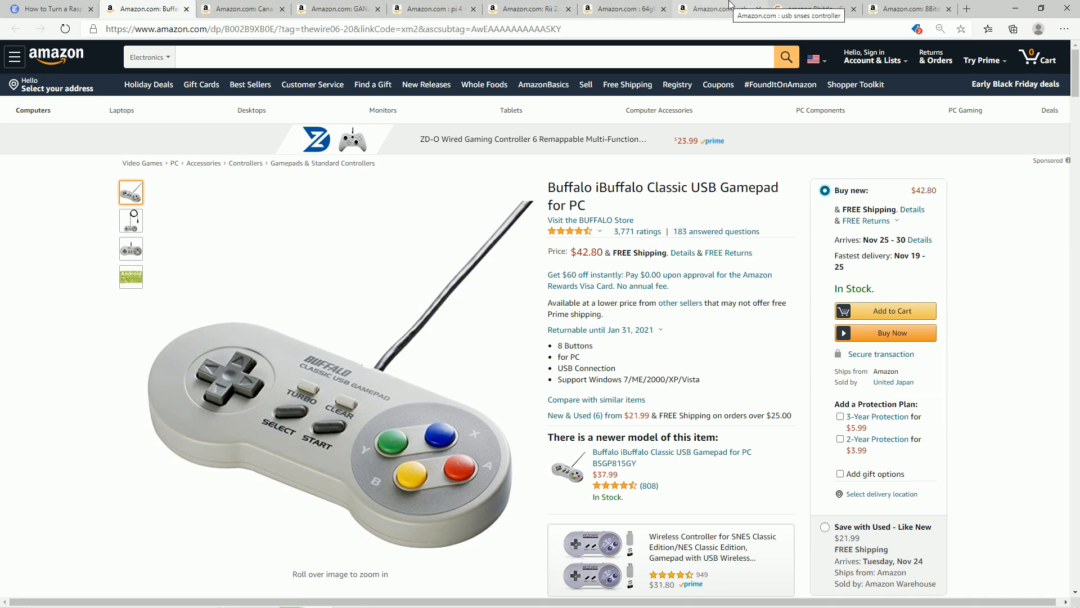
Step: Browse the Amazon 'usb snes controller' results, including the Retroflag Classic Wired at $14.99
{"action": "left_click", "coordinate": [717, 9]}
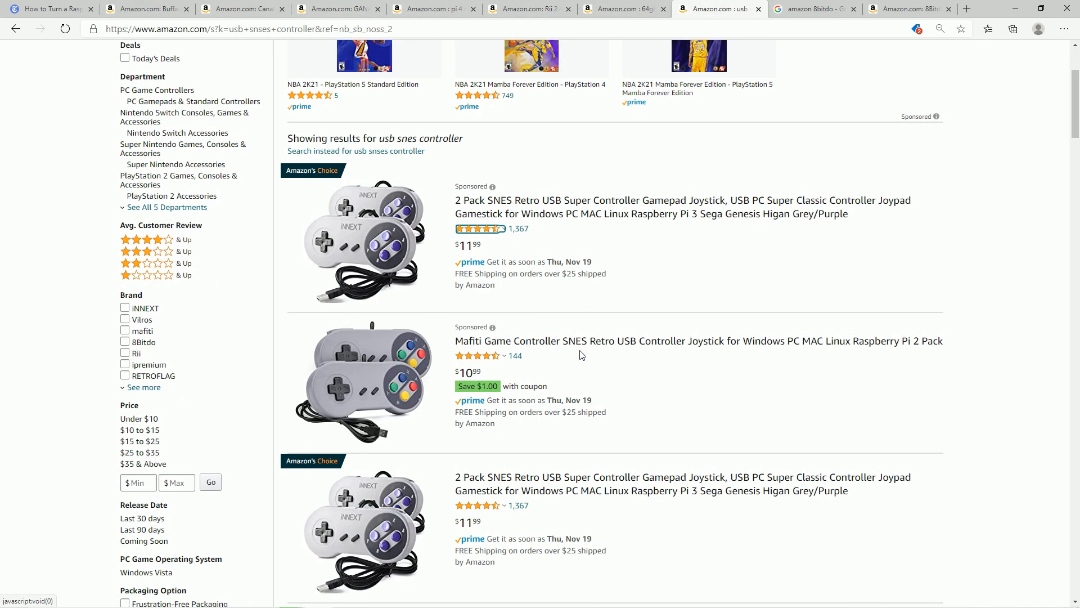
{"action": "scroll", "scroll_direction": "down", "scroll_amount": 3}
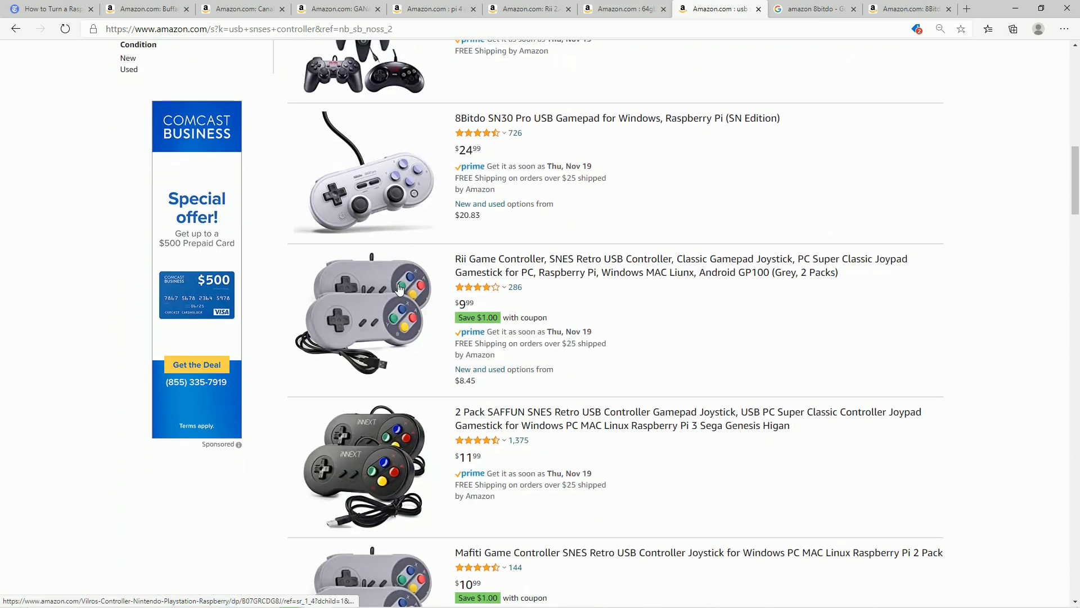
{"action": "scroll", "scroll_direction": "down", "scroll_amount": 3}
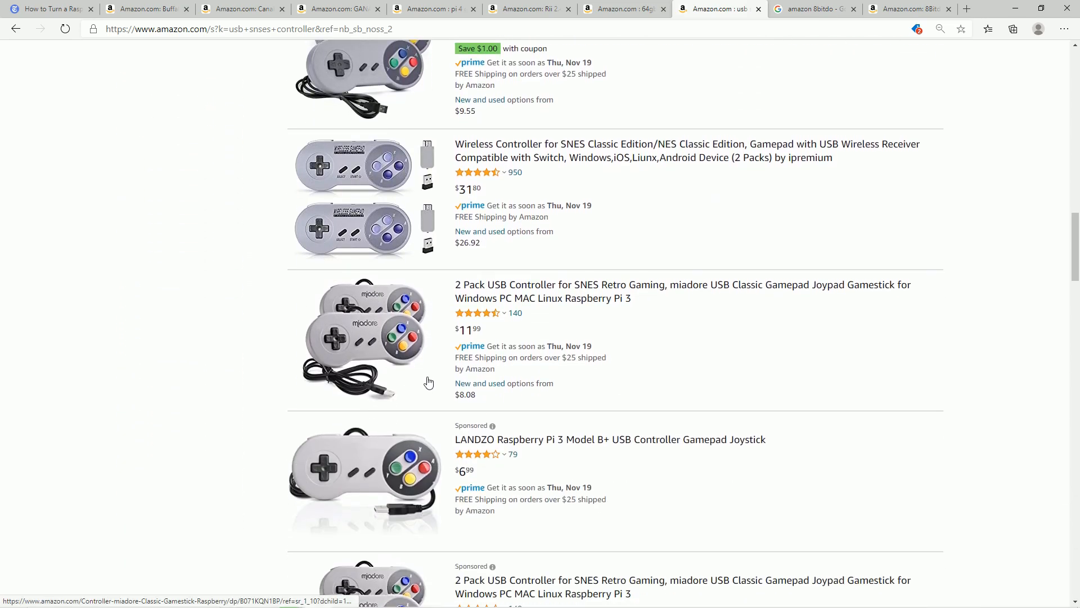
{"action": "scroll", "scroll_direction": "down", "scroll_amount": 3}
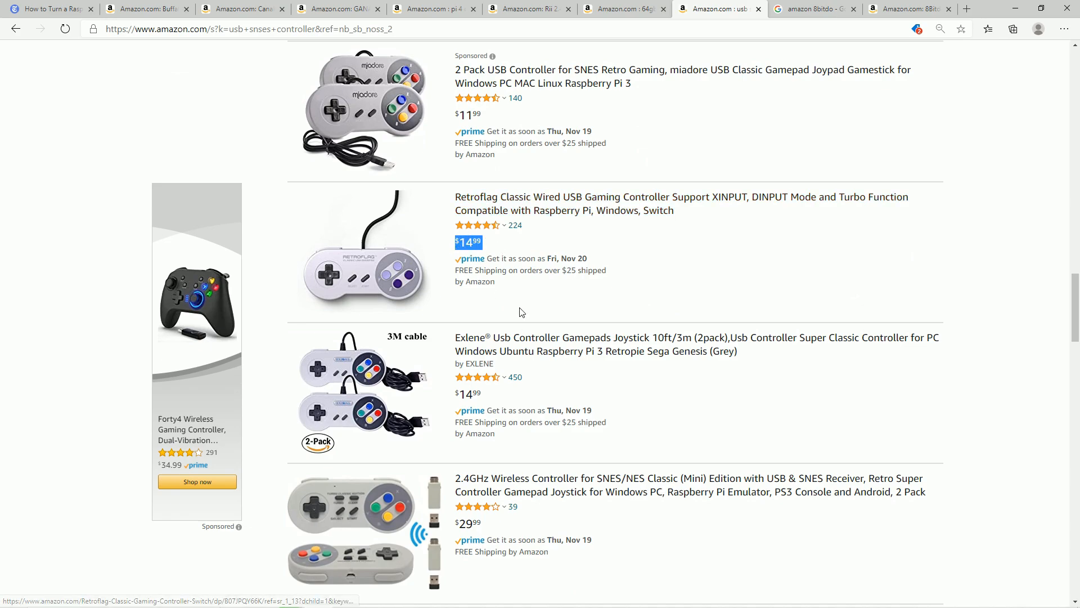
{"action": "mouse_move", "coordinate": [371, 277]}
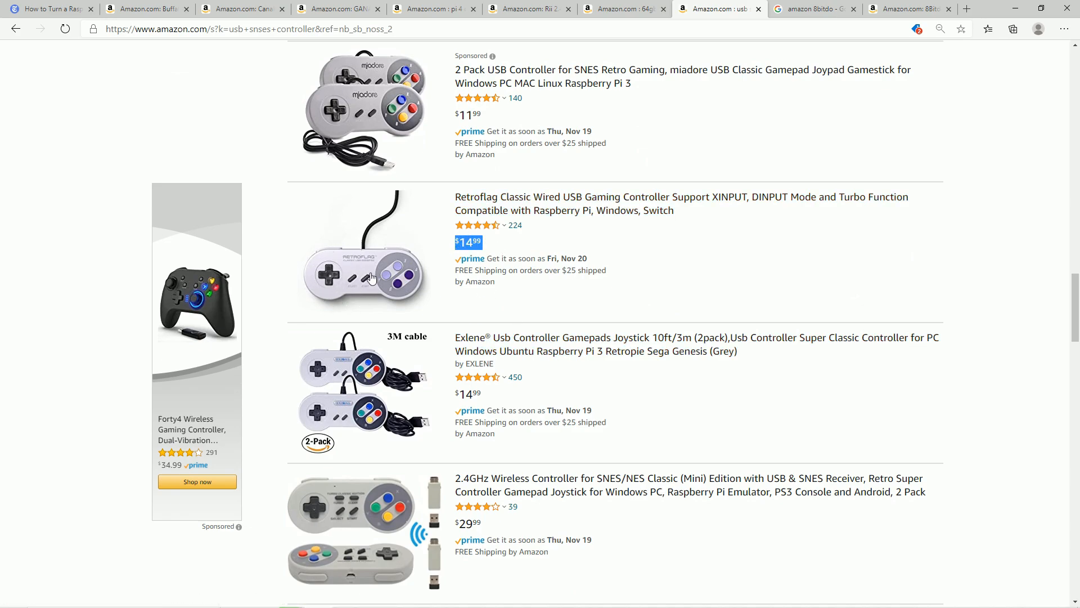
{"action": "mouse_move", "coordinate": [398, 272]}
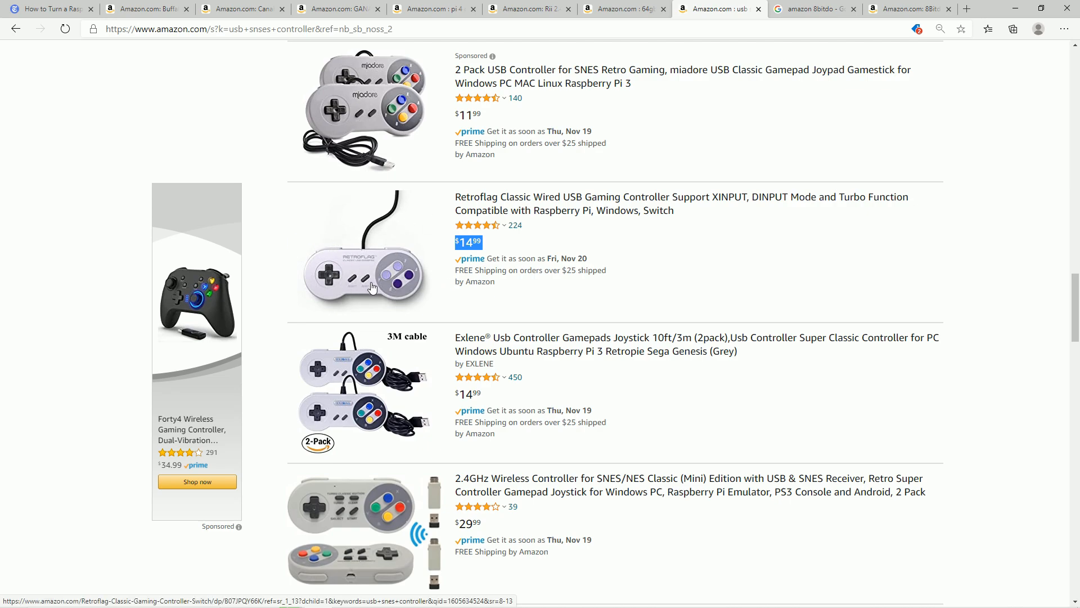
{"action": "mouse_move", "coordinate": [397, 283]}
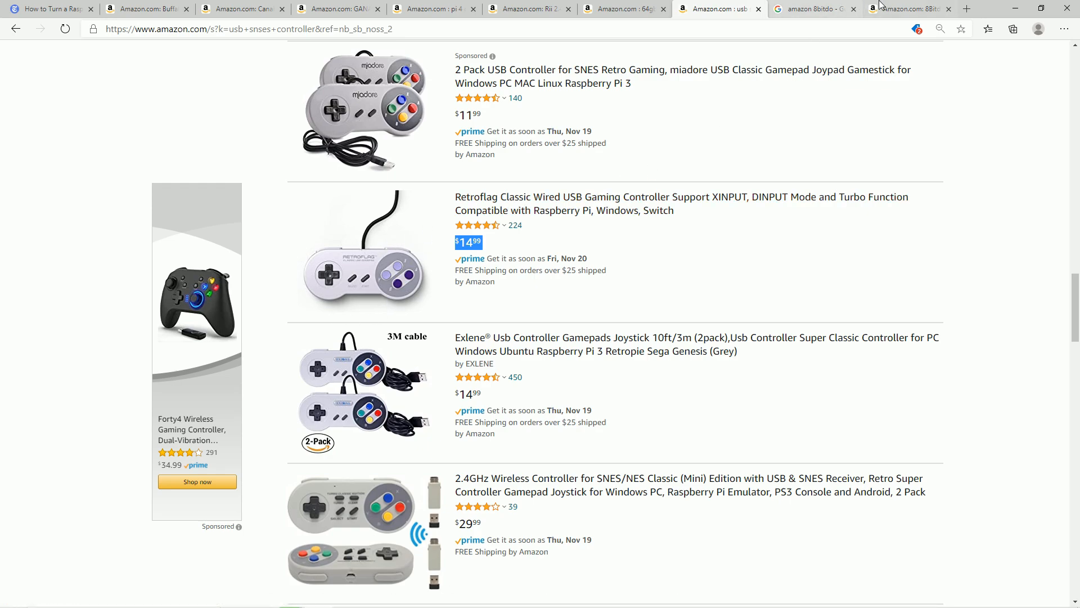
Step: Revisit the Buffalo gamepad listing, enlarge its photo, then return to the Raspberry Pi article
{"action": "left_click", "coordinate": [149, 9]}
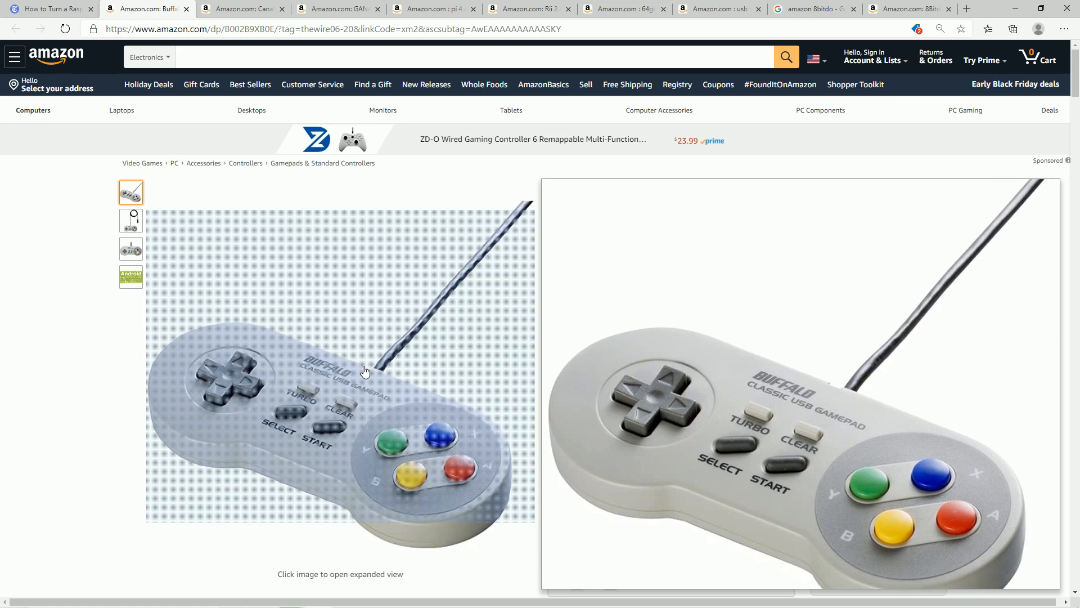
{"action": "left_click", "coordinate": [130, 220]}
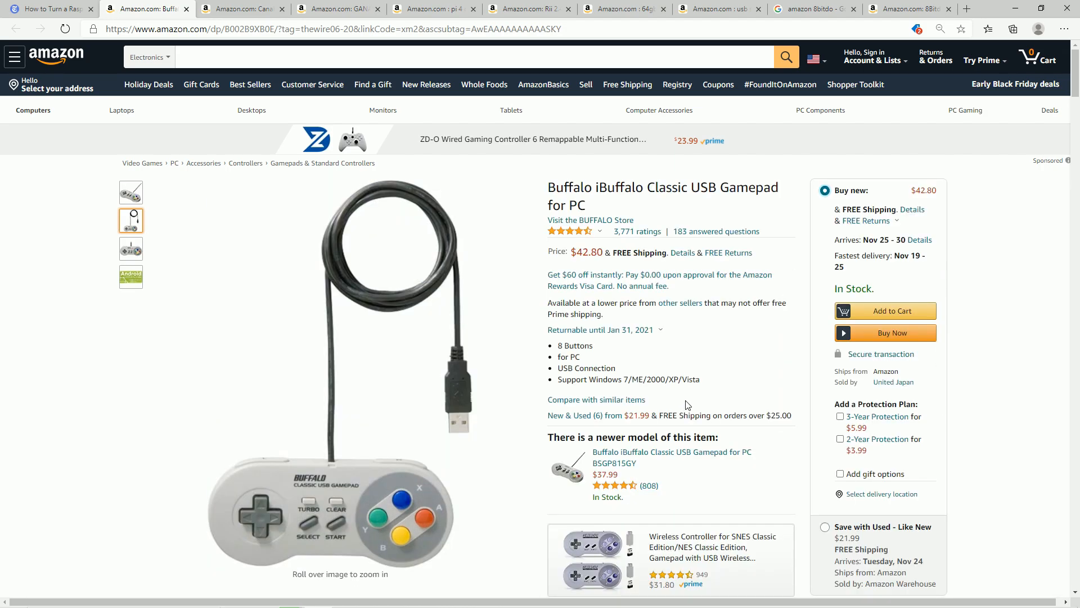
{"action": "left_click", "coordinate": [47, 10]}
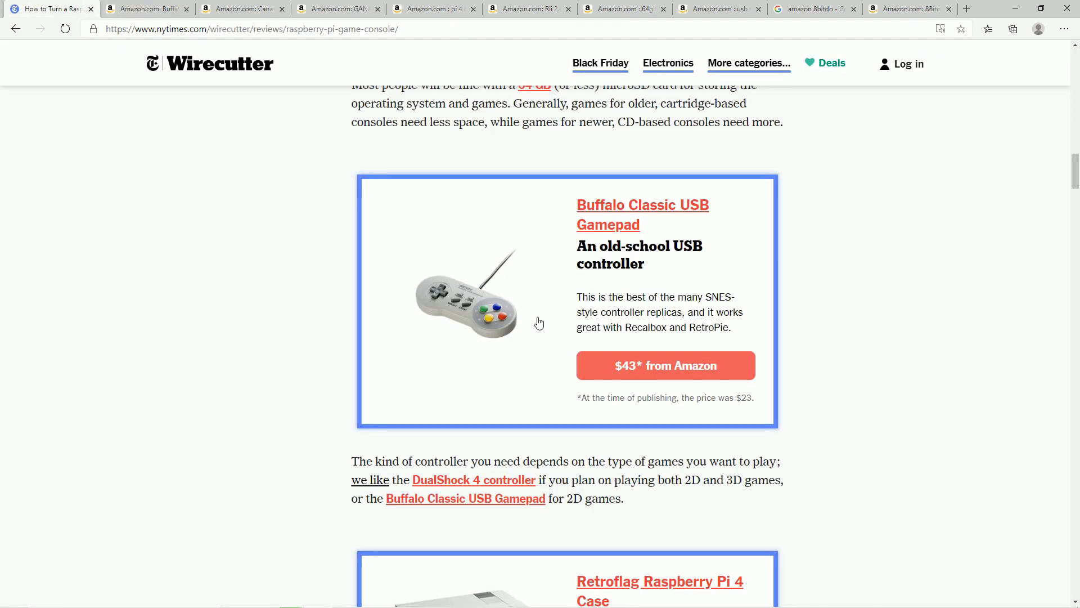
{"action": "mouse_move", "coordinate": [713, 201]}
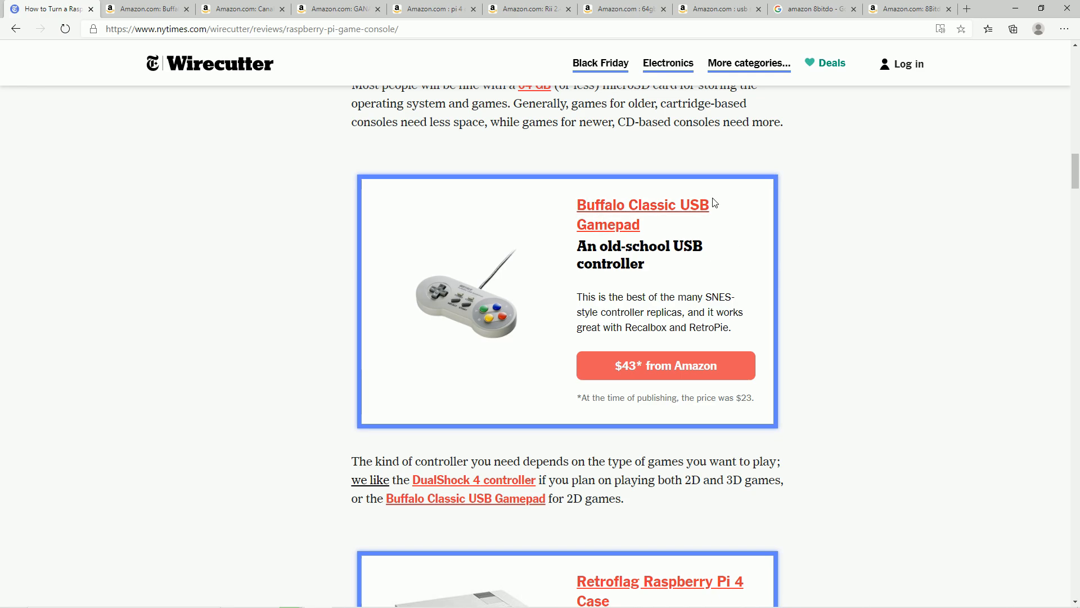
{"action": "mouse_move", "coordinate": [693, 4]}
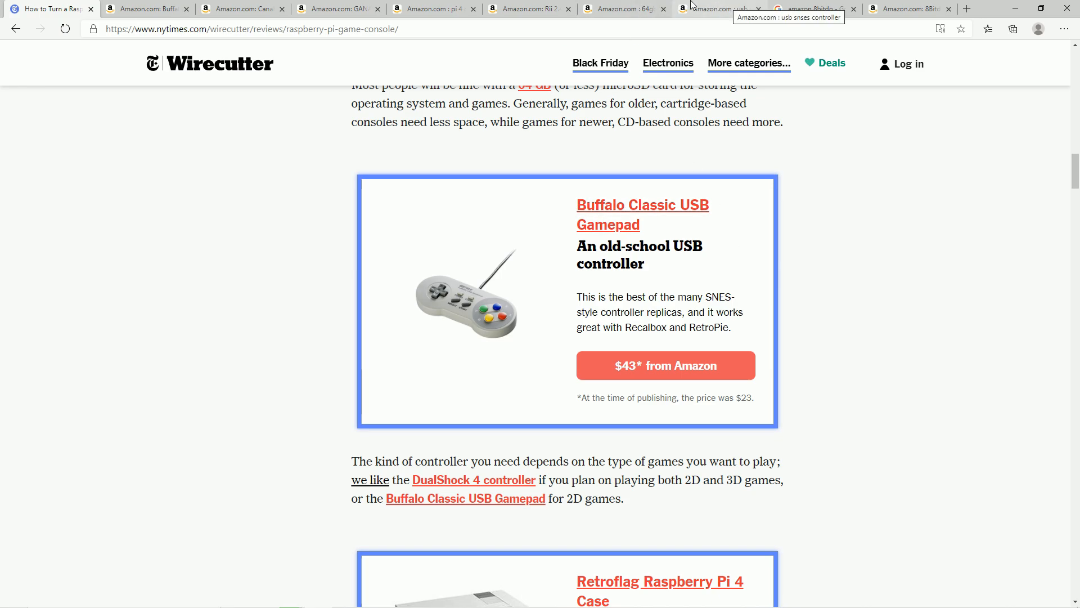
Step: Check the usb snes controller search results once more and go back to the article
{"action": "left_click", "coordinate": [715, 8]}
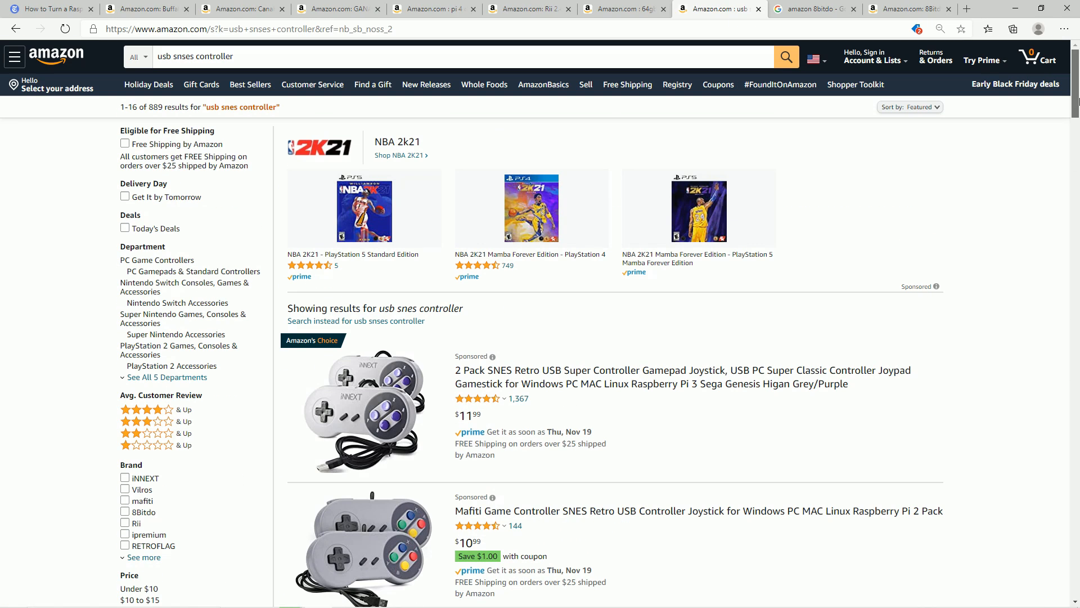
{"action": "scroll", "scroll_direction": "down", "scroll_amount": 3}
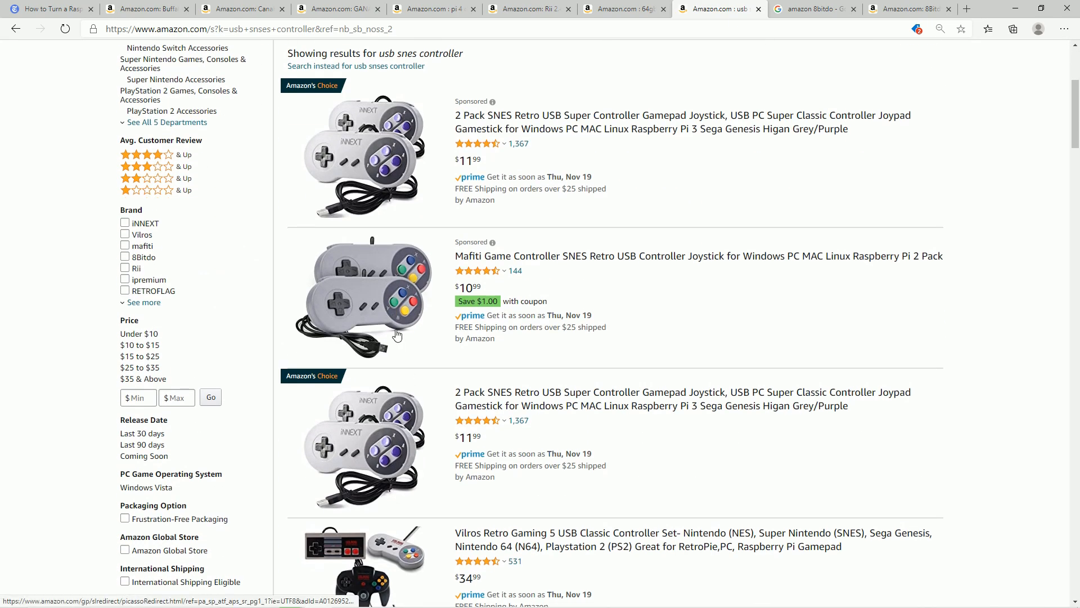
{"action": "left_click", "coordinate": [50, 10]}
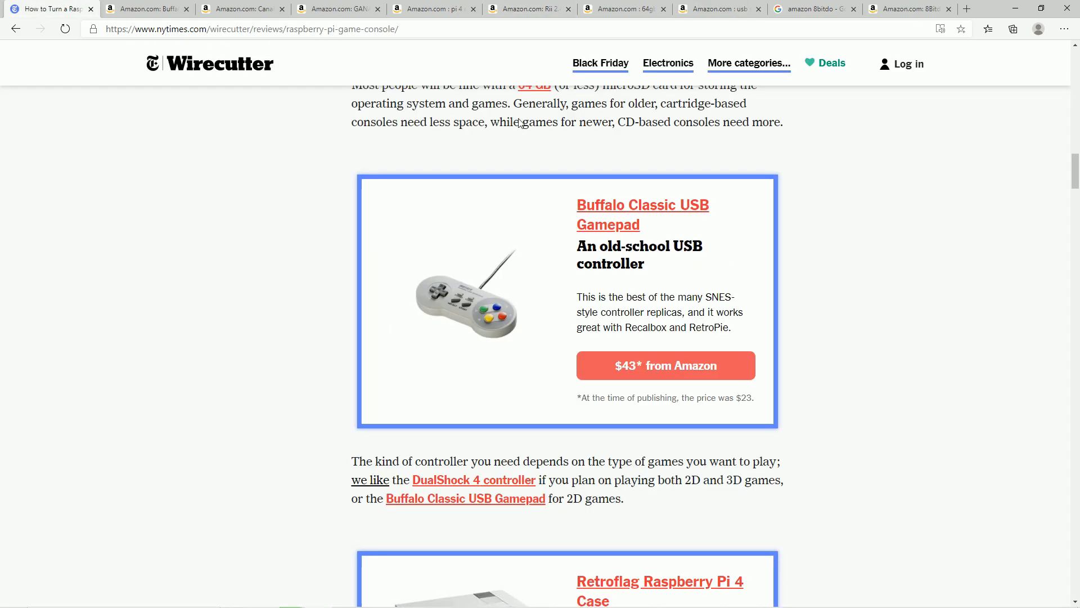
Step: Highlight the article's paragraph on which controller to choose and look around the nearby picks
{"action": "left_click_drag", "start_coordinate": [373, 461], "coordinate": [634, 498]}
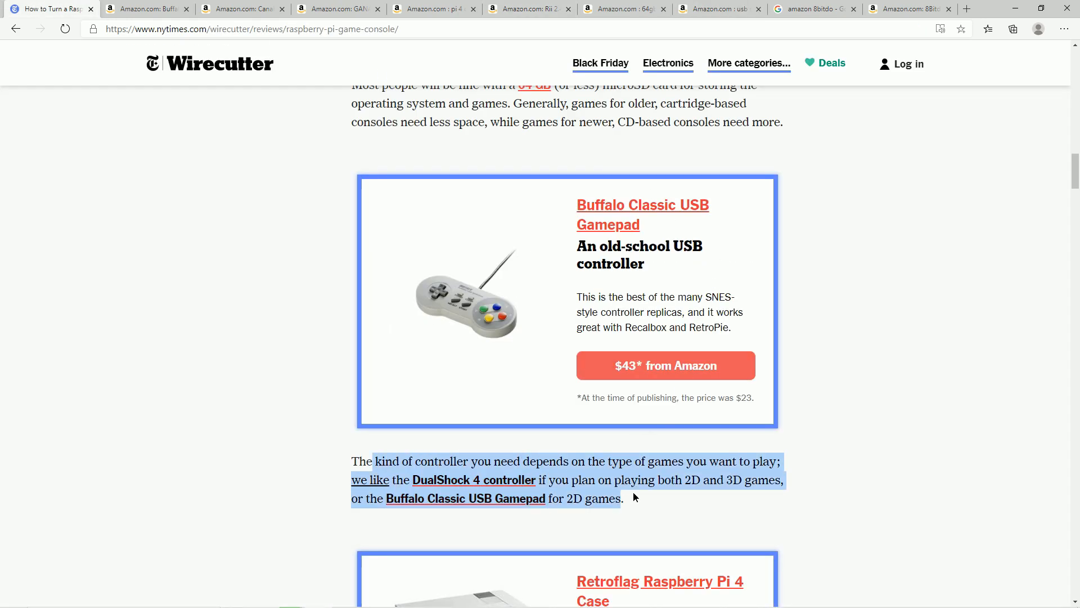
{"action": "mouse_move", "coordinate": [642, 504]}
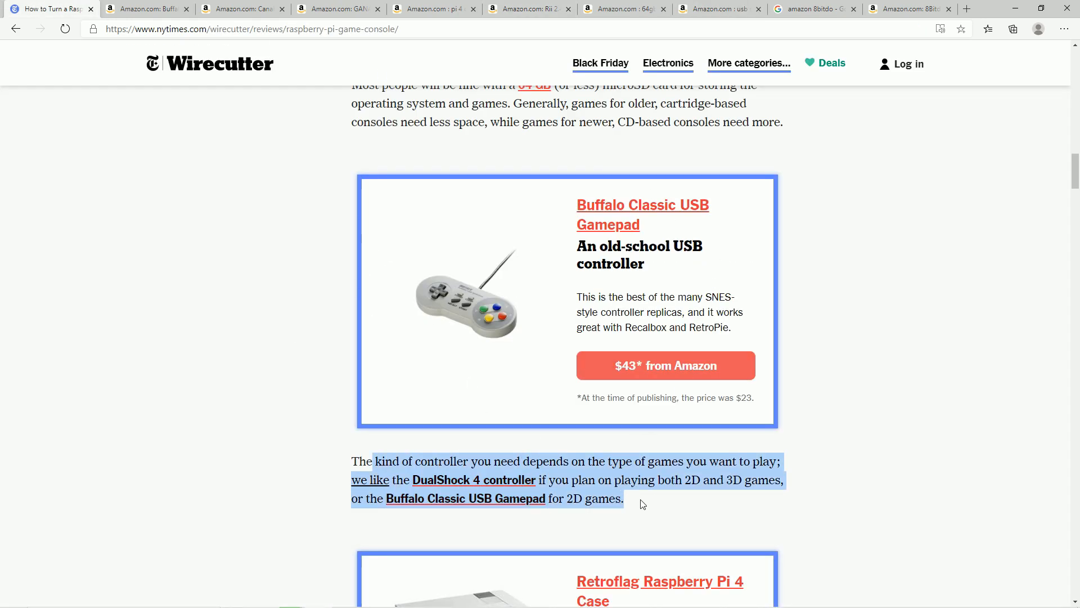
{"action": "scroll", "scroll_direction": "down", "scroll_amount": 3}
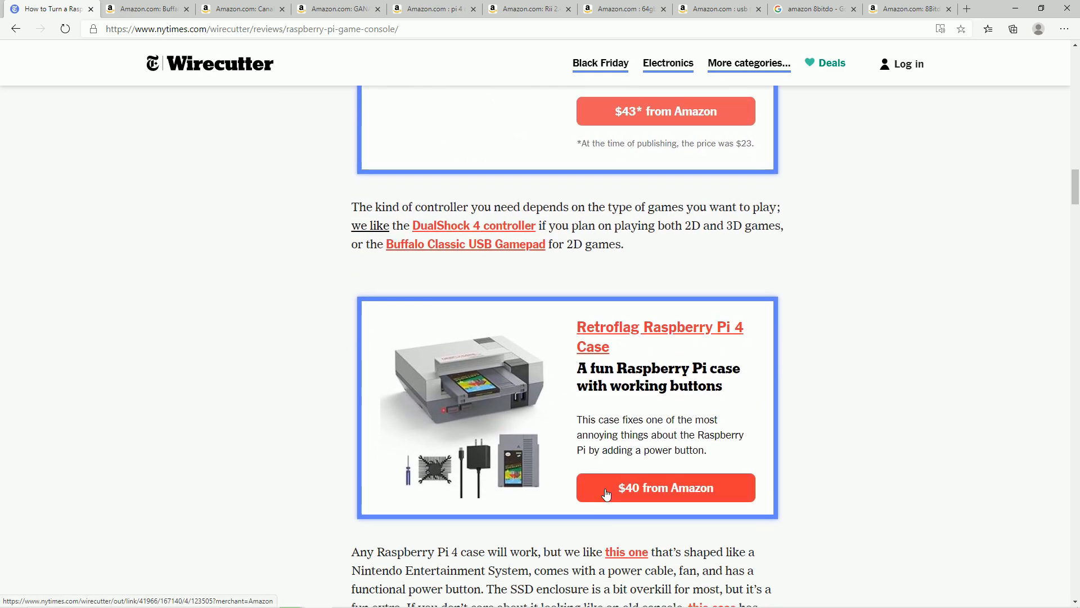
{"action": "mouse_move", "coordinate": [652, 258]}
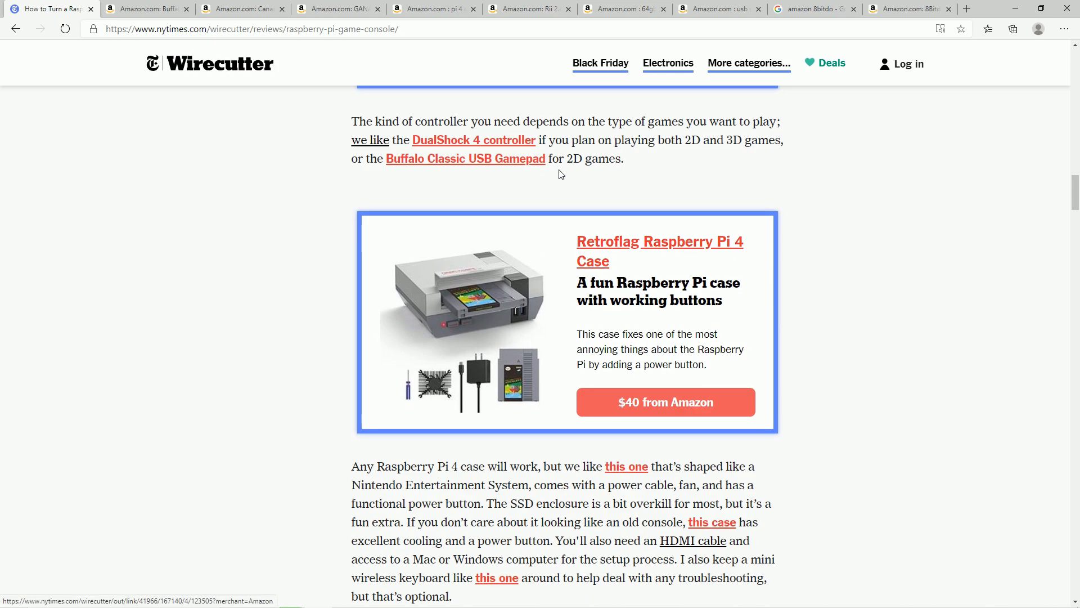
{"action": "scroll", "scroll_direction": "up", "scroll_amount": 3}
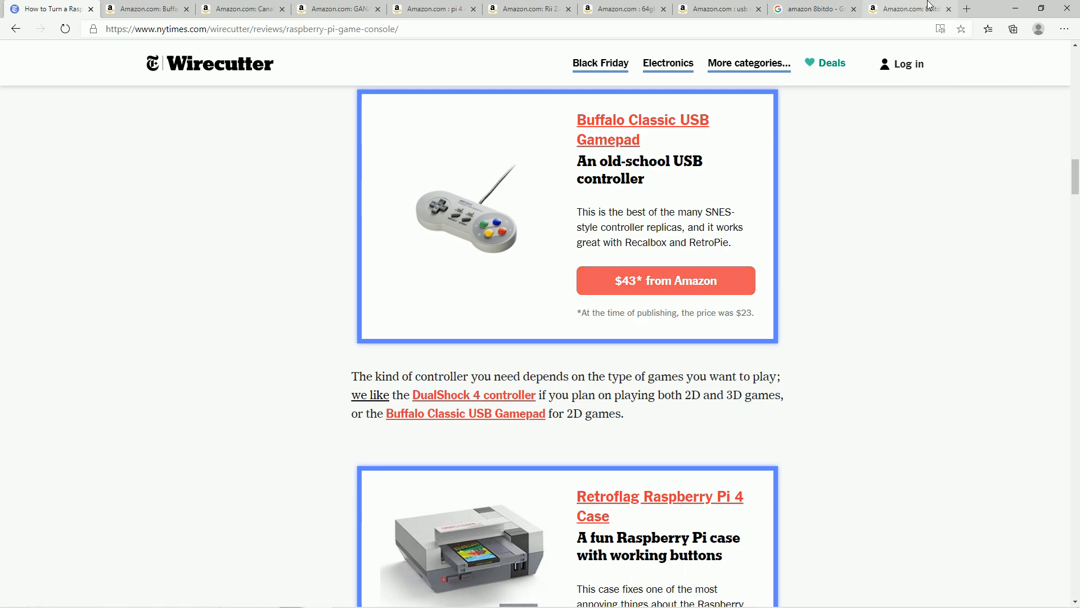
{"action": "left_click", "coordinate": [909, 9]}
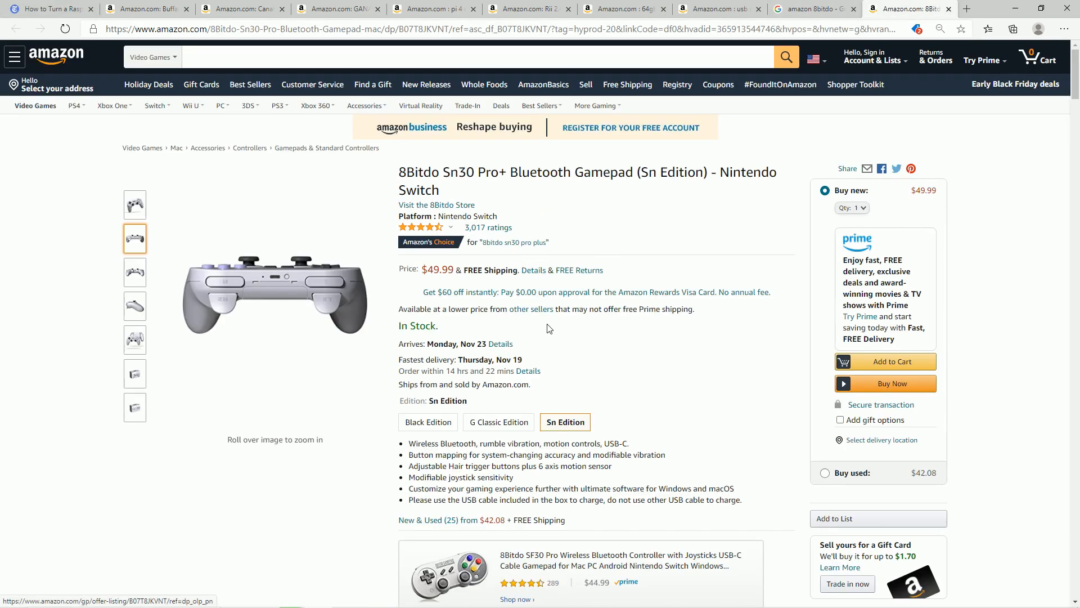
{"action": "scroll", "scroll_direction": "down", "scroll_amount": 3}
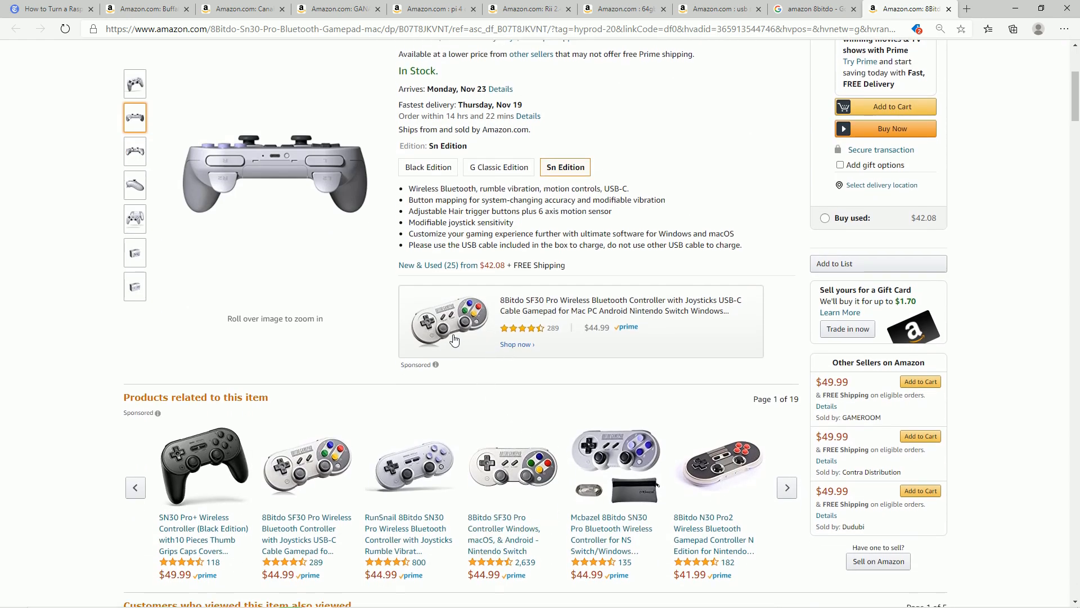
{"action": "left_click", "coordinate": [135, 185]}
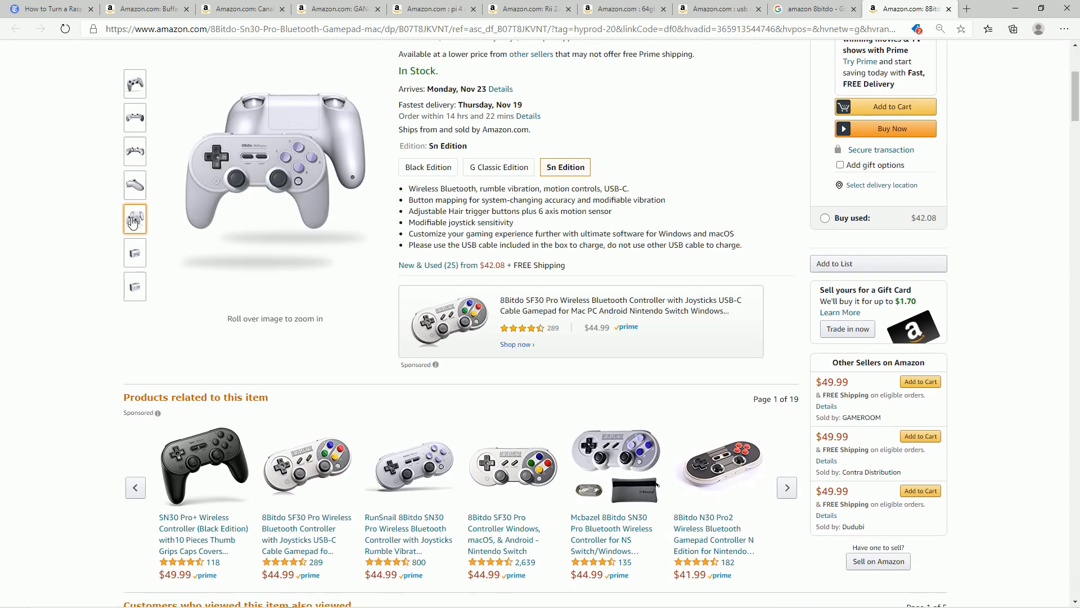
{"action": "scroll", "scroll_direction": "up", "scroll_amount": 3}
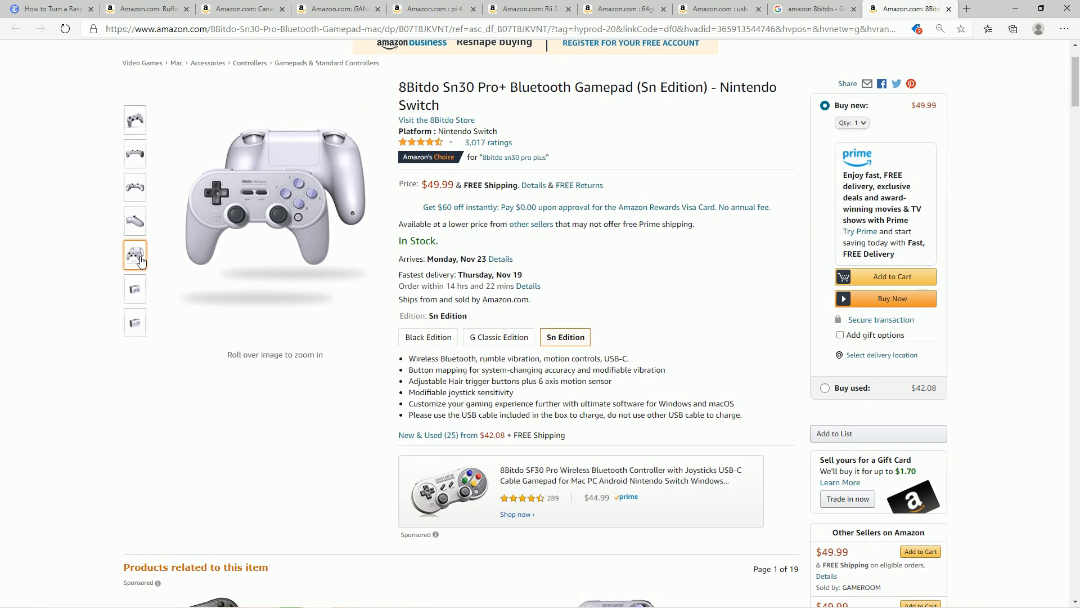
{"action": "left_click", "coordinate": [135, 221]}
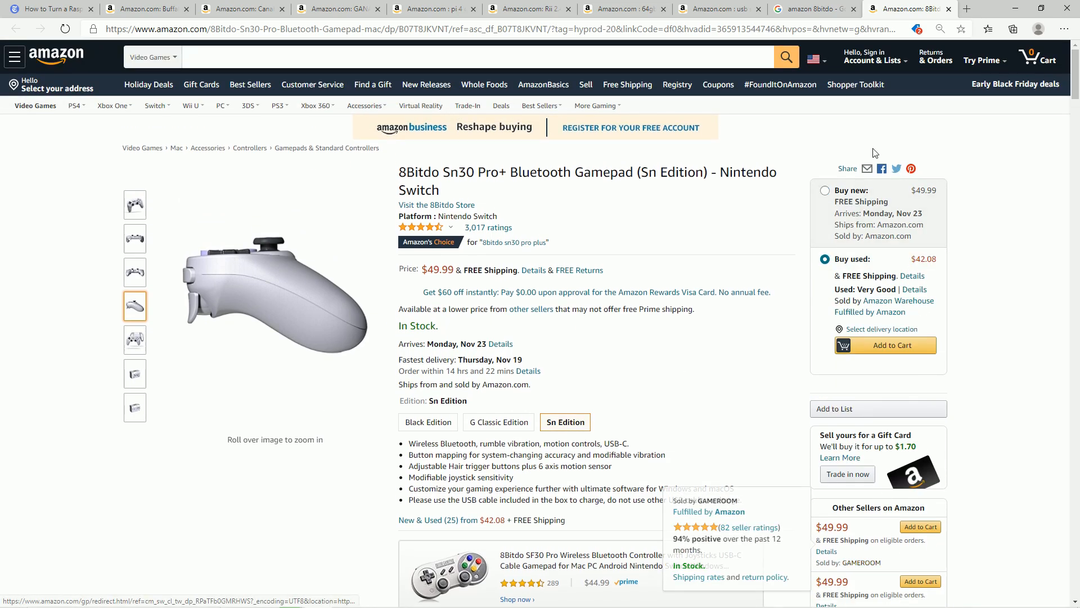
{"action": "left_click", "coordinate": [45, 9]}
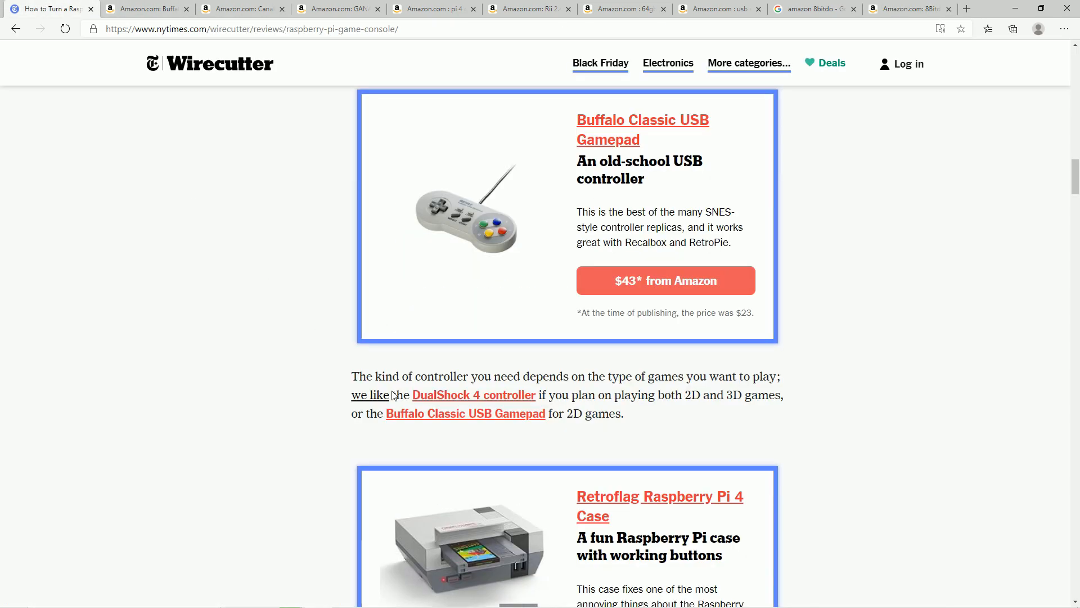
Step: Scroll the article past the Retroflag case pick toward the tools-you-need section
{"action": "scroll", "scroll_direction": "down", "scroll_amount": 3}
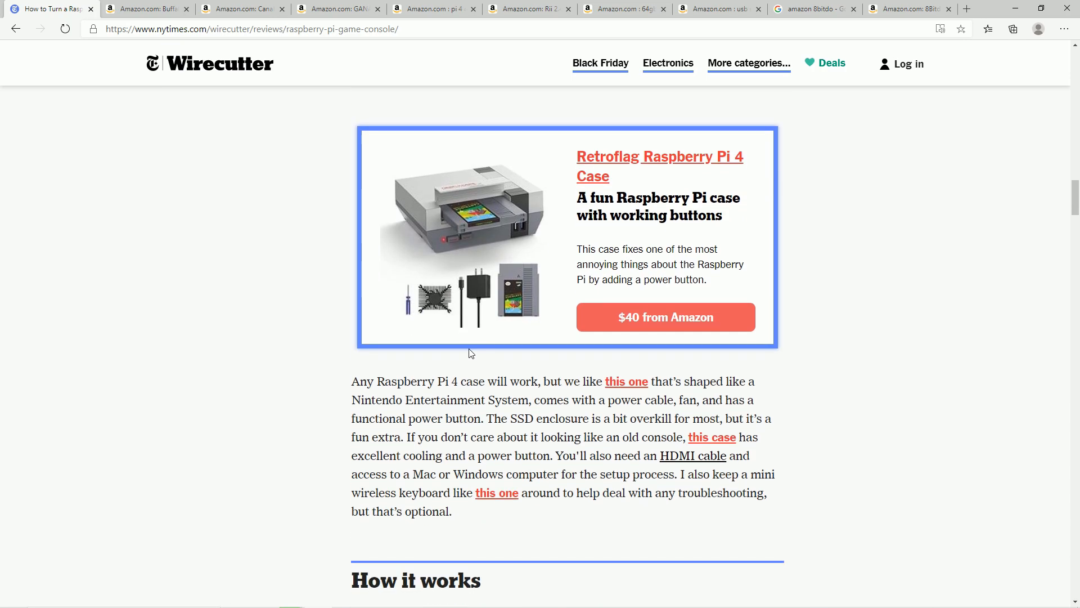
{"action": "mouse_move", "coordinate": [523, 354]}
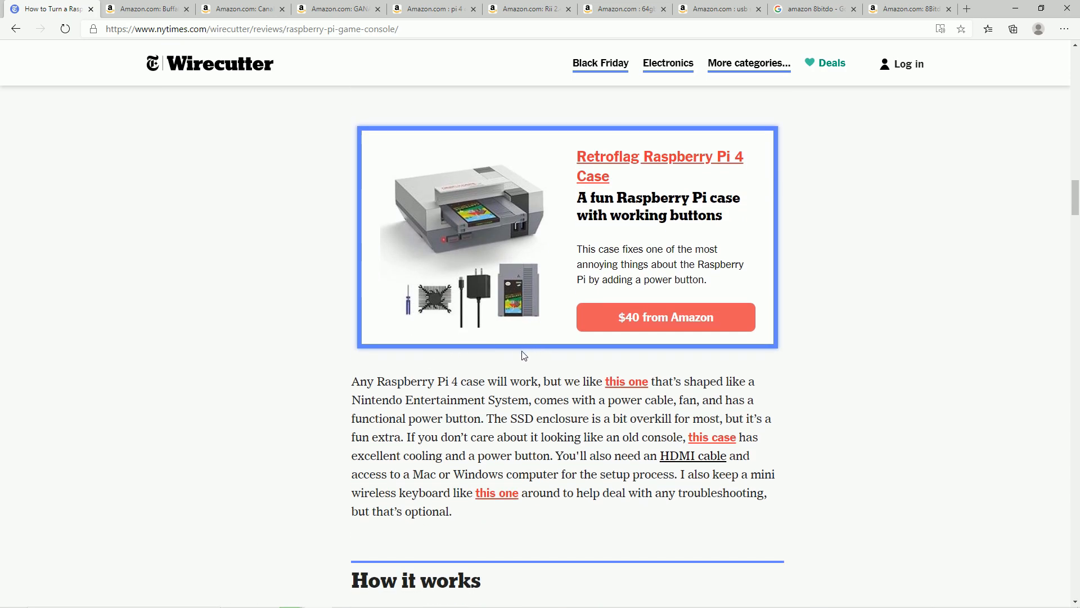
{"action": "mouse_move", "coordinate": [394, 279]}
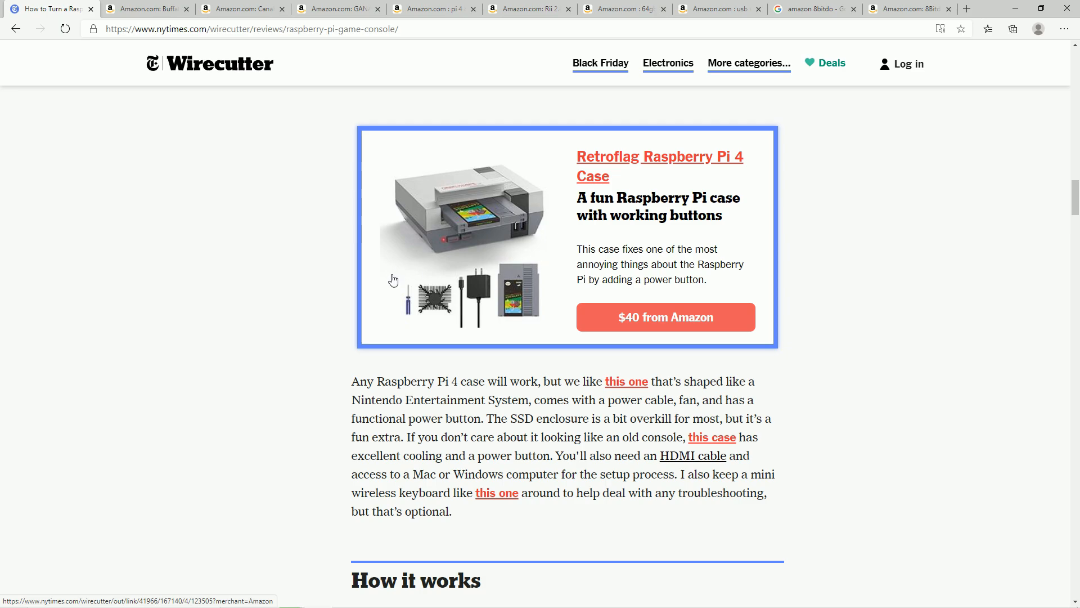
{"action": "scroll", "scroll_direction": "down", "scroll_amount": 3}
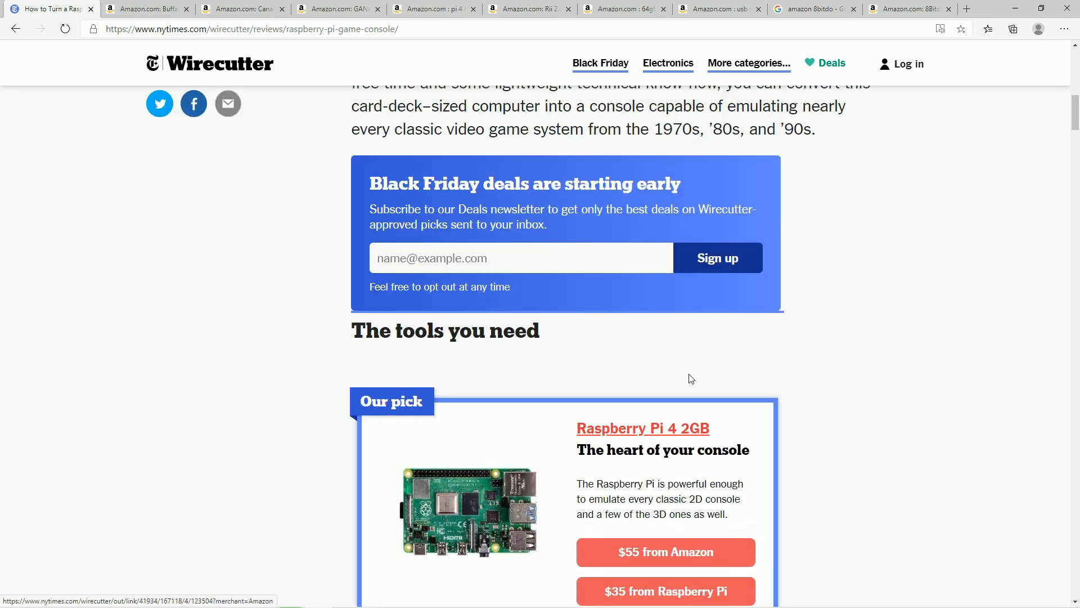
{"action": "scroll", "scroll_direction": "down", "scroll_amount": 3}
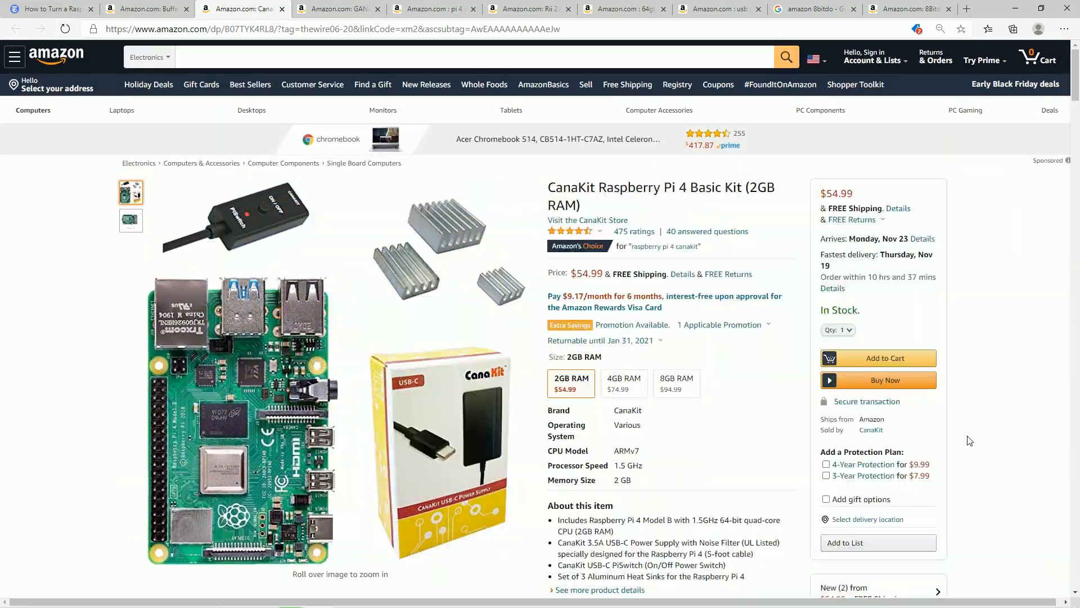
Step: Flip through the Rii keyboard, Buffalo gamepad, 64gb micro SD and pi 4 case Amazon tabs
{"action": "left_click", "coordinate": [527, 9]}
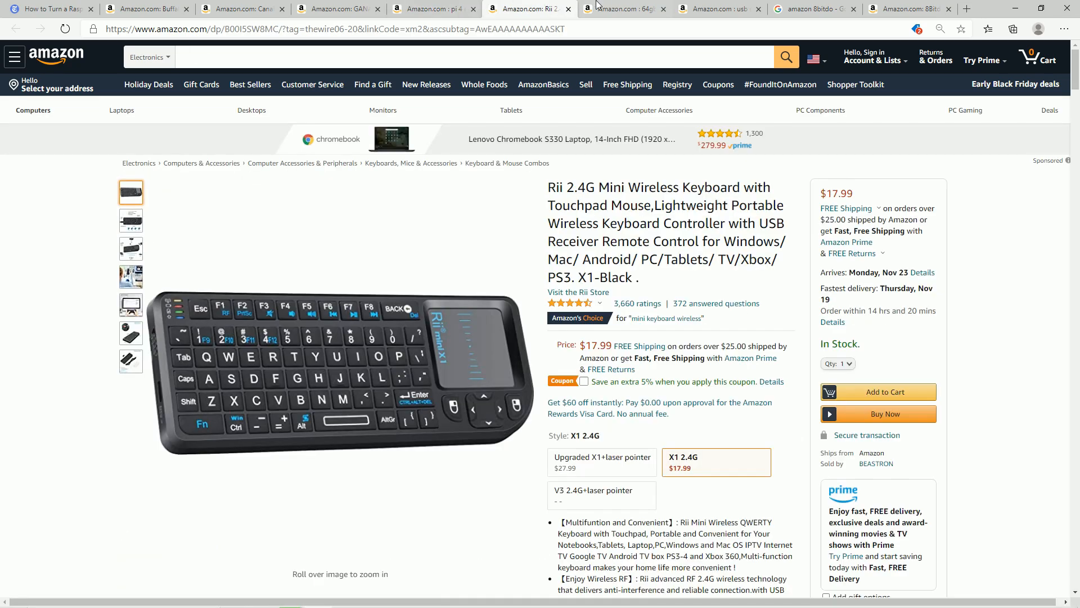
{"action": "left_click", "coordinate": [138, 9]}
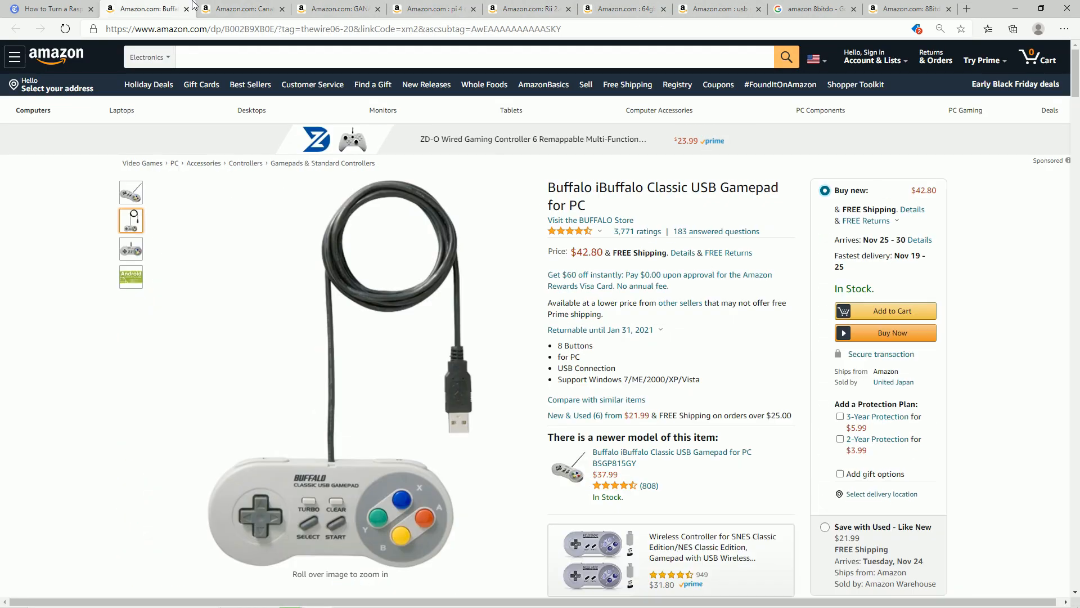
{"action": "left_click", "coordinate": [628, 9]}
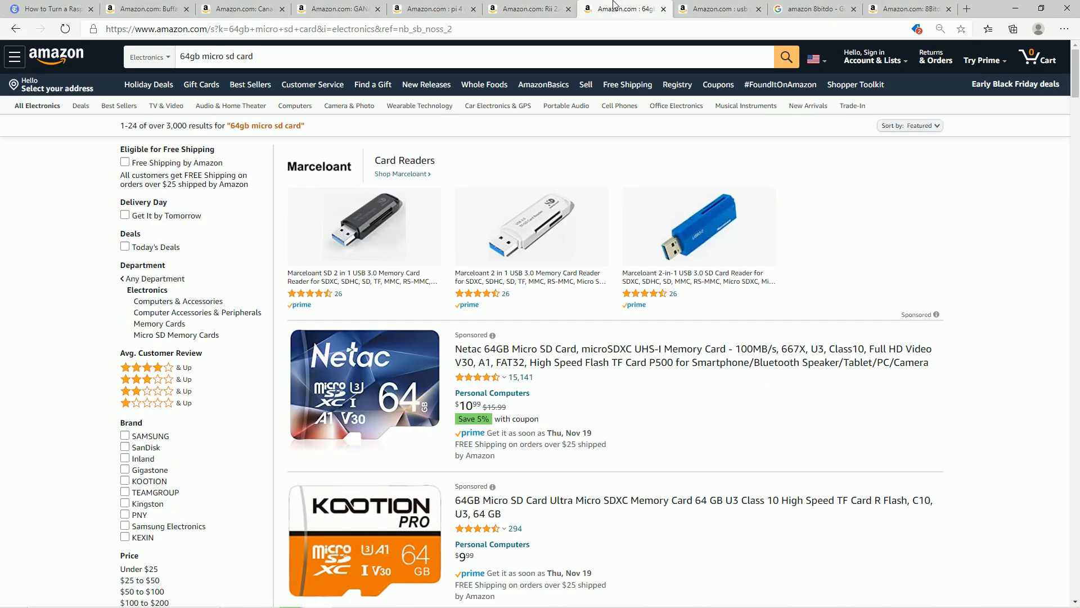
{"action": "left_click", "coordinate": [443, 9]}
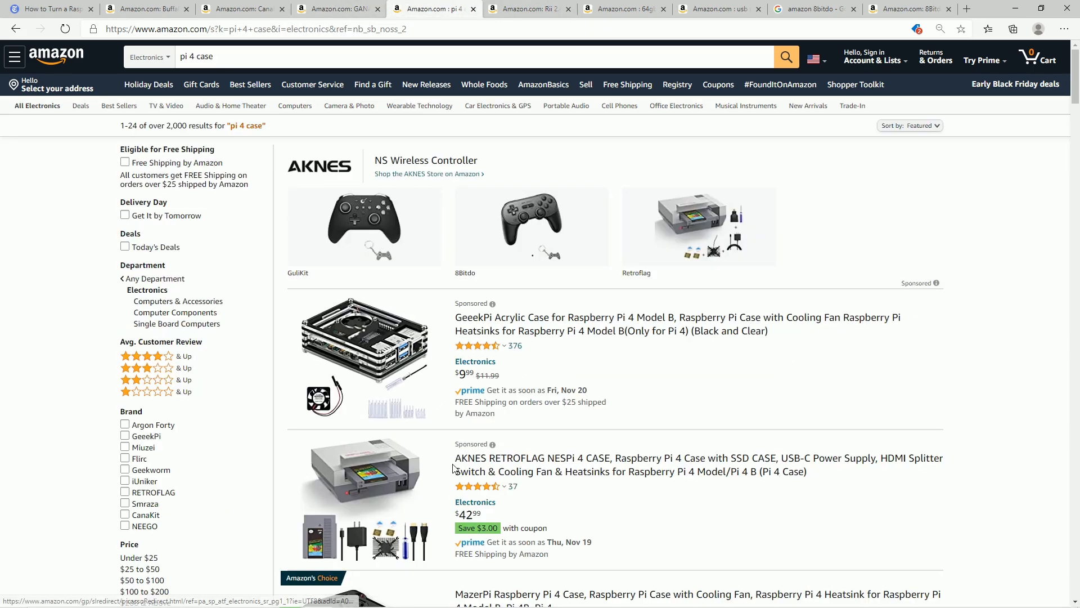
{"action": "scroll", "scroll_direction": "down", "scroll_amount": 3}
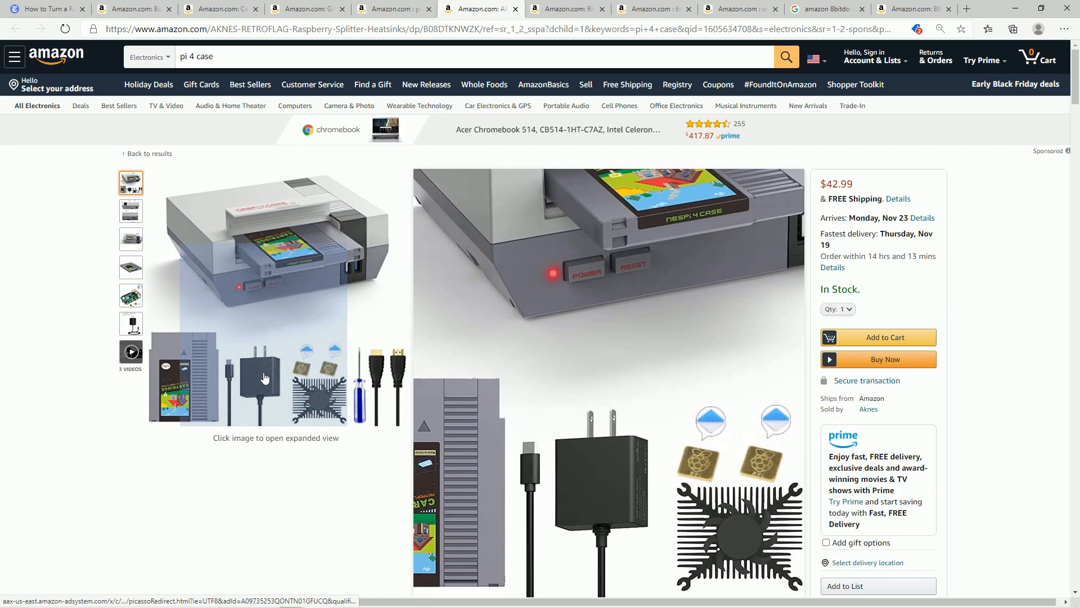
Step: Switch to another tab and scroll its Raspberry Pi 4 2GB content
{"action": "left_click", "coordinate": [47, 9]}
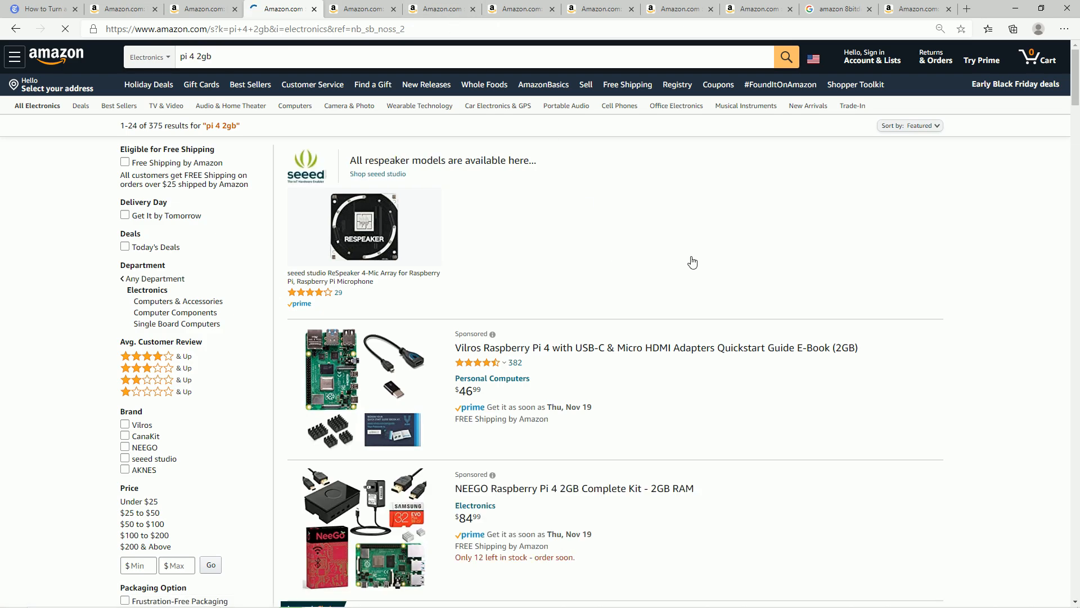
{"action": "scroll", "scroll_direction": "down", "scroll_amount": 3}
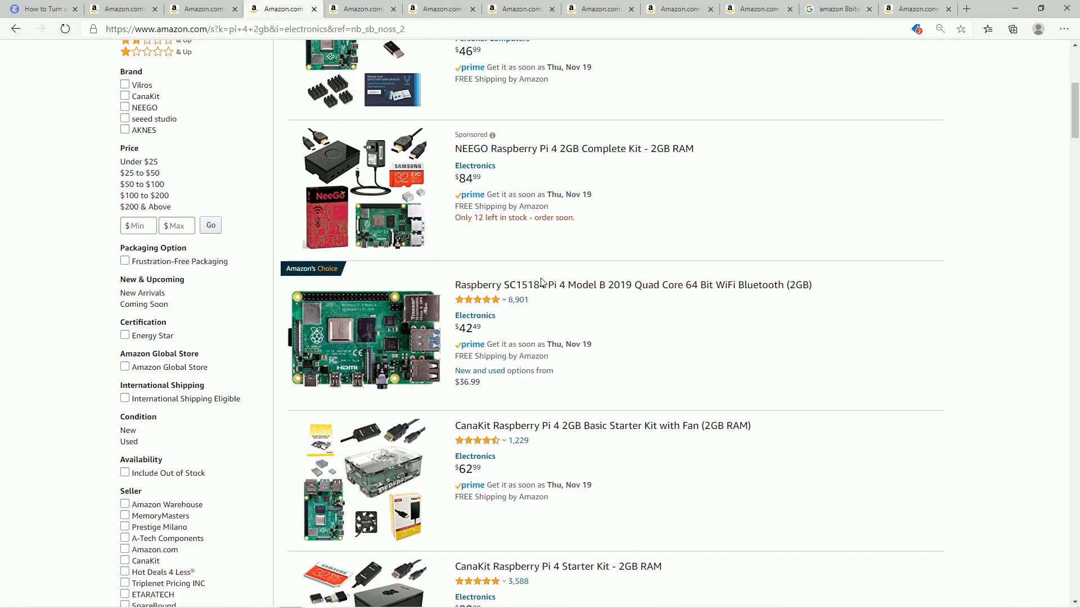
{"action": "mouse_move", "coordinate": [481, 299]}
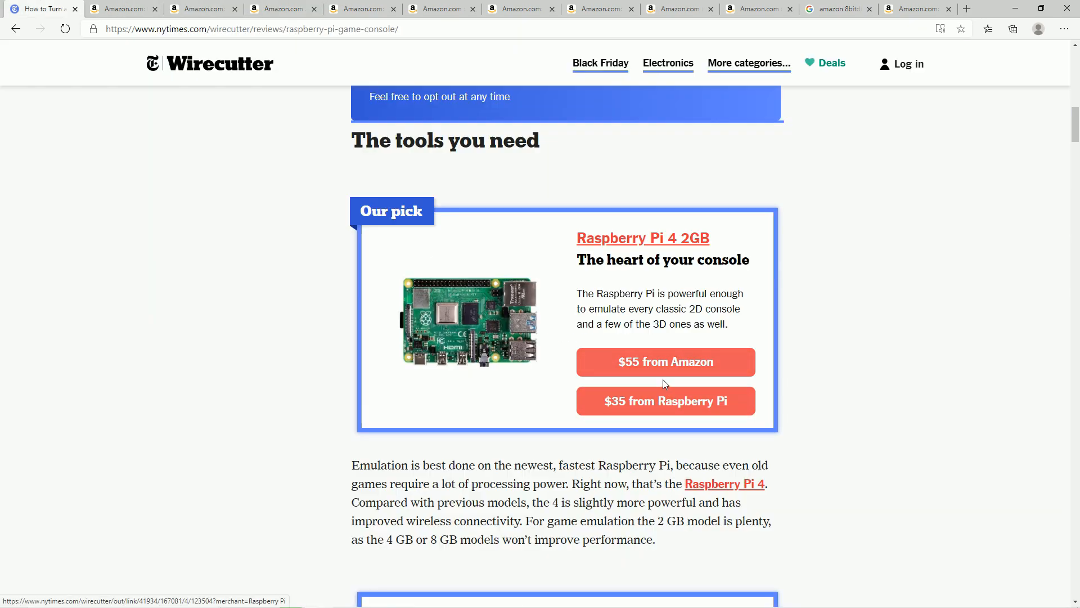
Step: Return to the Raspberry Pi console article and scroll through its gear picks to How it works
{"action": "left_click", "coordinate": [666, 363]}
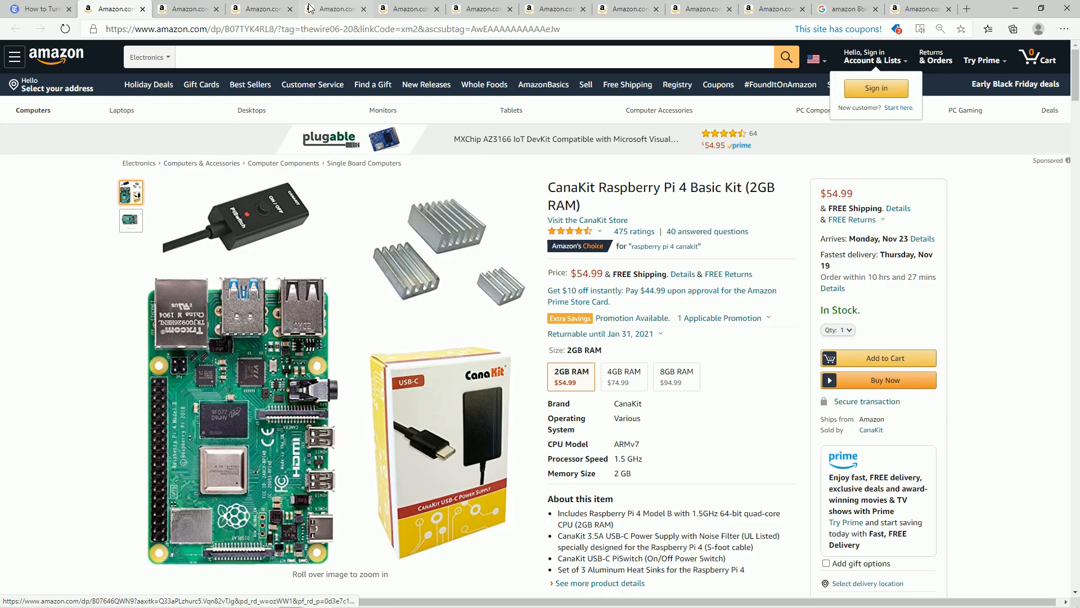
{"action": "left_click", "coordinate": [260, 9]}
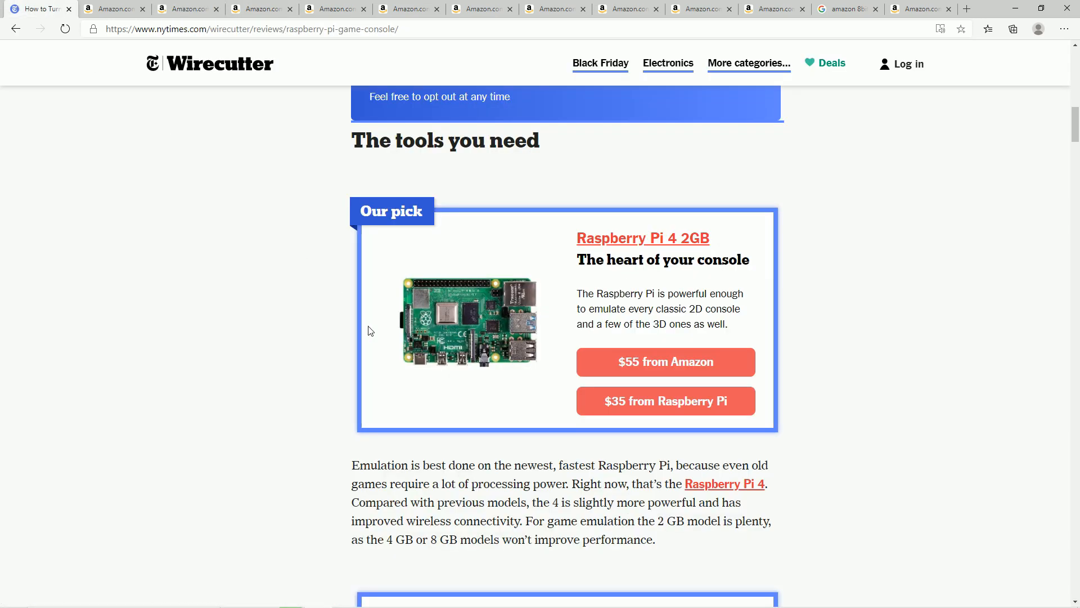
{"action": "scroll", "scroll_direction": "down", "scroll_amount": 3}
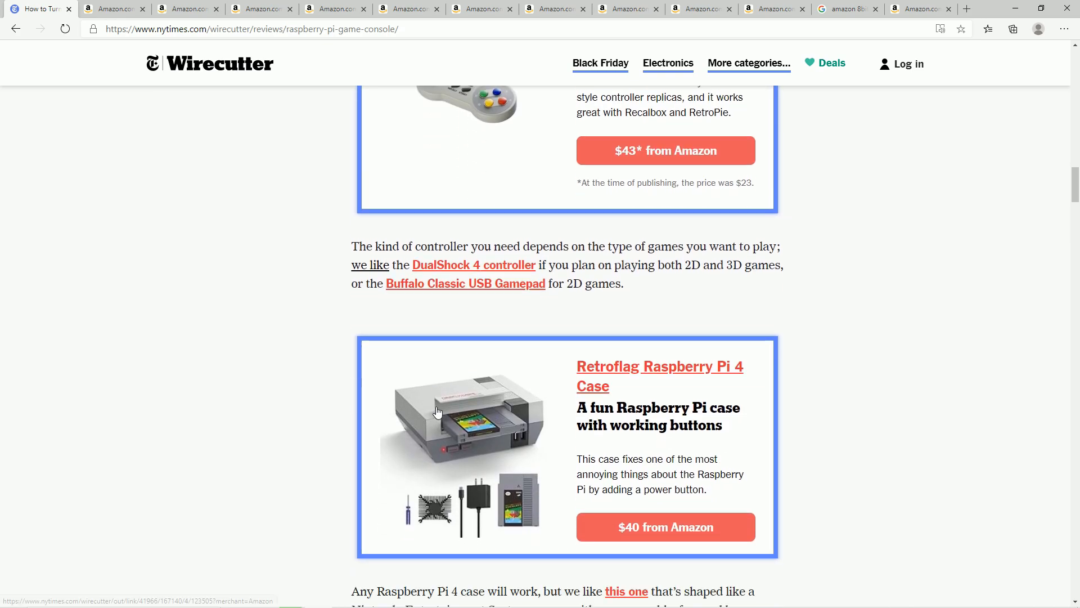
{"action": "scroll", "scroll_direction": "down", "scroll_amount": 3}
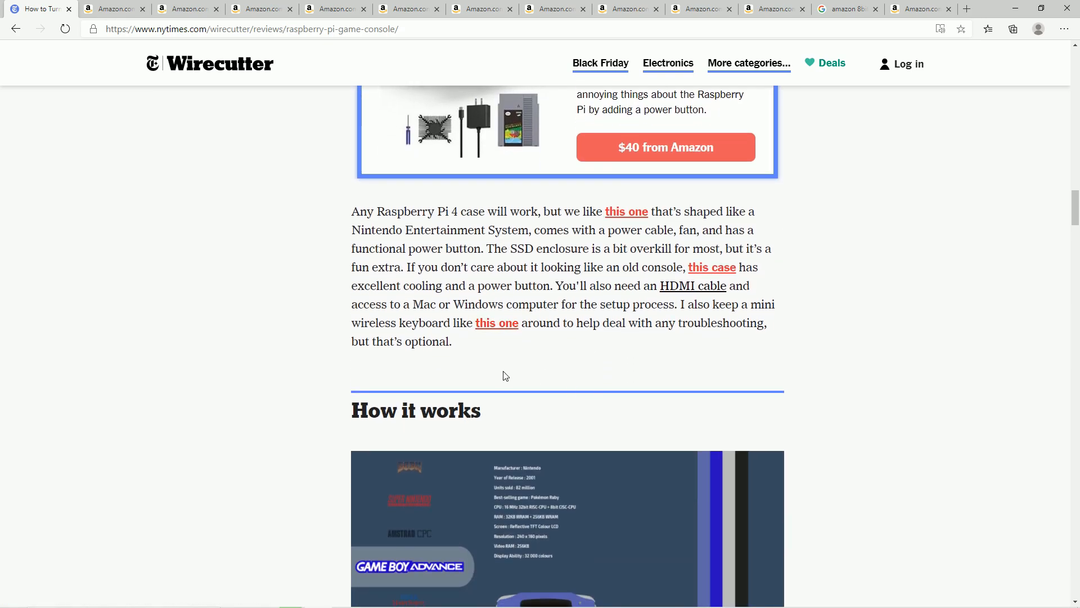
{"action": "mouse_move", "coordinate": [495, 248]}
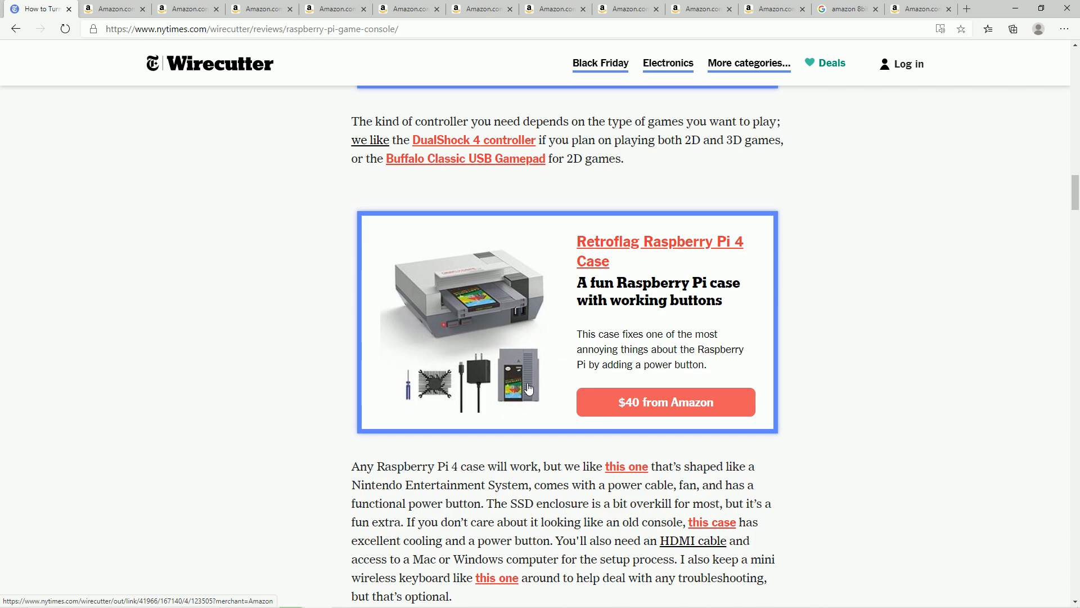
{"action": "scroll", "scroll_direction": "down", "scroll_amount": 3}
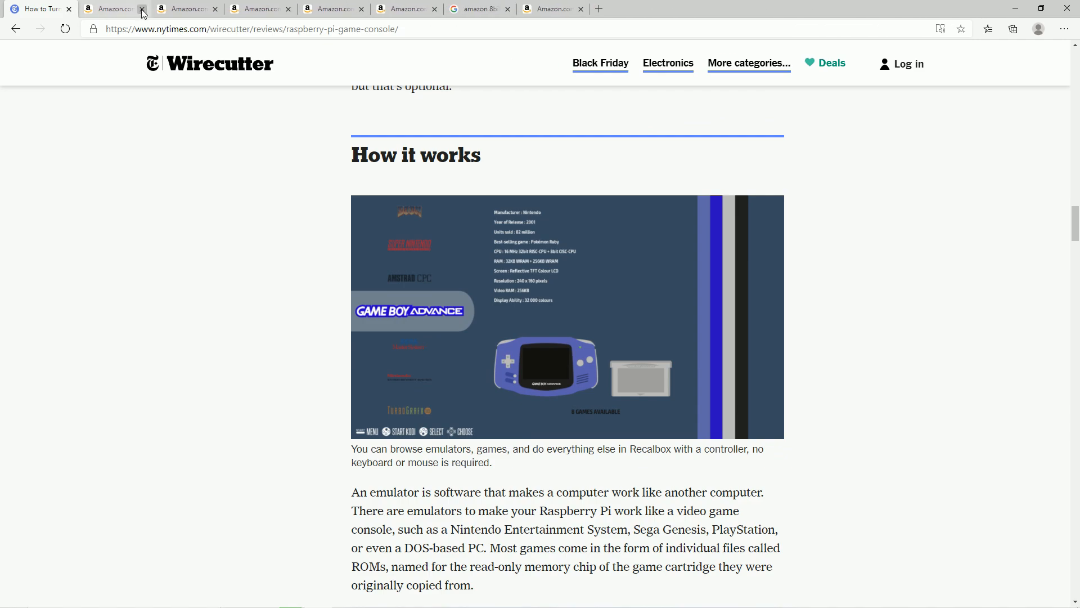
Step: Close a leftover Amazon page and scroll the article around its emulator and ROMs paragraphs
{"action": "left_click", "coordinate": [141, 9]}
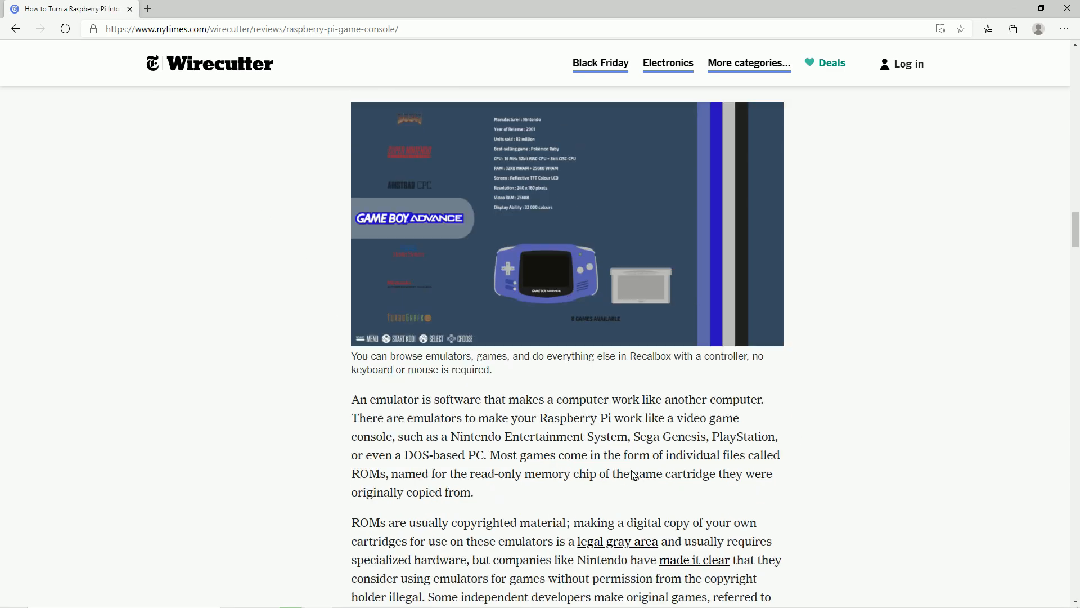
{"action": "scroll", "scroll_direction": "down", "scroll_amount": 3}
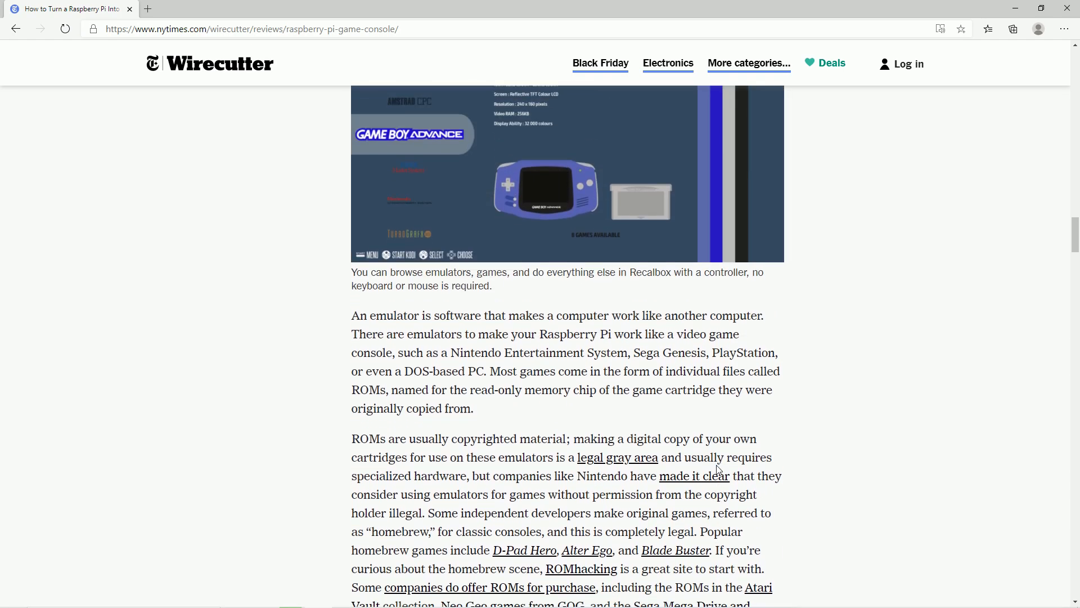
{"action": "scroll", "scroll_direction": "down", "scroll_amount": 3}
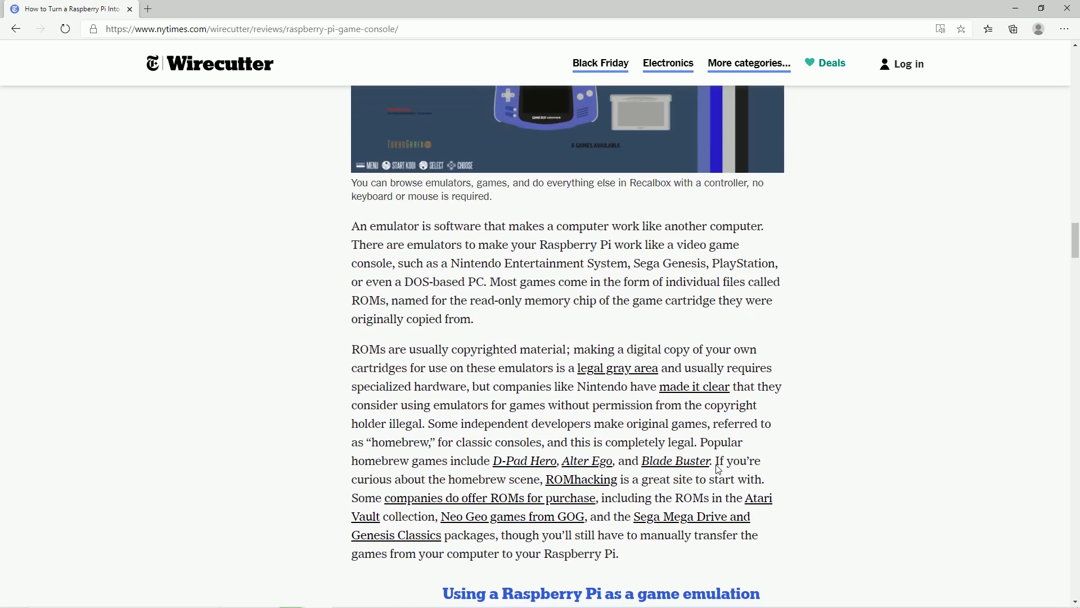
{"action": "scroll", "scroll_direction": "up", "scroll_amount": 3}
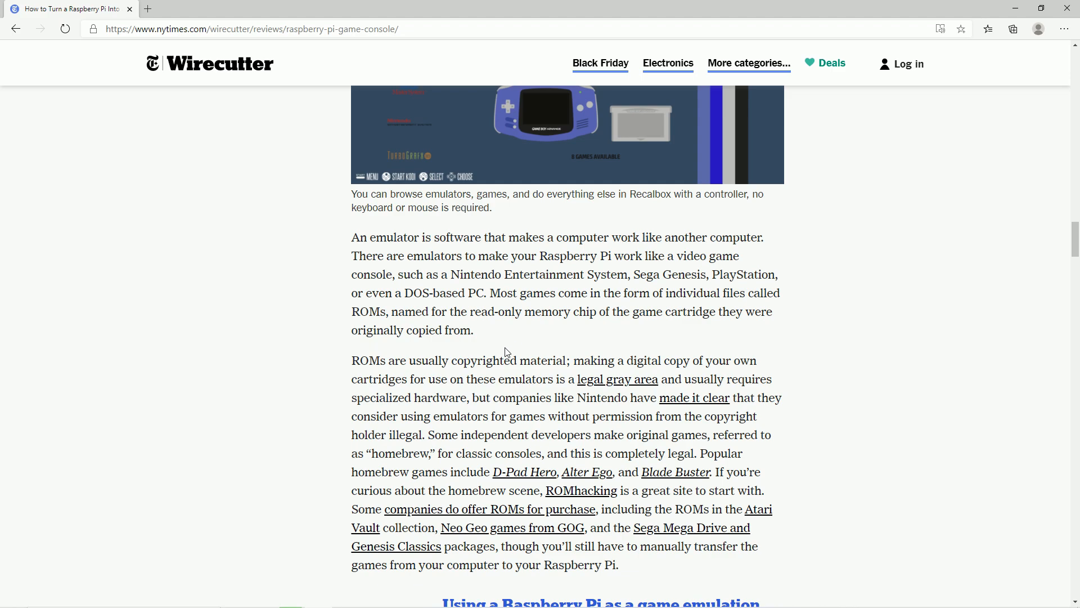
{"action": "scroll", "scroll_direction": "up", "scroll_amount": 3}
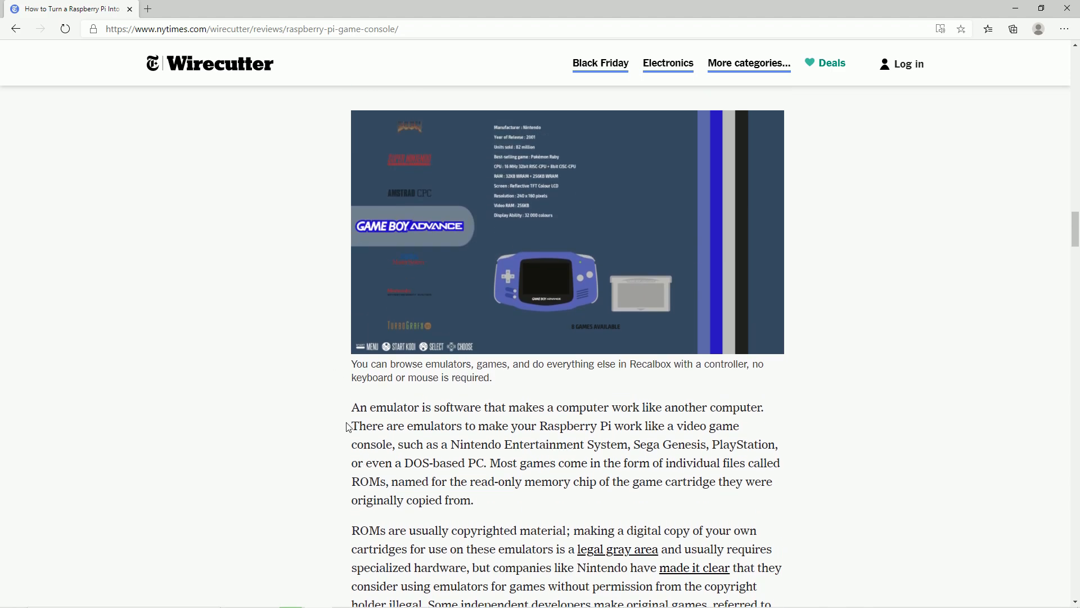
{"action": "mouse_move", "coordinate": [403, 422]}
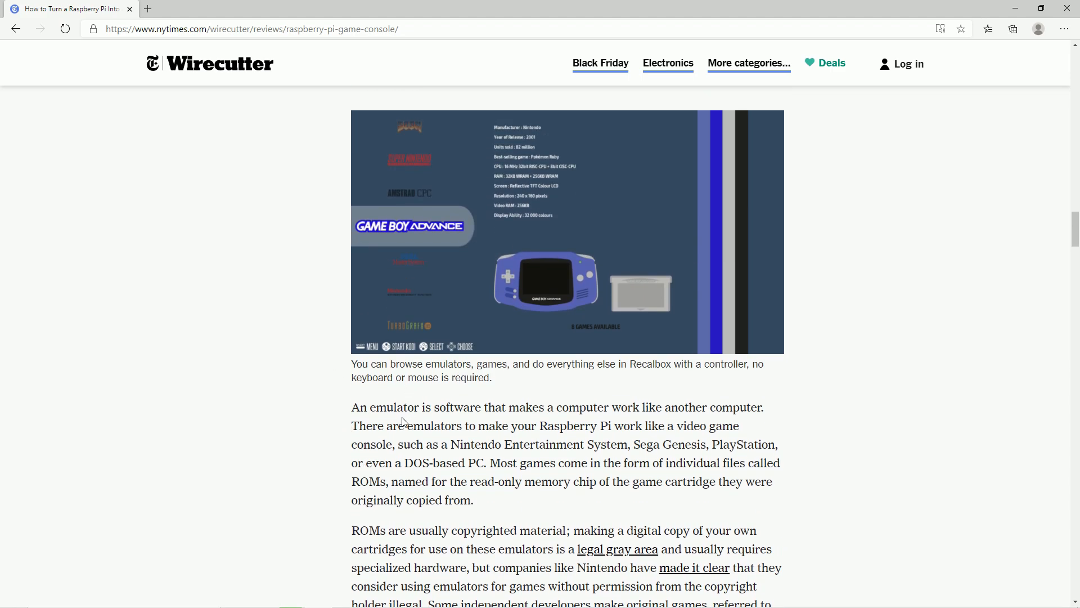
{"action": "mouse_move", "coordinate": [481, 432]}
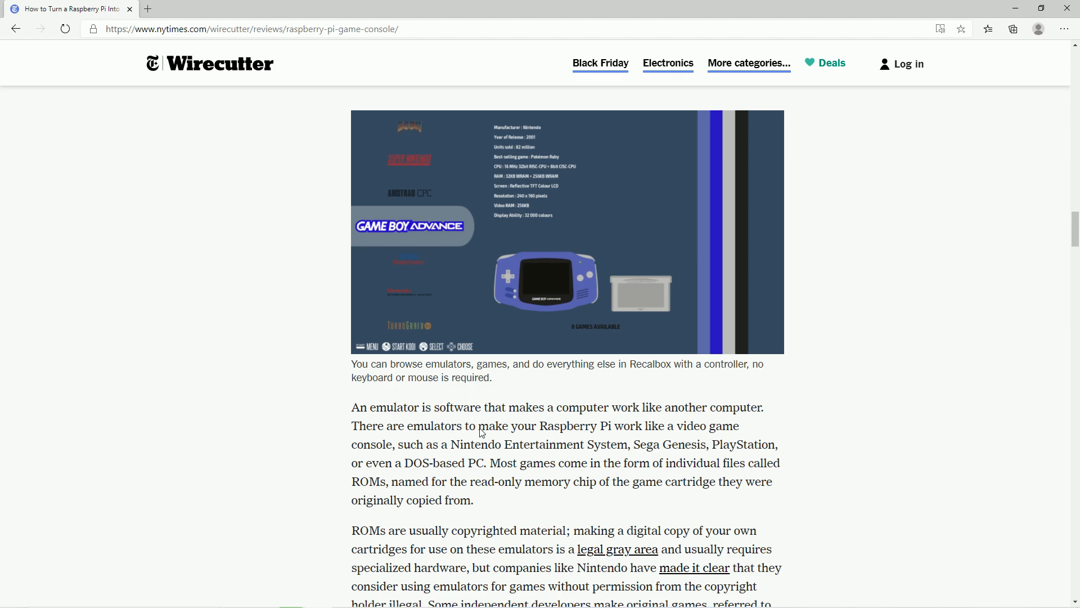
{"action": "mouse_move", "coordinate": [498, 384]}
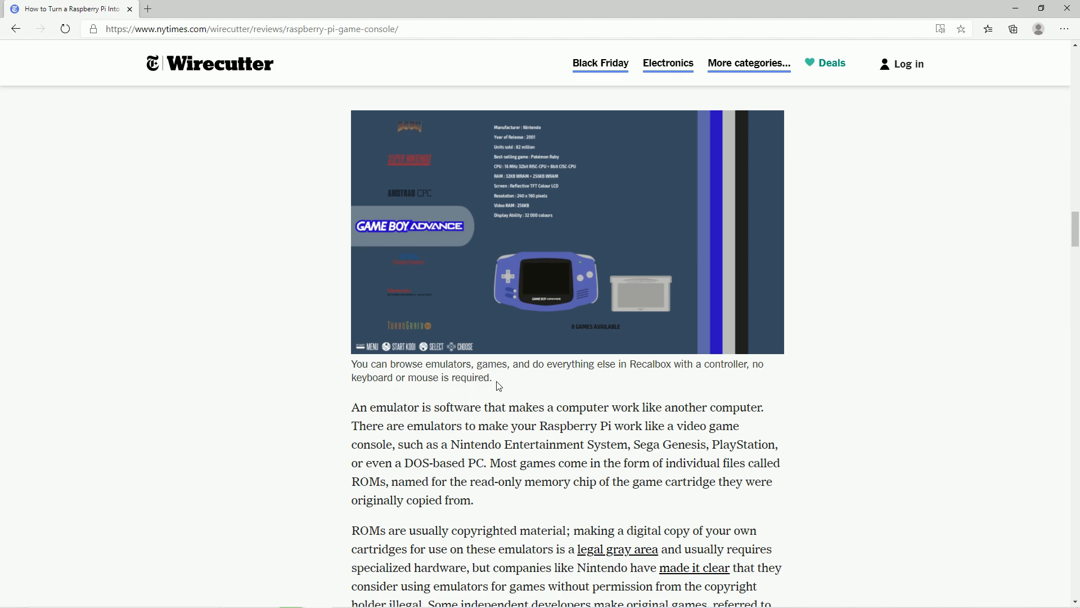
{"action": "scroll", "scroll_direction": "down", "scroll_amount": 3}
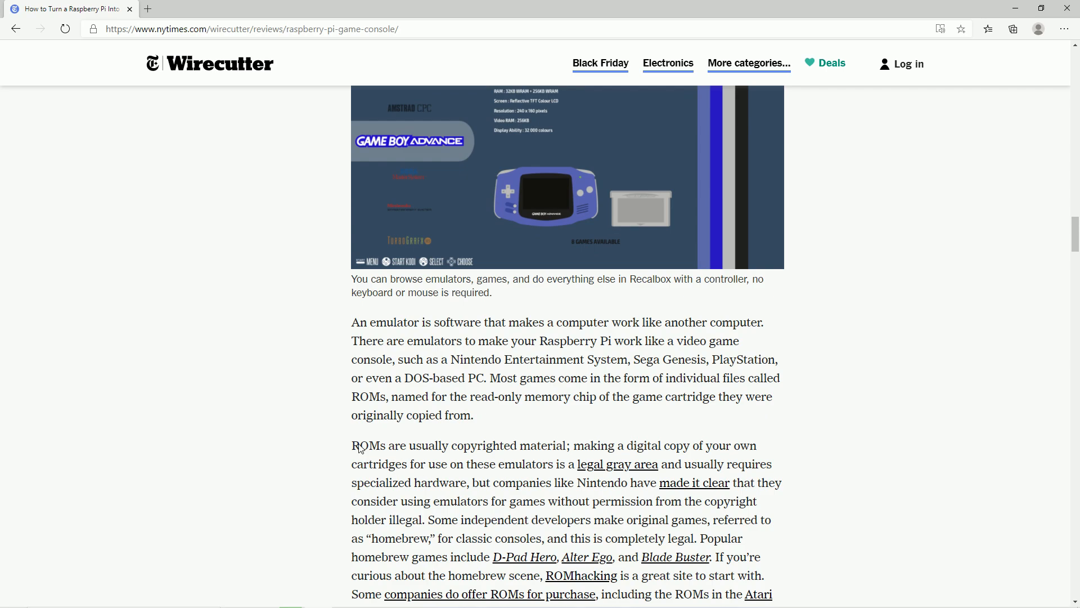
Step: Highlight the passage about ROMs being a legal gray area, then clear the selection
{"action": "left_click_drag", "start_coordinate": [401, 463], "coordinate": [697, 500]}
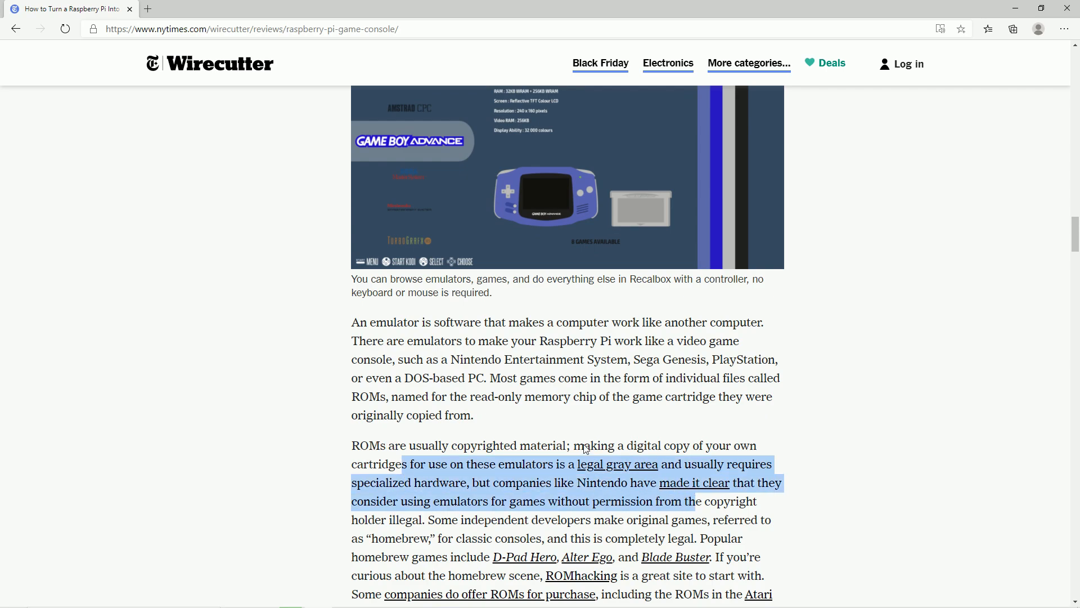
{"action": "left_click", "coordinate": [599, 423]}
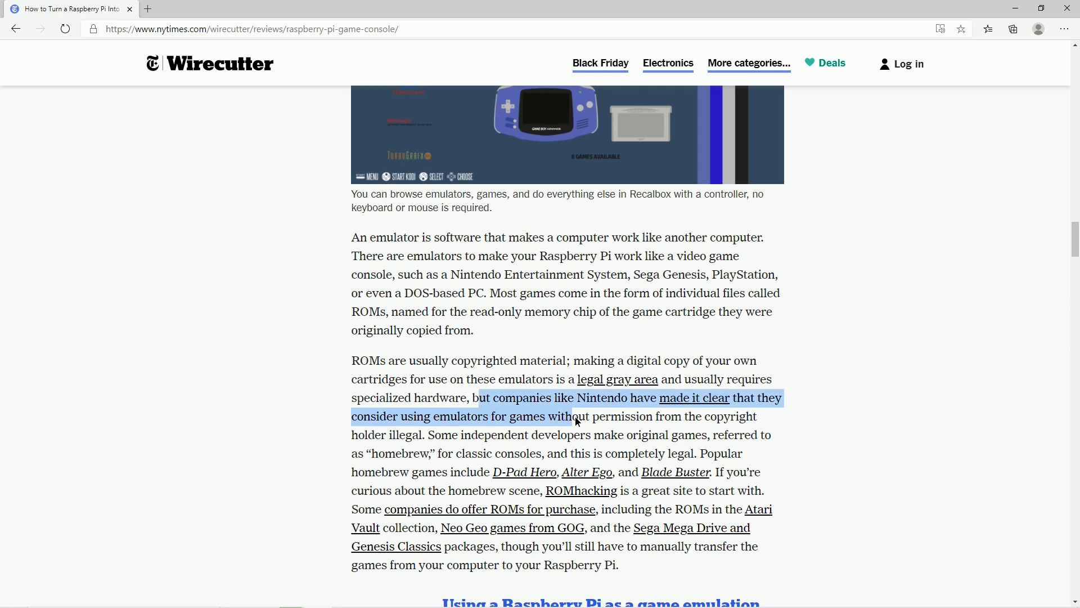
{"action": "left_click", "coordinate": [864, 522]}
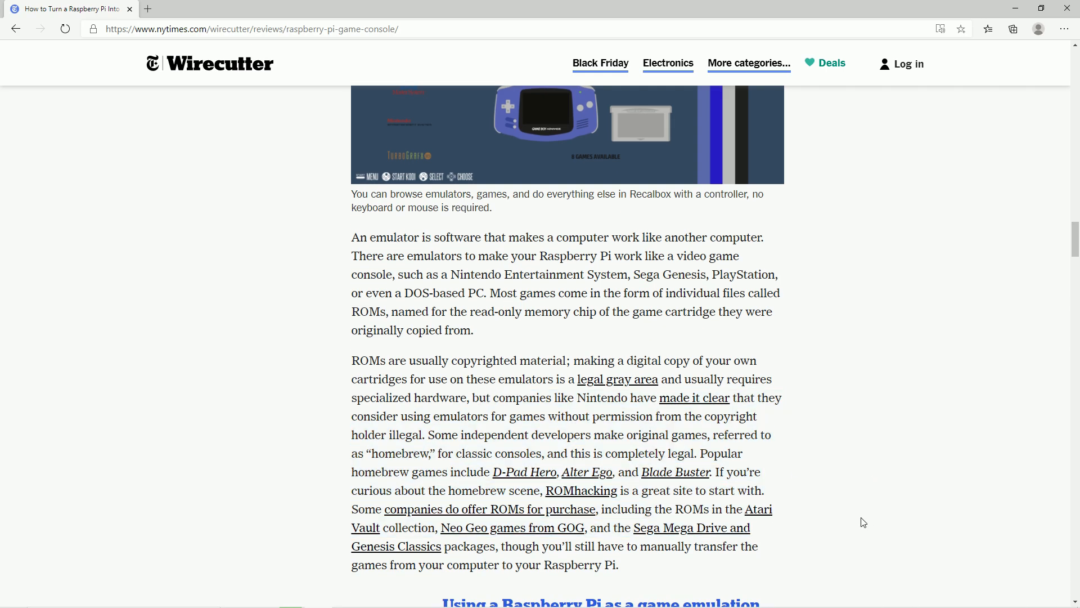
Step: Open ROMhacking.net's homebrew listing from the article, browse its results, and return to the article
{"action": "left_click", "coordinate": [580, 490]}
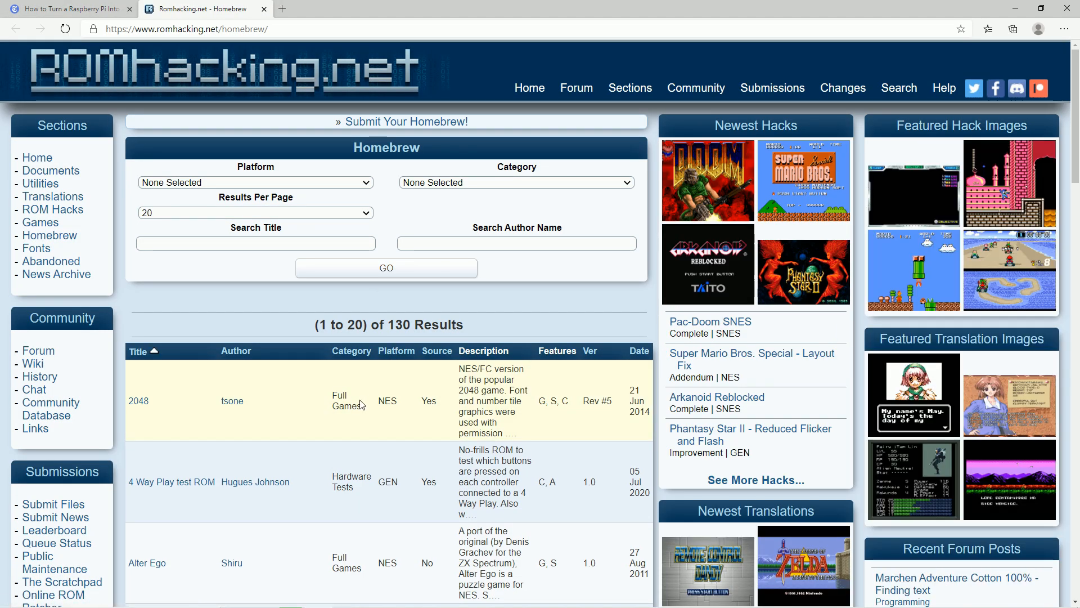
{"action": "scroll", "scroll_direction": "down", "scroll_amount": 3}
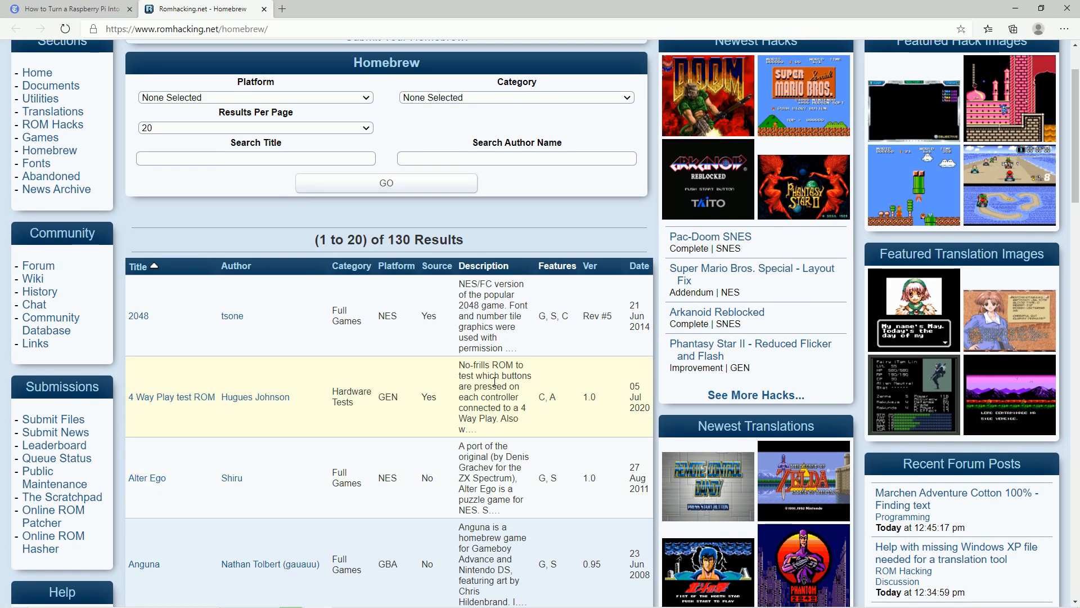
{"action": "mouse_move", "coordinate": [453, 306]}
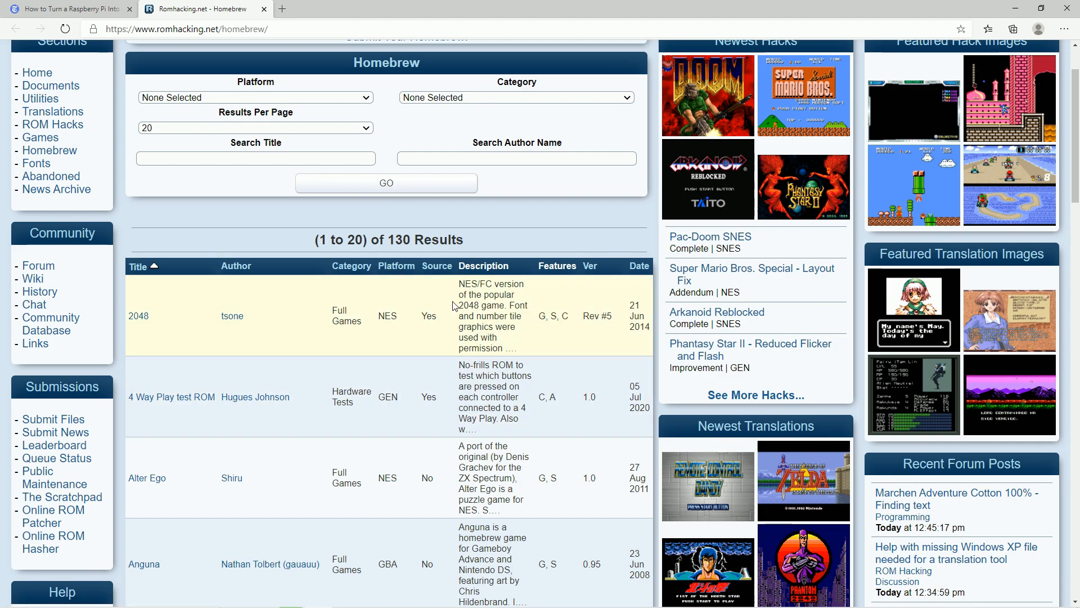
{"action": "mouse_move", "coordinate": [164, 363]}
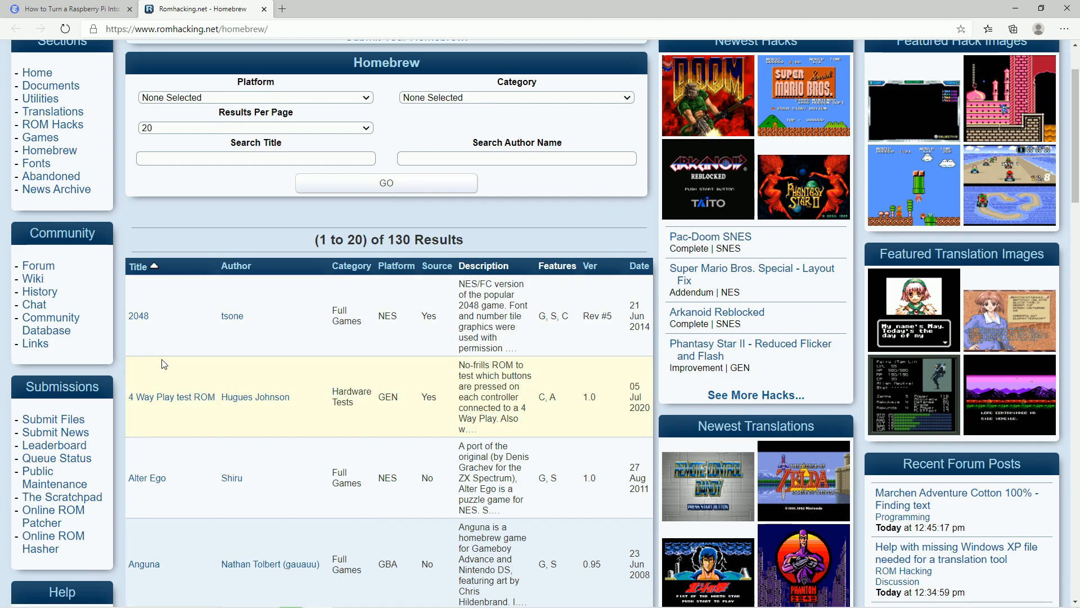
{"action": "scroll", "scroll_direction": "down", "scroll_amount": 3}
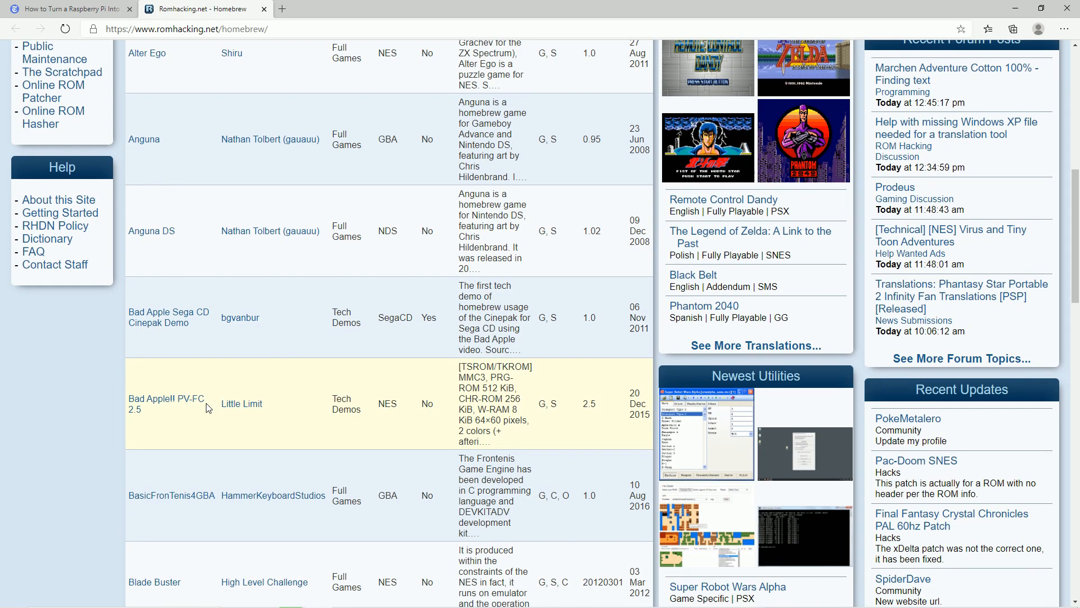
{"action": "scroll", "scroll_direction": "down", "scroll_amount": 3}
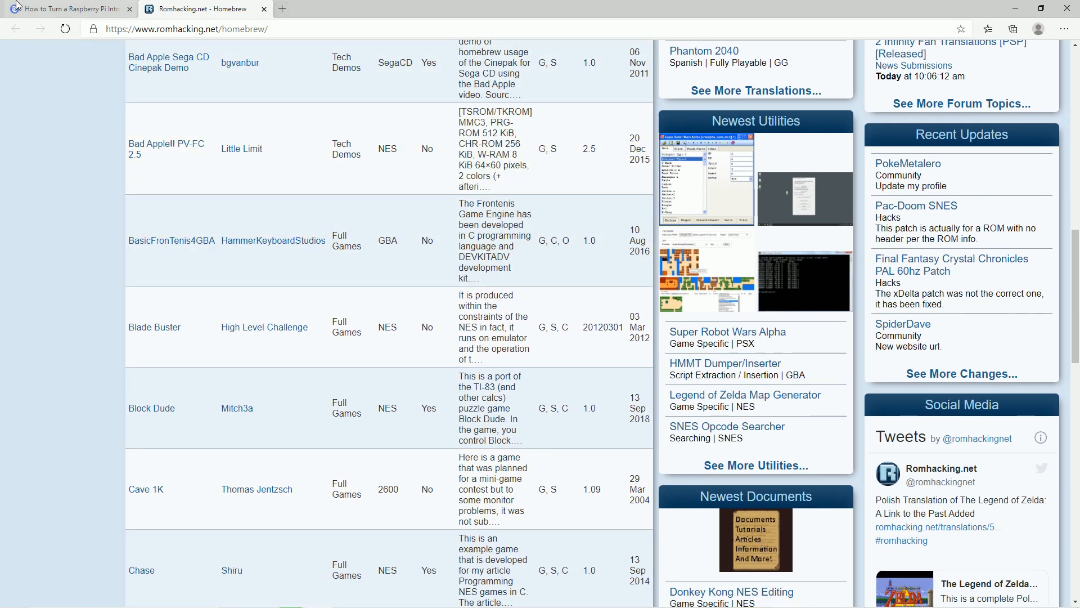
{"action": "left_click", "coordinate": [67, 10]}
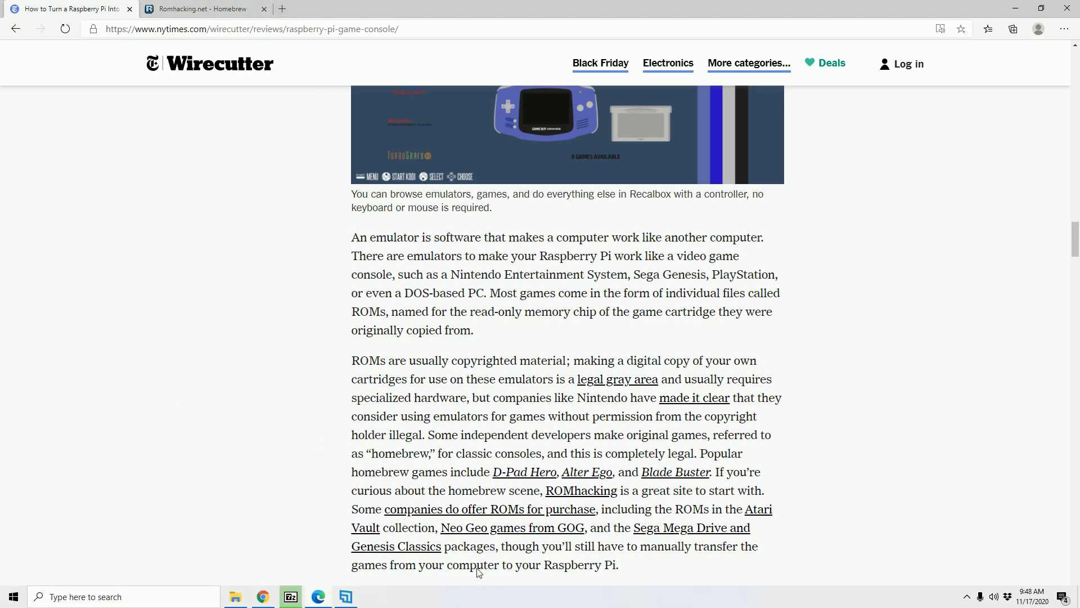
Step: Scroll to the emulation OS passage and highlight the sentence about game-emulation machines
{"action": "scroll", "scroll_direction": "down", "scroll_amount": 3}
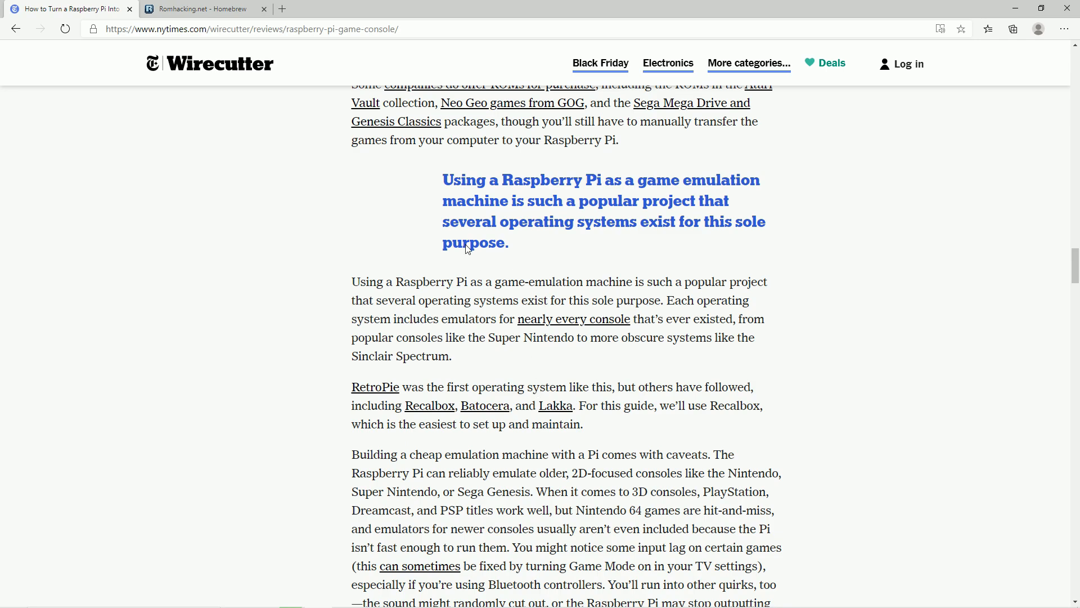
{"action": "scroll", "scroll_direction": "up", "scroll_amount": 3}
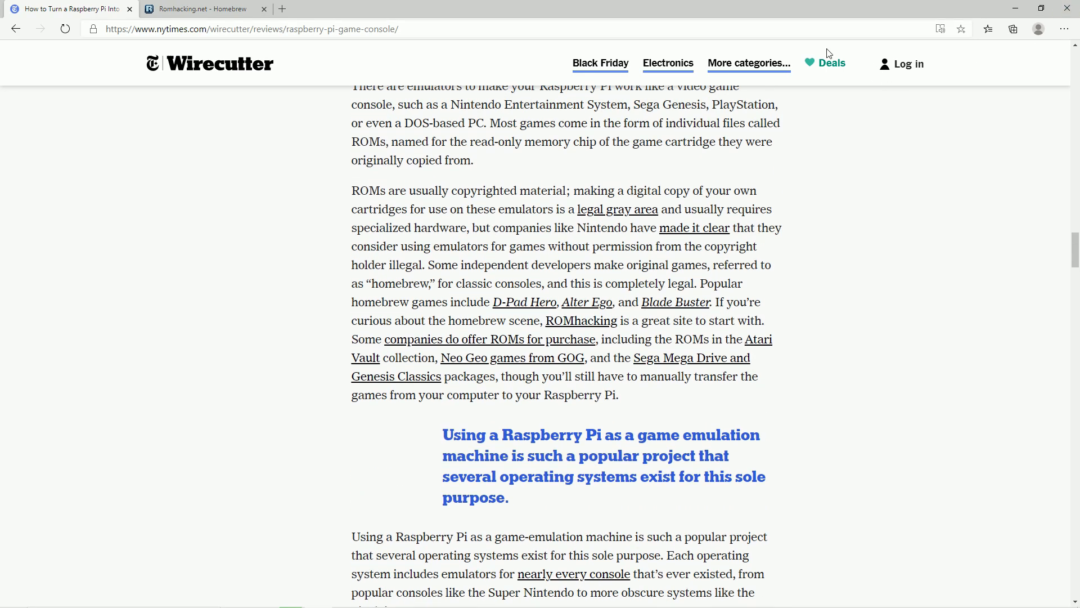
{"action": "scroll", "scroll_direction": "down", "scroll_amount": 3}
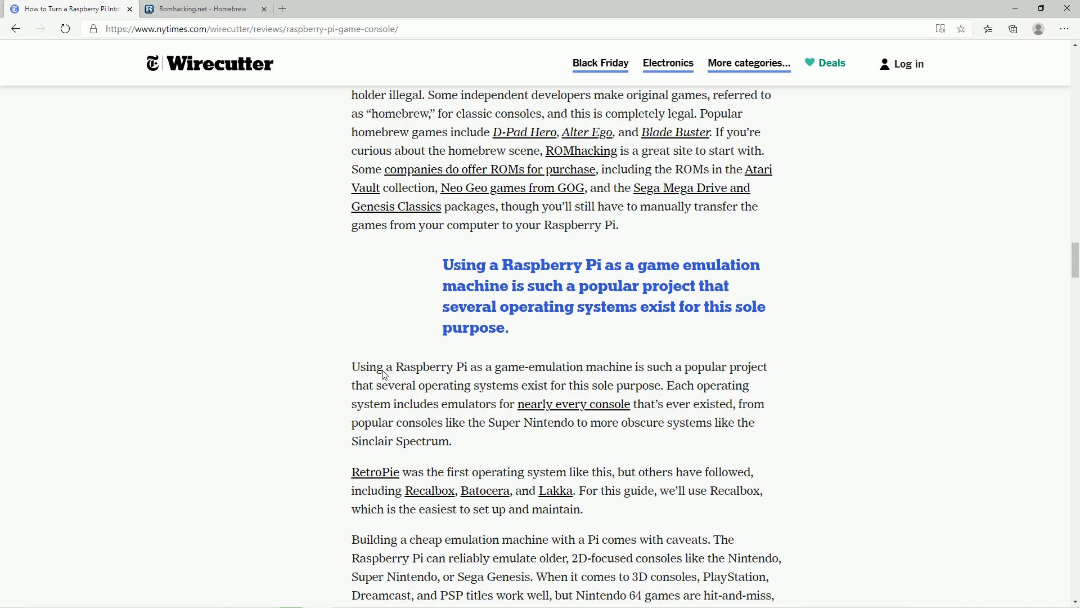
{"action": "left_click_drag", "start_coordinate": [359, 366], "coordinate": [636, 369]}
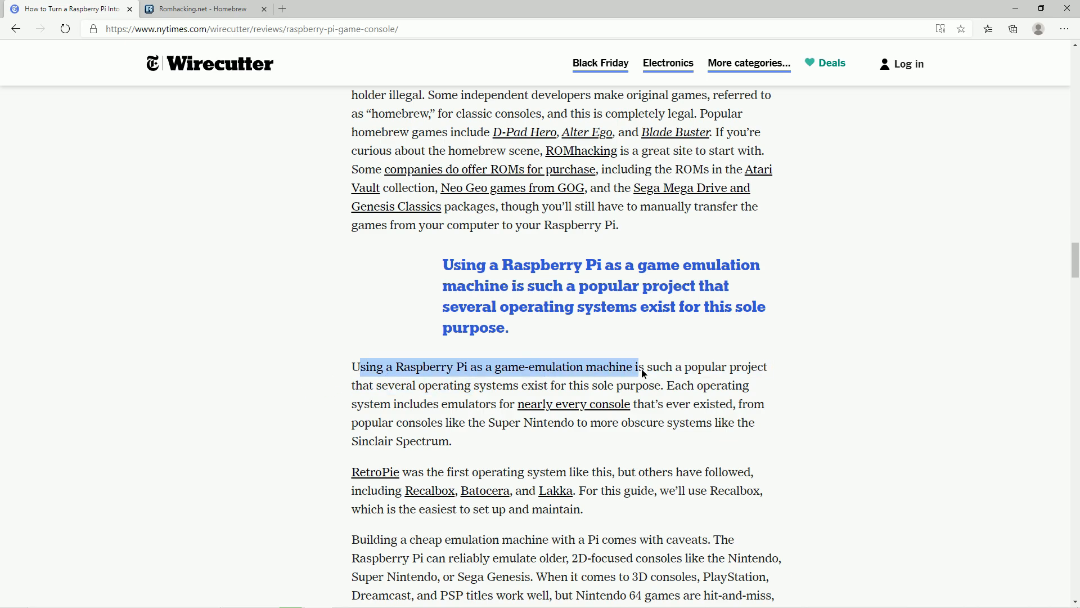
{"action": "scroll", "scroll_direction": "down", "scroll_amount": 3}
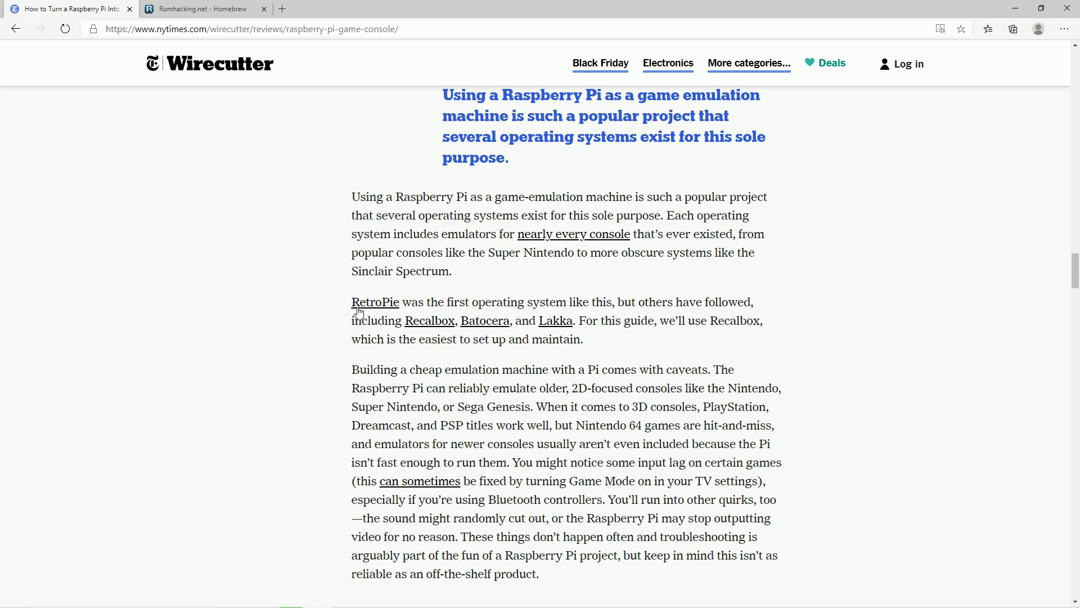
{"action": "mouse_move", "coordinate": [481, 330]}
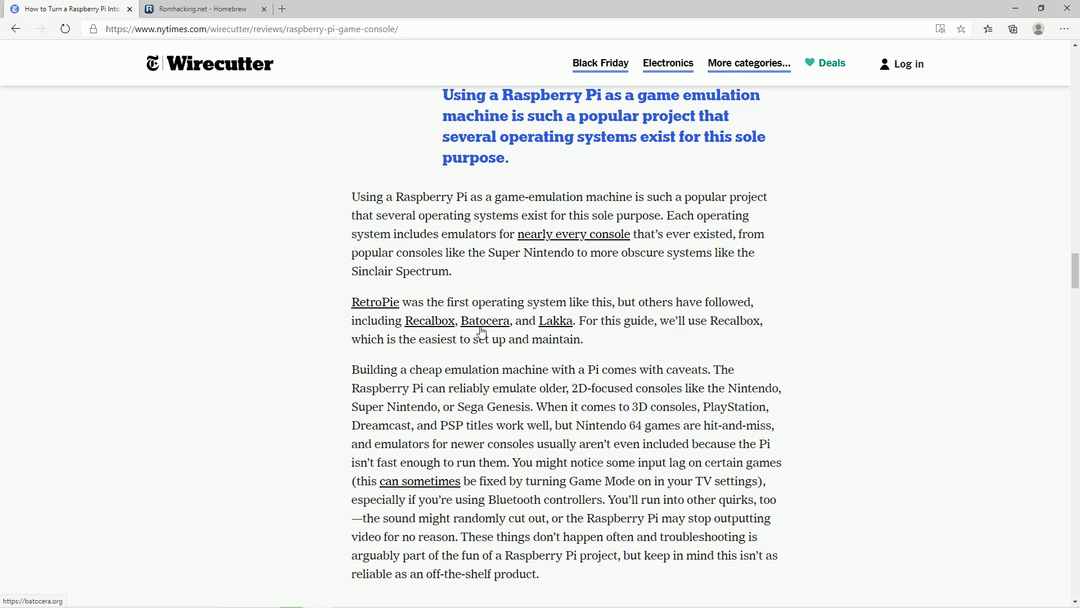
{"action": "mouse_move", "coordinate": [548, 333]}
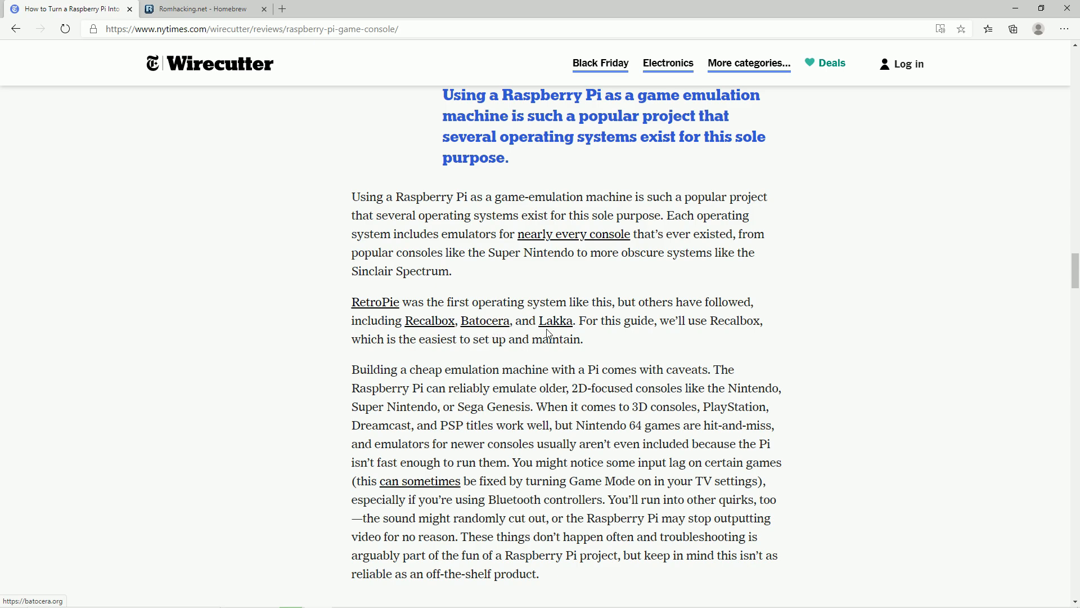
{"action": "mouse_move", "coordinate": [421, 339]}
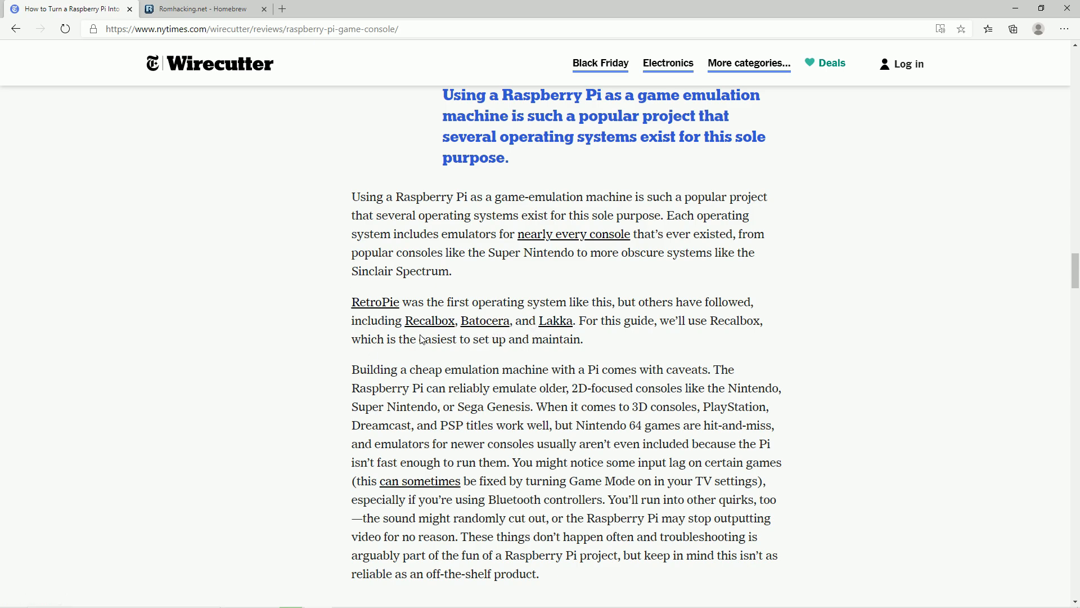
{"action": "mouse_move", "coordinate": [387, 315]}
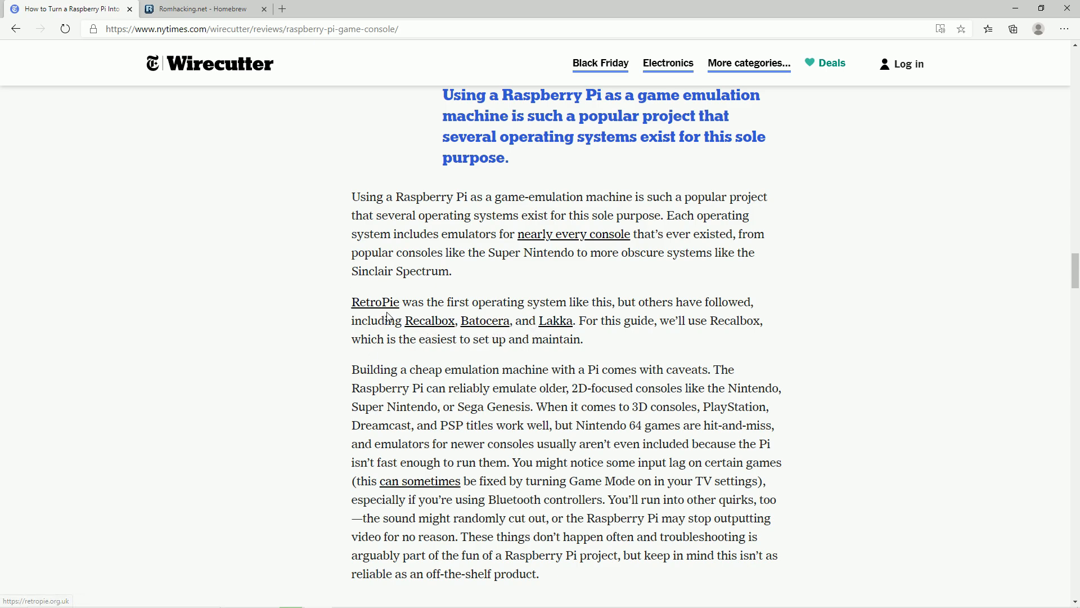
{"action": "mouse_move", "coordinate": [444, 326]}
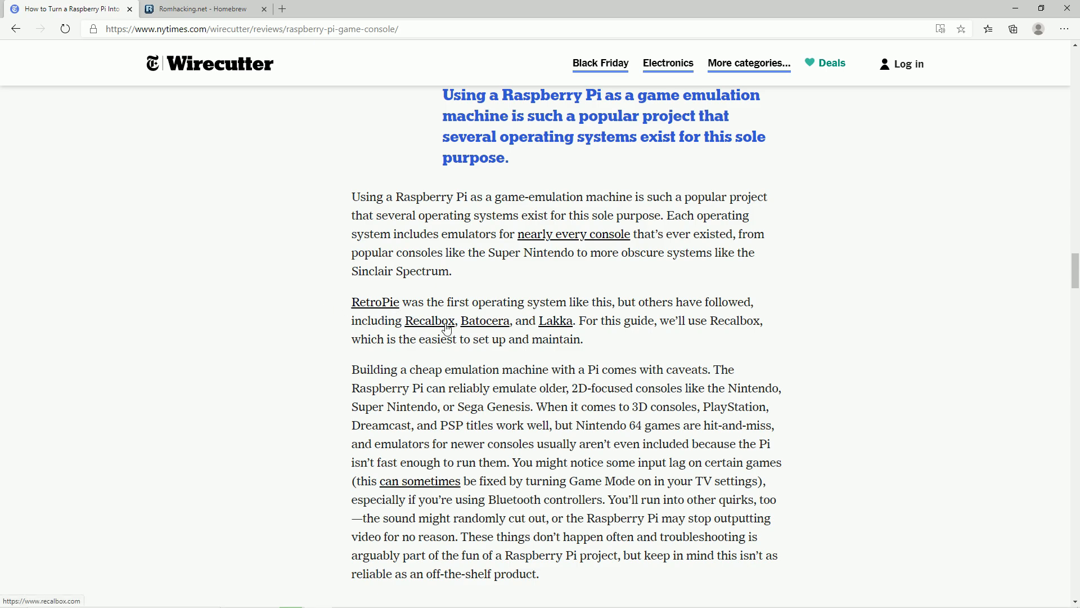
Step: Open recalbox.com from the article's link, browse its homepage, and return to the article
{"action": "left_click", "coordinate": [430, 321]}
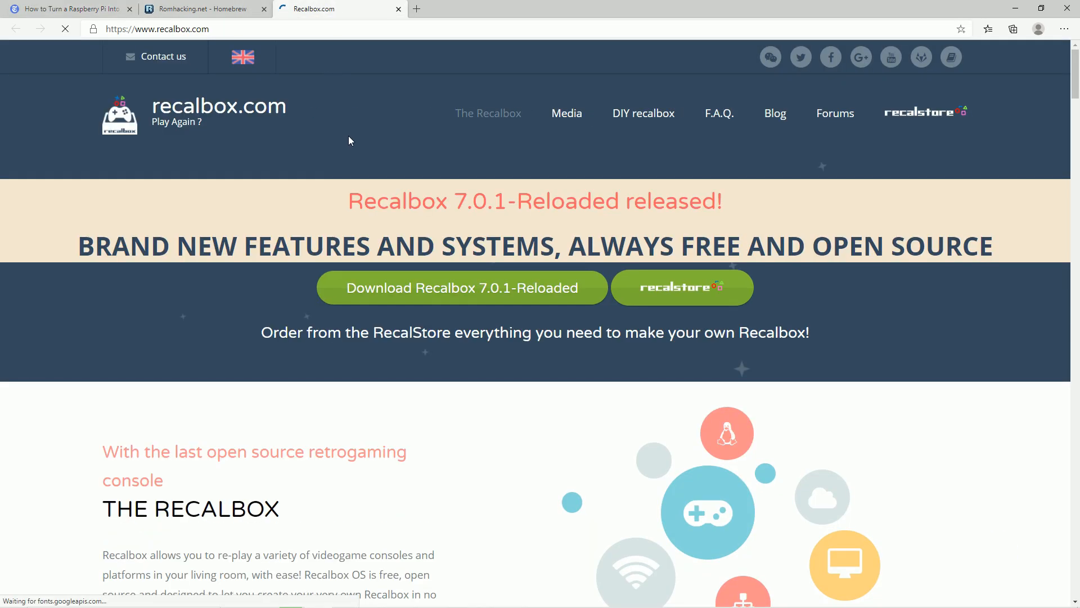
{"action": "scroll", "scroll_direction": "down", "scroll_amount": 3}
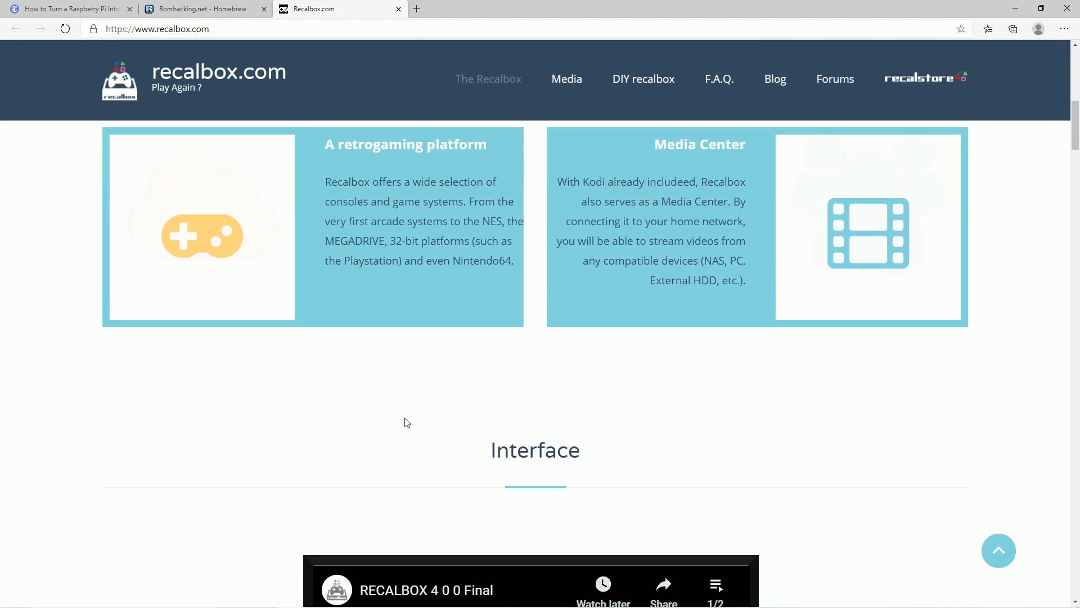
{"action": "scroll", "scroll_direction": "down", "scroll_amount": 3}
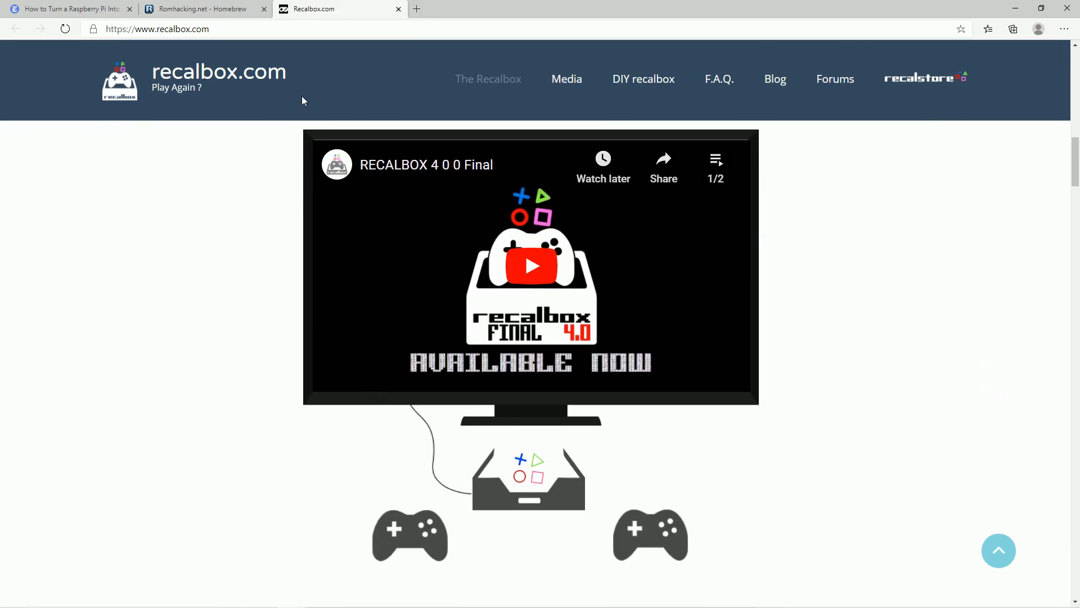
{"action": "mouse_move", "coordinate": [70, 6]}
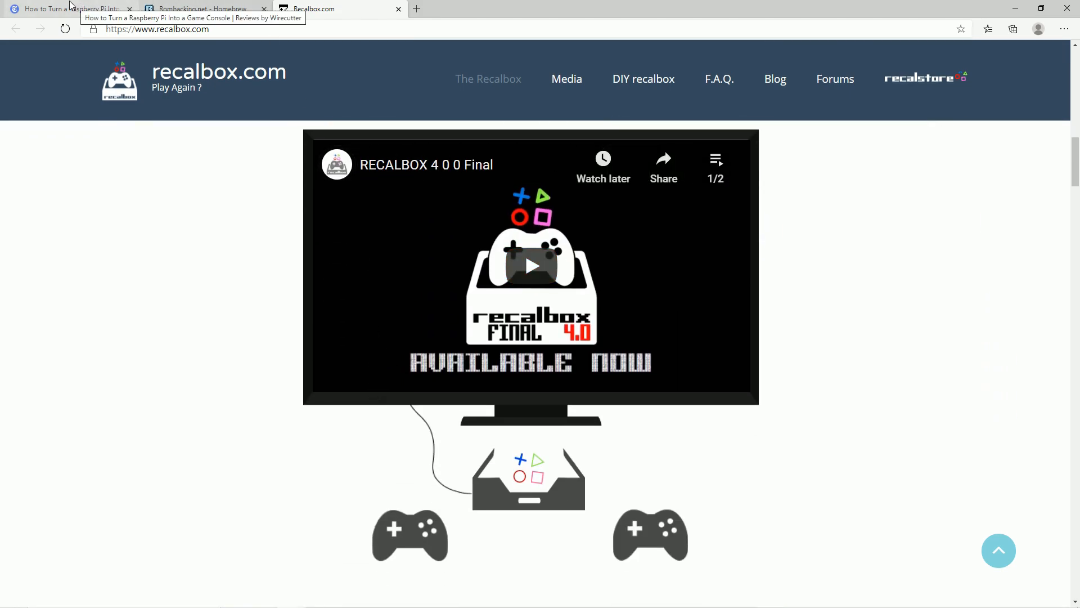
{"action": "left_click", "coordinate": [62, 7]}
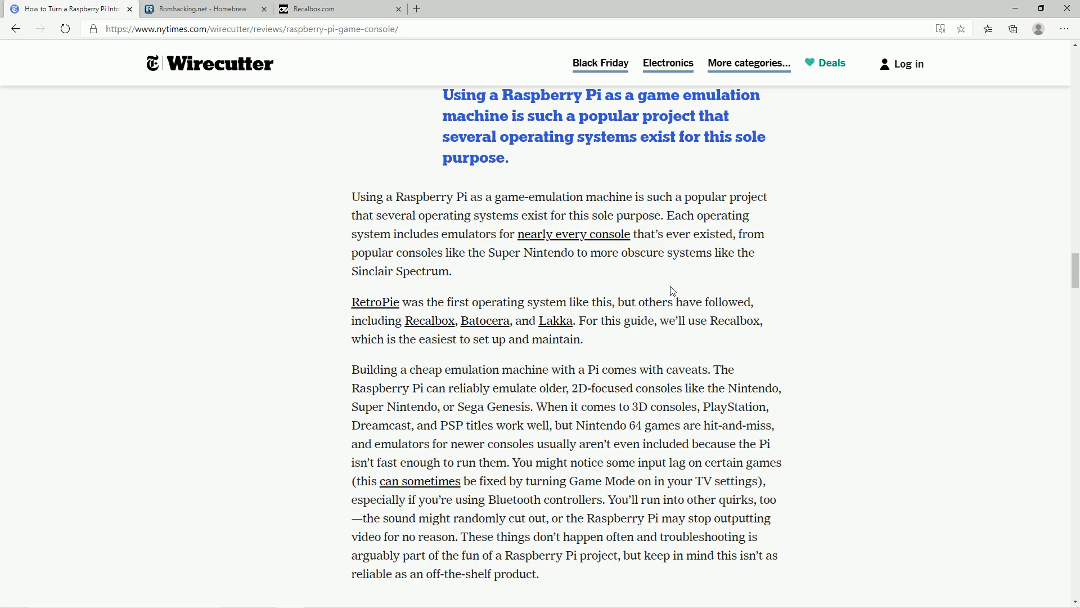
{"action": "mouse_move", "coordinate": [849, 133]}
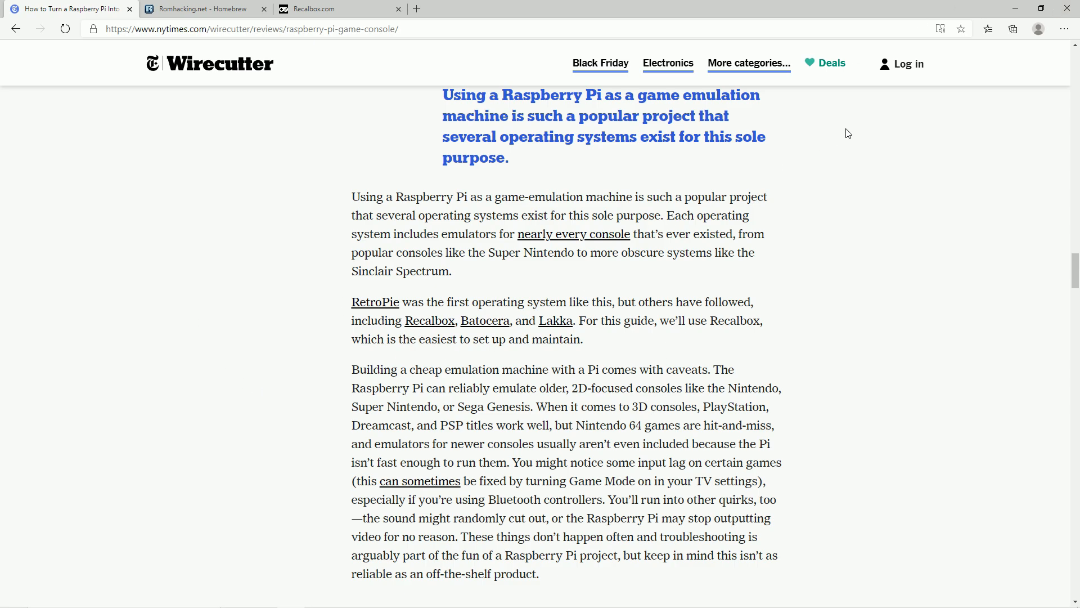
Step: Scroll to the Burn Recalbox to an SD card section, glance at Recalbox.com, and come back
{"action": "scroll", "scroll_direction": "down", "scroll_amount": 3}
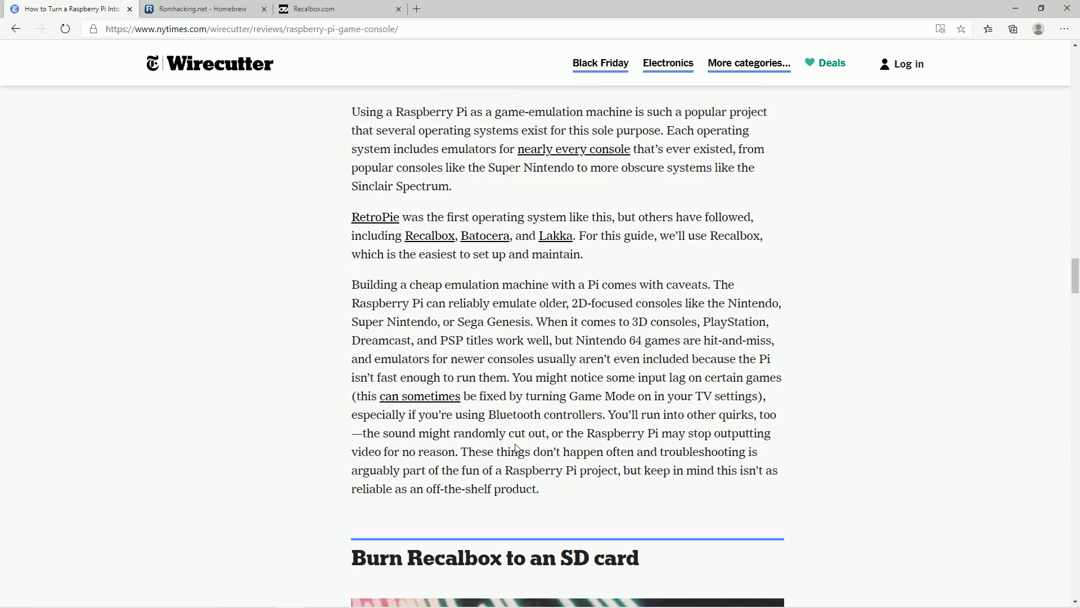
{"action": "scroll", "scroll_direction": "down", "scroll_amount": 3}
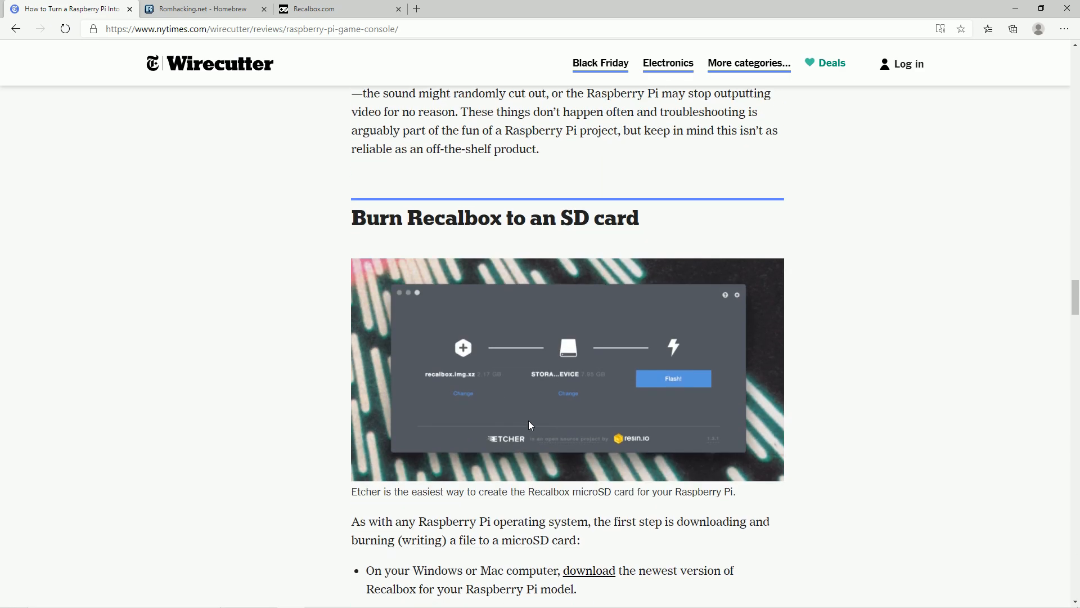
{"action": "scroll", "scroll_direction": "down", "scroll_amount": 3}
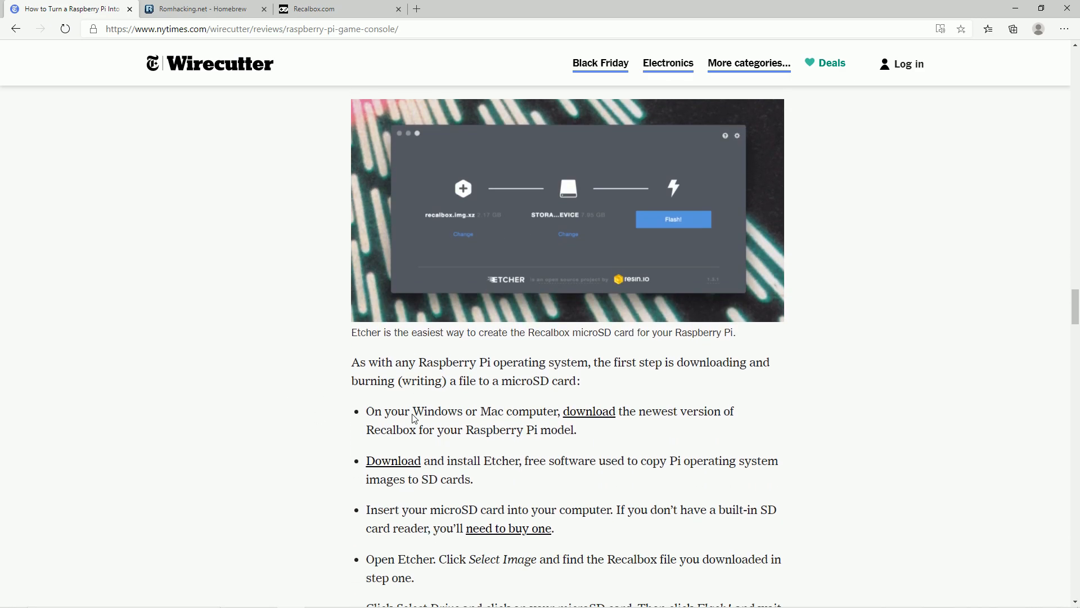
{"action": "scroll", "scroll_direction": "down", "scroll_amount": 3}
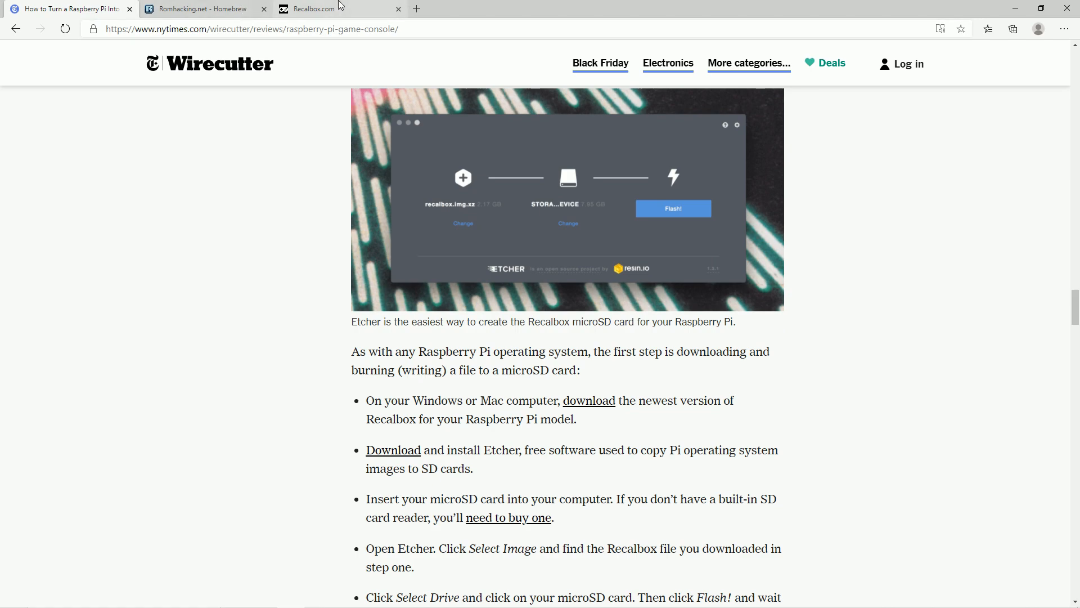
{"action": "left_click", "coordinate": [337, 9]}
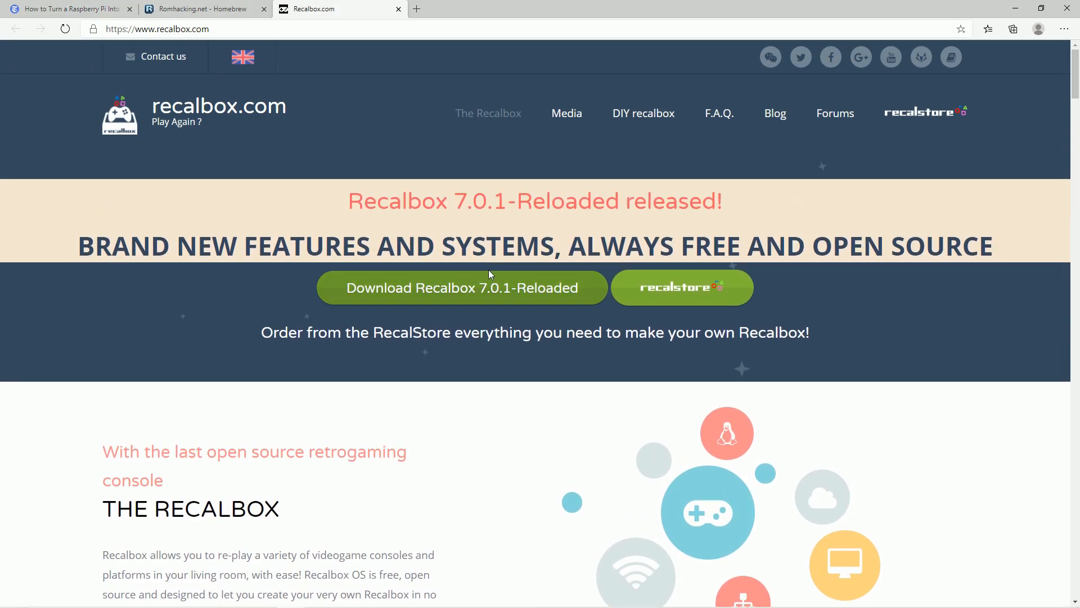
{"action": "left_click", "coordinate": [68, 9]}
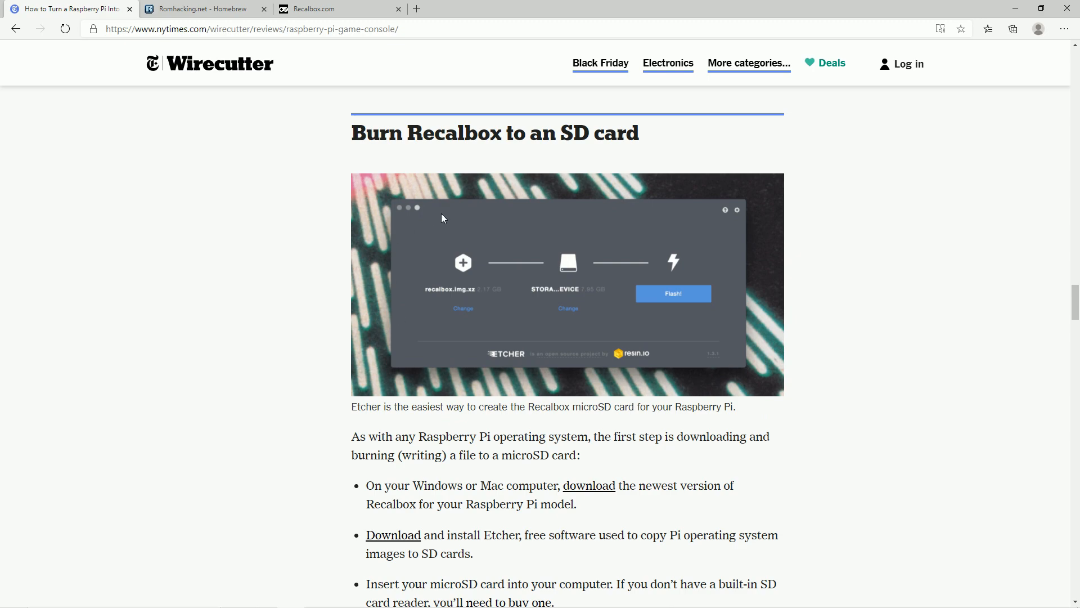
Step: Open the Etcher link from the download step in a new tab, then continue down the flashing steps
{"action": "scroll", "scroll_direction": "down", "scroll_amount": 3}
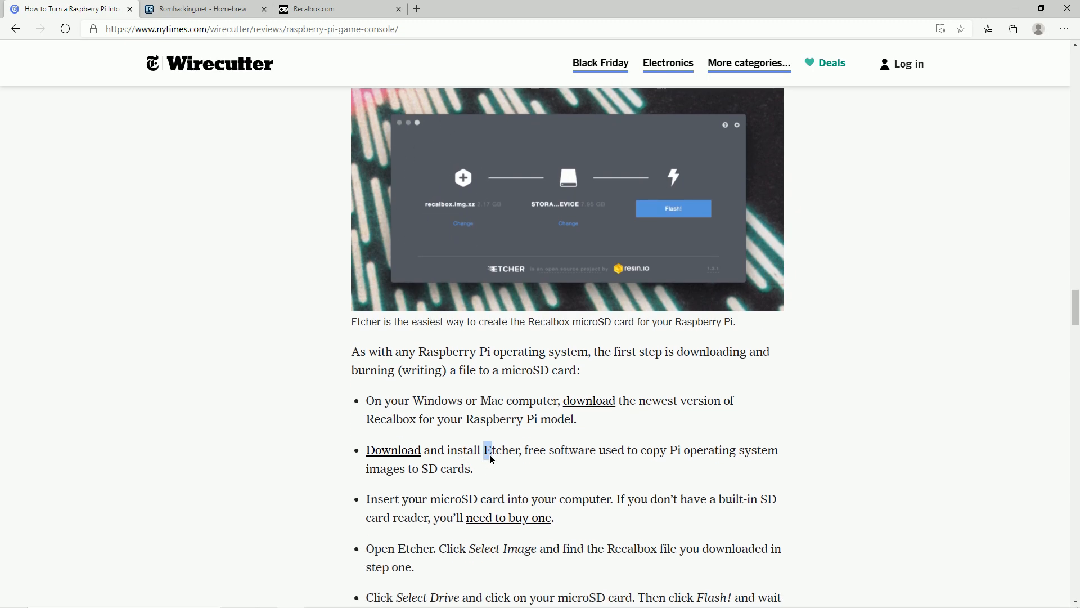
{"action": "left_click", "coordinate": [393, 450]}
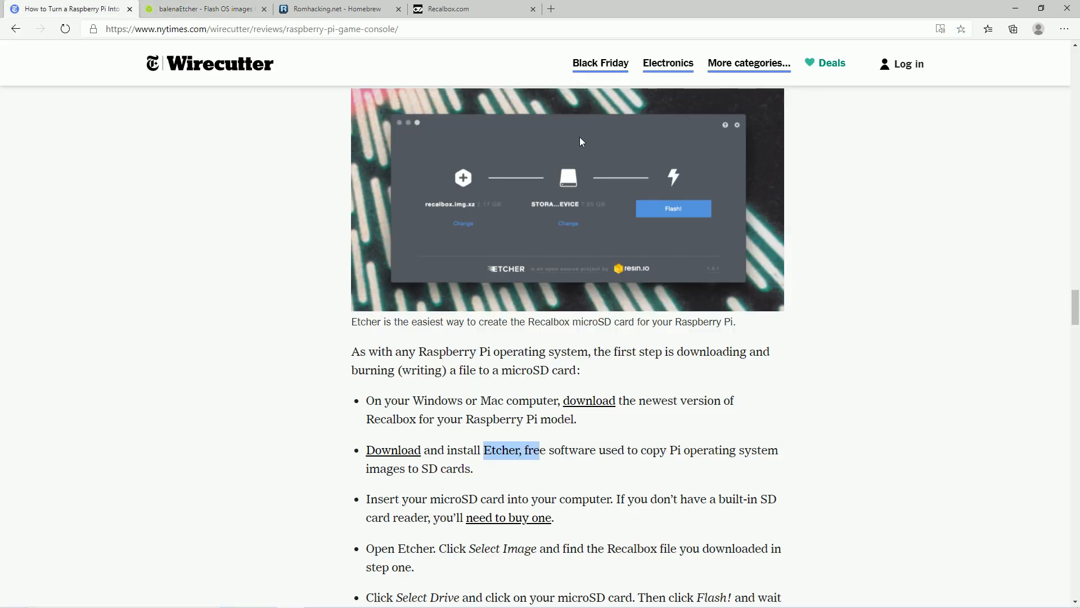
{"action": "scroll", "scroll_direction": "down", "scroll_amount": 3}
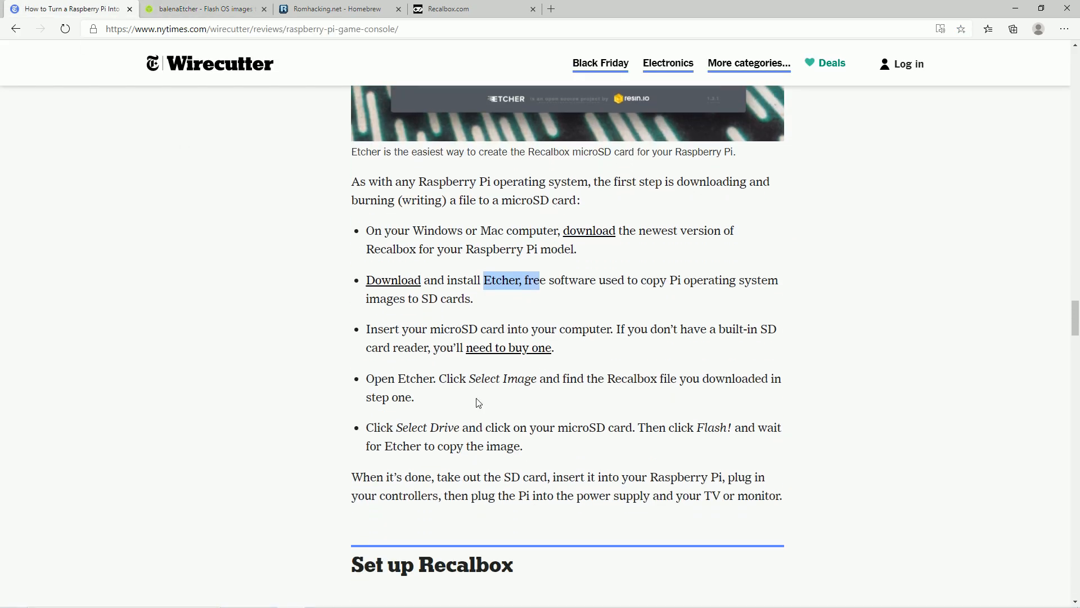
{"action": "mouse_move", "coordinate": [540, 422]}
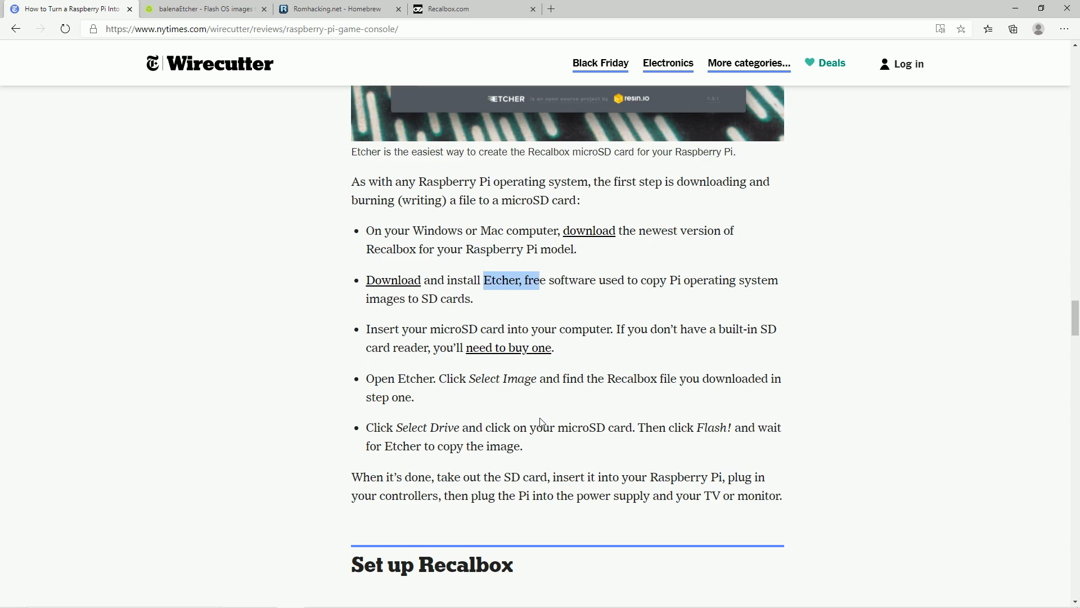
{"action": "mouse_move", "coordinate": [237, 9]}
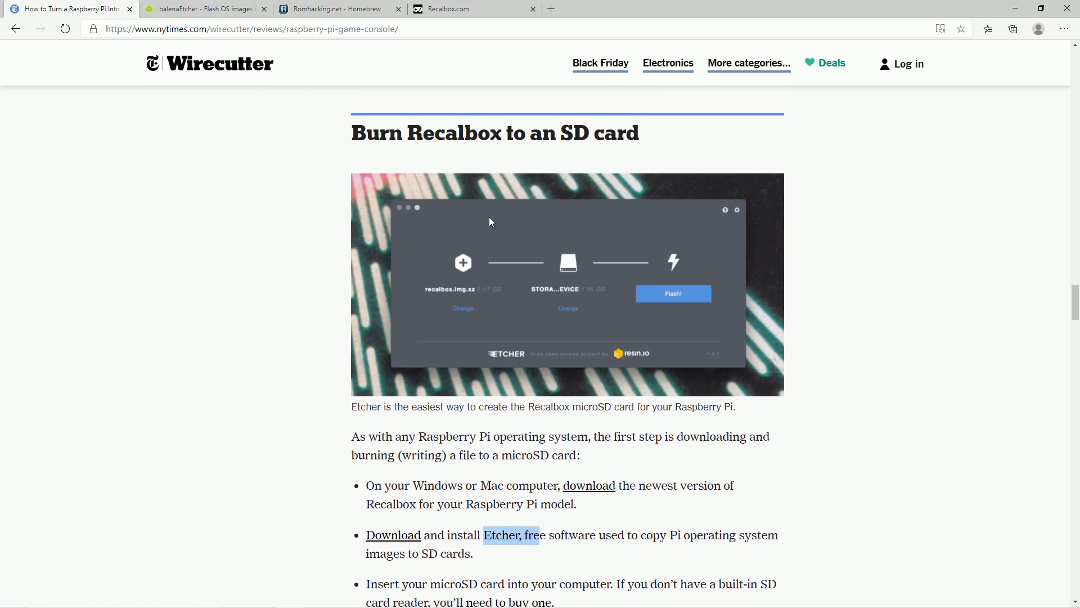
{"action": "mouse_move", "coordinate": [576, 241]}
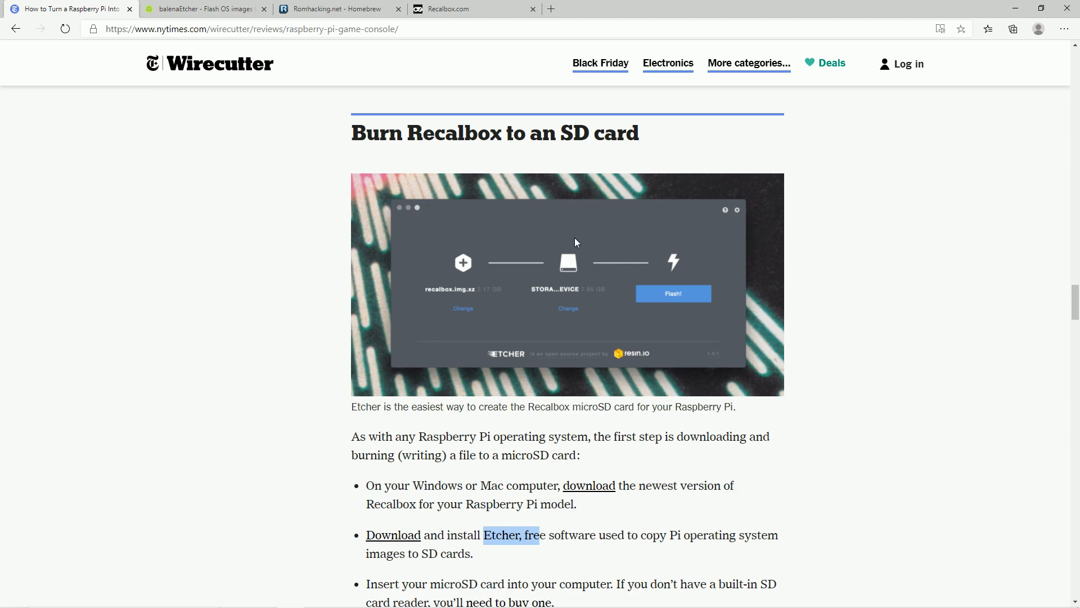
{"action": "mouse_move", "coordinate": [597, 285]}
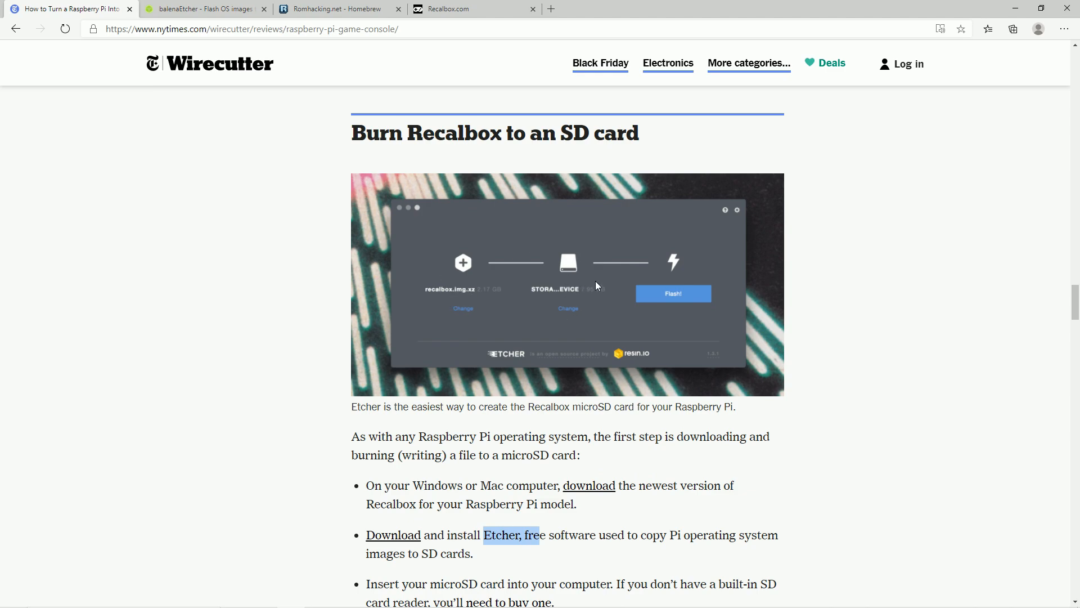
{"action": "scroll", "scroll_direction": "down", "scroll_amount": 3}
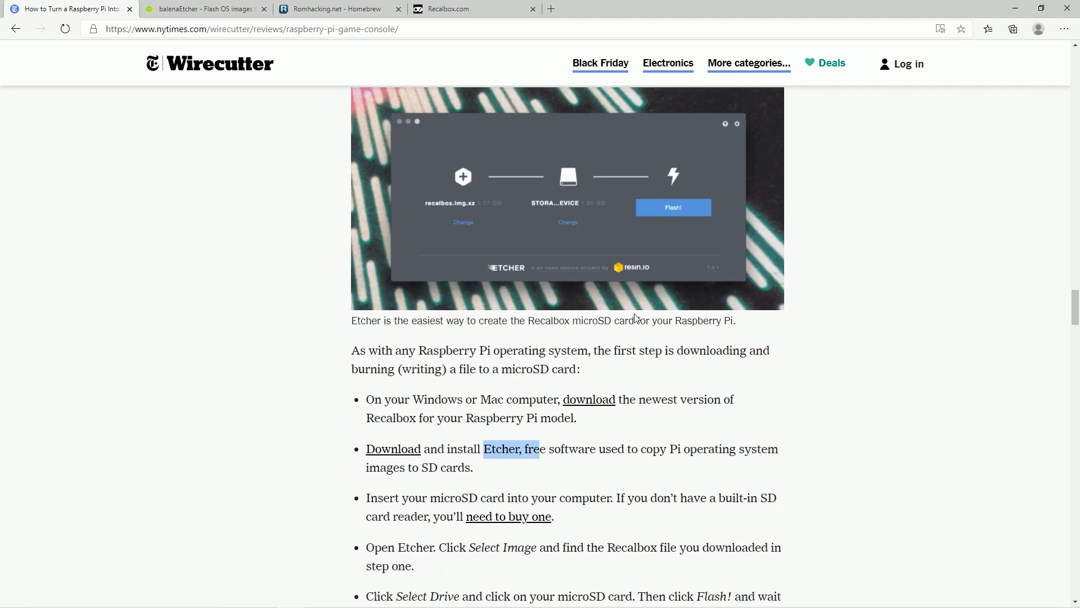
{"action": "scroll", "scroll_direction": "down", "scroll_amount": 3}
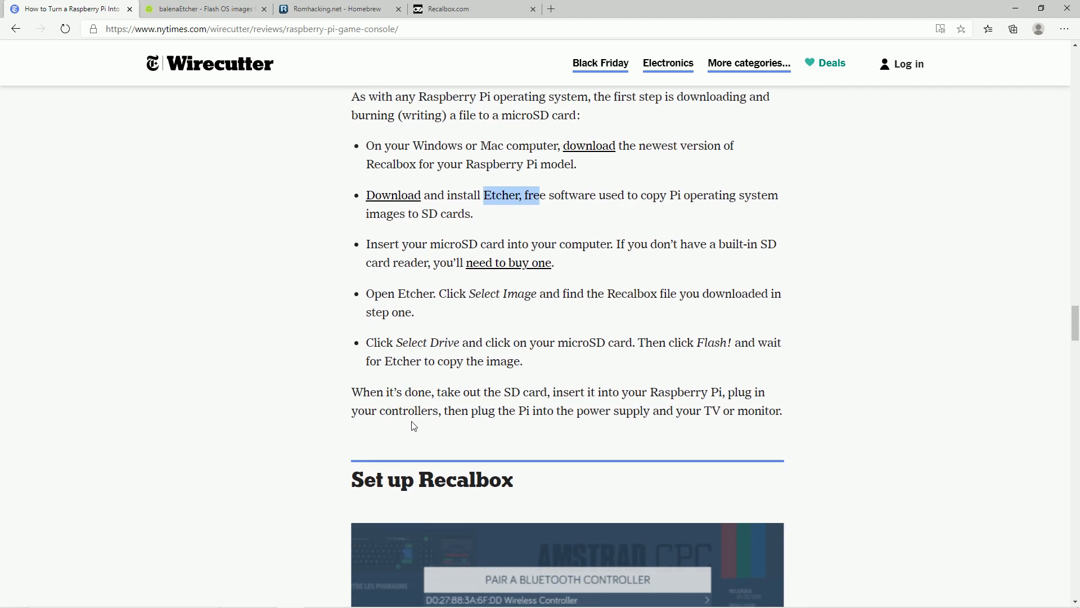
Step: Scroll down the article to the 'Set up Recalbox' heading and its image carousel
{"action": "scroll", "scroll_direction": "down", "scroll_amount": 3}
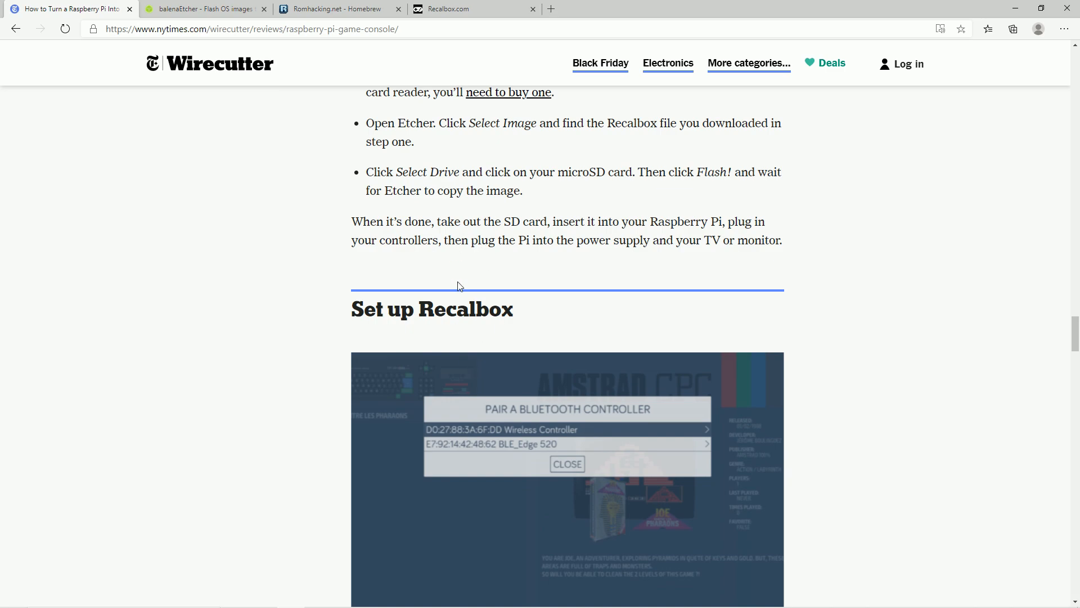
{"action": "scroll", "scroll_direction": "down", "scroll_amount": 3}
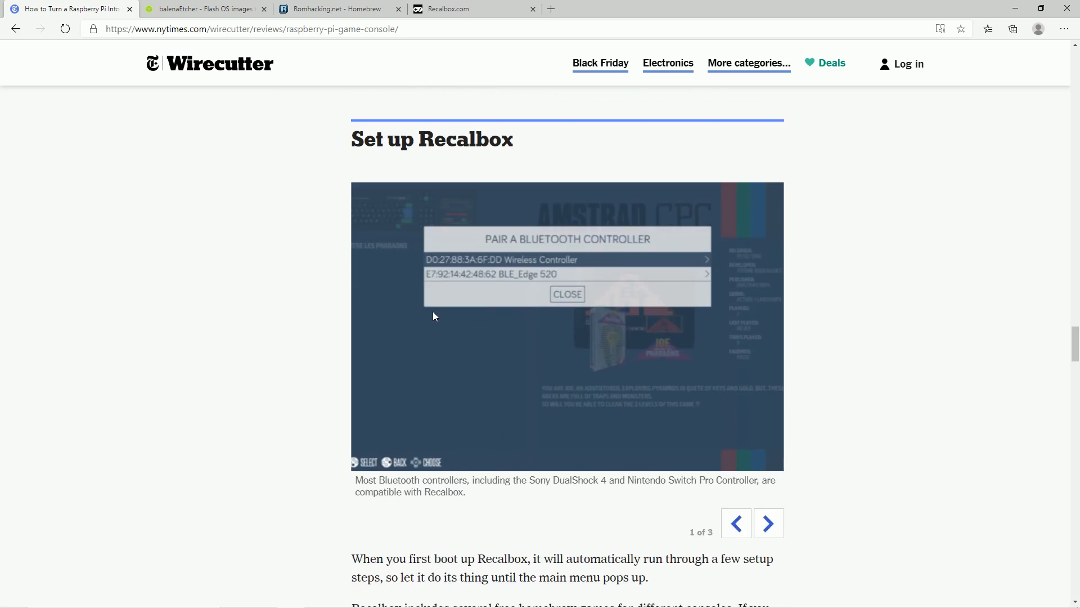
{"action": "mouse_move", "coordinate": [430, 366]}
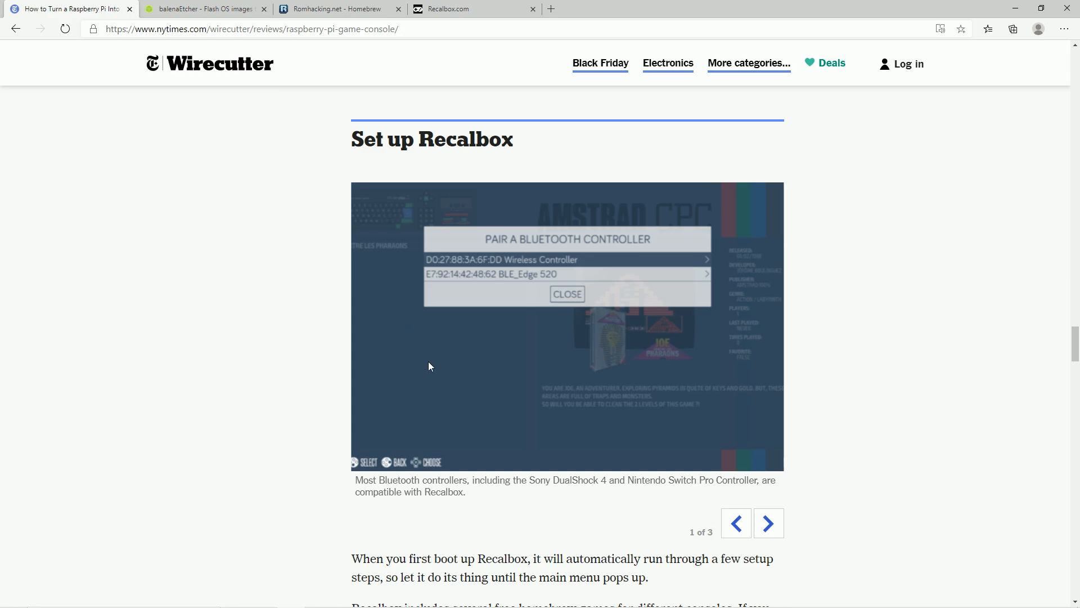
{"action": "scroll", "scroll_direction": "down", "scroll_amount": 3}
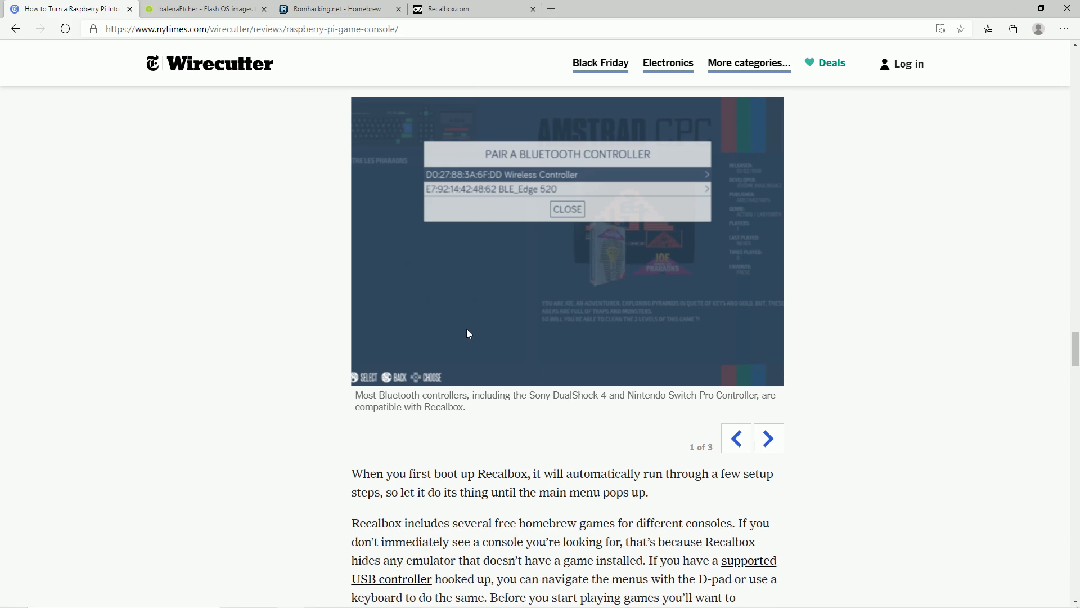
{"action": "scroll", "scroll_direction": "down", "scroll_amount": 3}
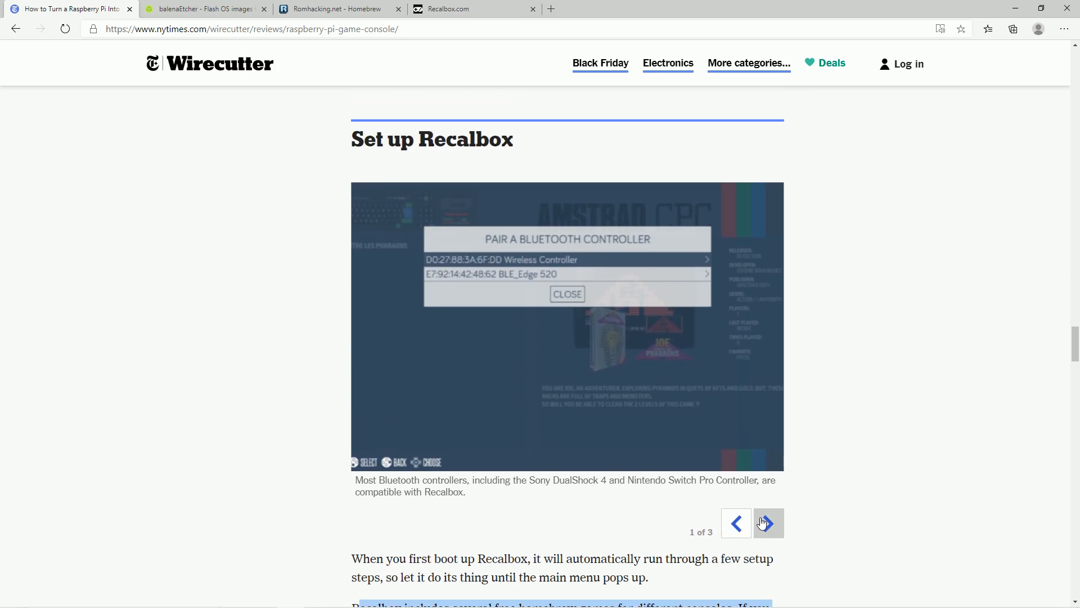
Step: Flip the Recalbox carousel to the next slide and back, then continue into the setup steps
{"action": "left_click", "coordinate": [768, 522]}
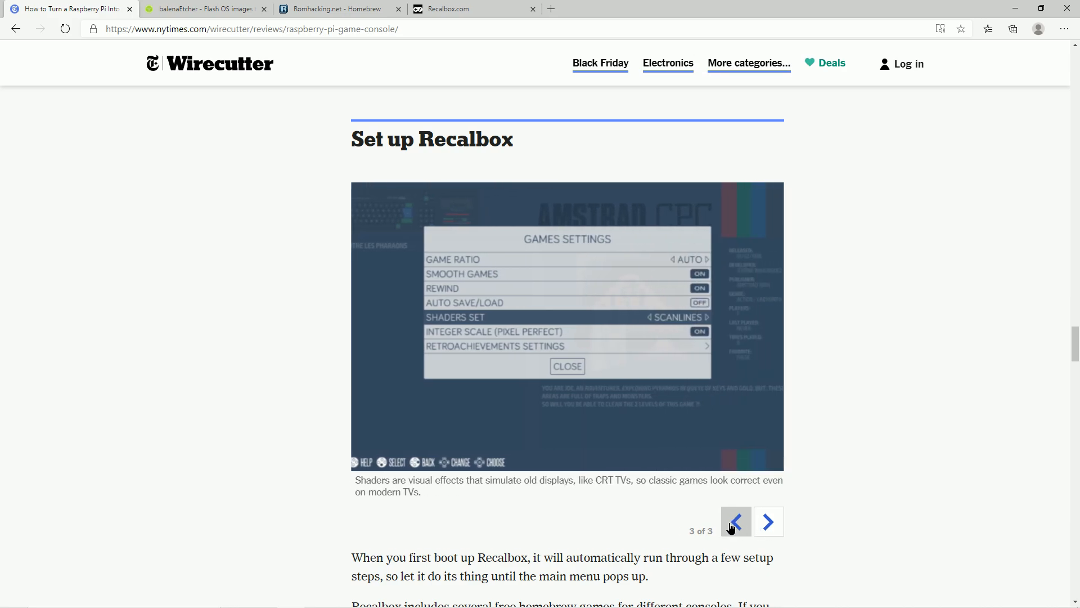
{"action": "left_click", "coordinate": [736, 522]}
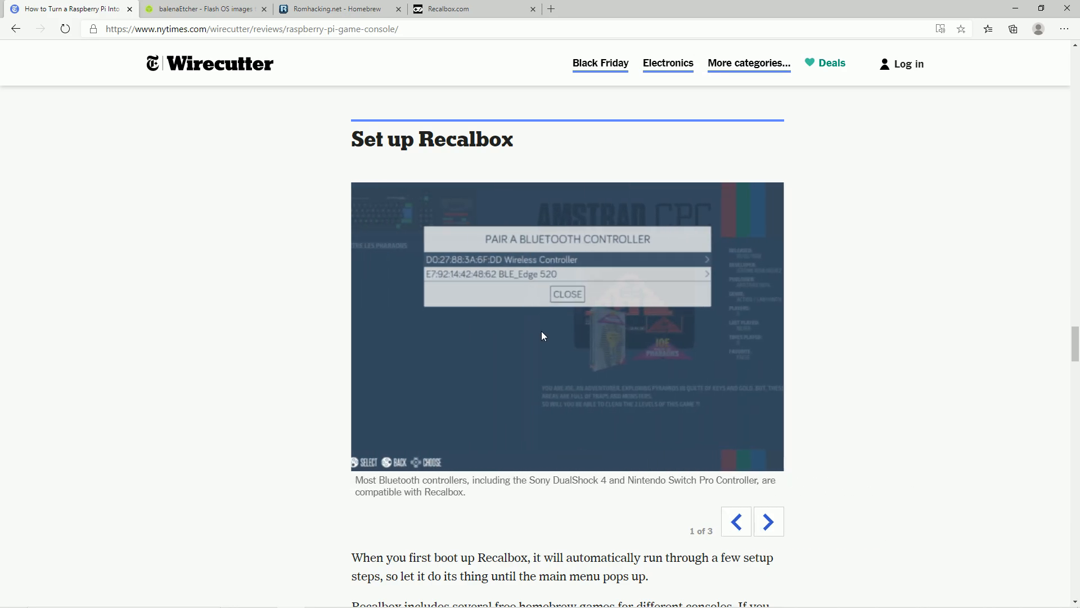
{"action": "scroll", "scroll_direction": "down", "scroll_amount": 3}
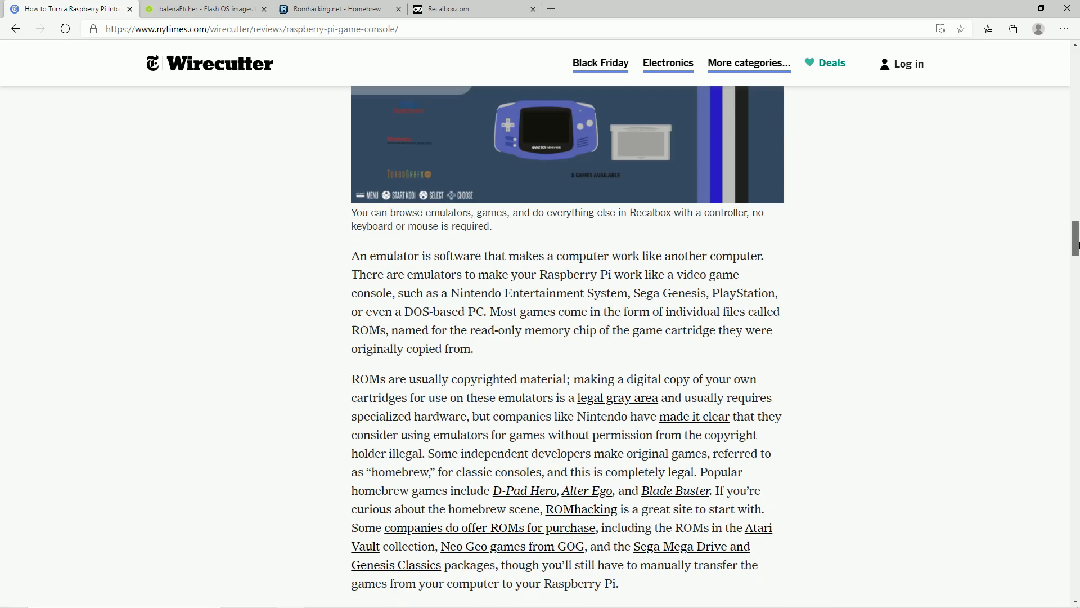
{"action": "scroll", "scroll_direction": "down", "scroll_amount": 3}
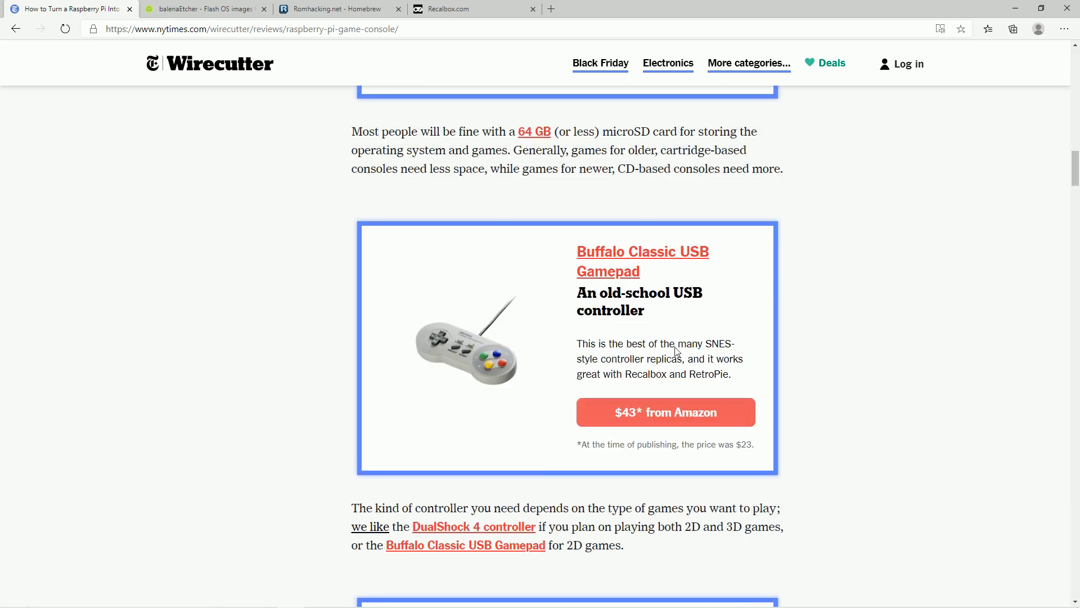
{"action": "scroll", "scroll_direction": "down", "scroll_amount": 3}
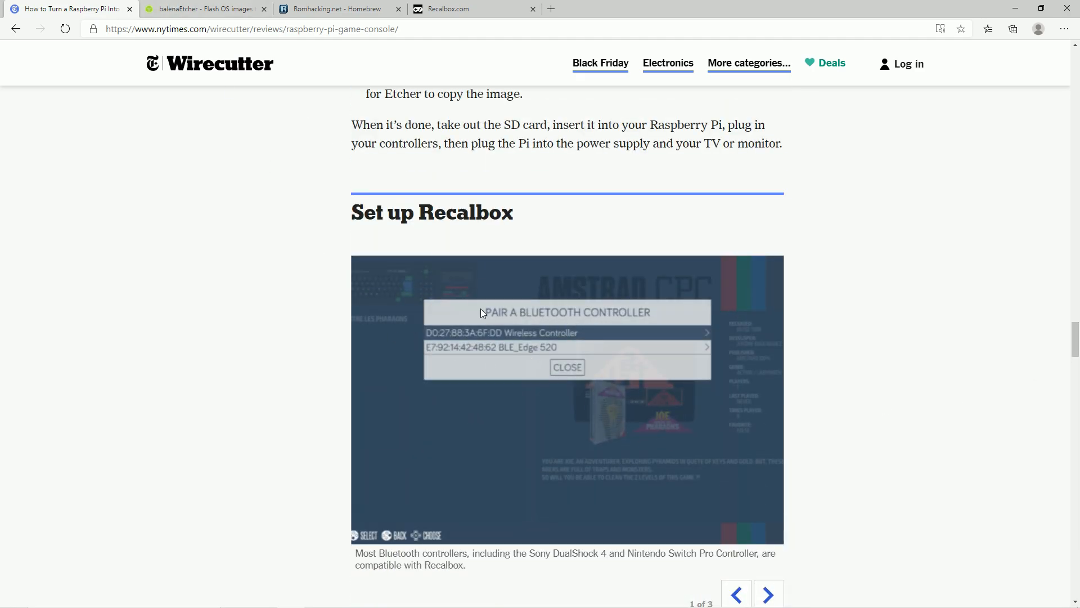
{"action": "scroll", "scroll_direction": "down", "scroll_amount": 3}
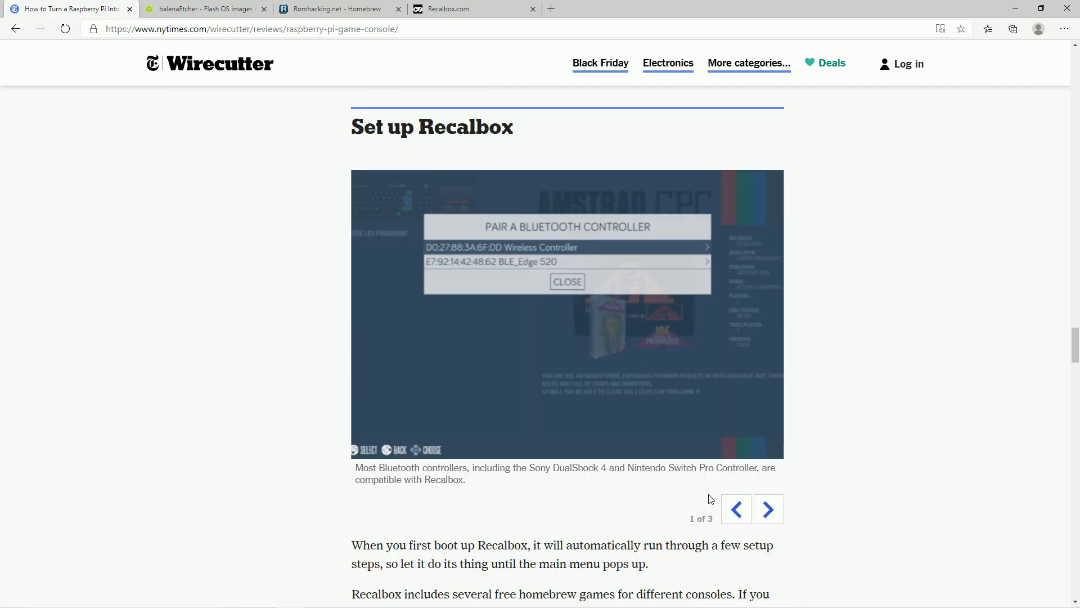
{"action": "mouse_move", "coordinate": [704, 388]}
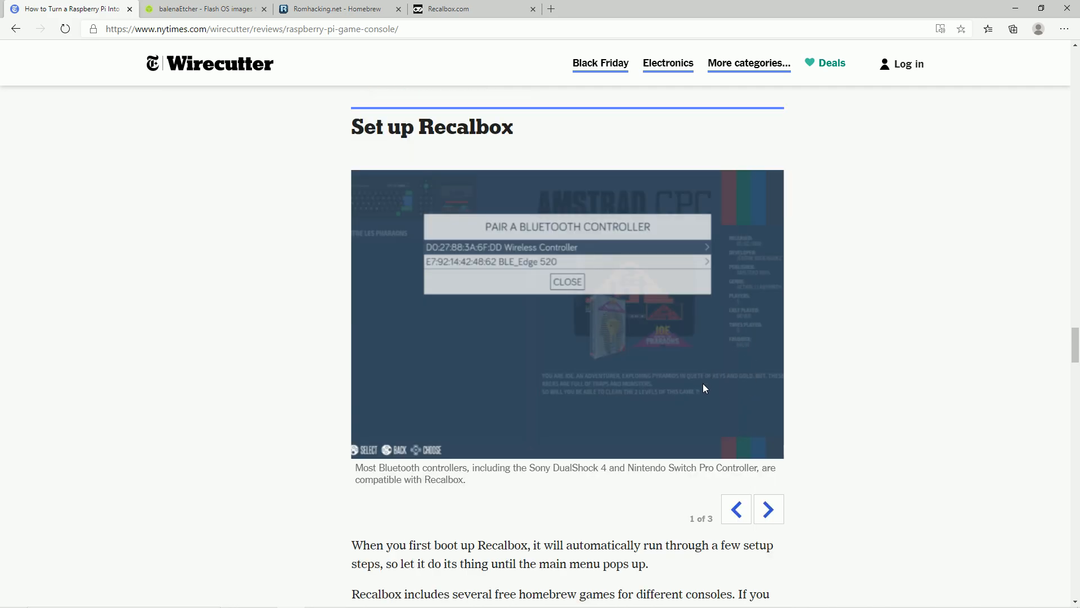
{"action": "mouse_move", "coordinate": [522, 414]}
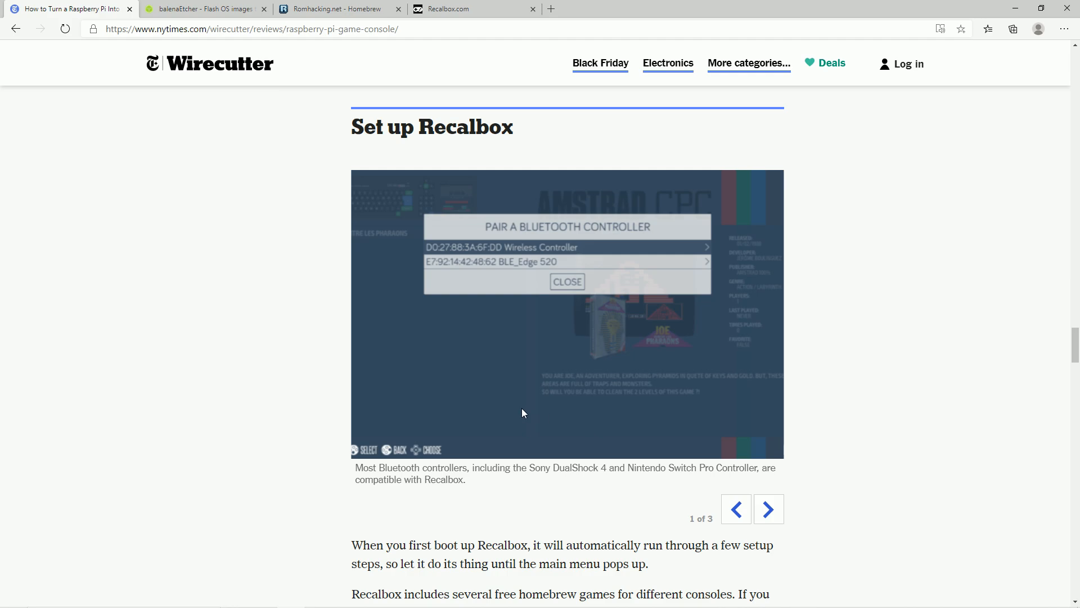
{"action": "mouse_move", "coordinate": [538, 393]}
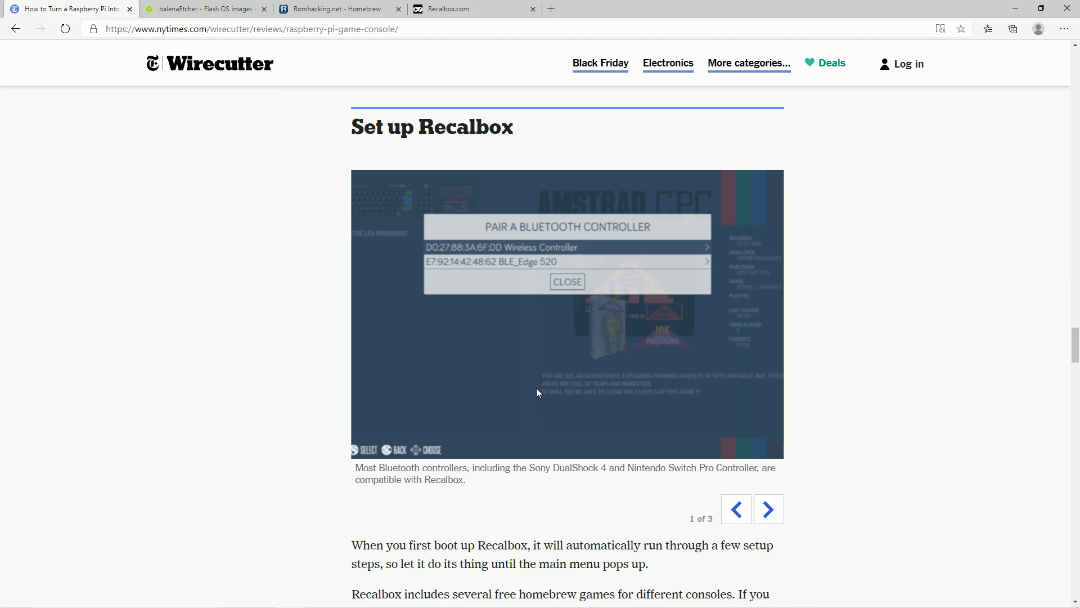
{"action": "mouse_move", "coordinate": [523, 403]}
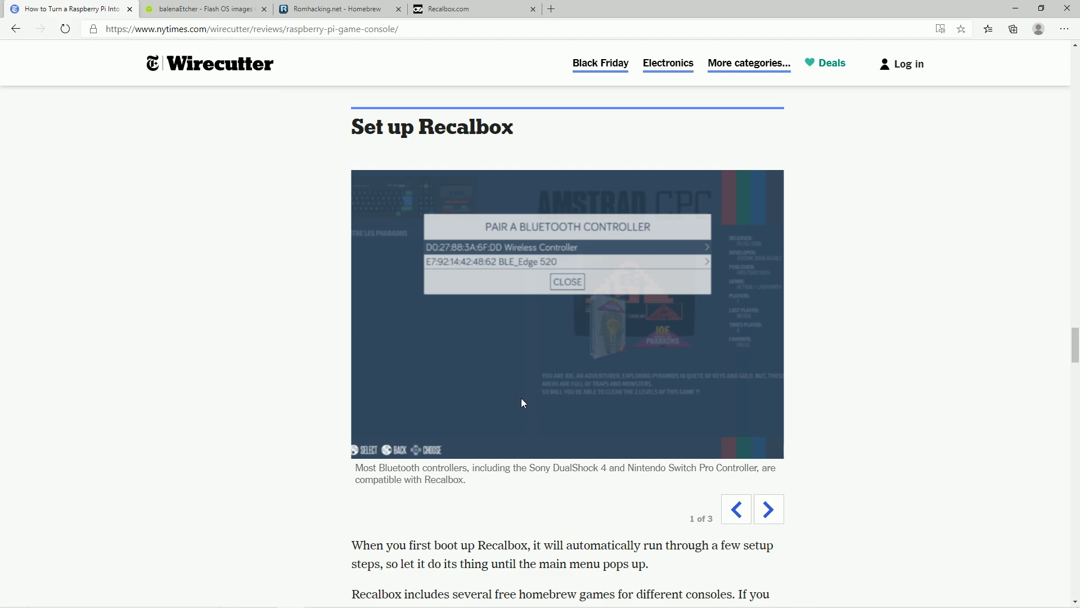
Step: Scroll to the setup bullets and select the 'Connect to your wireless network' paragraph
{"action": "scroll", "scroll_direction": "down", "scroll_amount": 3}
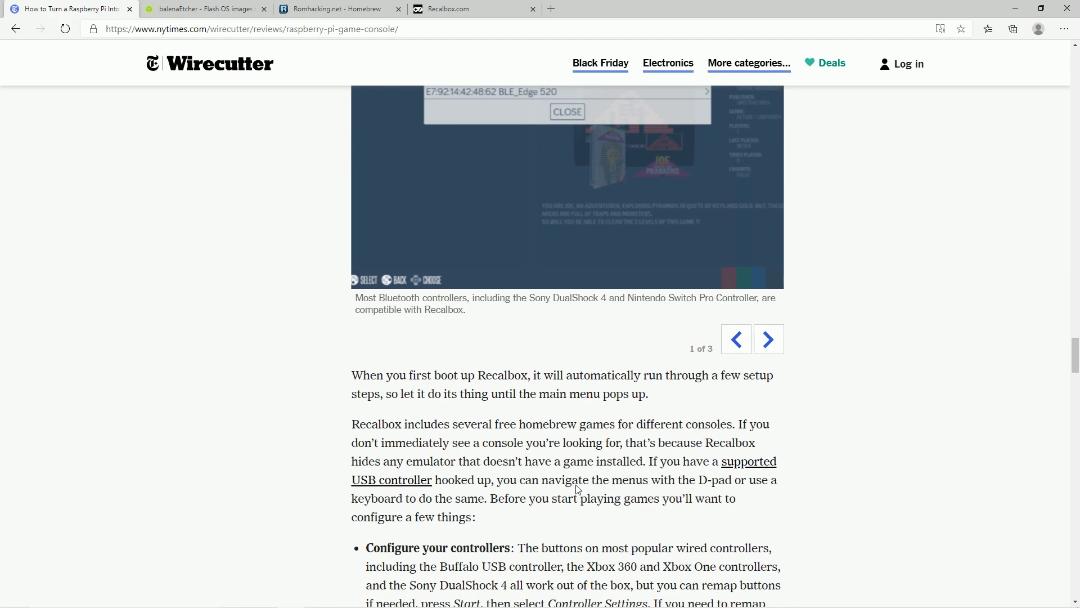
{"action": "scroll", "scroll_direction": "down", "scroll_amount": 3}
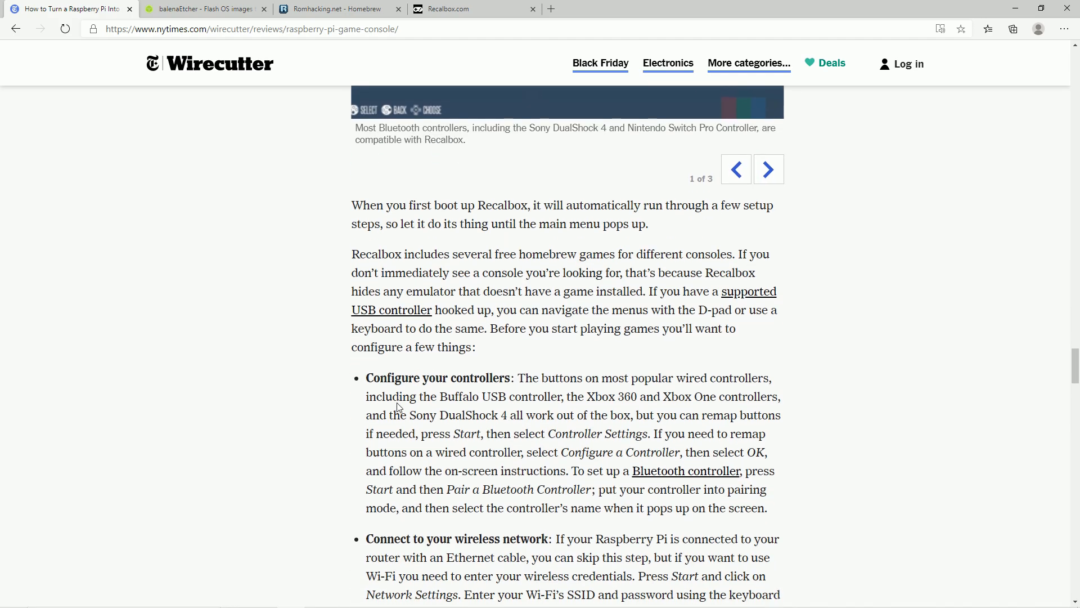
{"action": "scroll", "scroll_direction": "down", "scroll_amount": 3}
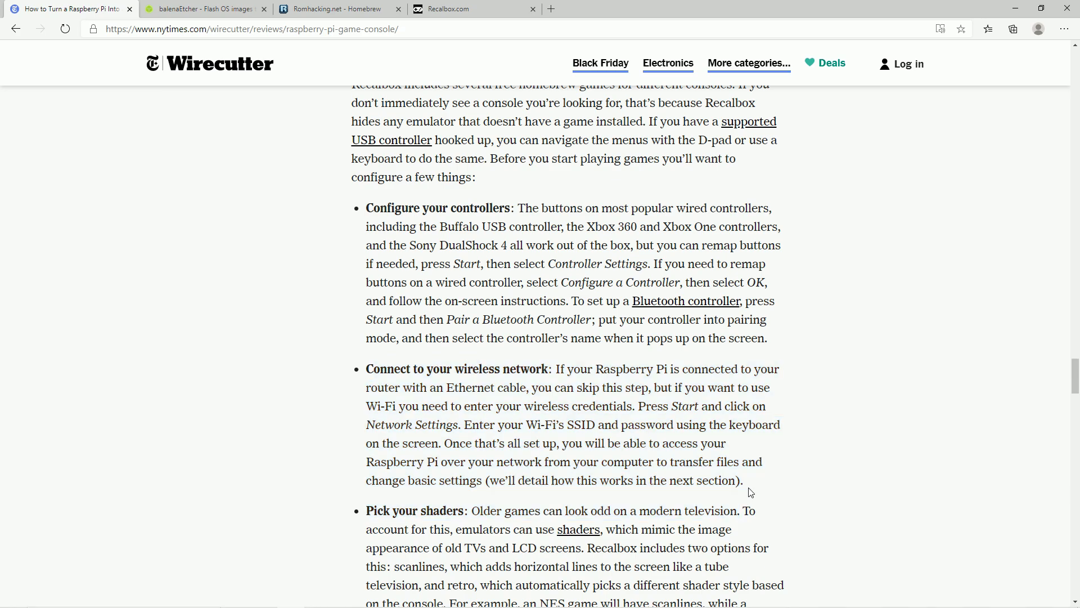
{"action": "mouse_move", "coordinate": [762, 493]}
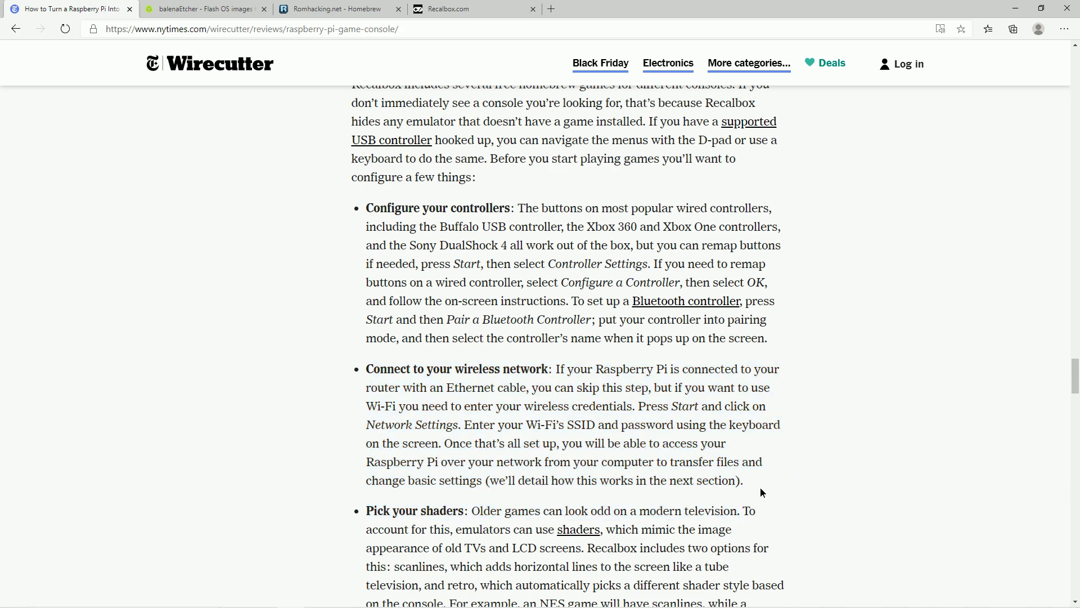
{"action": "left_click_drag", "start_coordinate": [366, 369], "coordinate": [742, 480]}
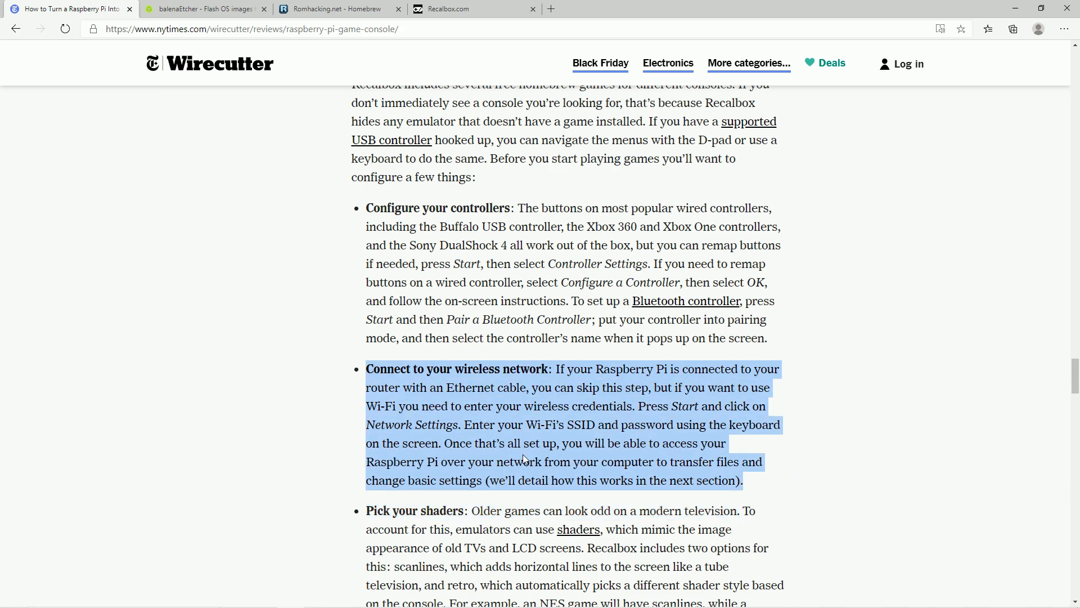
Step: Continue past the shaders step to 'How to copy games to your Raspberry Pi' and the Recalbox Manager screenshot
{"action": "scroll", "scroll_direction": "down", "scroll_amount": 3}
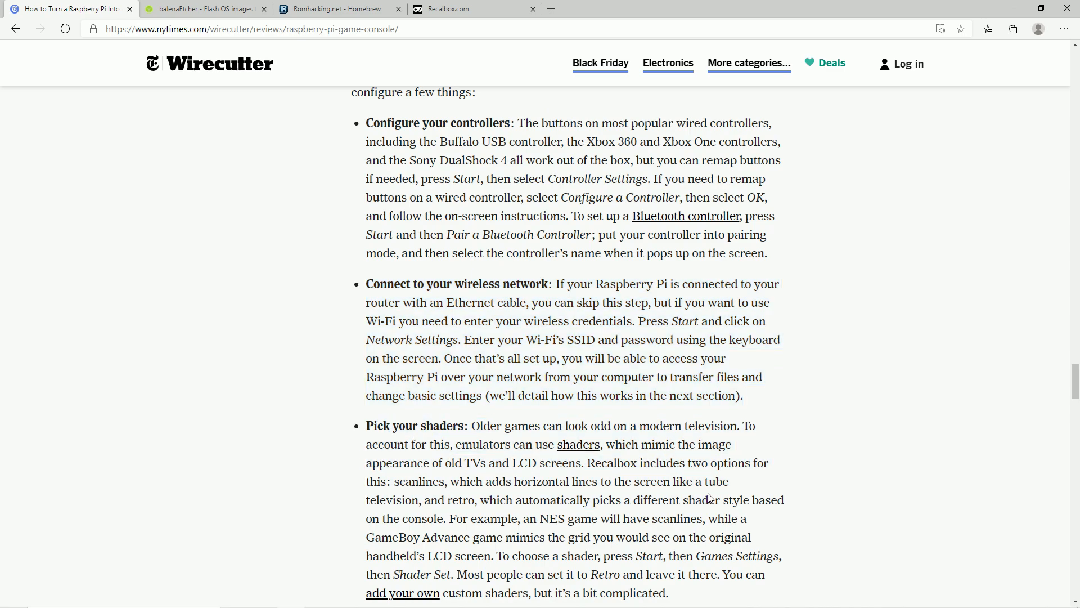
{"action": "scroll", "scroll_direction": "down", "scroll_amount": 3}
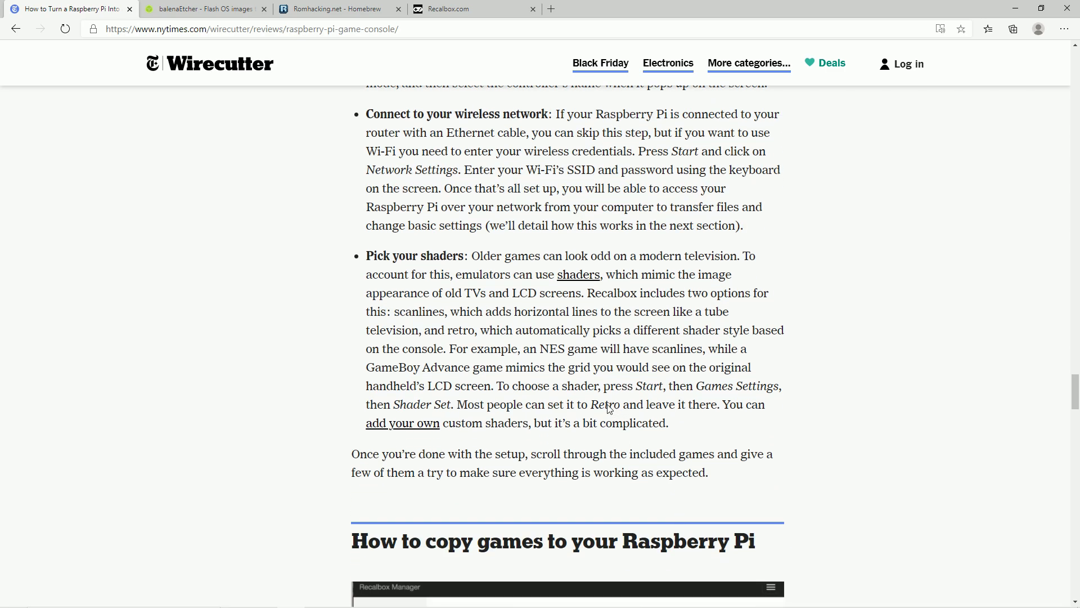
{"action": "mouse_move", "coordinate": [657, 437]}
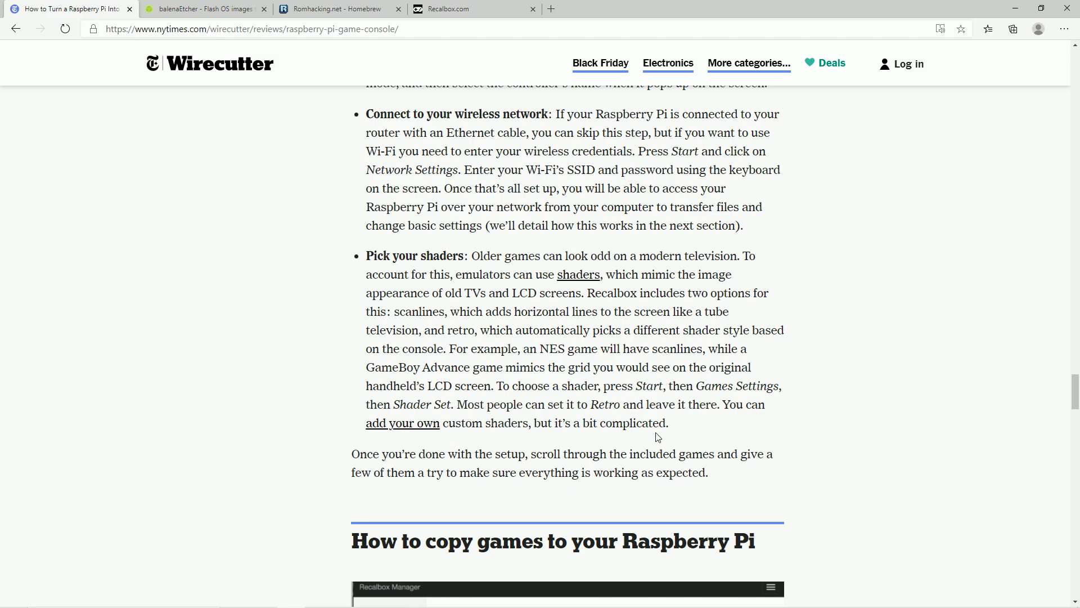
{"action": "mouse_move", "coordinate": [669, 447]}
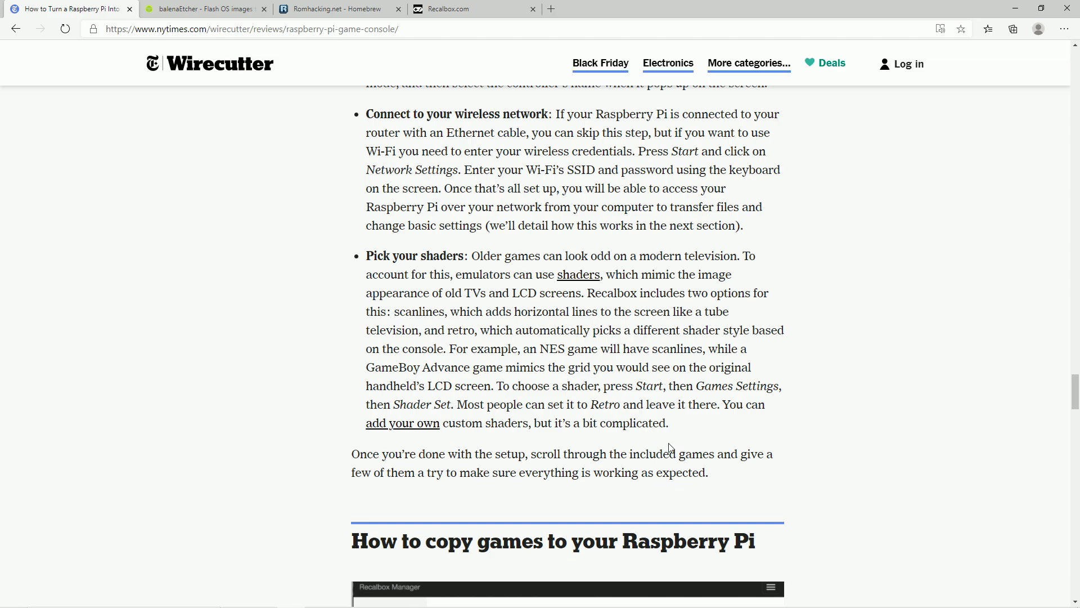
{"action": "mouse_move", "coordinate": [664, 445]}
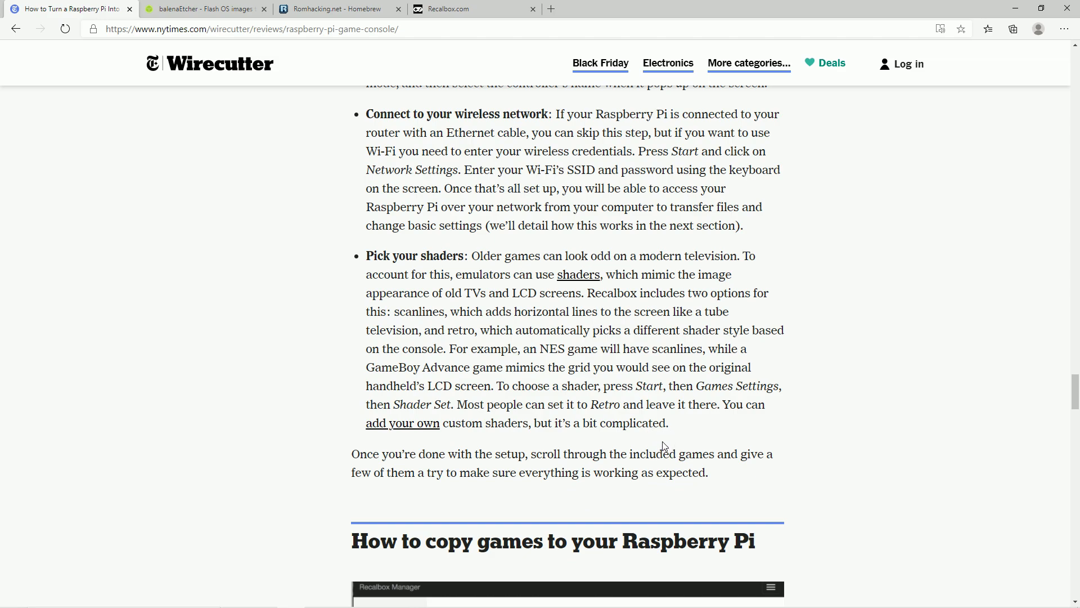
{"action": "mouse_move", "coordinate": [369, 269]}
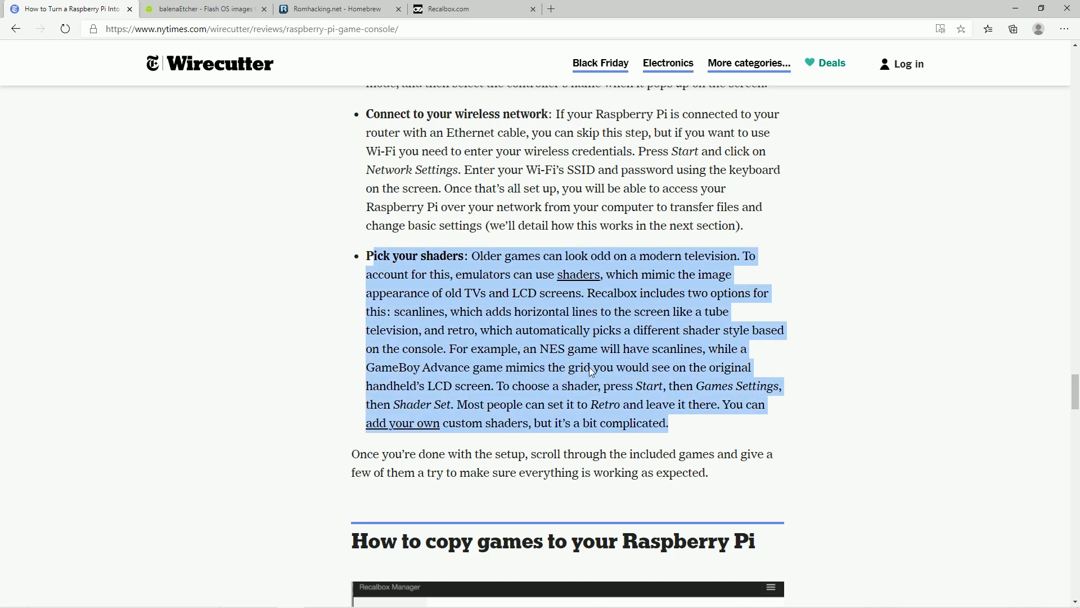
{"action": "mouse_move", "coordinate": [401, 414]}
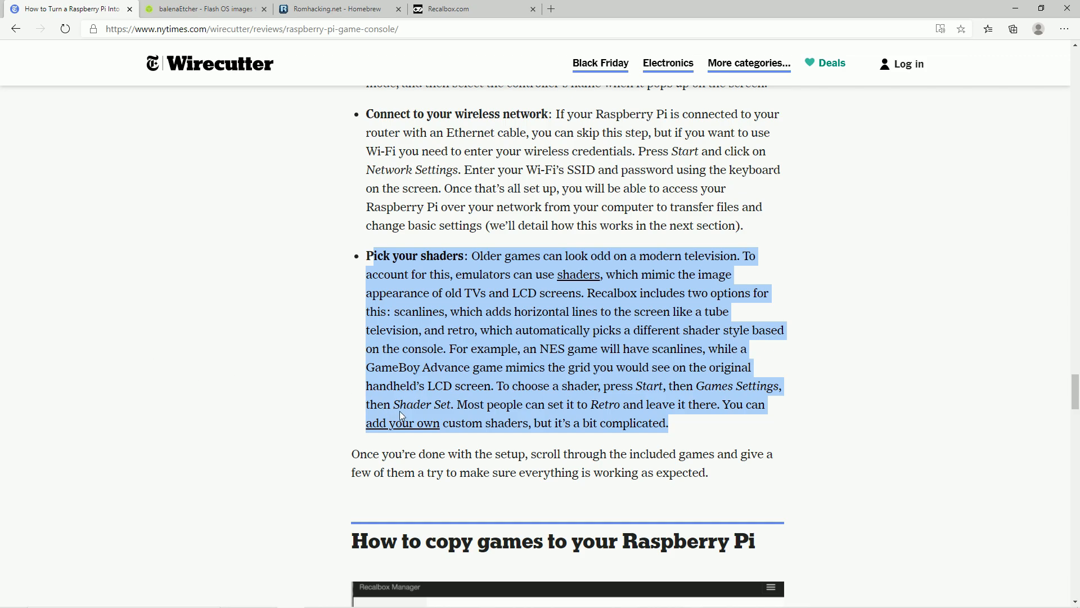
{"action": "scroll", "scroll_direction": "down", "scroll_amount": 3}
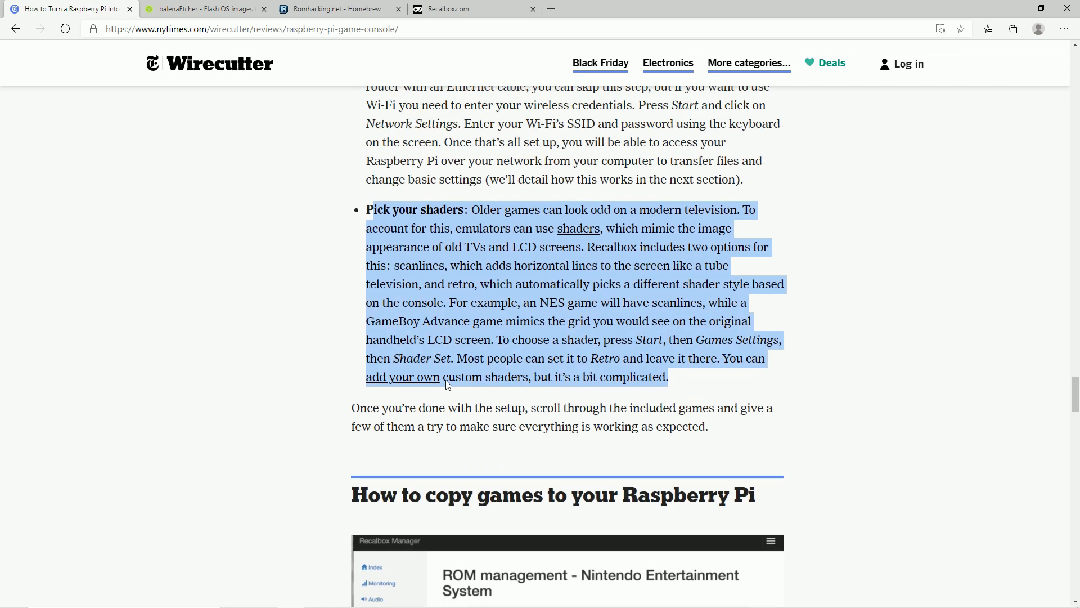
{"action": "scroll", "scroll_direction": "down", "scroll_amount": 3}
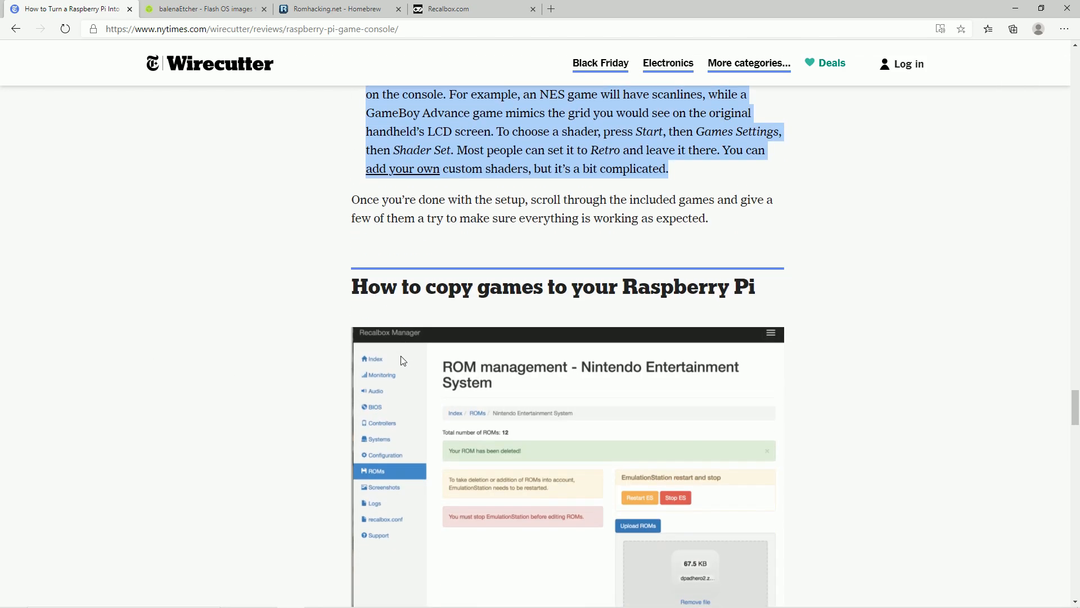
{"action": "scroll", "scroll_direction": "down", "scroll_amount": 3}
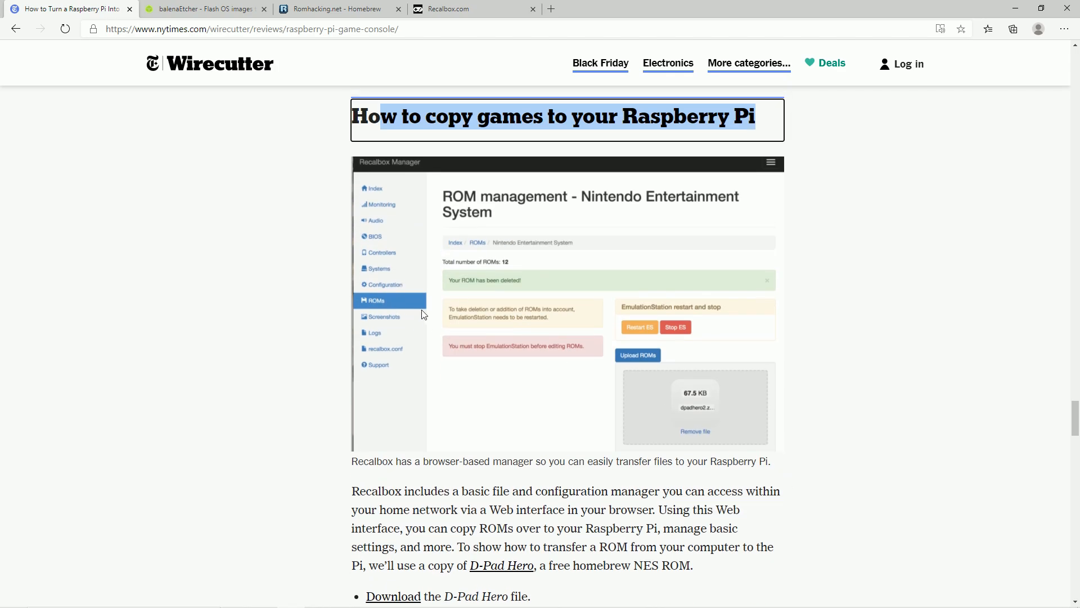
{"action": "mouse_move", "coordinate": [499, 336]}
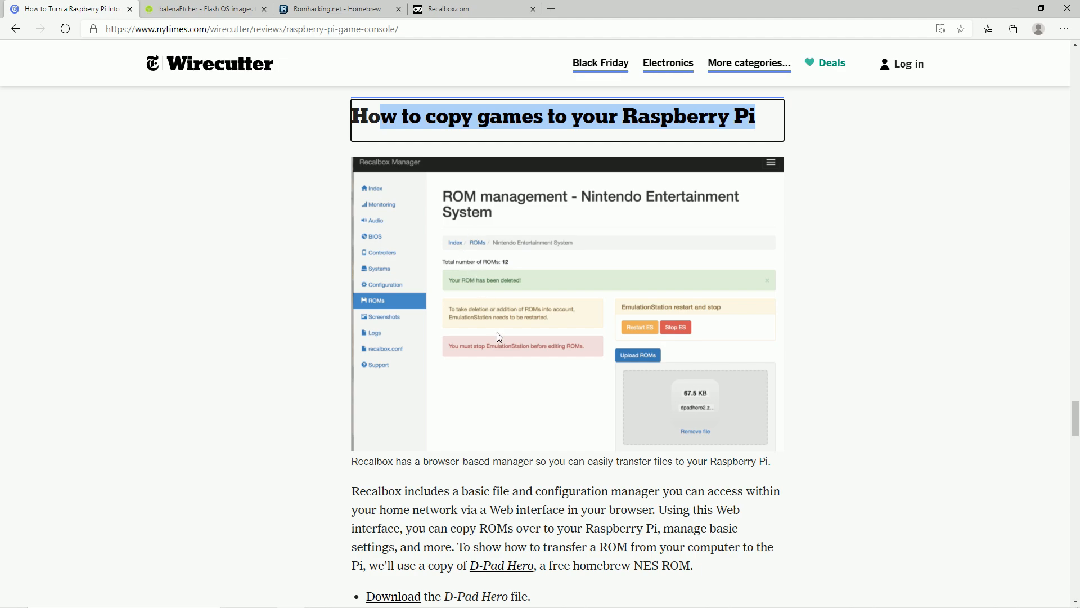
{"action": "scroll", "scroll_direction": "down", "scroll_amount": 3}
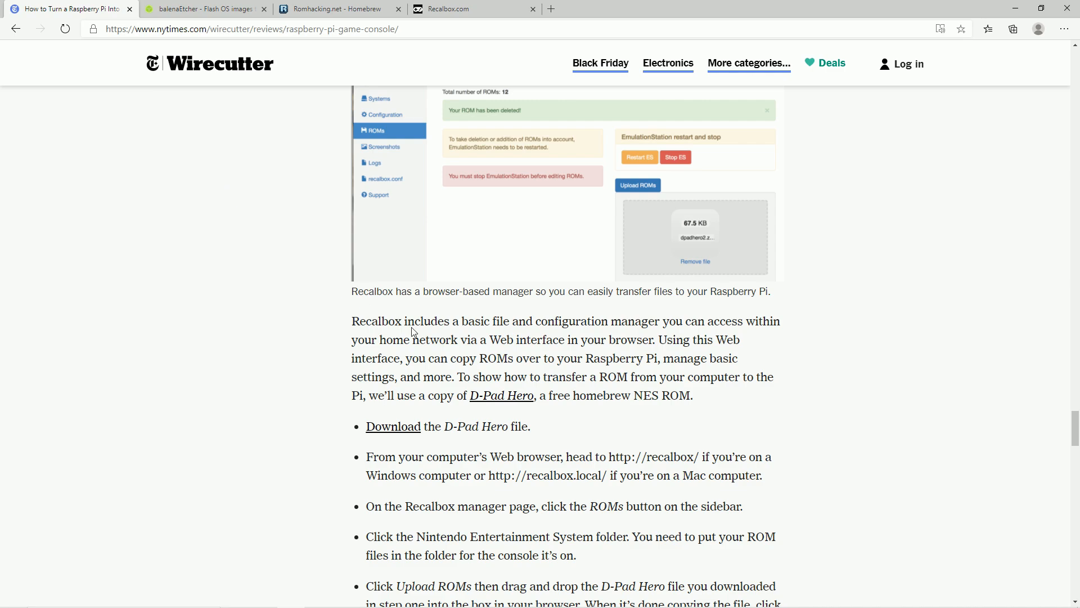
{"action": "mouse_move", "coordinate": [514, 487]}
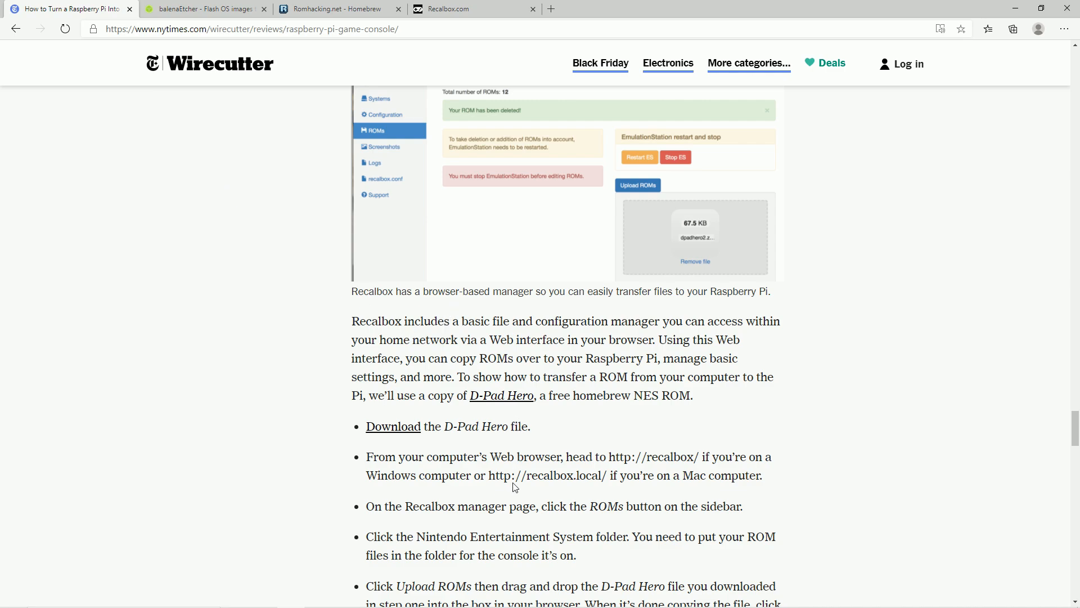
{"action": "scroll", "scroll_direction": "down", "scroll_amount": 3}
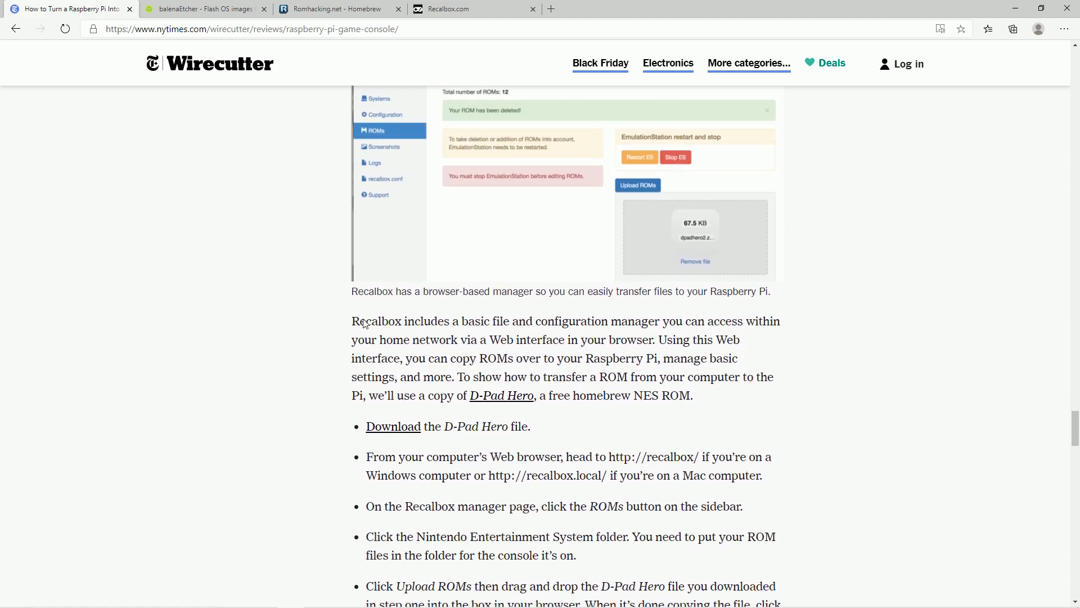
{"action": "scroll", "scroll_direction": "down", "scroll_amount": 3}
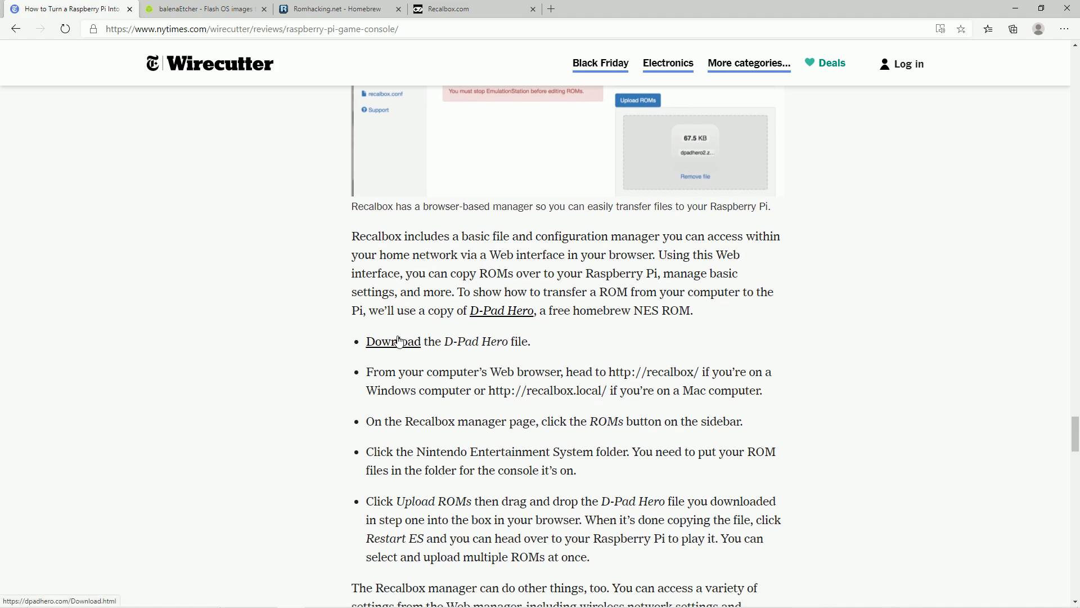
{"action": "left_click_drag", "start_coordinate": [440, 341], "coordinate": [529, 341]}
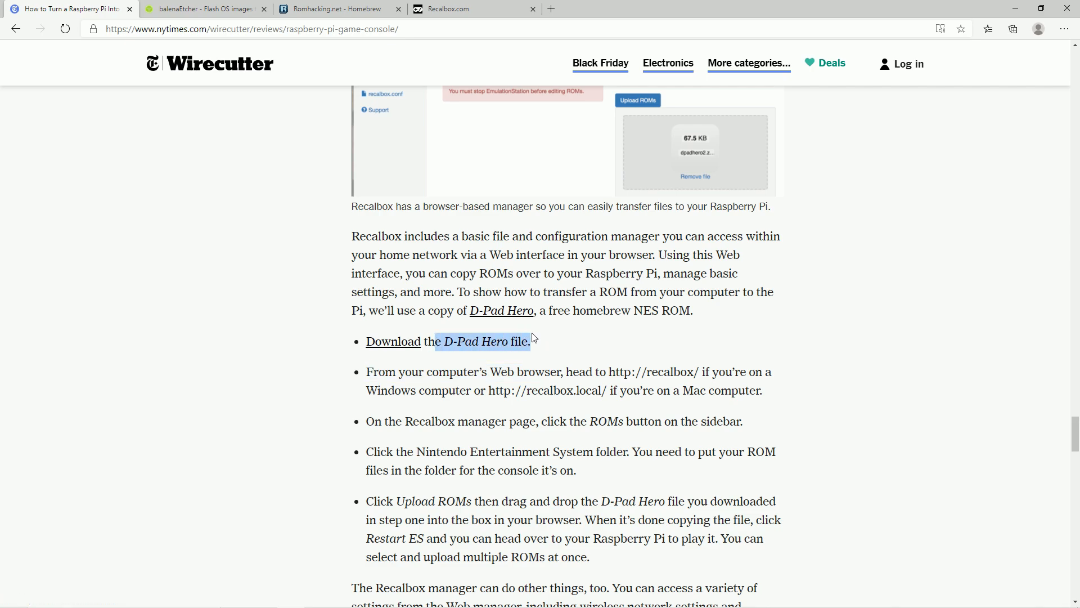
{"action": "mouse_move", "coordinate": [490, 421]}
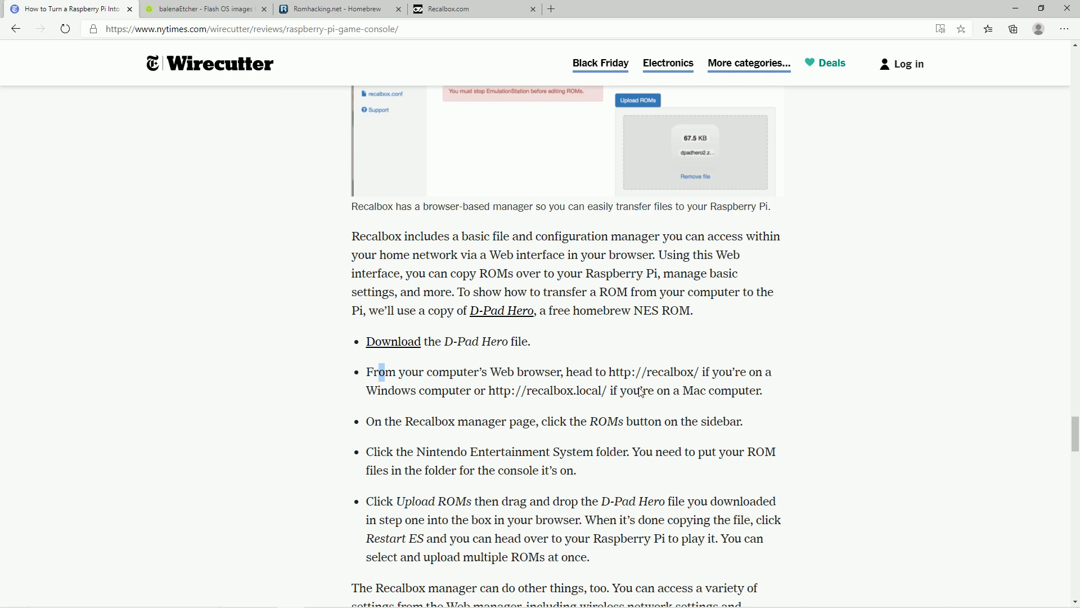
{"action": "left_click_drag", "start_coordinate": [609, 372], "coordinate": [697, 373]}
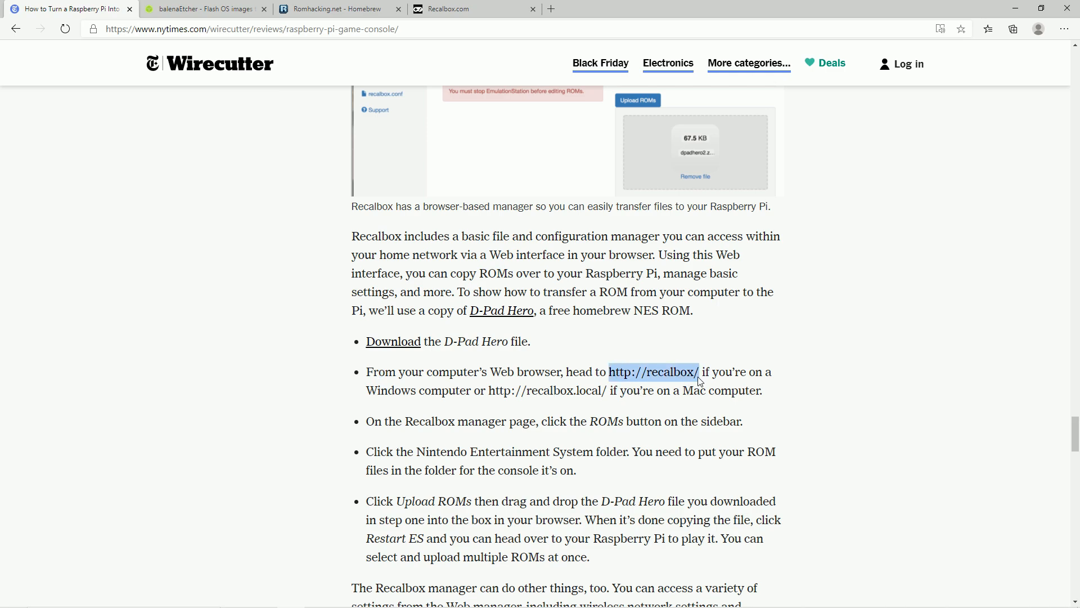
{"action": "mouse_move", "coordinate": [457, 417]}
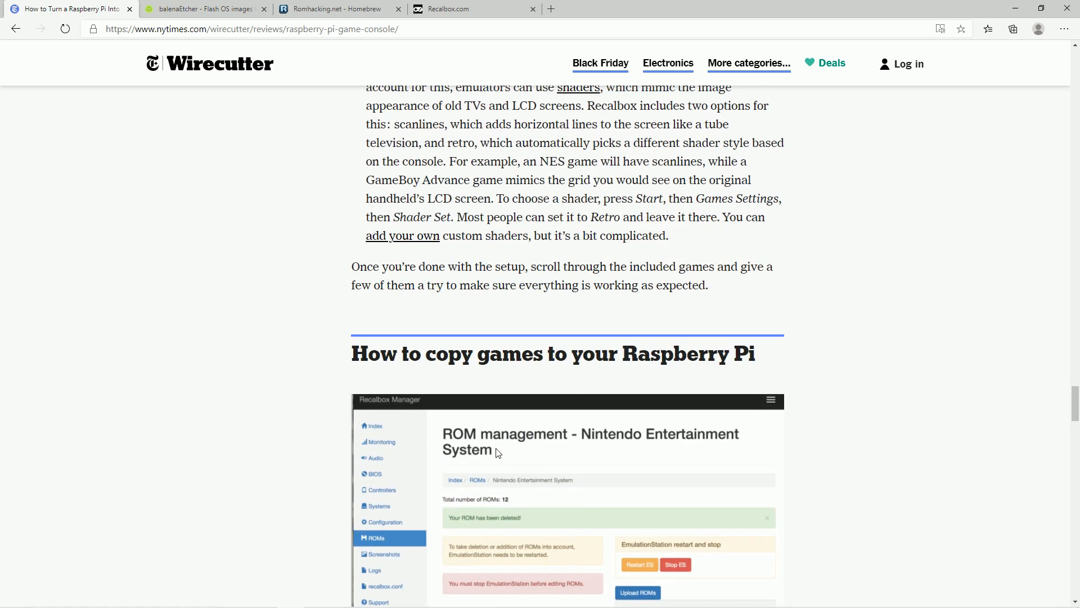
{"action": "scroll", "scroll_direction": "down", "scroll_amount": 3}
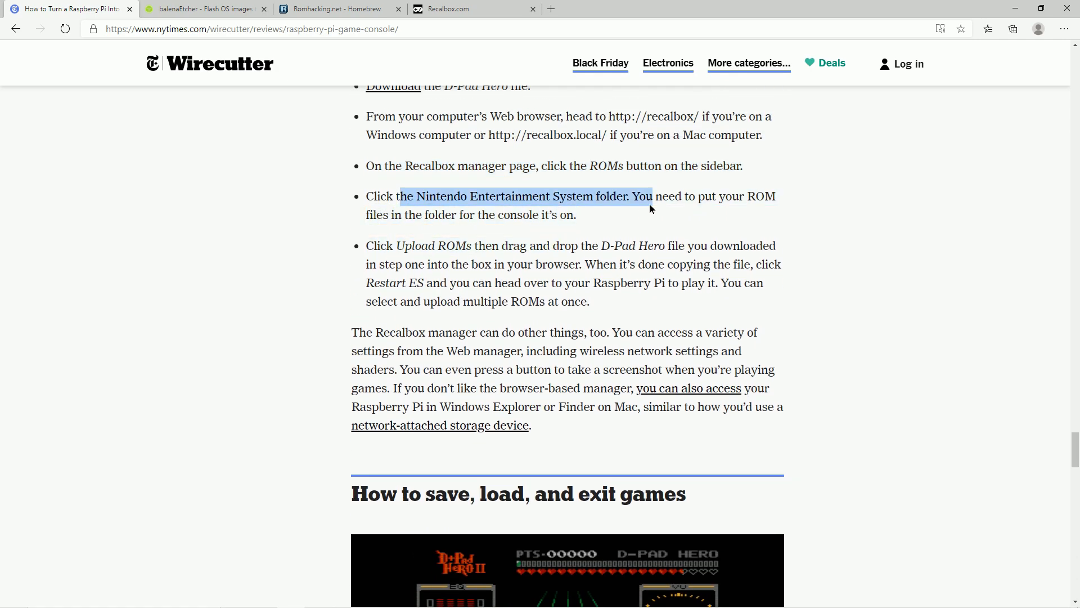
{"action": "scroll", "scroll_direction": "up", "scroll_amount": 3}
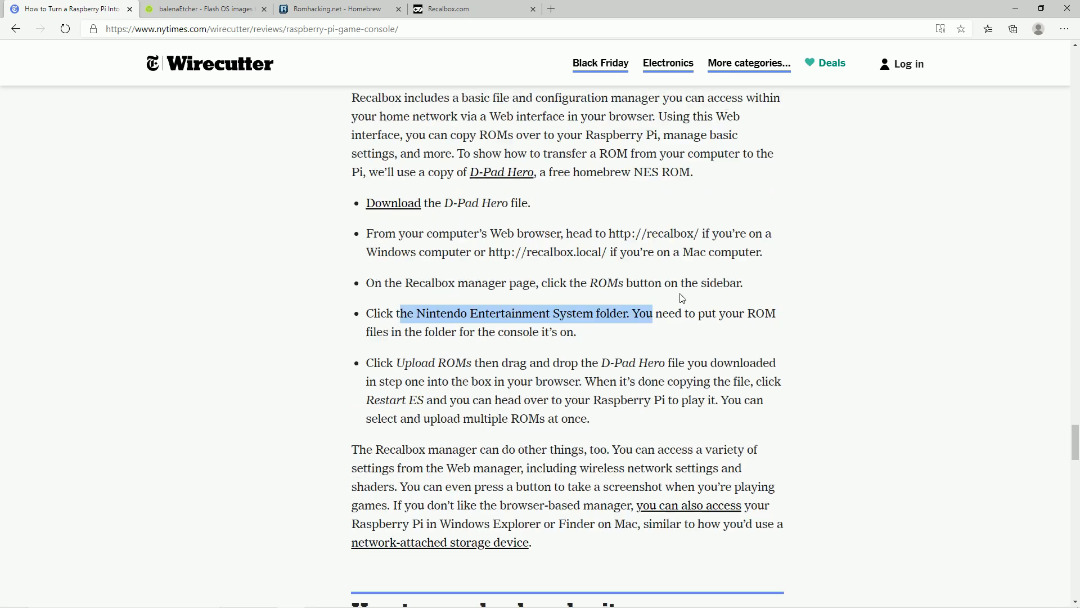
{"action": "scroll", "scroll_direction": "up", "scroll_amount": 3}
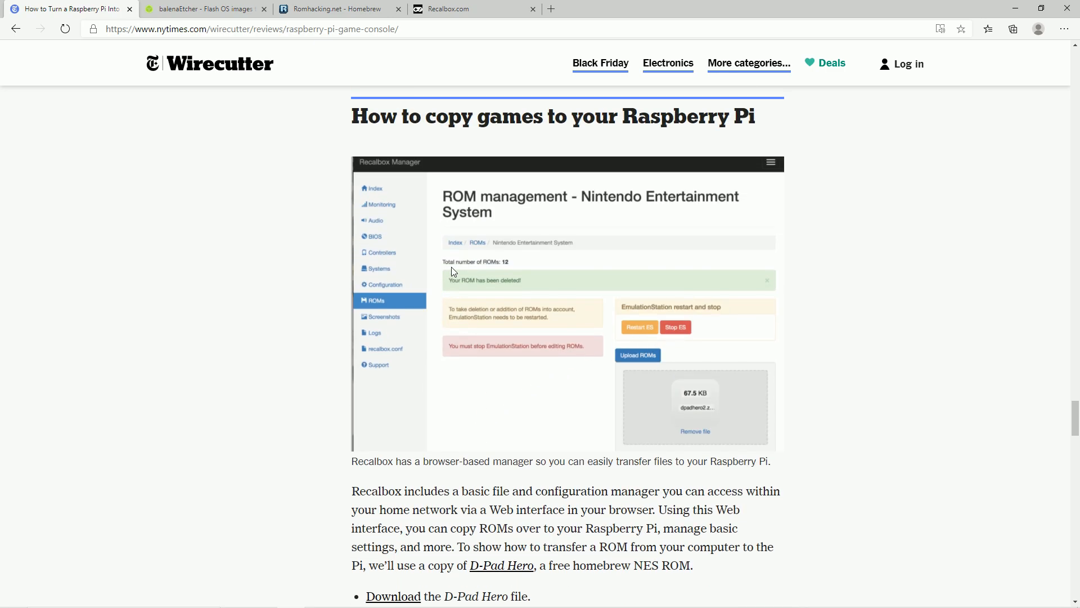
{"action": "mouse_move", "coordinate": [549, 249]}
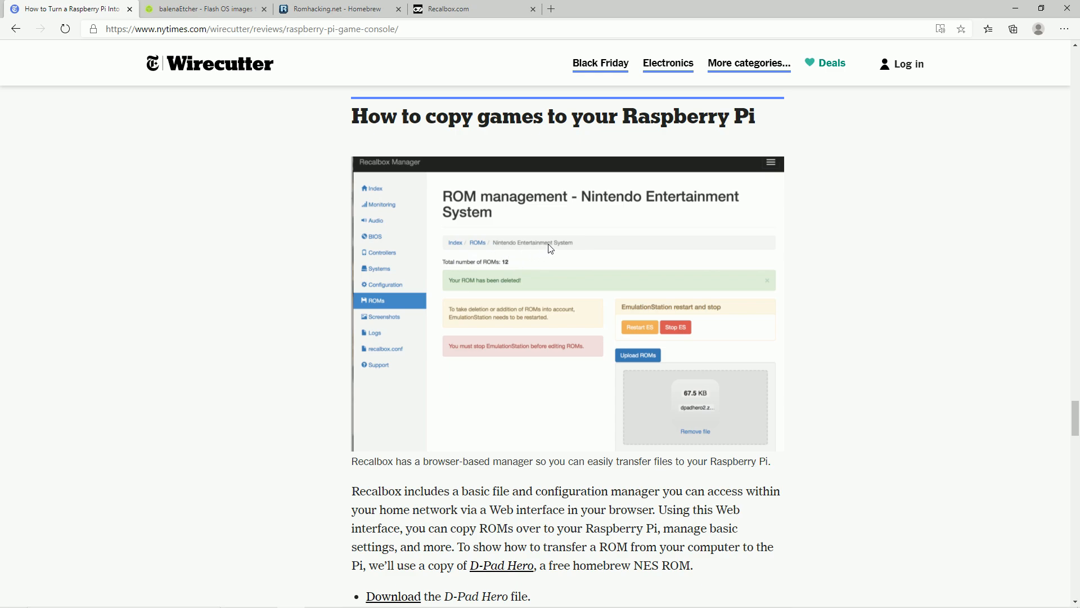
{"action": "mouse_move", "coordinate": [477, 238]}
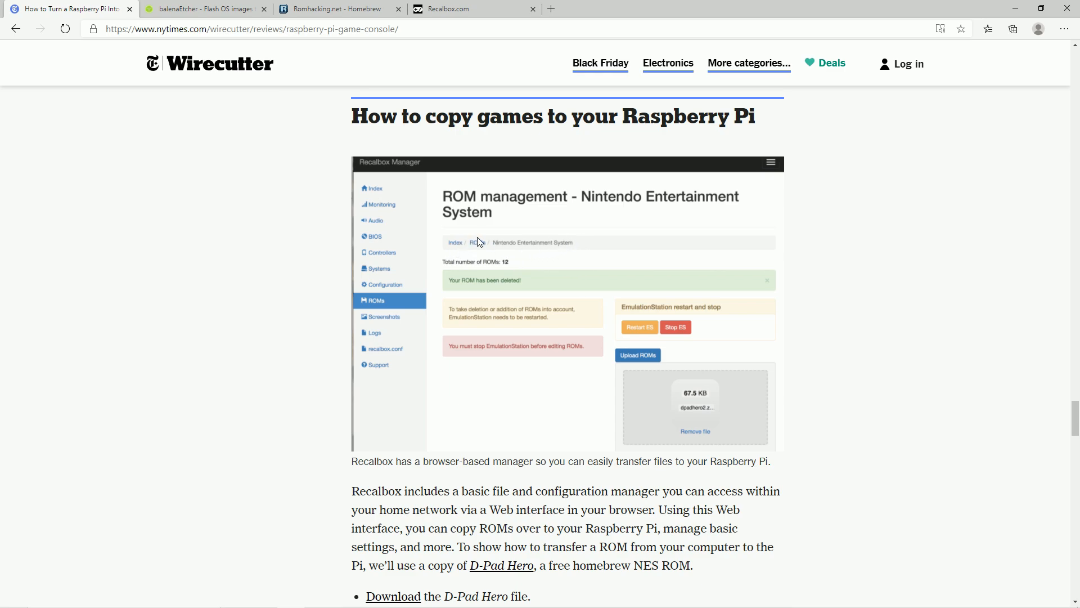
{"action": "mouse_move", "coordinate": [457, 254]}
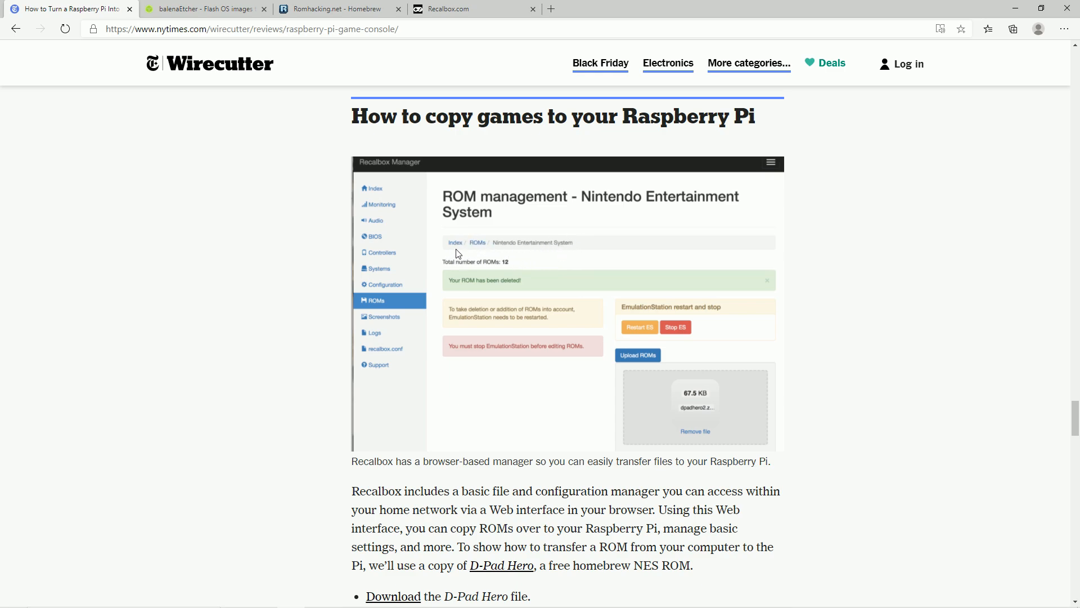
{"action": "mouse_move", "coordinate": [477, 253]}
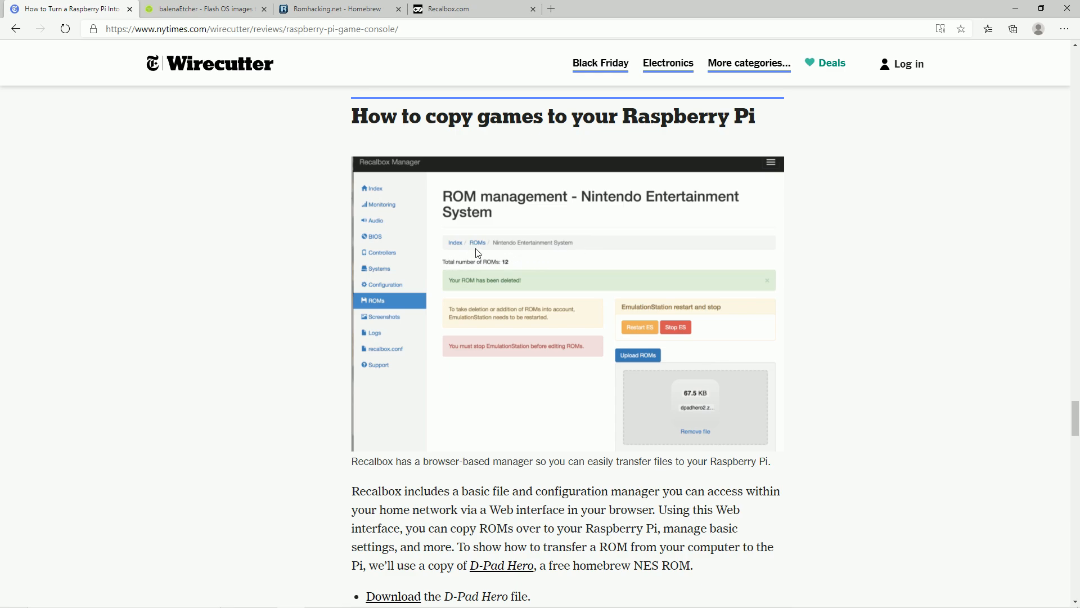
{"action": "mouse_move", "coordinate": [502, 240]}
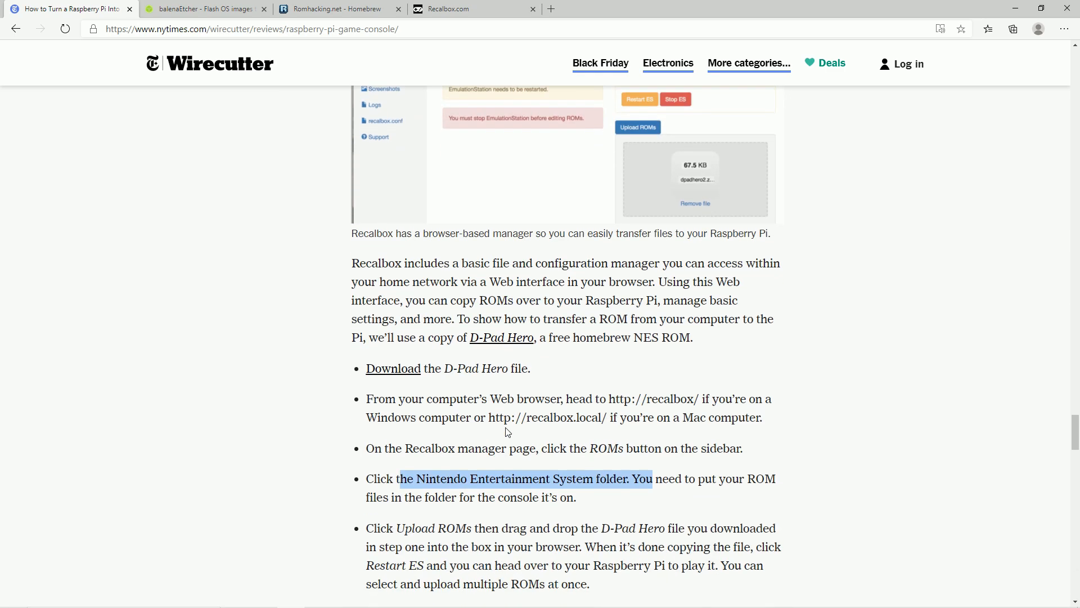
{"action": "scroll", "scroll_direction": "down", "scroll_amount": 3}
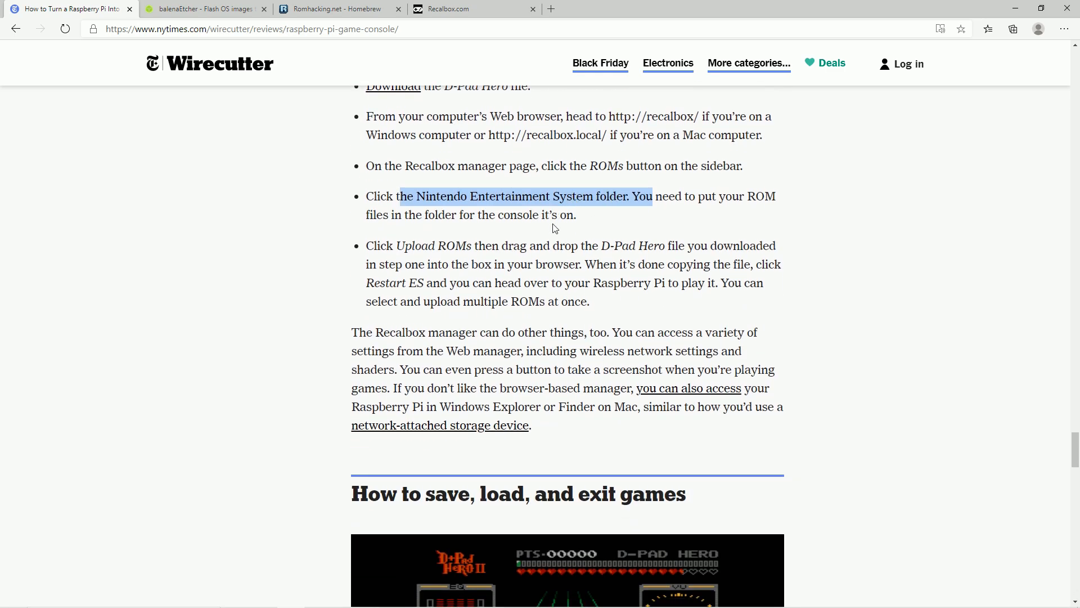
{"action": "mouse_move", "coordinate": [628, 340]}
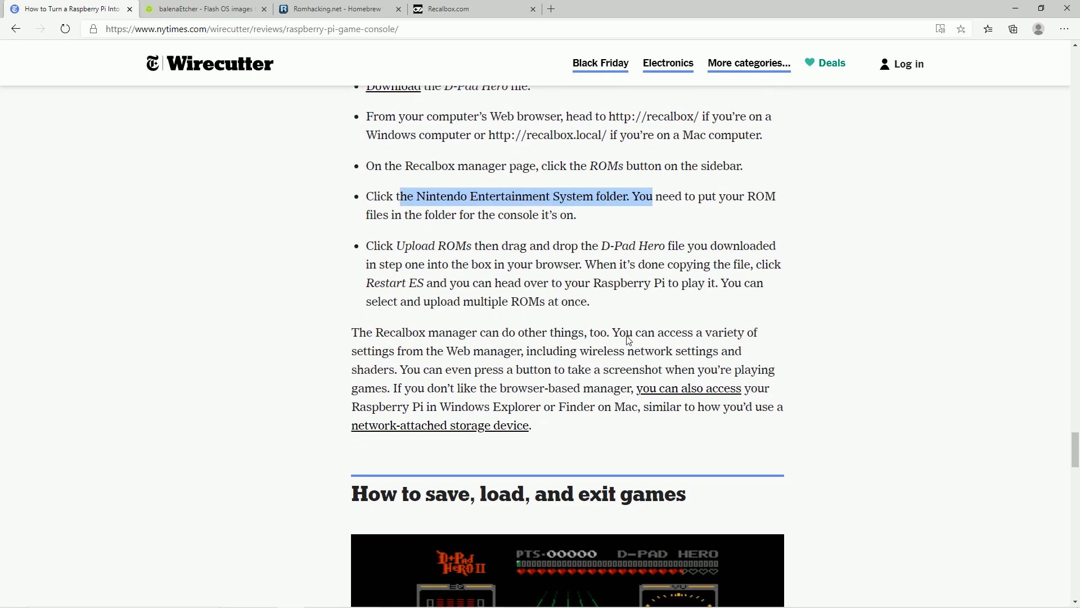
{"action": "mouse_move", "coordinate": [524, 321]}
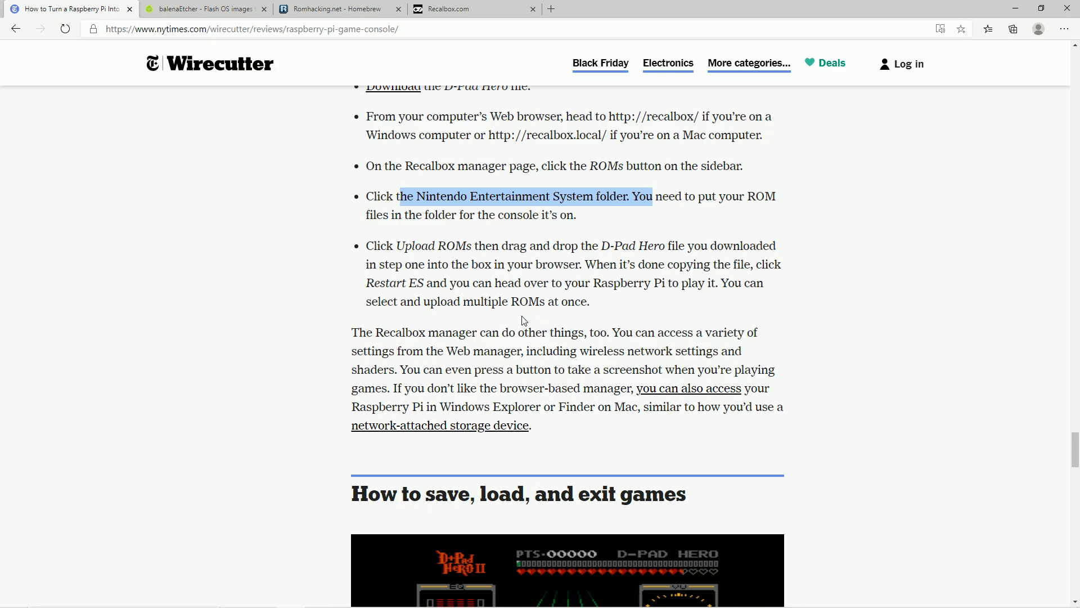
{"action": "mouse_move", "coordinate": [432, 354]}
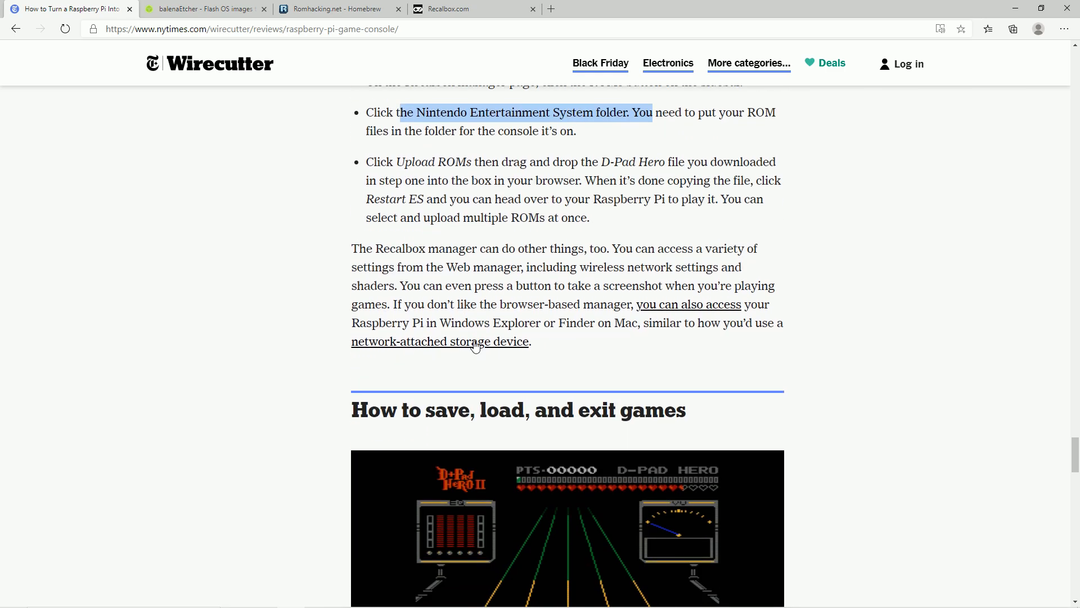
{"action": "scroll", "scroll_direction": "up", "scroll_amount": 3}
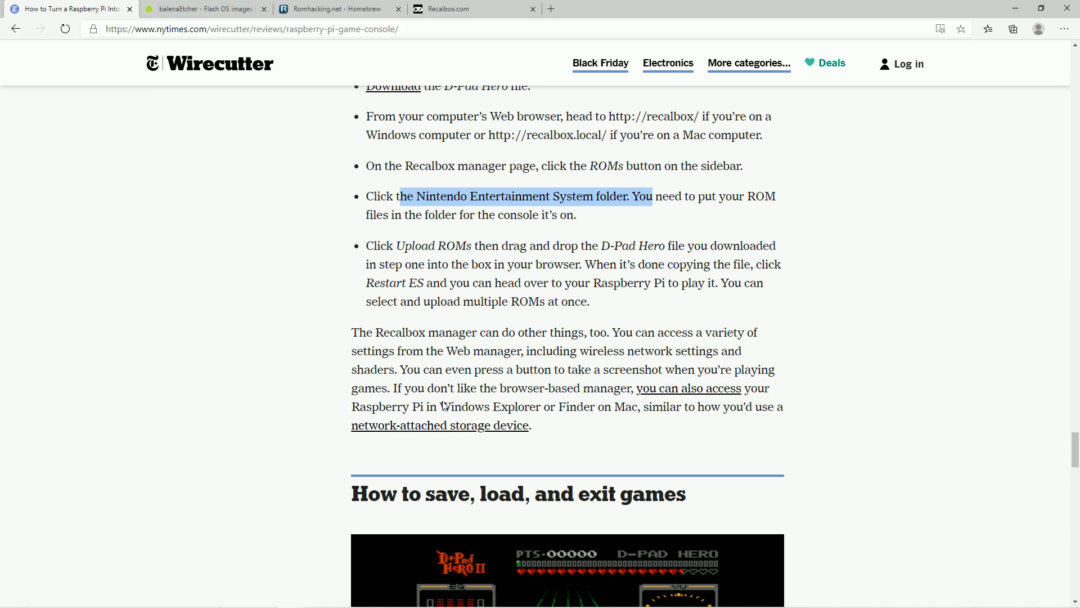
{"action": "scroll", "scroll_direction": "down", "scroll_amount": 3}
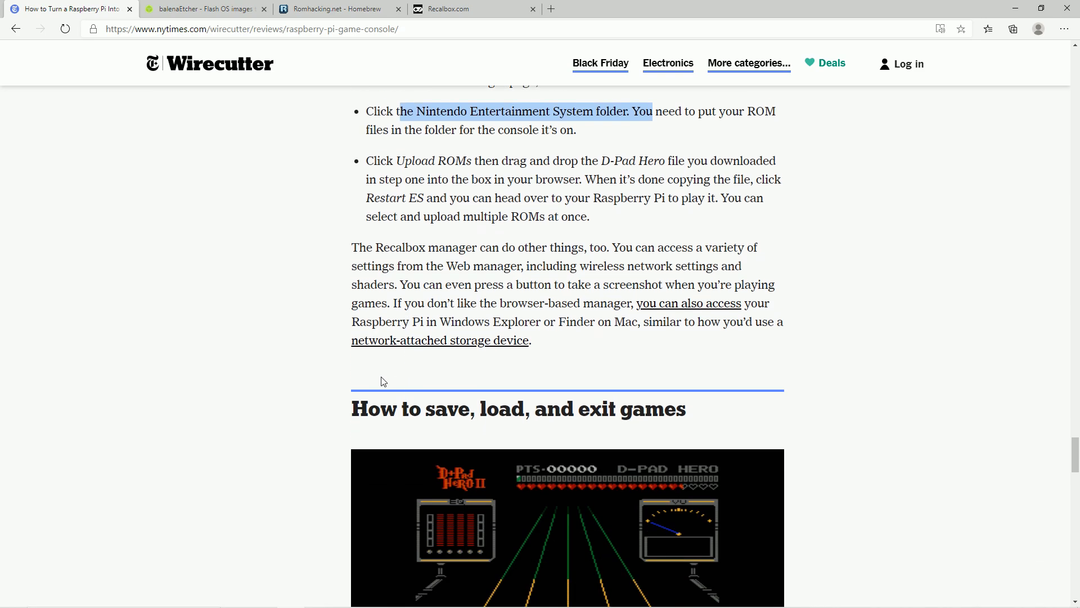
{"action": "mouse_move", "coordinate": [597, 343]}
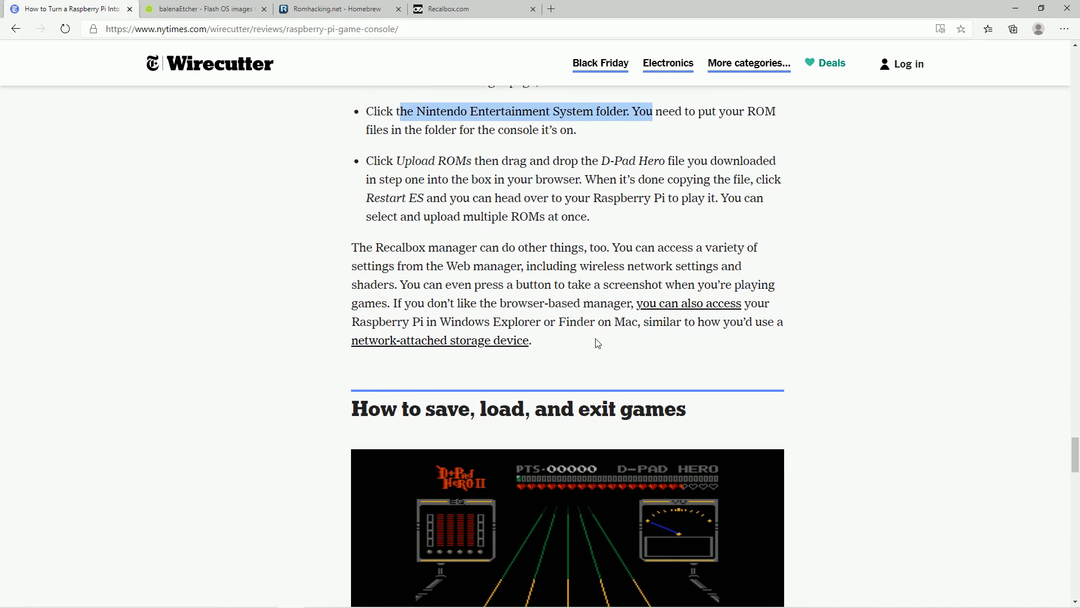
{"action": "scroll", "scroll_direction": "down", "scroll_amount": 3}
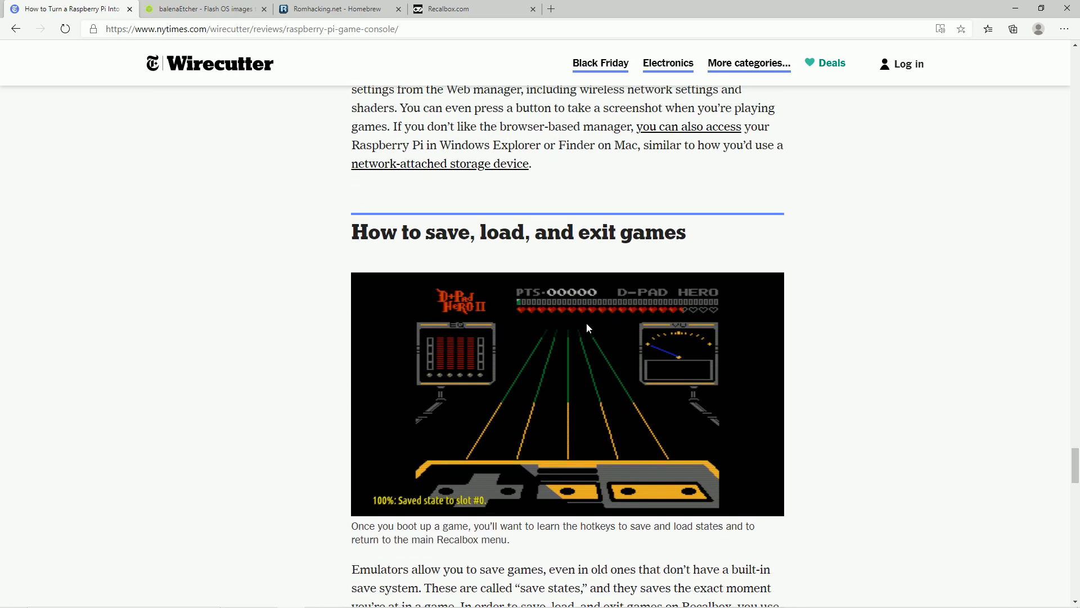
{"action": "scroll", "scroll_direction": "down", "scroll_amount": 3}
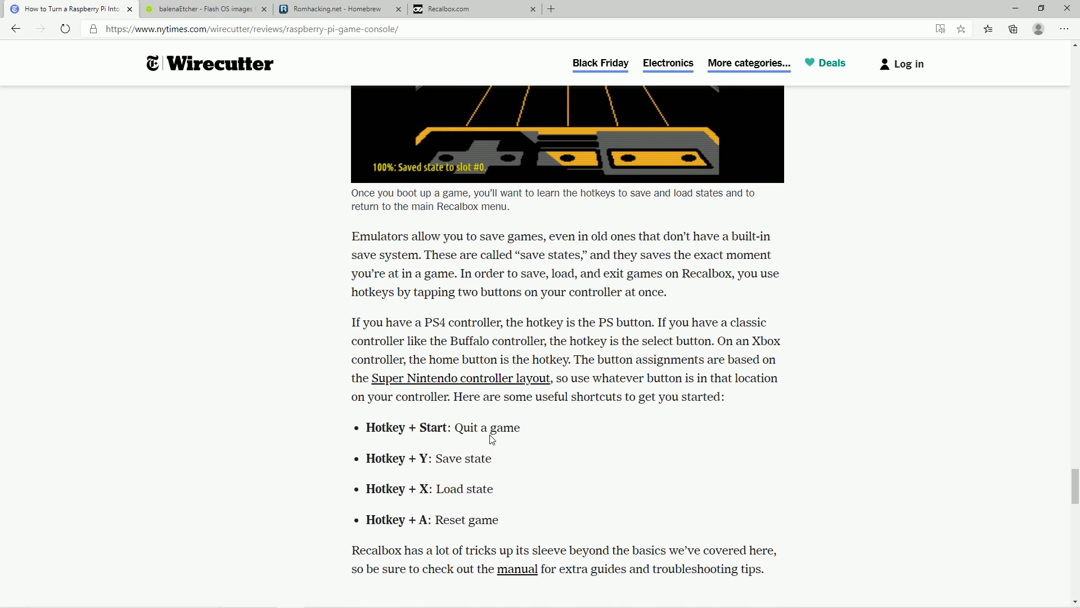
{"action": "mouse_move", "coordinate": [472, 503]}
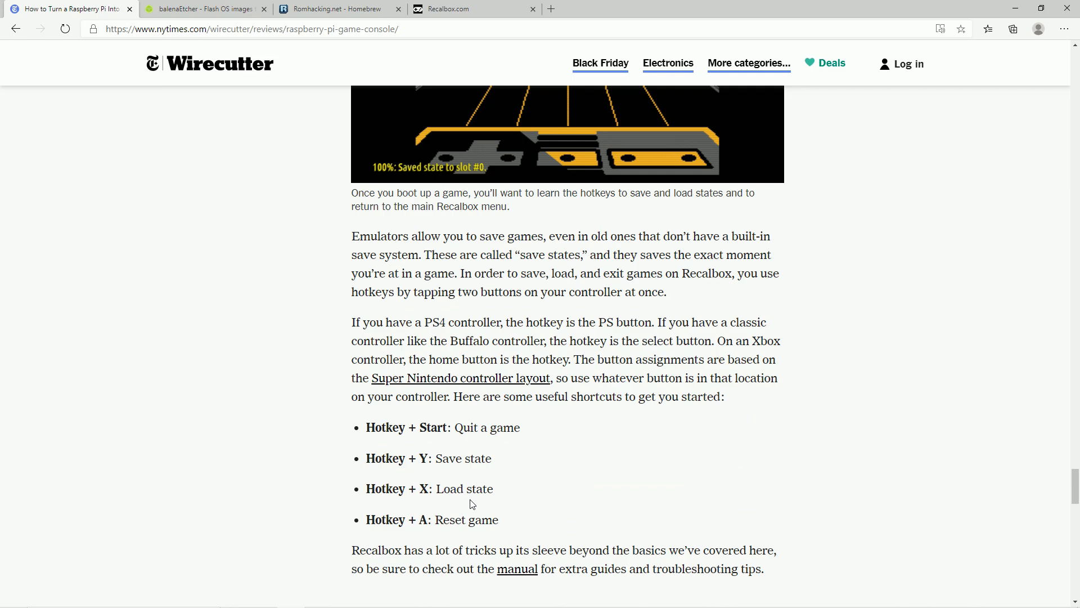
{"action": "mouse_move", "coordinate": [477, 450]}
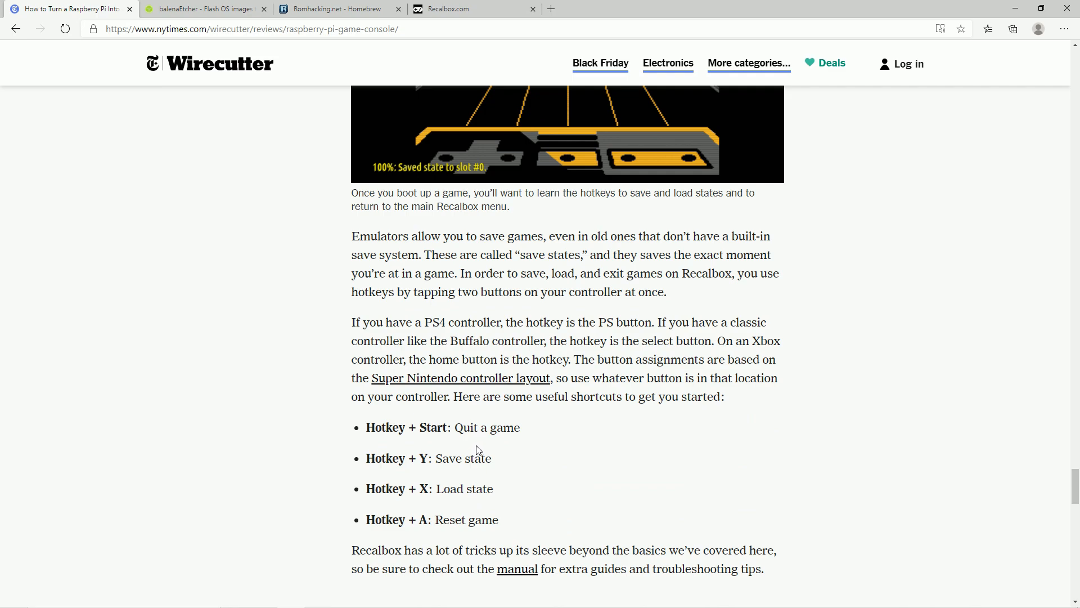
{"action": "mouse_move", "coordinate": [390, 423]}
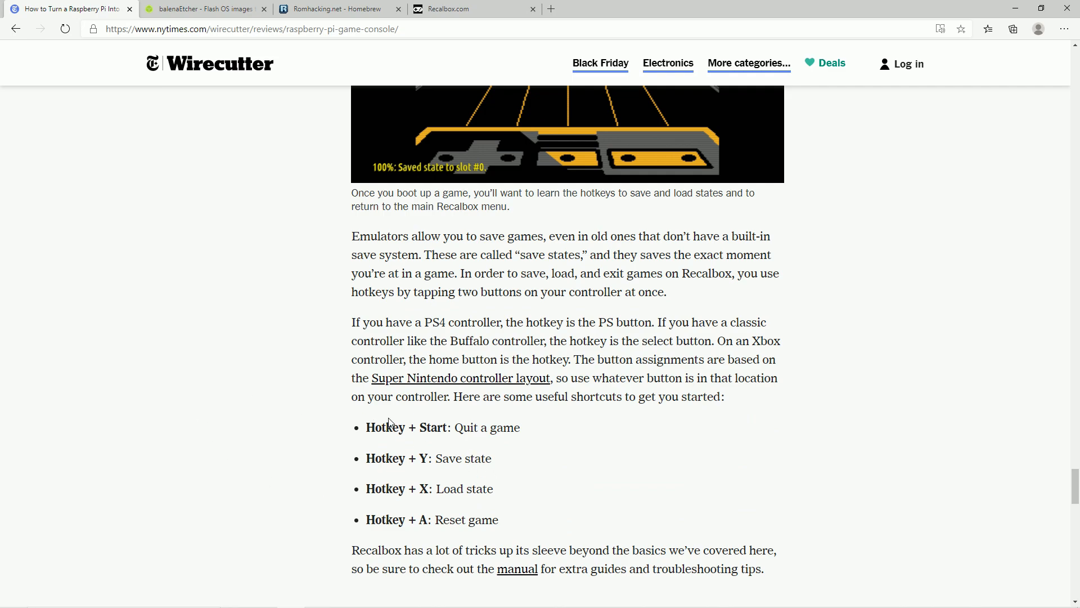
{"action": "mouse_move", "coordinate": [367, 443]}
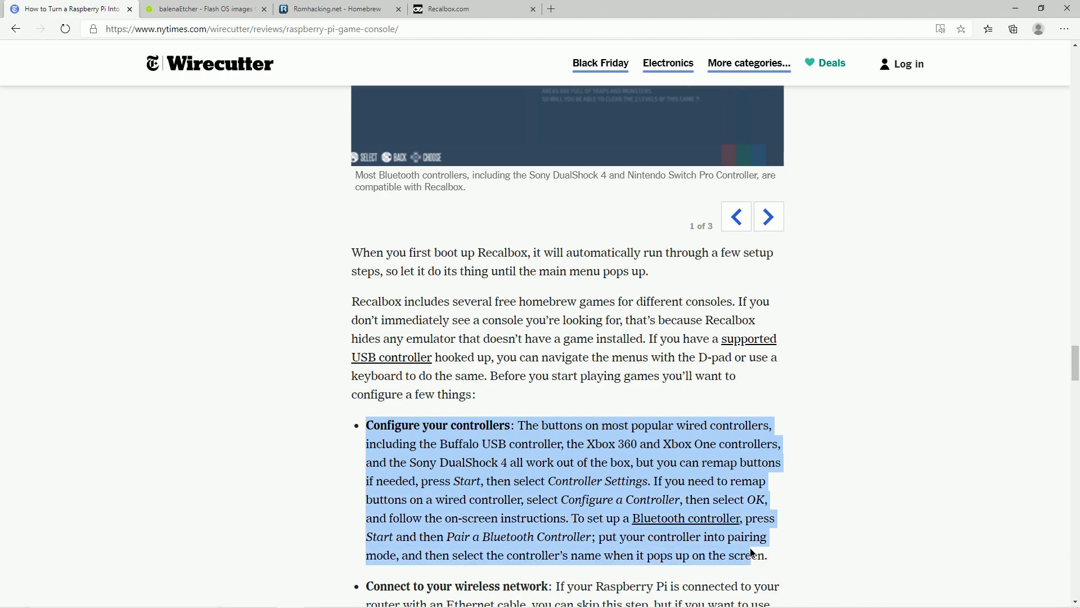
Step: Clear the text highlight and scroll down to the Sources list and back to the Hotkey + Start/Y/X/A shortcut list
{"action": "left_click", "coordinate": [932, 364]}
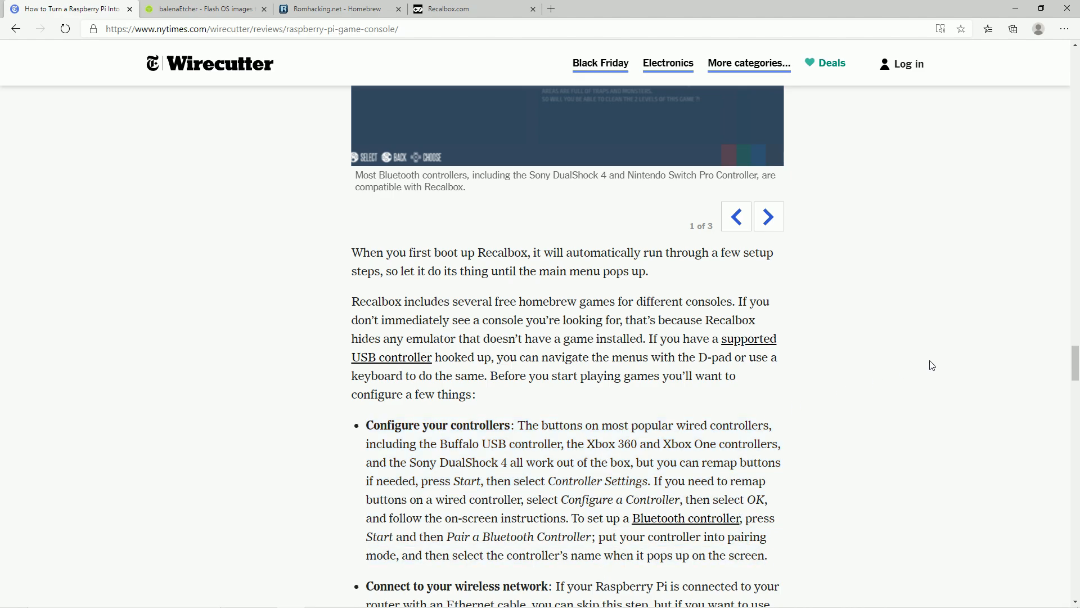
{"action": "scroll", "scroll_direction": "down", "scroll_amount": 3}
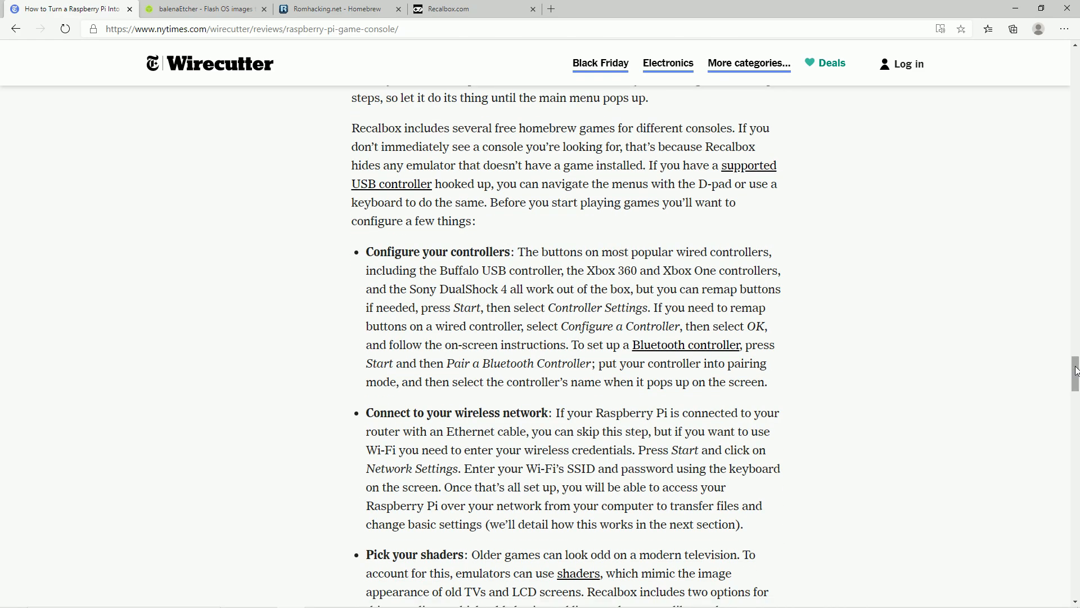
{"action": "mouse_move", "coordinate": [1051, 390]}
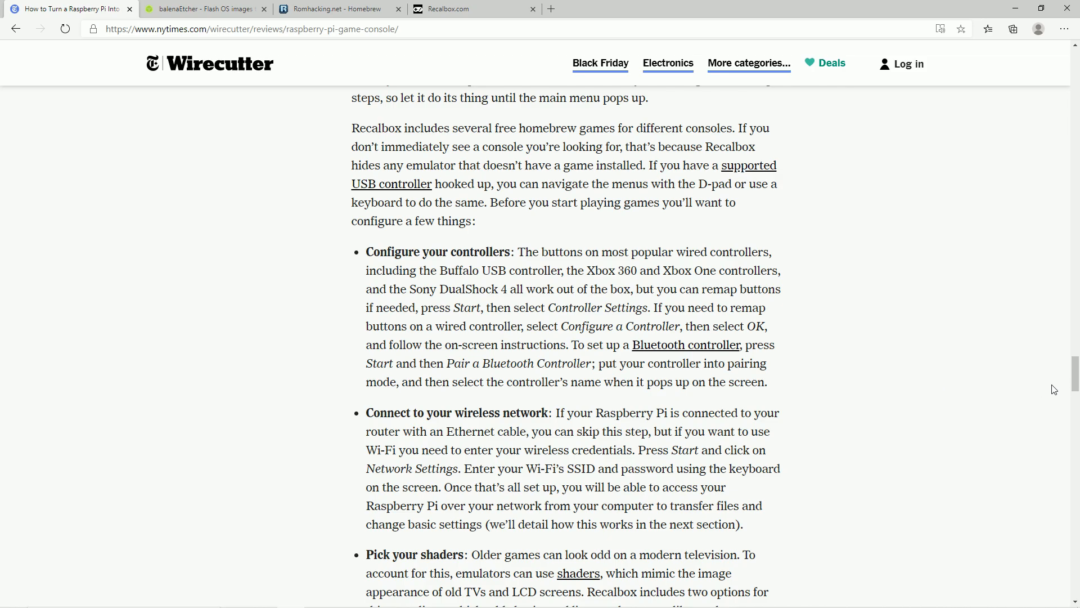
{"action": "scroll", "scroll_direction": "down", "scroll_amount": 3}
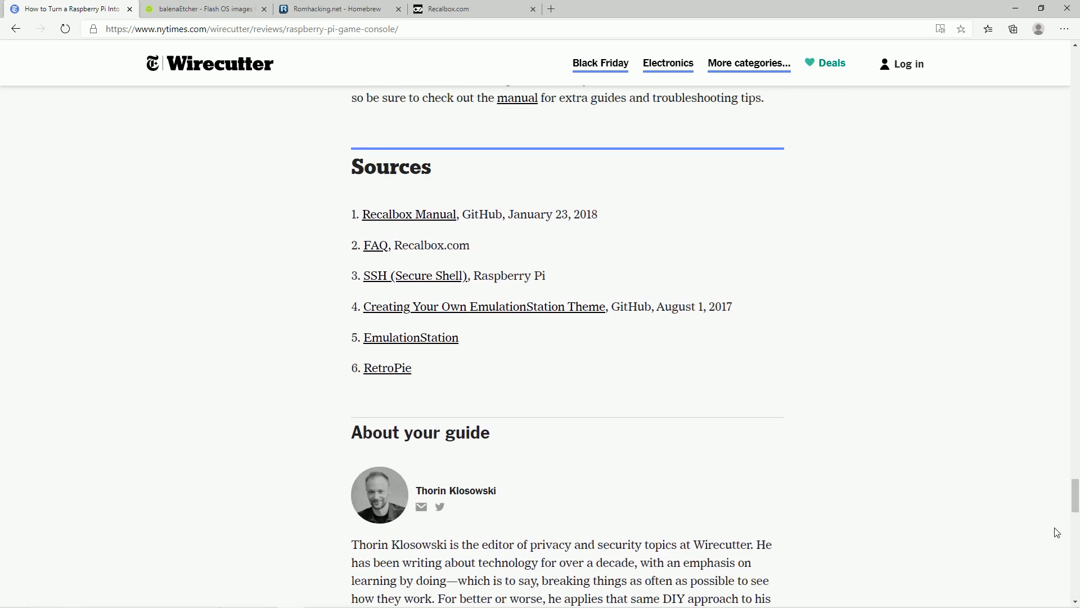
{"action": "scroll", "scroll_direction": "up", "scroll_amount": 3}
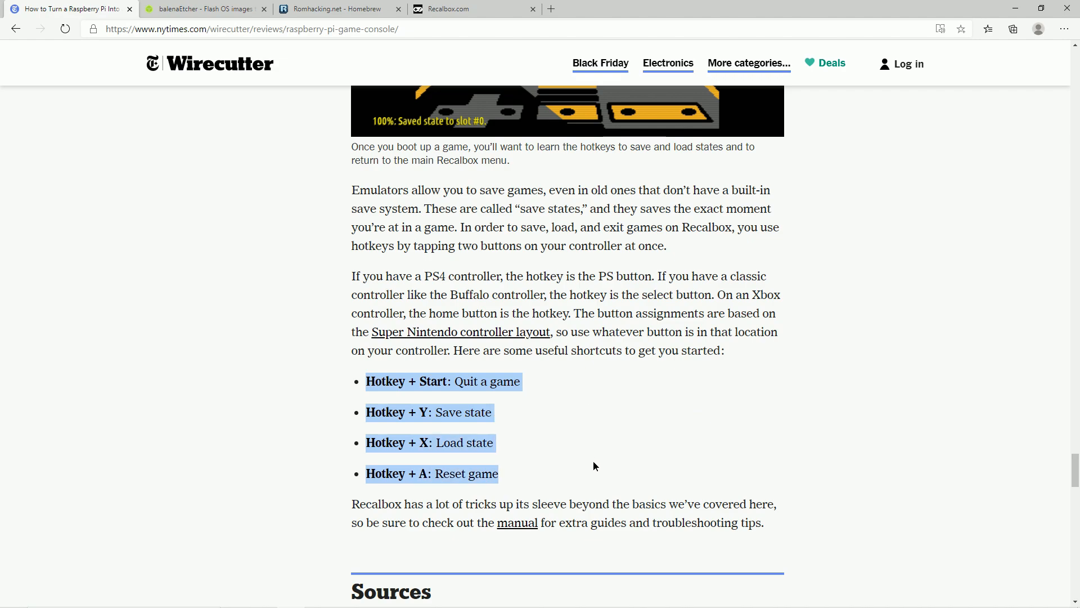
{"action": "left_click", "coordinate": [445, 389]}
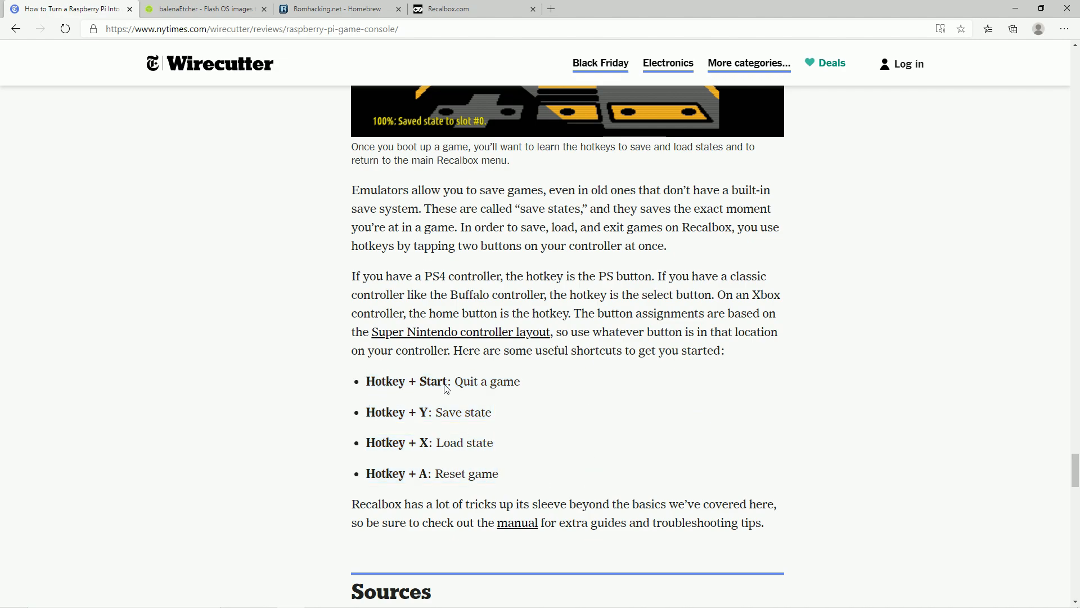
{"action": "mouse_move", "coordinate": [427, 420]}
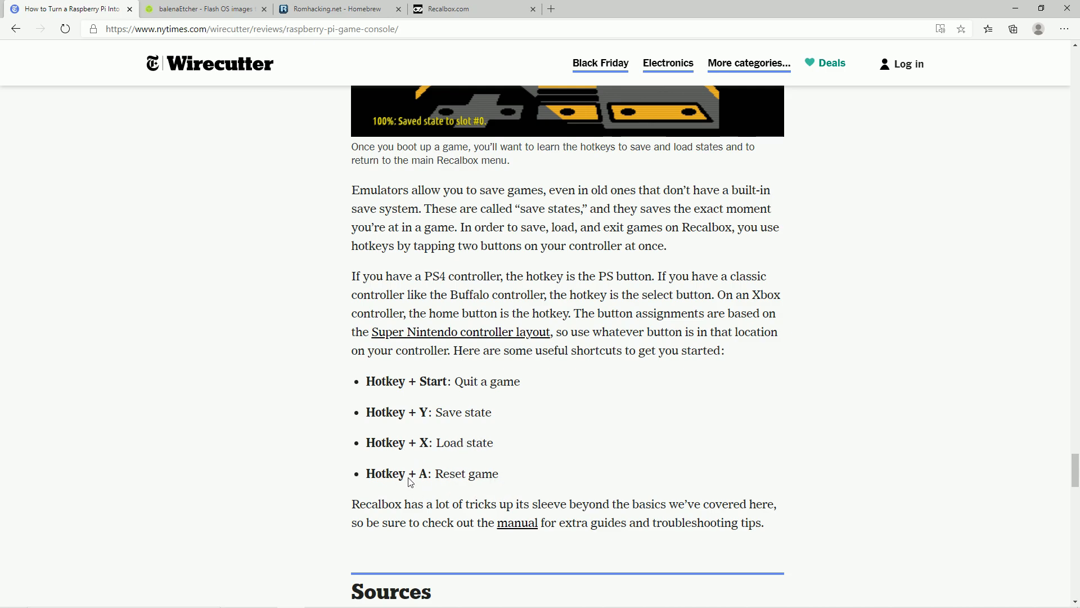
{"action": "mouse_move", "coordinate": [495, 518]}
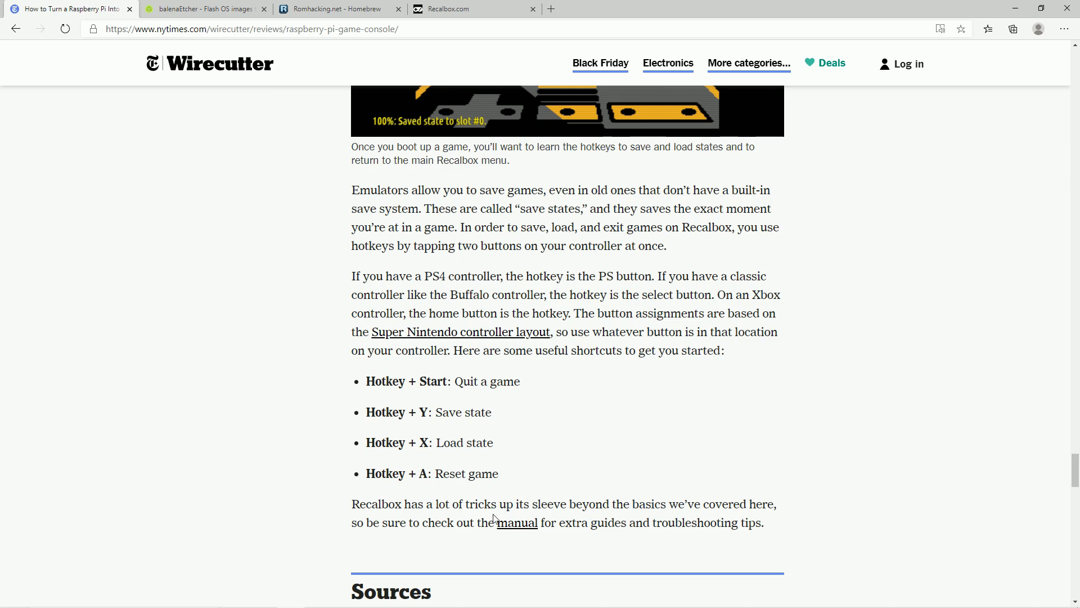
{"action": "mouse_move", "coordinate": [517, 535]}
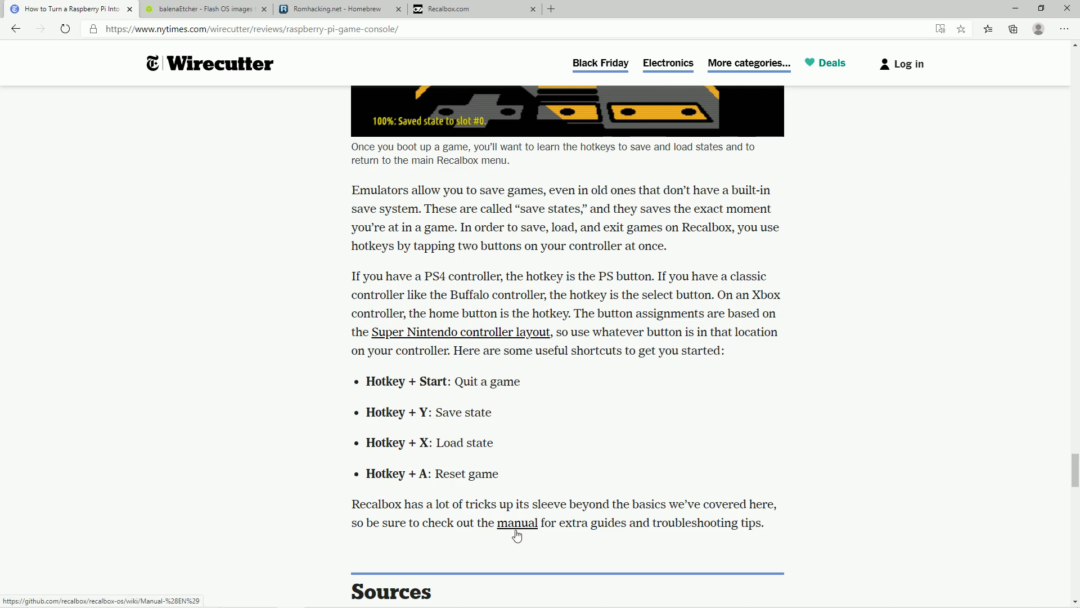
Step: Follow the article's manual link to the moved Recalbox GitBook docs and read the Preparation and Setup page
{"action": "left_click", "coordinate": [518, 522]}
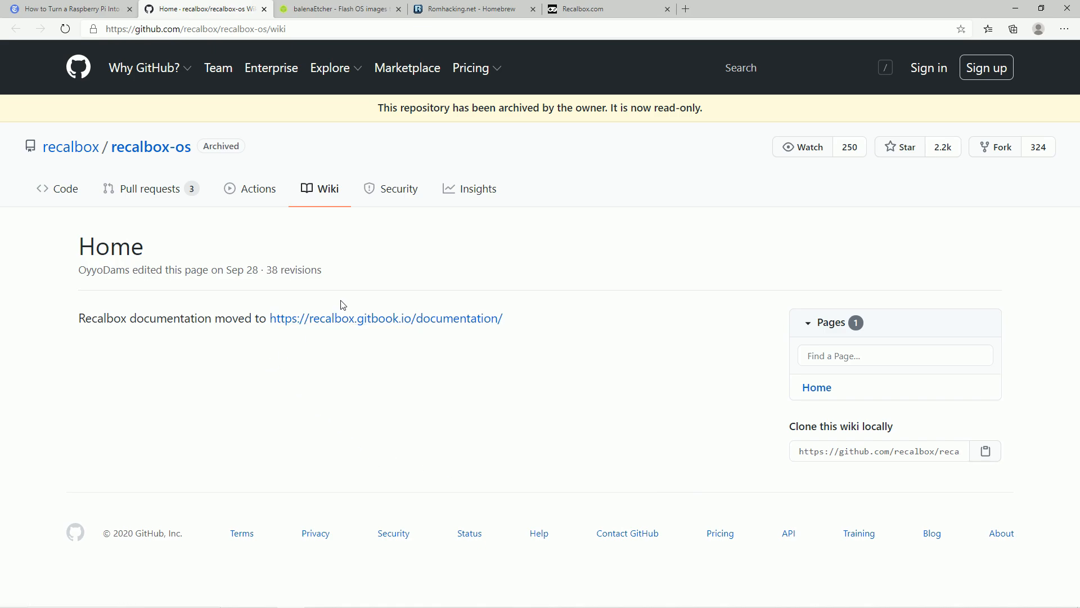
{"action": "left_click", "coordinate": [385, 319]}
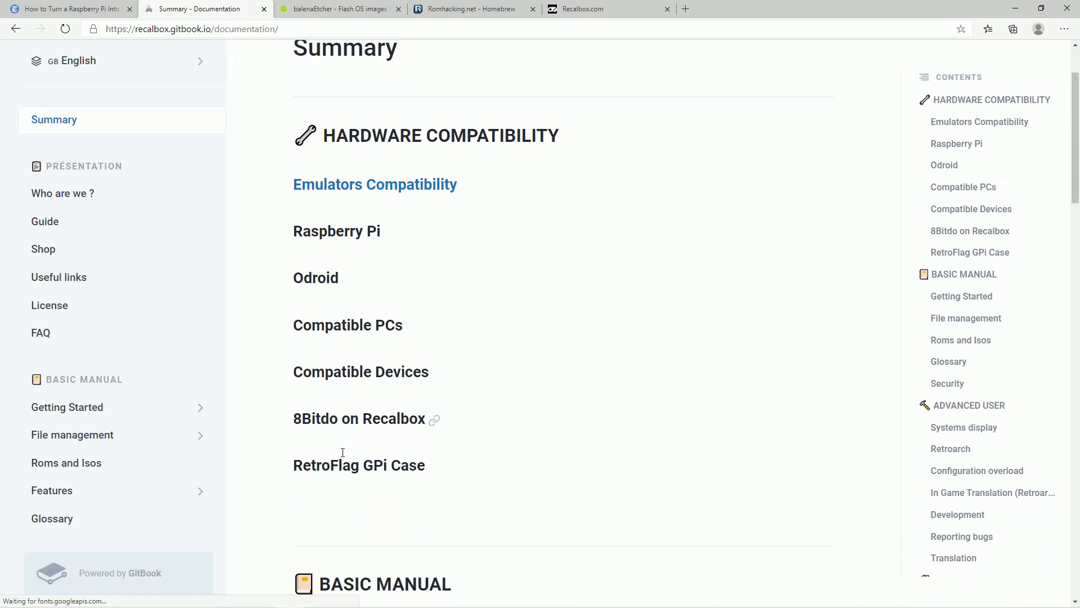
{"action": "left_click", "coordinate": [67, 407]}
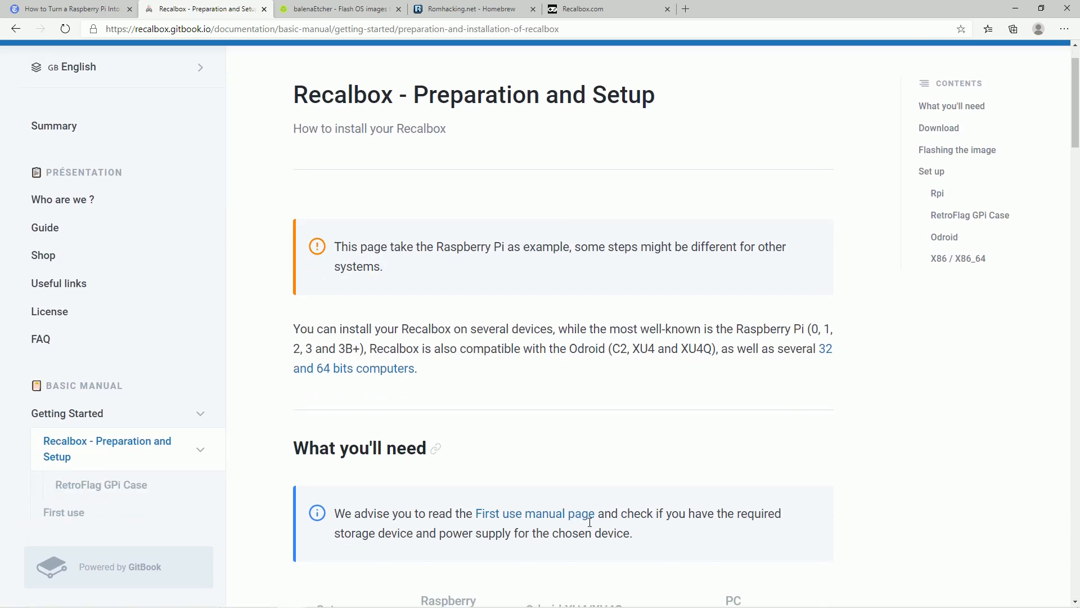
{"action": "scroll", "scroll_direction": "down", "scroll_amount": 3}
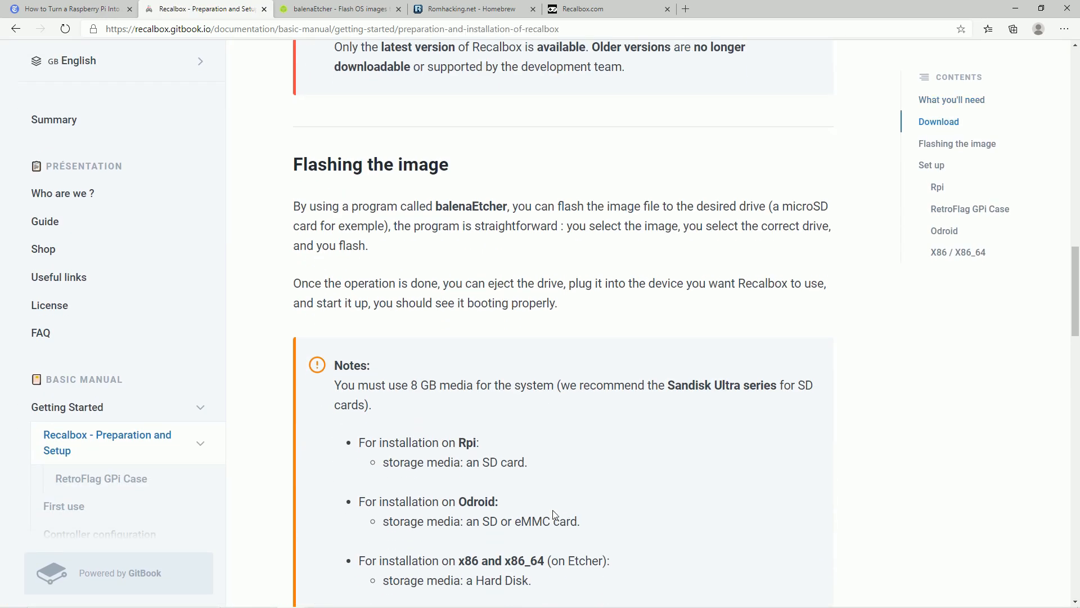
{"action": "scroll", "scroll_direction": "down", "scroll_amount": 3}
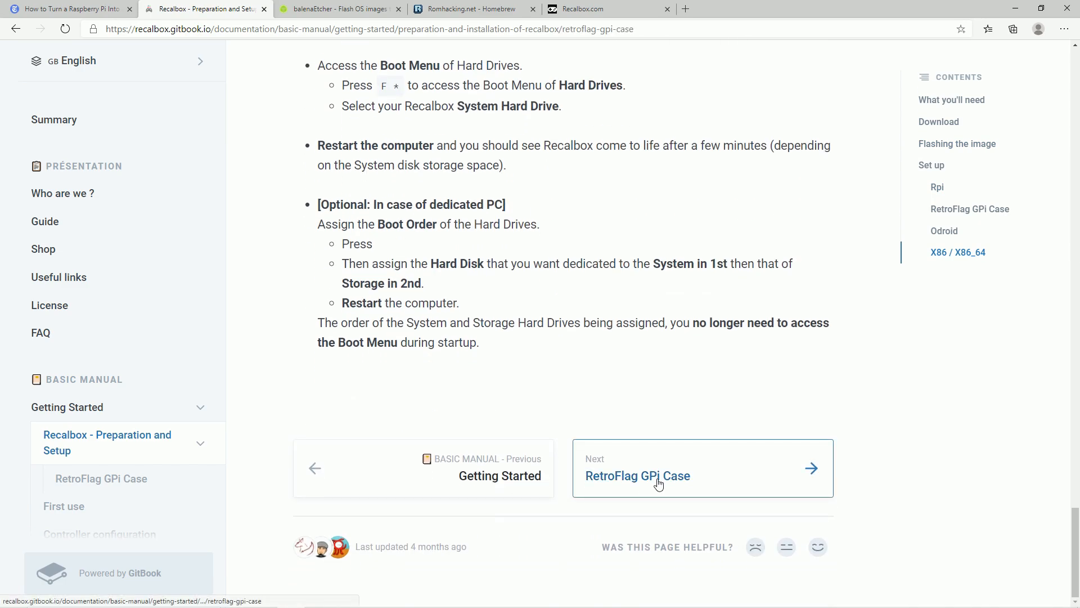
Step: Move on to the RetroFlag GPi Case page, then switch back to the Wirecutter article tab
{"action": "left_click", "coordinate": [637, 475]}
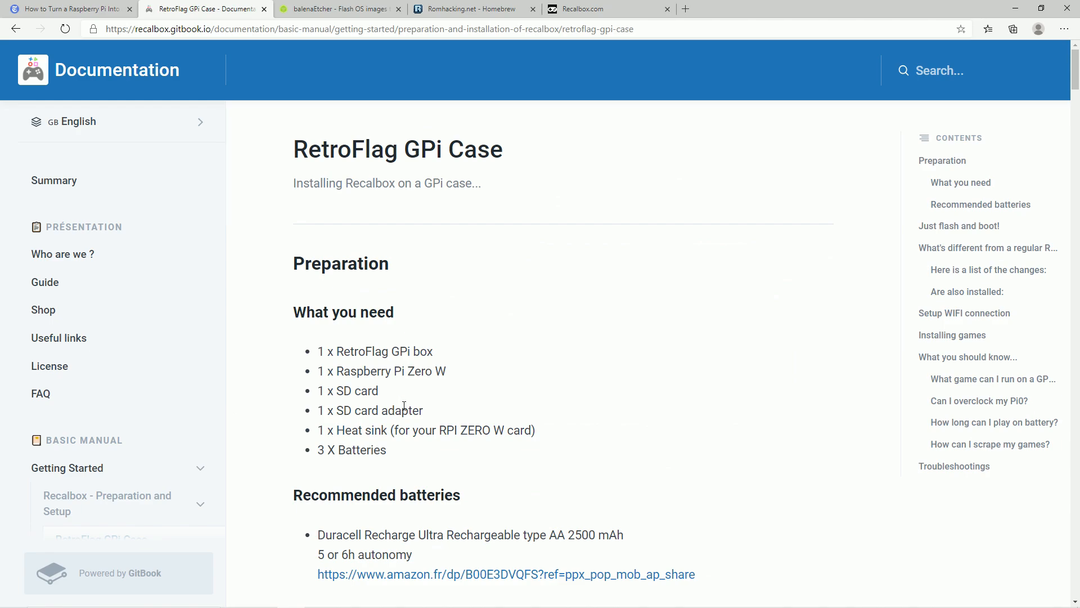
{"action": "scroll", "scroll_direction": "down", "scroll_amount": 3}
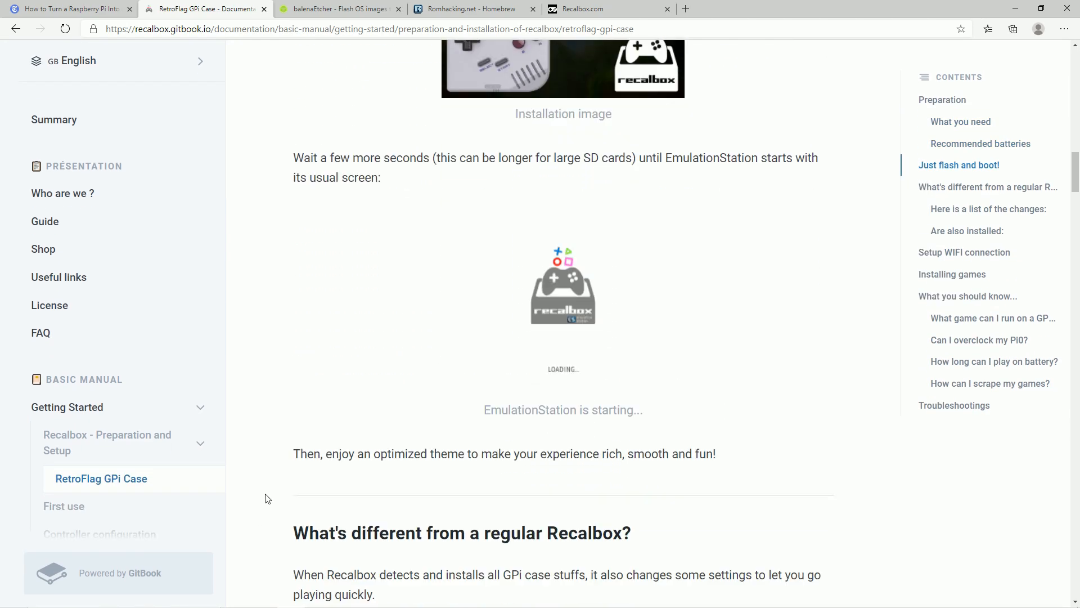
{"action": "scroll", "scroll_direction": "down", "scroll_amount": 3}
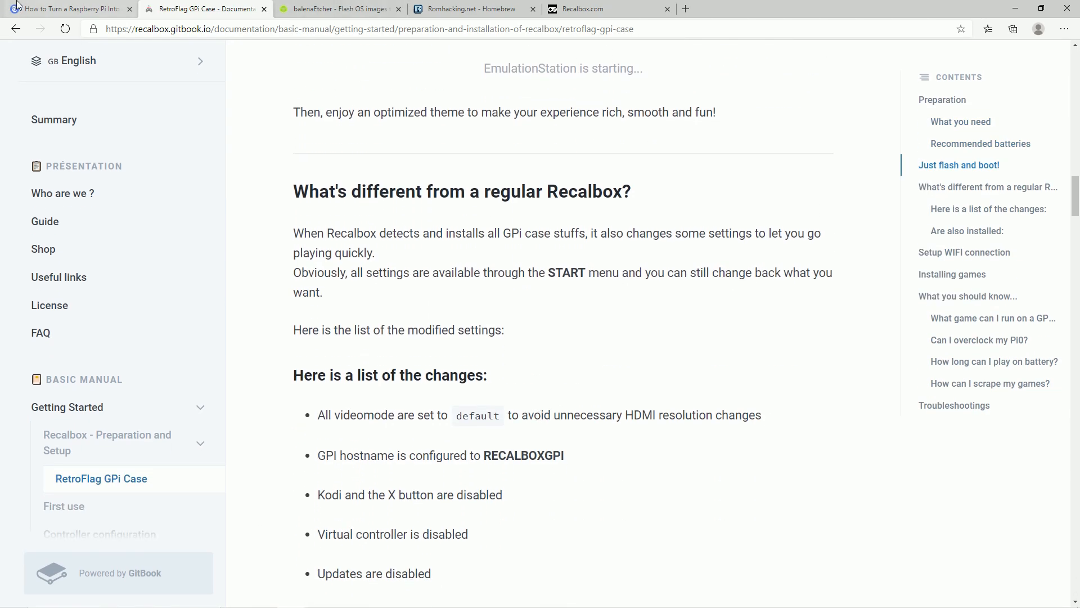
{"action": "left_click", "coordinate": [67, 9]}
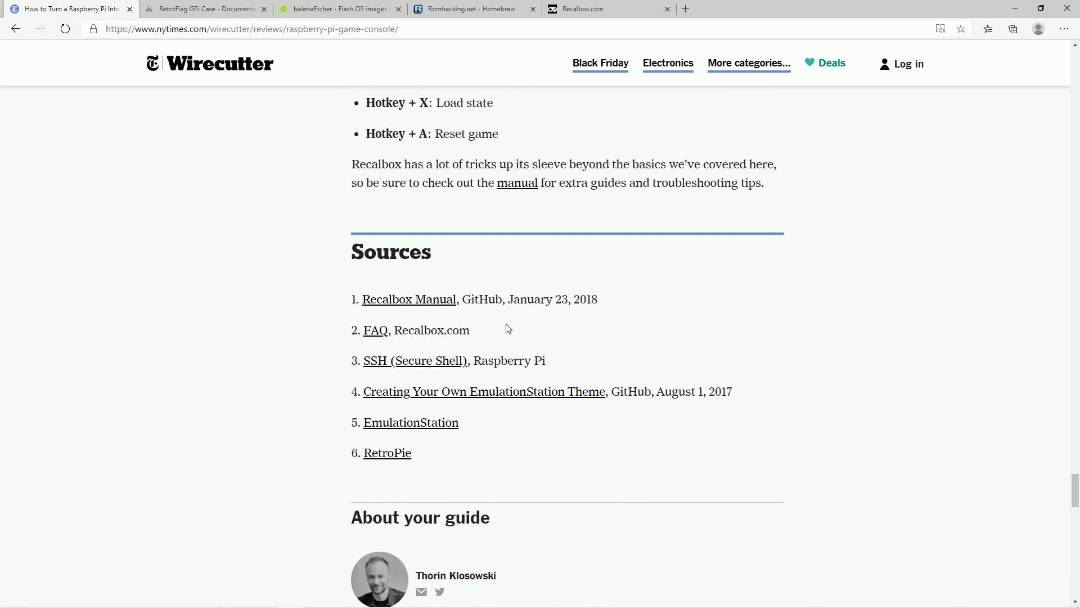
Step: Scroll back up the article to 'The tools you need' and the Raspberry Pi 4 2GB pick
{"action": "scroll", "scroll_direction": "up", "scroll_amount": 3}
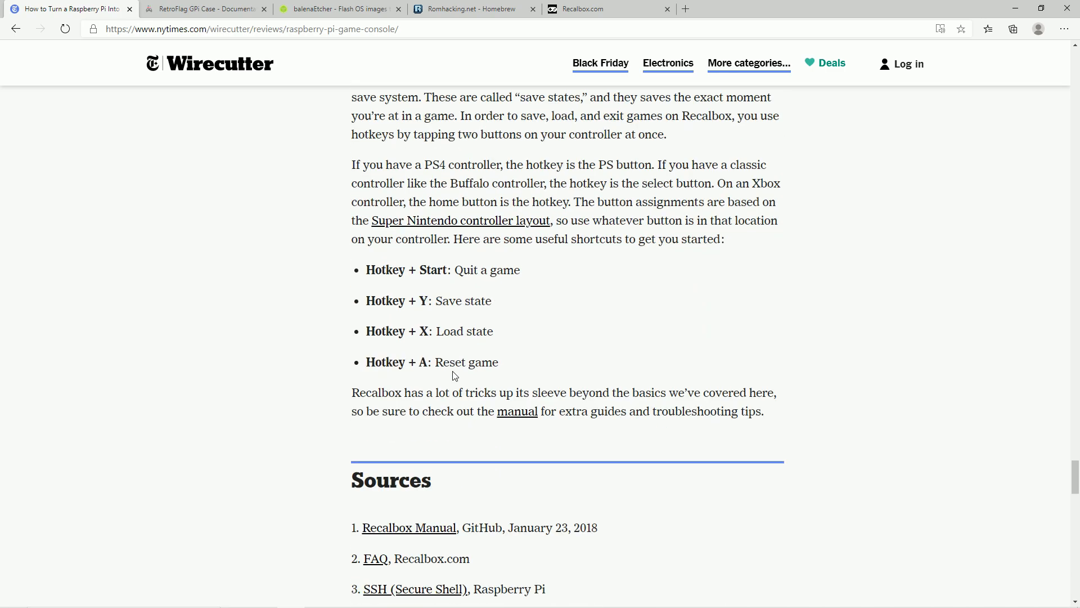
{"action": "scroll", "scroll_direction": "down", "scroll_amount": 3}
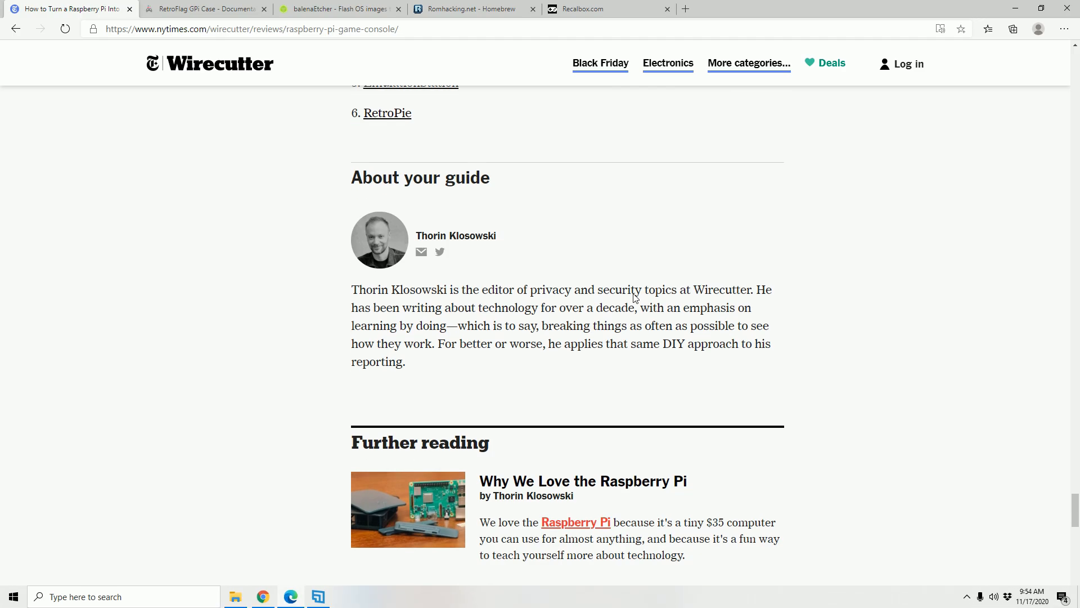
{"action": "scroll", "scroll_direction": "up", "scroll_amount": 3}
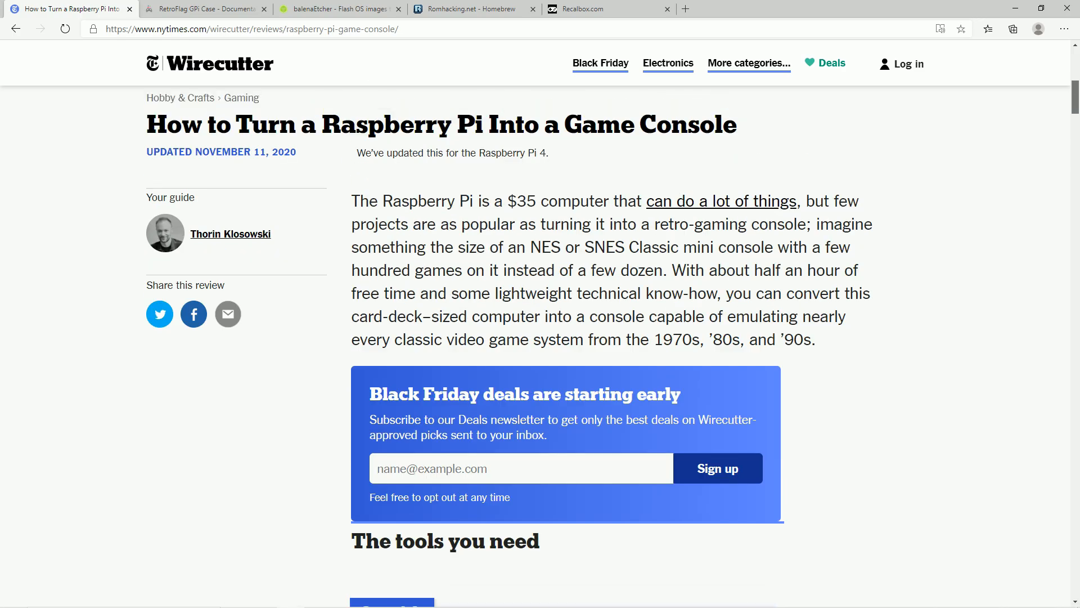
{"action": "scroll", "scroll_direction": "down", "scroll_amount": 3}
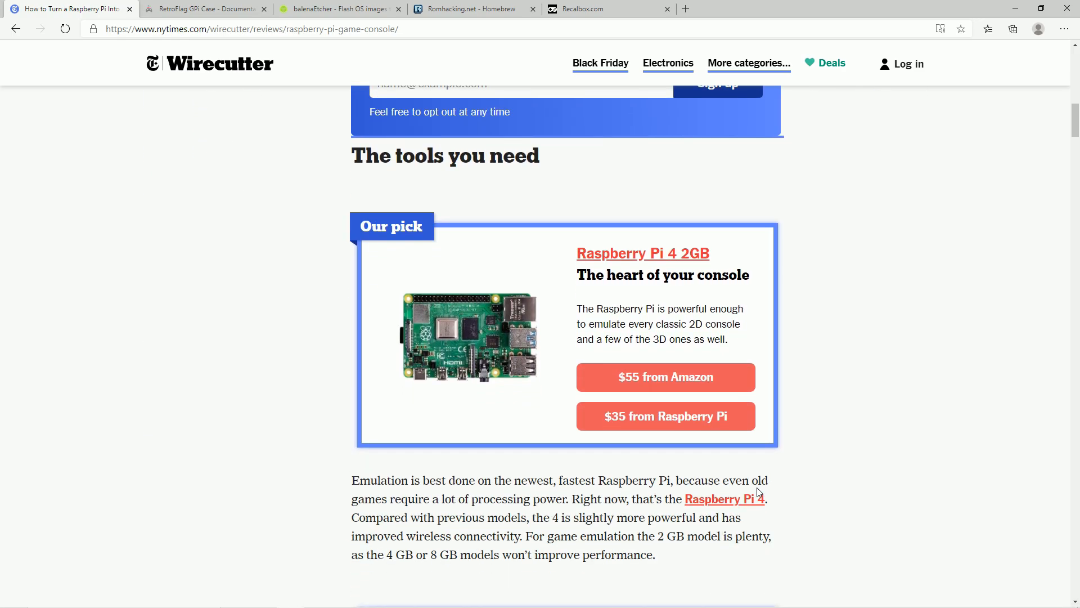
{"action": "mouse_move", "coordinate": [929, 300]}
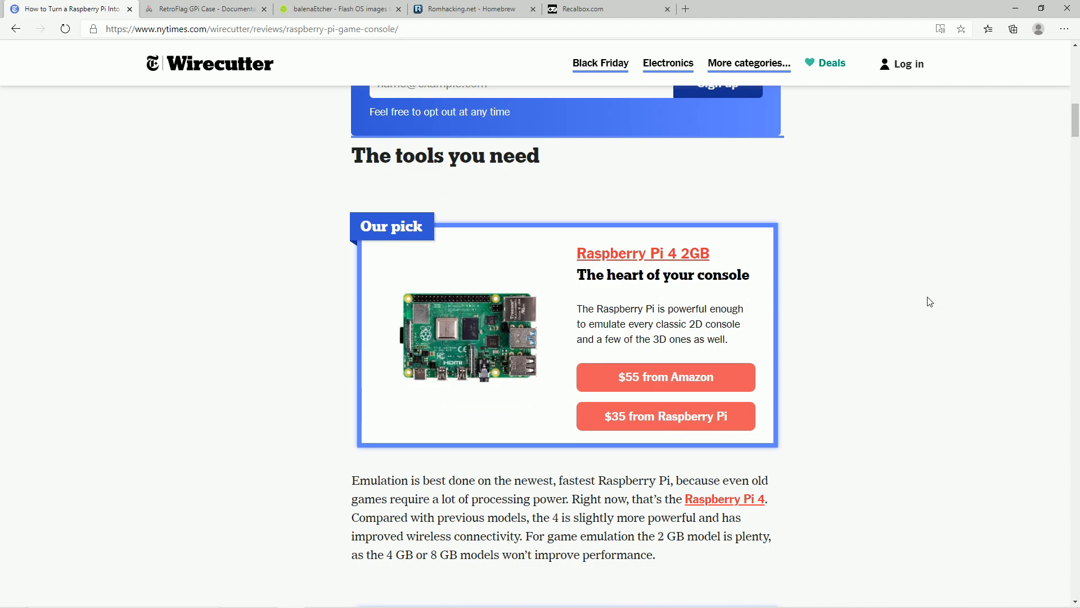
{"action": "mouse_move", "coordinate": [576, 284]}
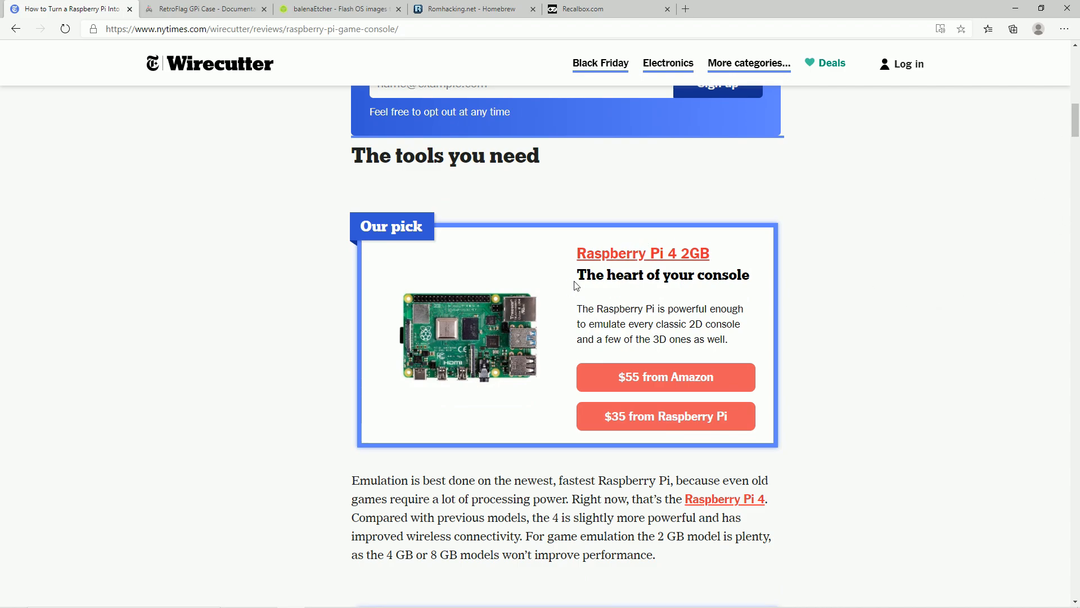
{"action": "mouse_move", "coordinate": [591, 282]}
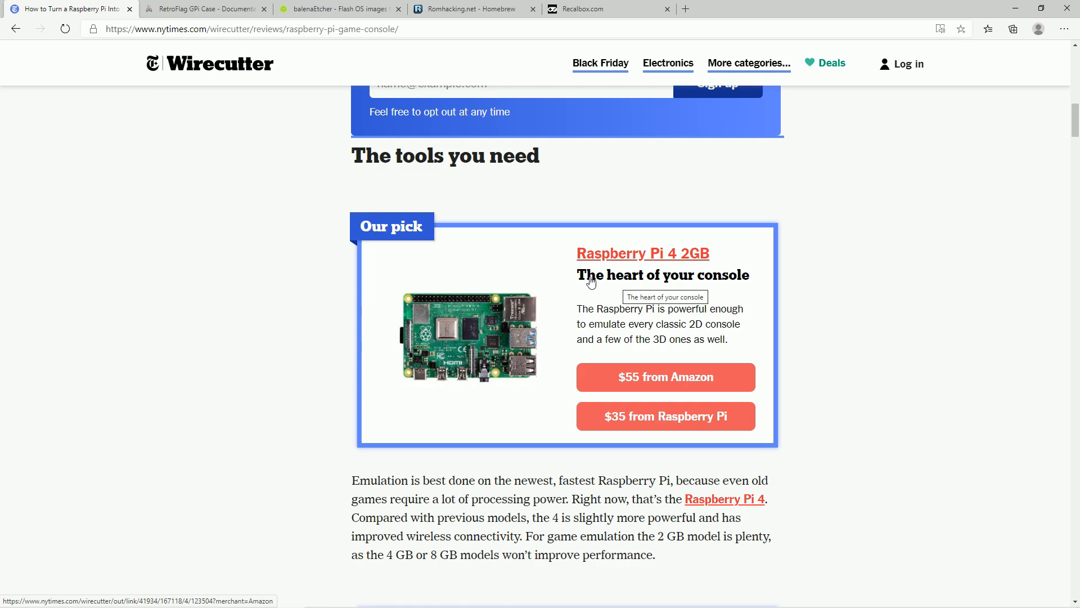
{"action": "mouse_move", "coordinate": [570, 299]}
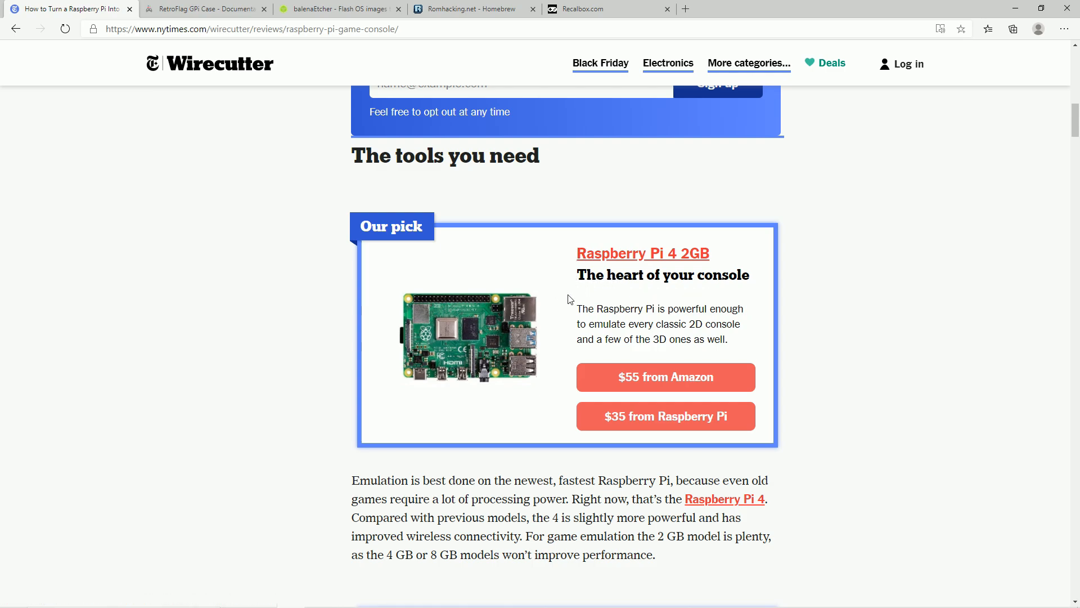
{"action": "mouse_move", "coordinate": [579, 285]}
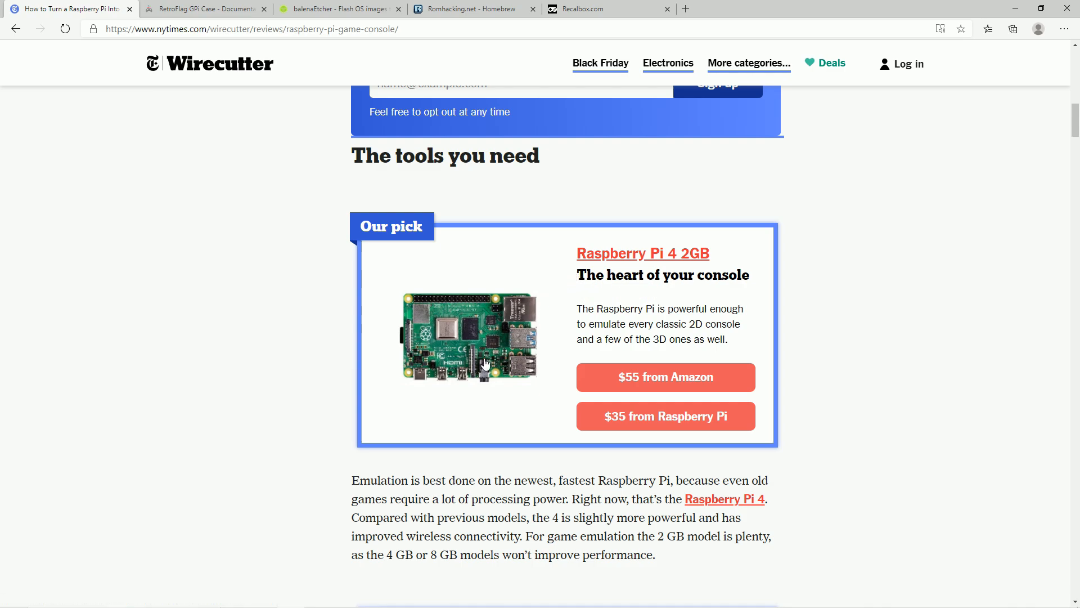
{"action": "mouse_move", "coordinate": [634, 349]}
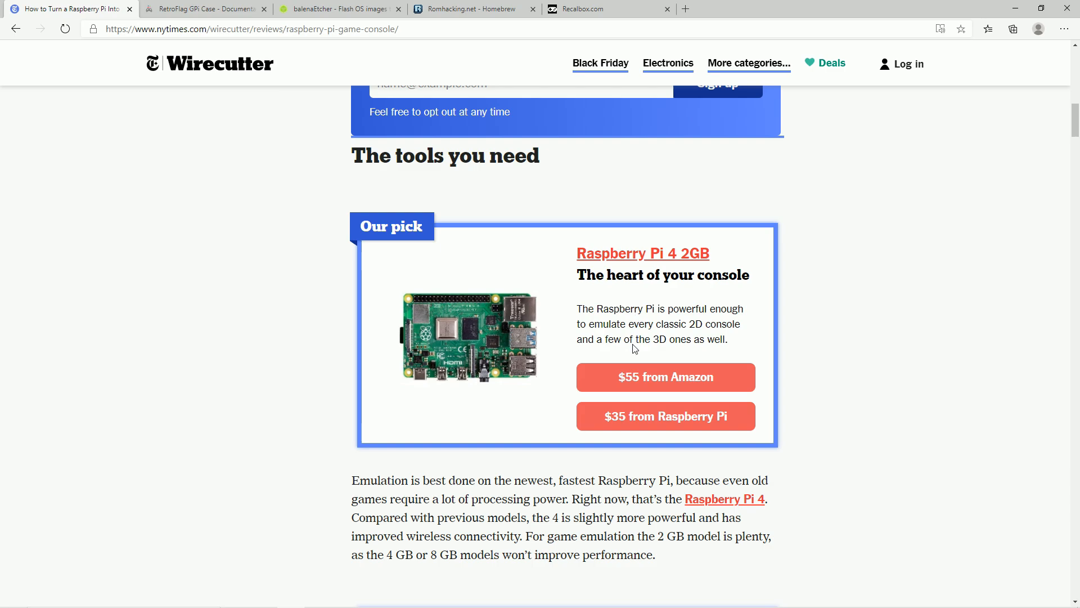
{"action": "mouse_move", "coordinate": [783, 272]}
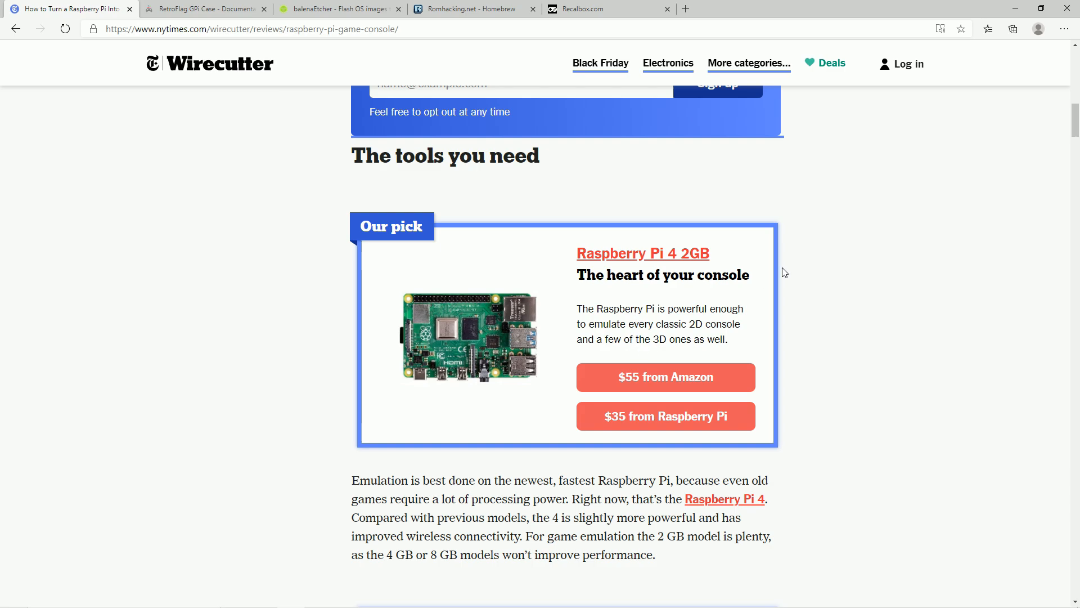
{"action": "mouse_move", "coordinate": [752, 250]}
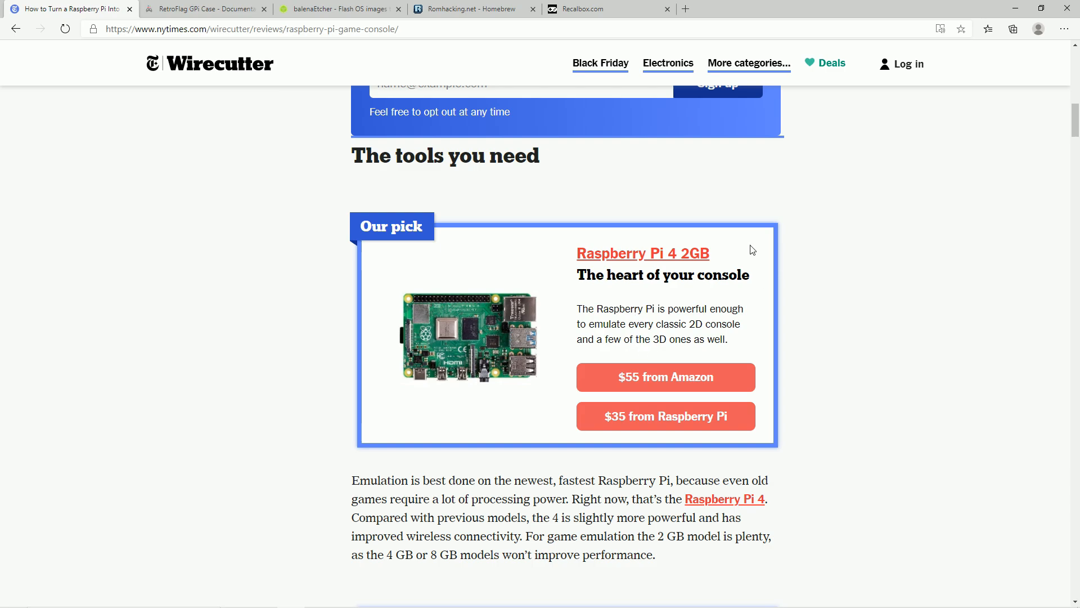
{"action": "mouse_move", "coordinate": [575, 279]}
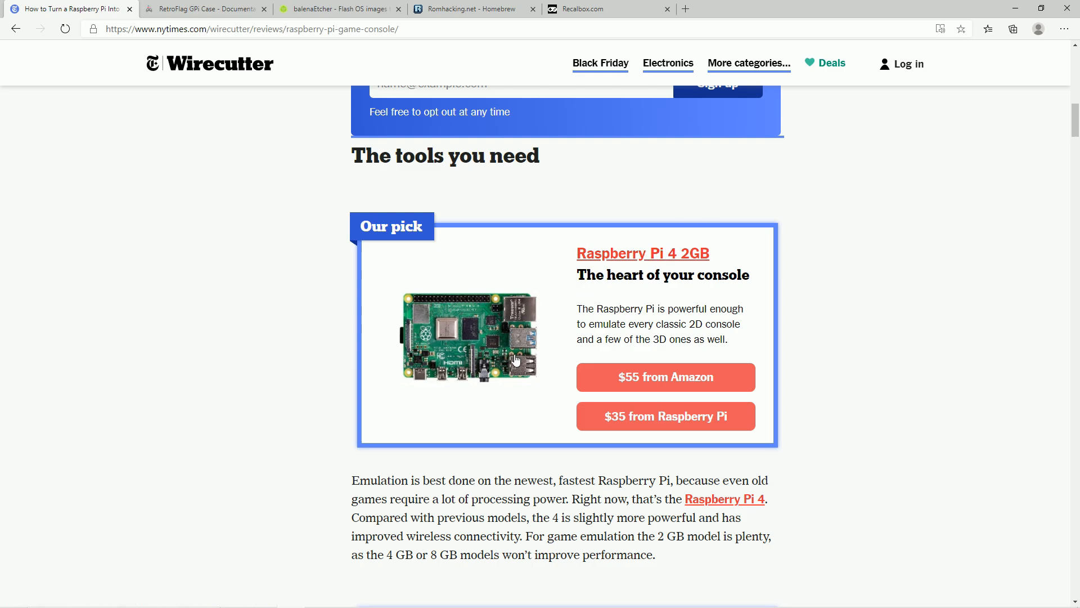
{"action": "scroll", "scroll_direction": "down", "scroll_amount": 3}
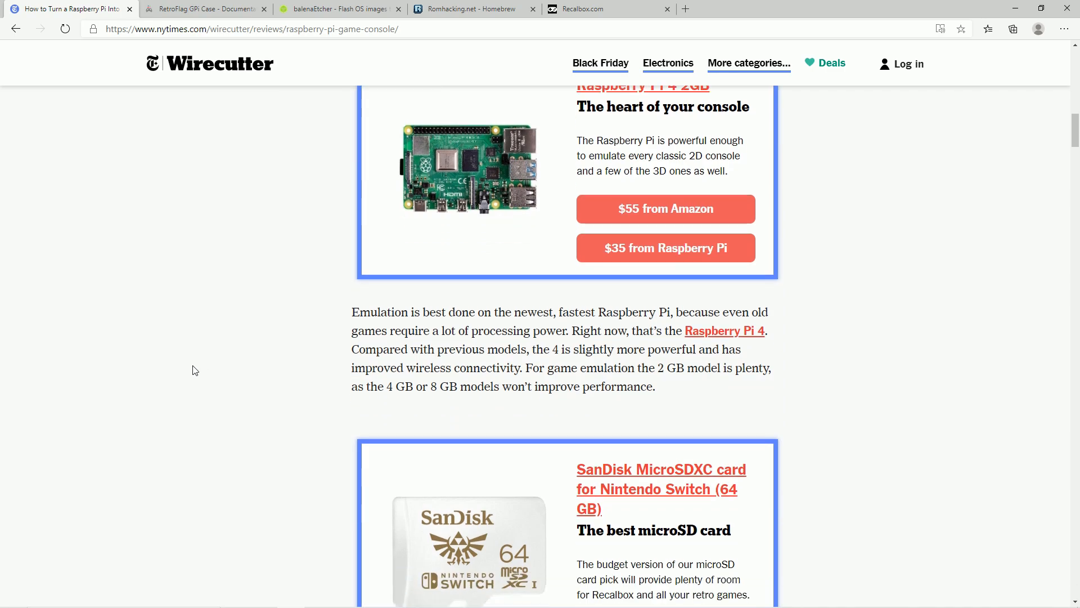
Step: Scroll past the SanDisk microSD pick to the Buffalo Classic USB Gamepad and Retroflag Pi 4 case
{"action": "scroll", "scroll_direction": "down", "scroll_amount": 3}
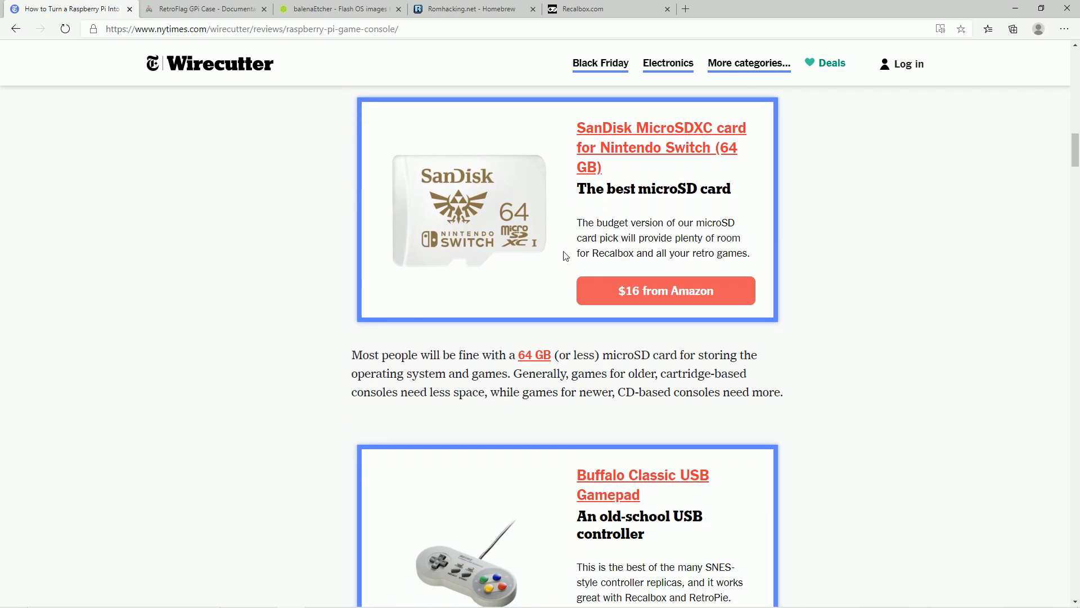
{"action": "scroll", "scroll_direction": "down", "scroll_amount": 3}
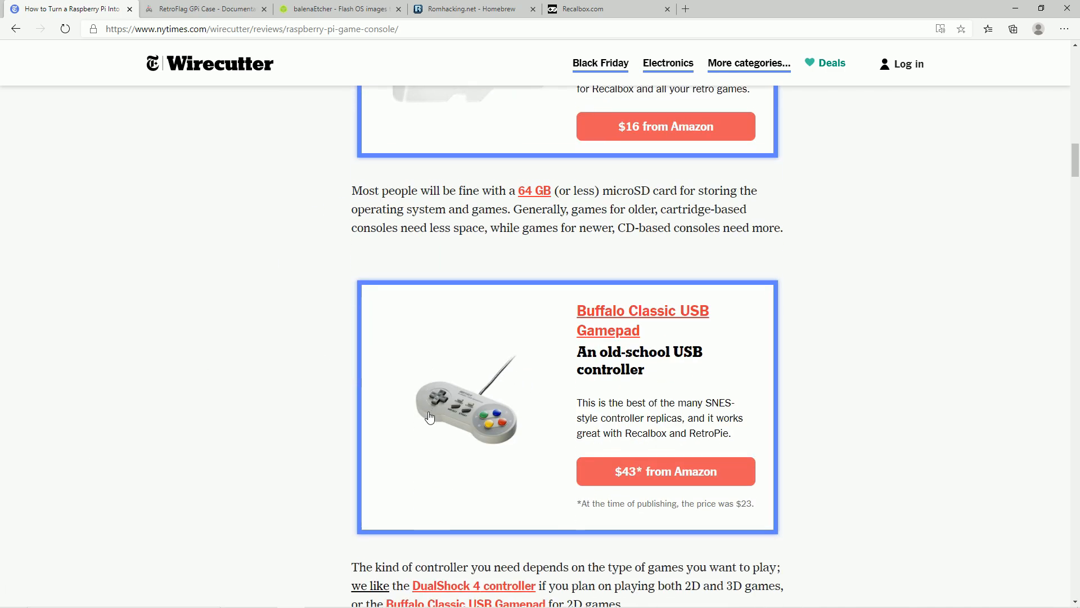
{"action": "scroll", "scroll_direction": "down", "scroll_amount": 3}
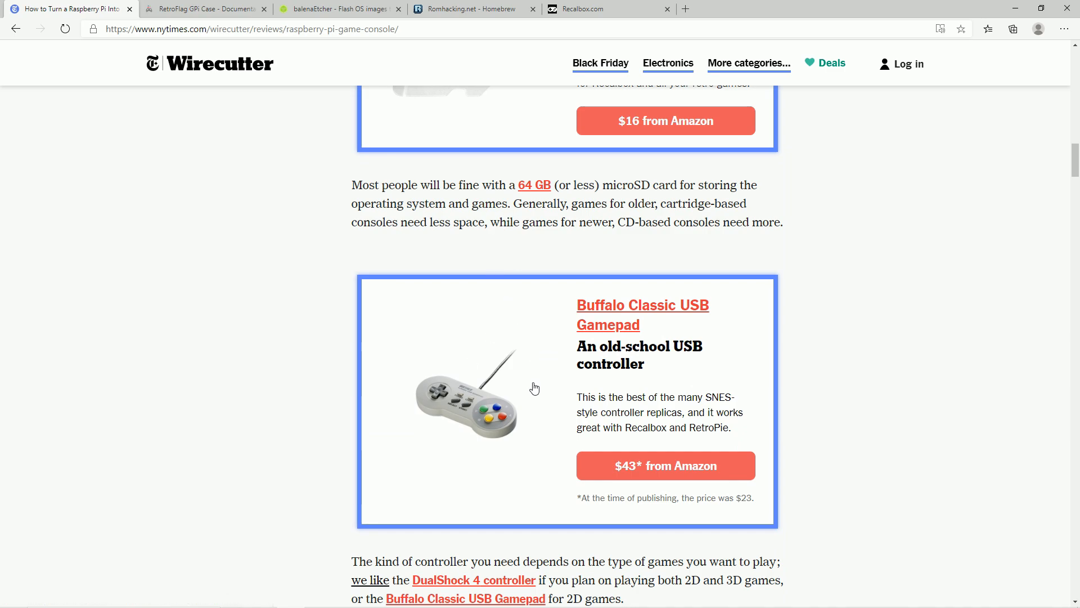
{"action": "scroll", "scroll_direction": "down", "scroll_amount": 3}
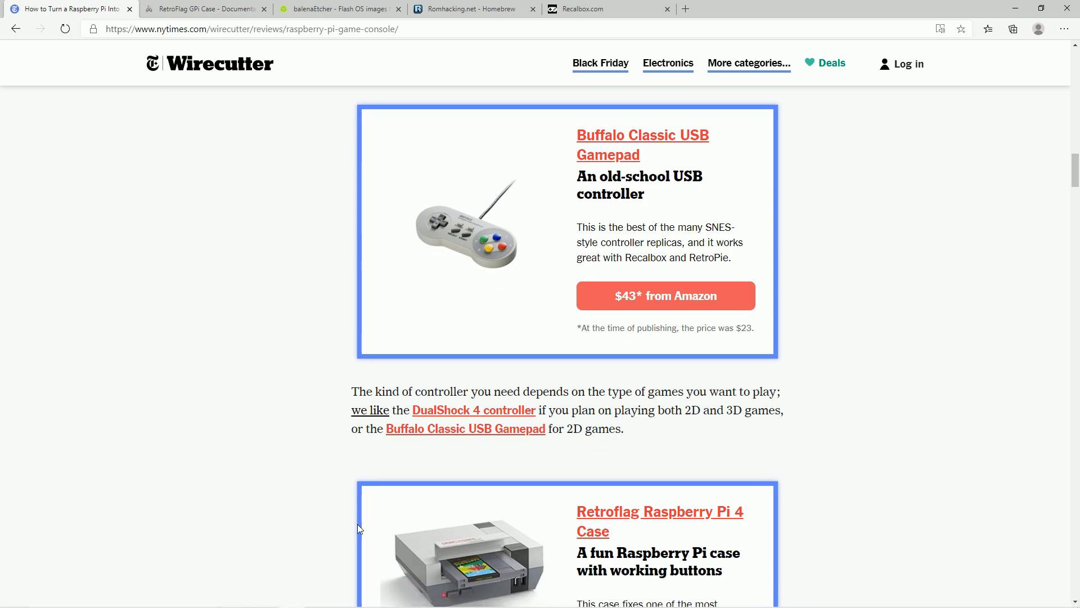
{"action": "mouse_move", "coordinate": [533, 438]}
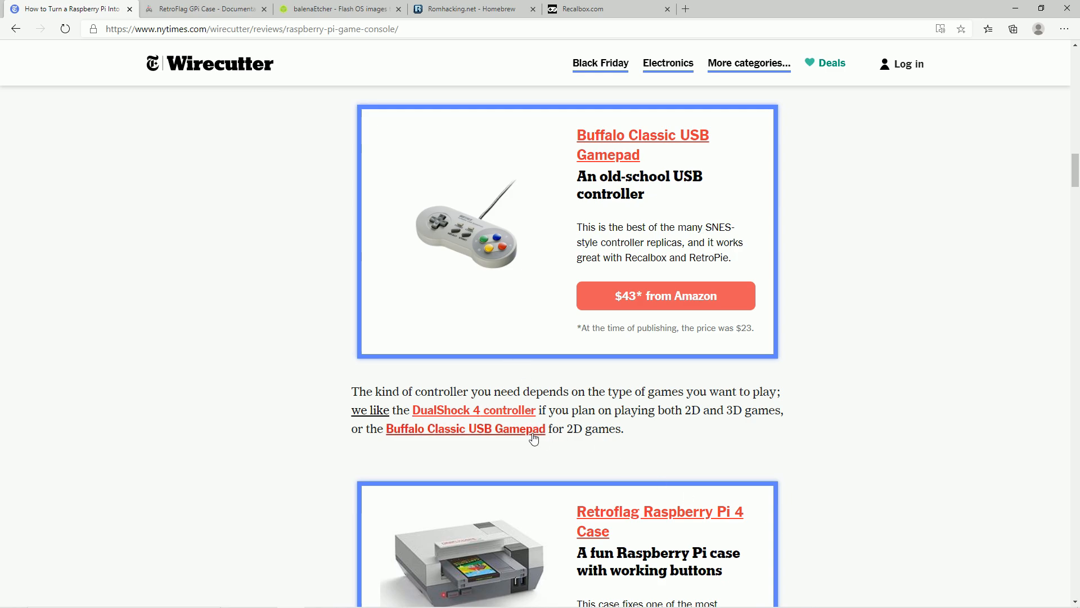